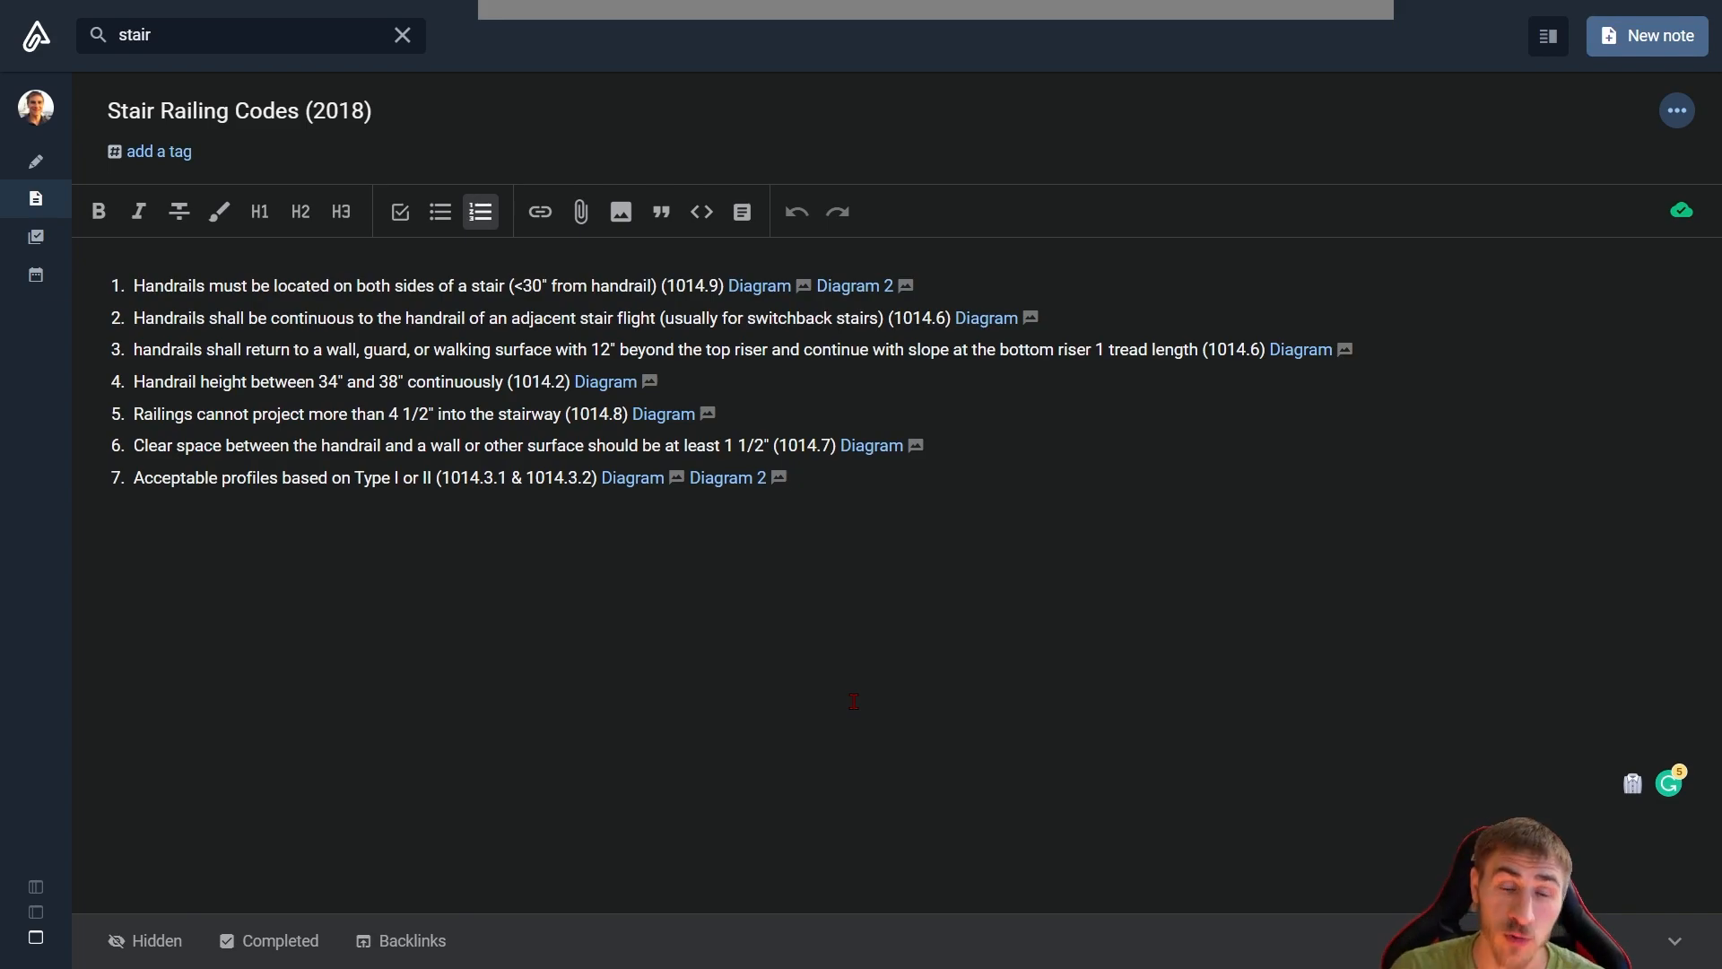
Add the 'architecture' tag to the Stair Railing Codes (2018) note and clear the stair search
{"action": "left_click", "coordinate": [790, 477]}
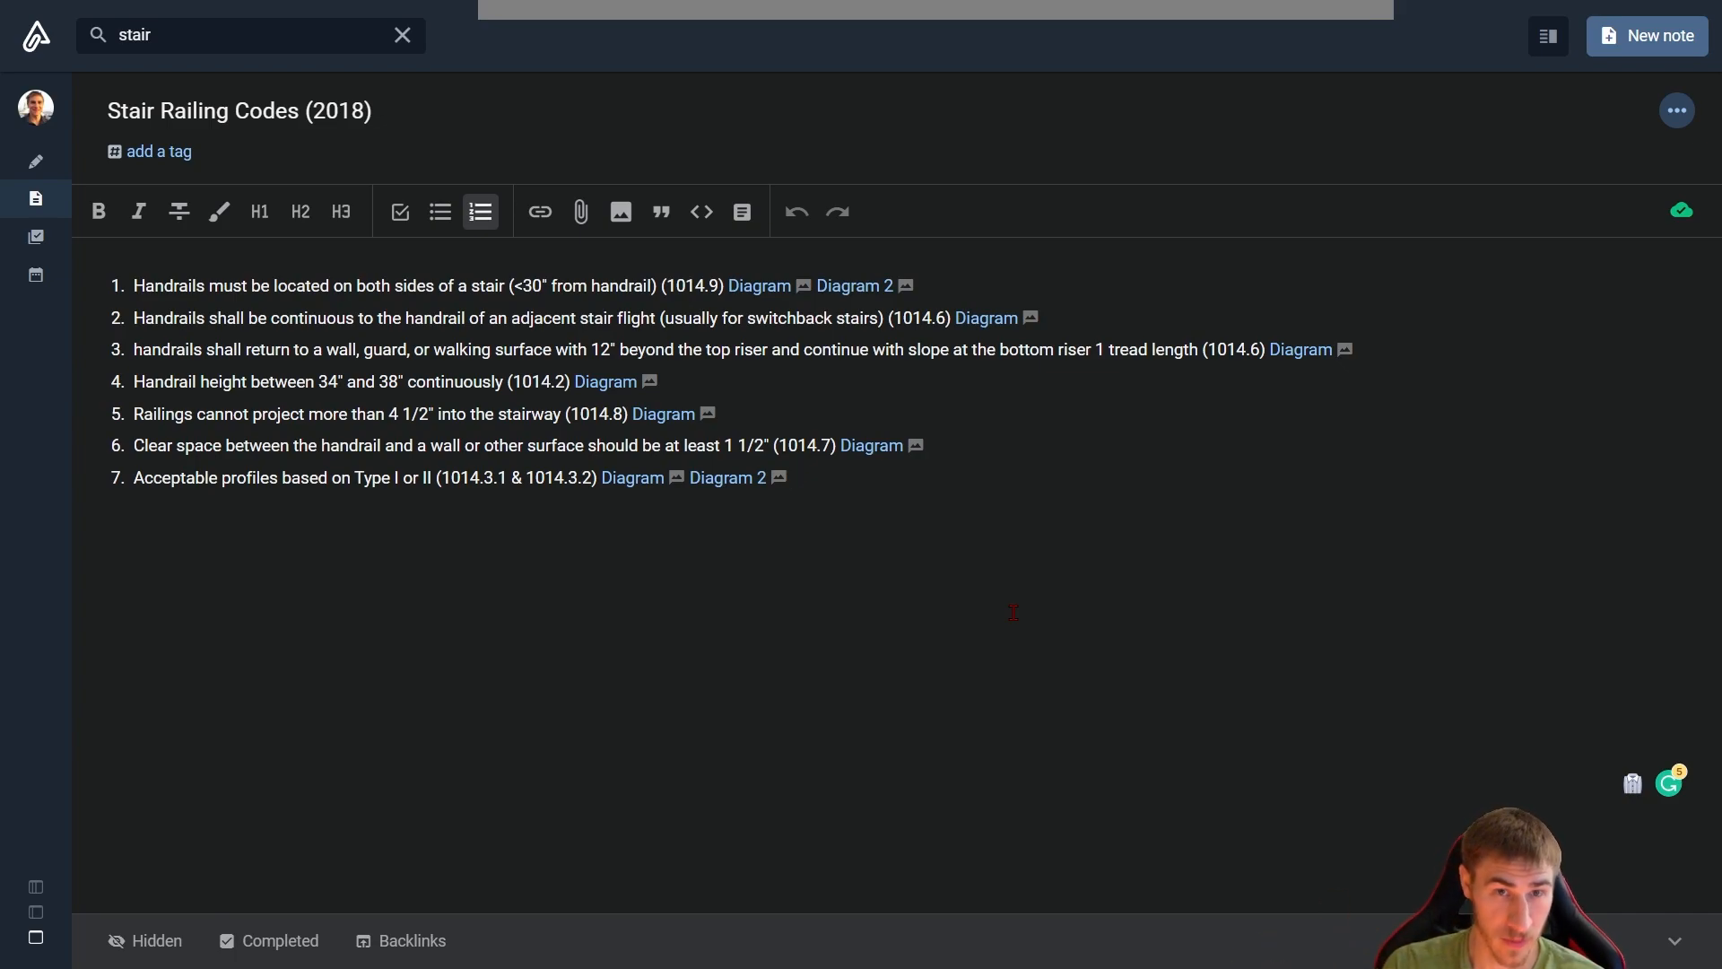
{"action": "left_click", "coordinate": [788, 476]}
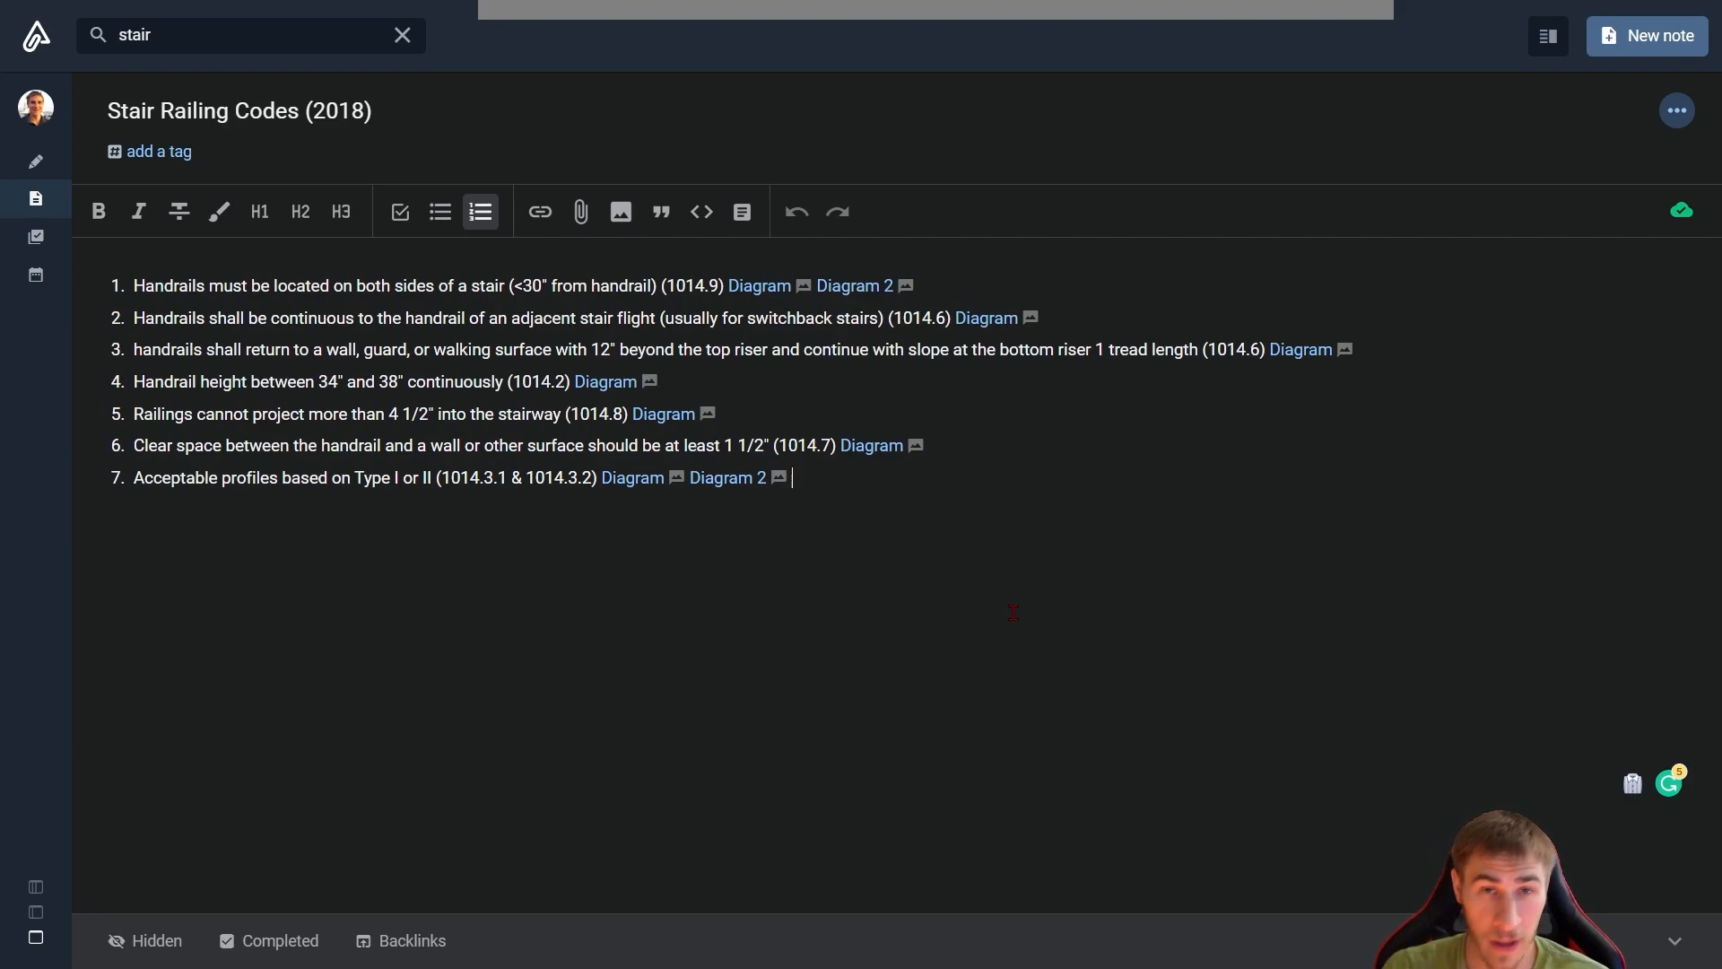
{"action": "mouse_move", "coordinate": [924, 557]}
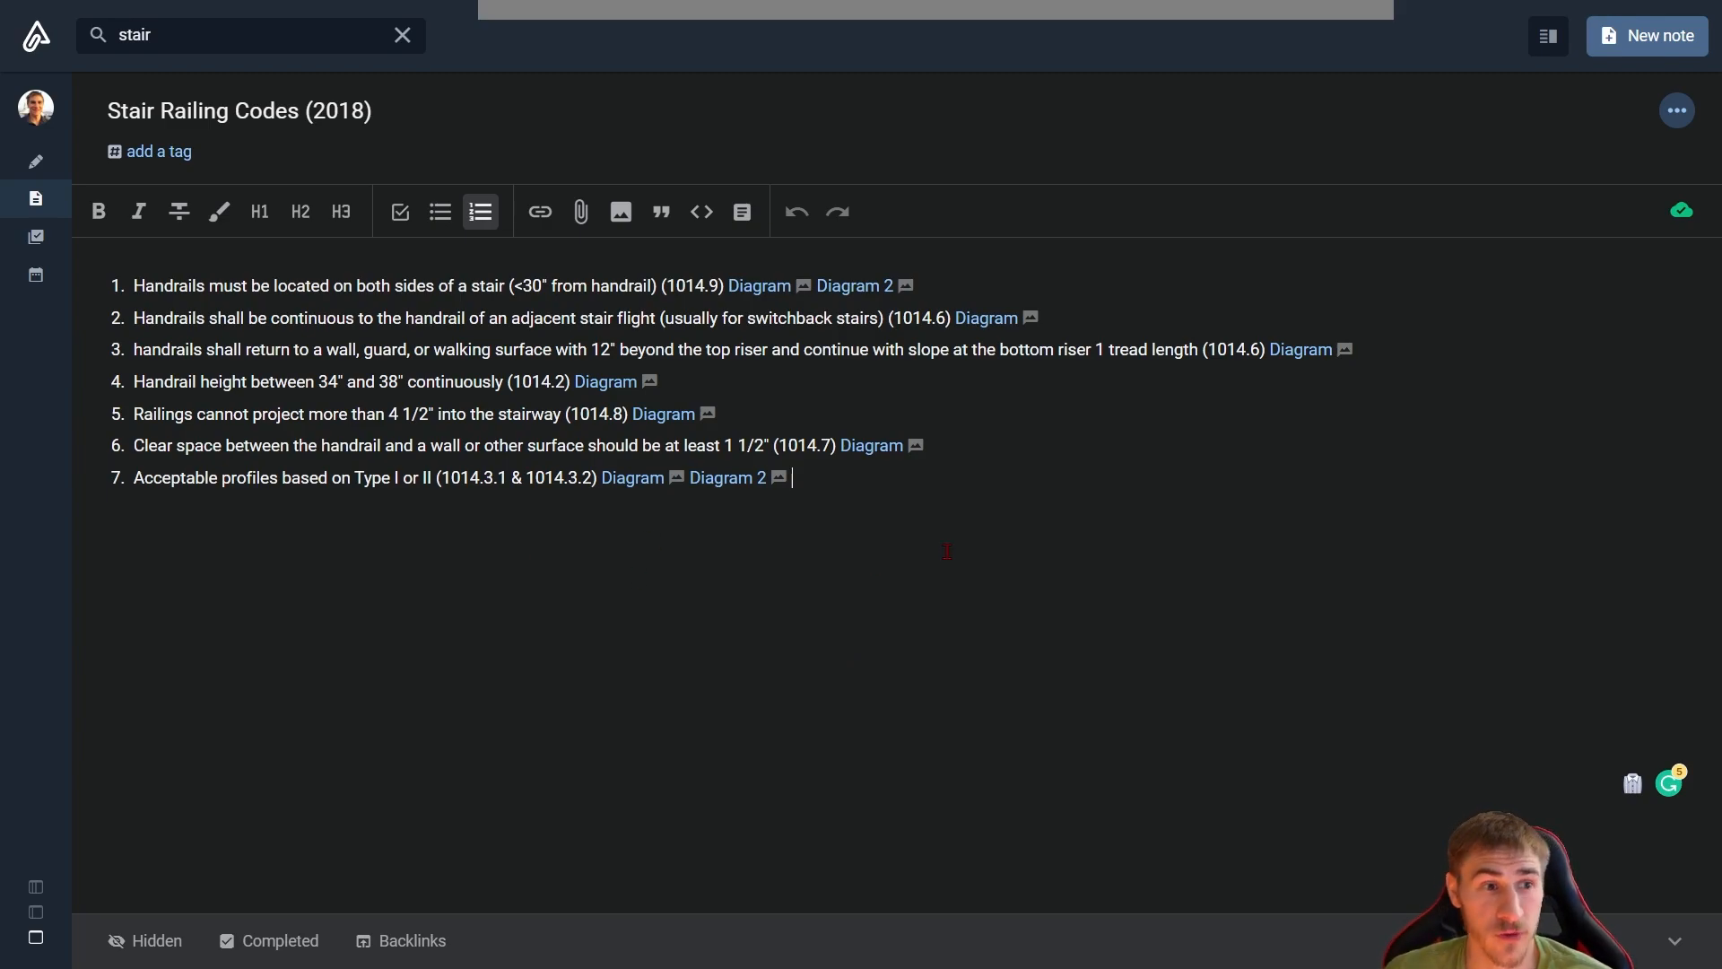
{"action": "mouse_move", "coordinate": [651, 556]}
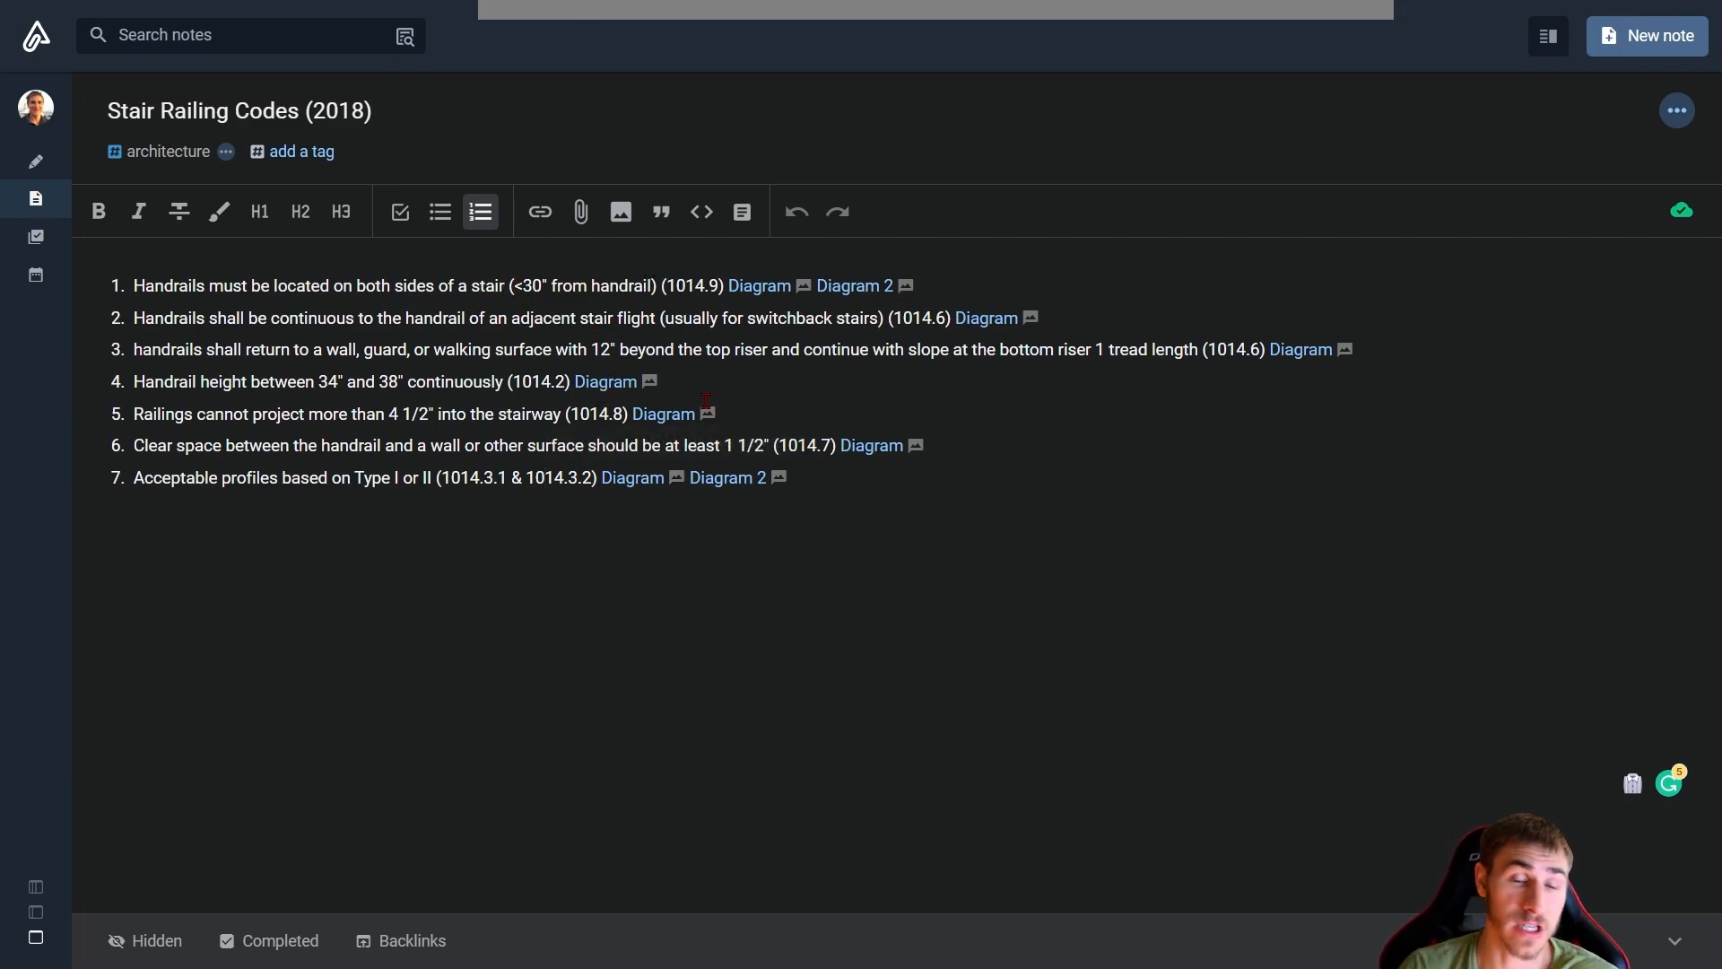
Preview item 1's 1014.9 excerpt, view it full-size, then preview the monumental stairs Diagram 2
{"action": "left_click", "coordinate": [758, 285]}
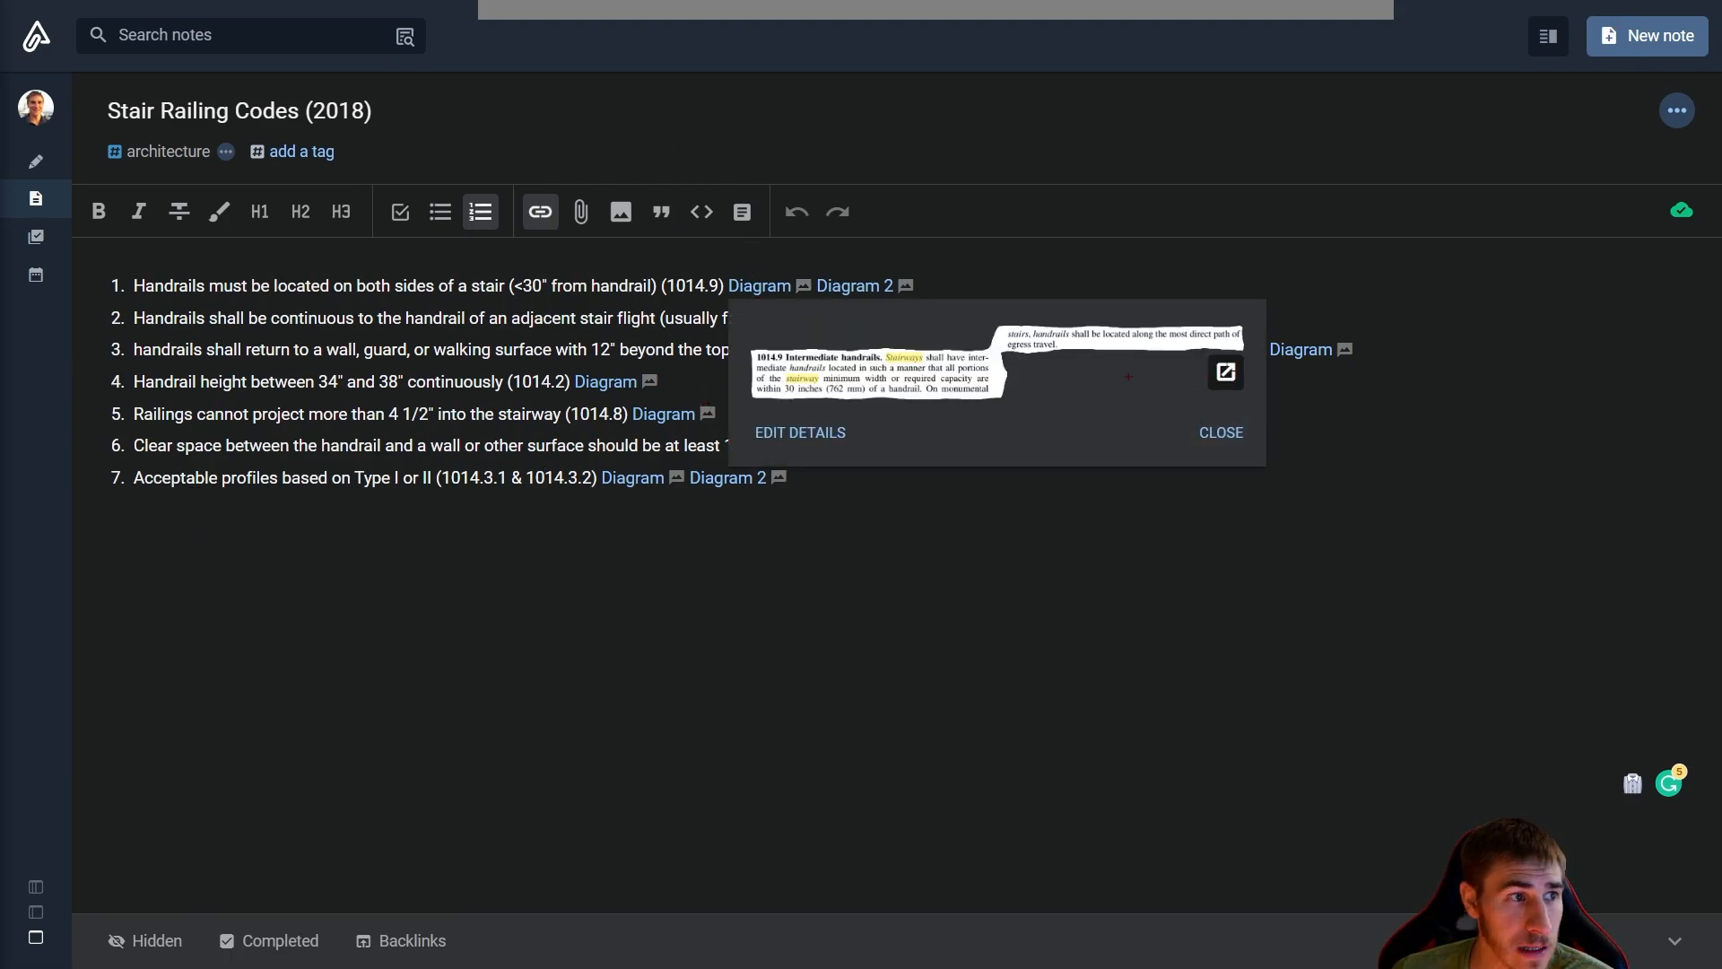
{"action": "left_click", "coordinate": [1223, 372]}
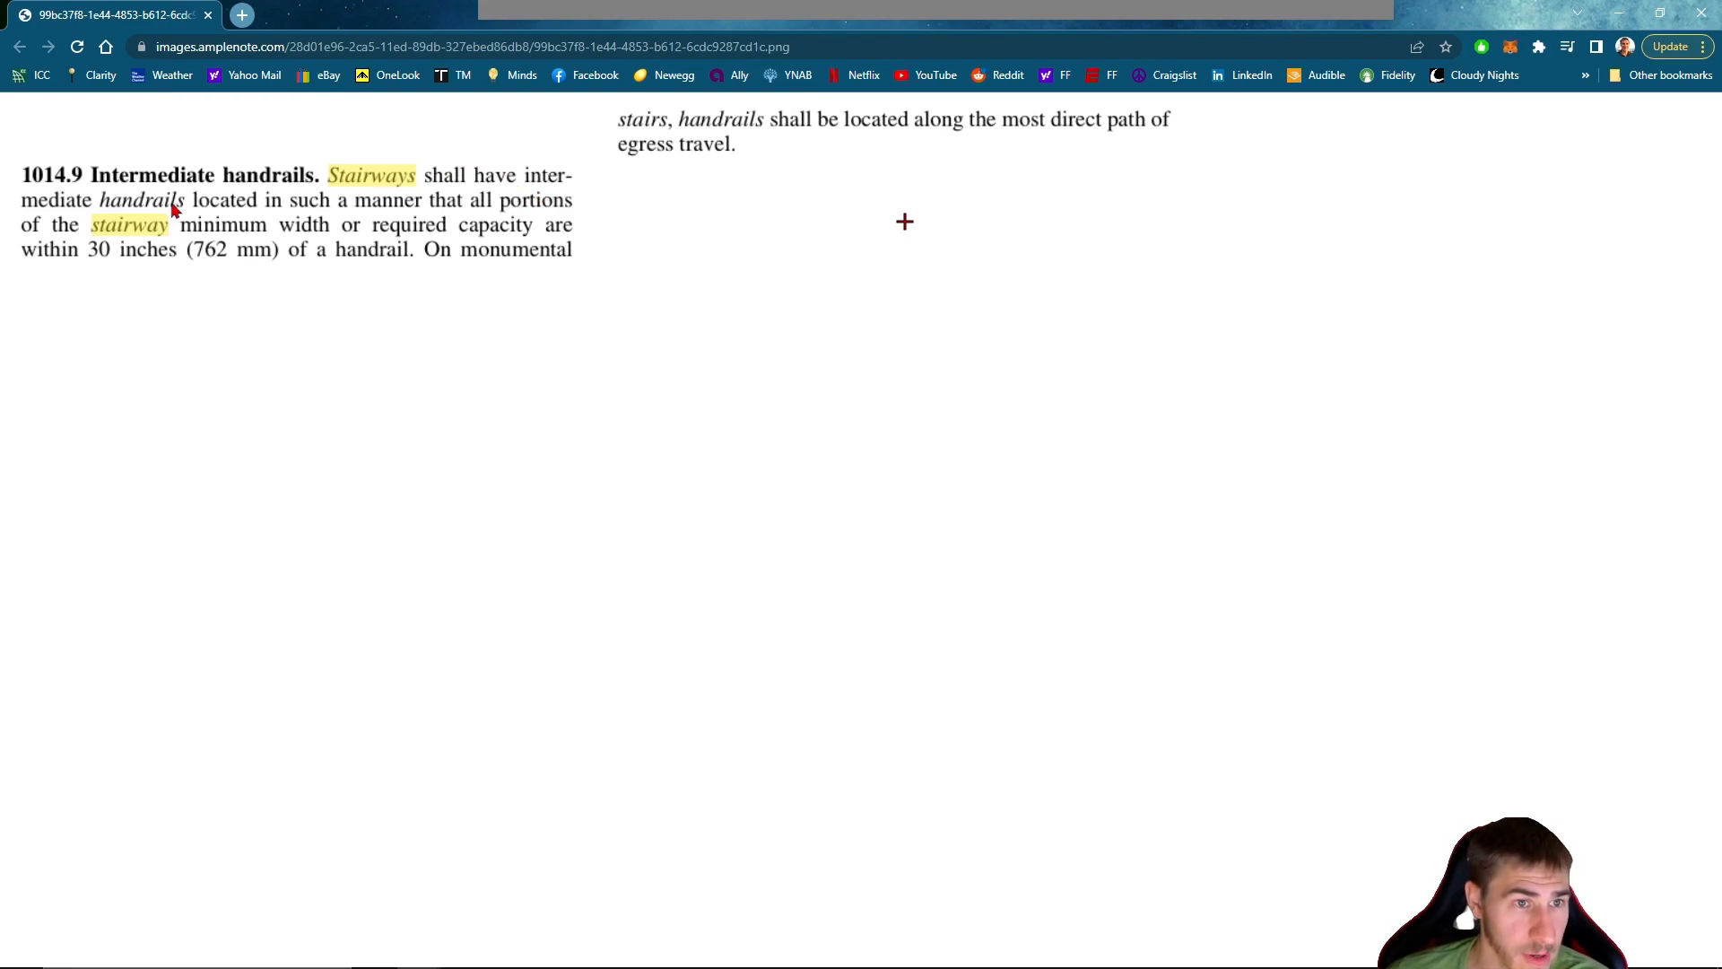
{"action": "mouse_move", "coordinate": [75, 253]}
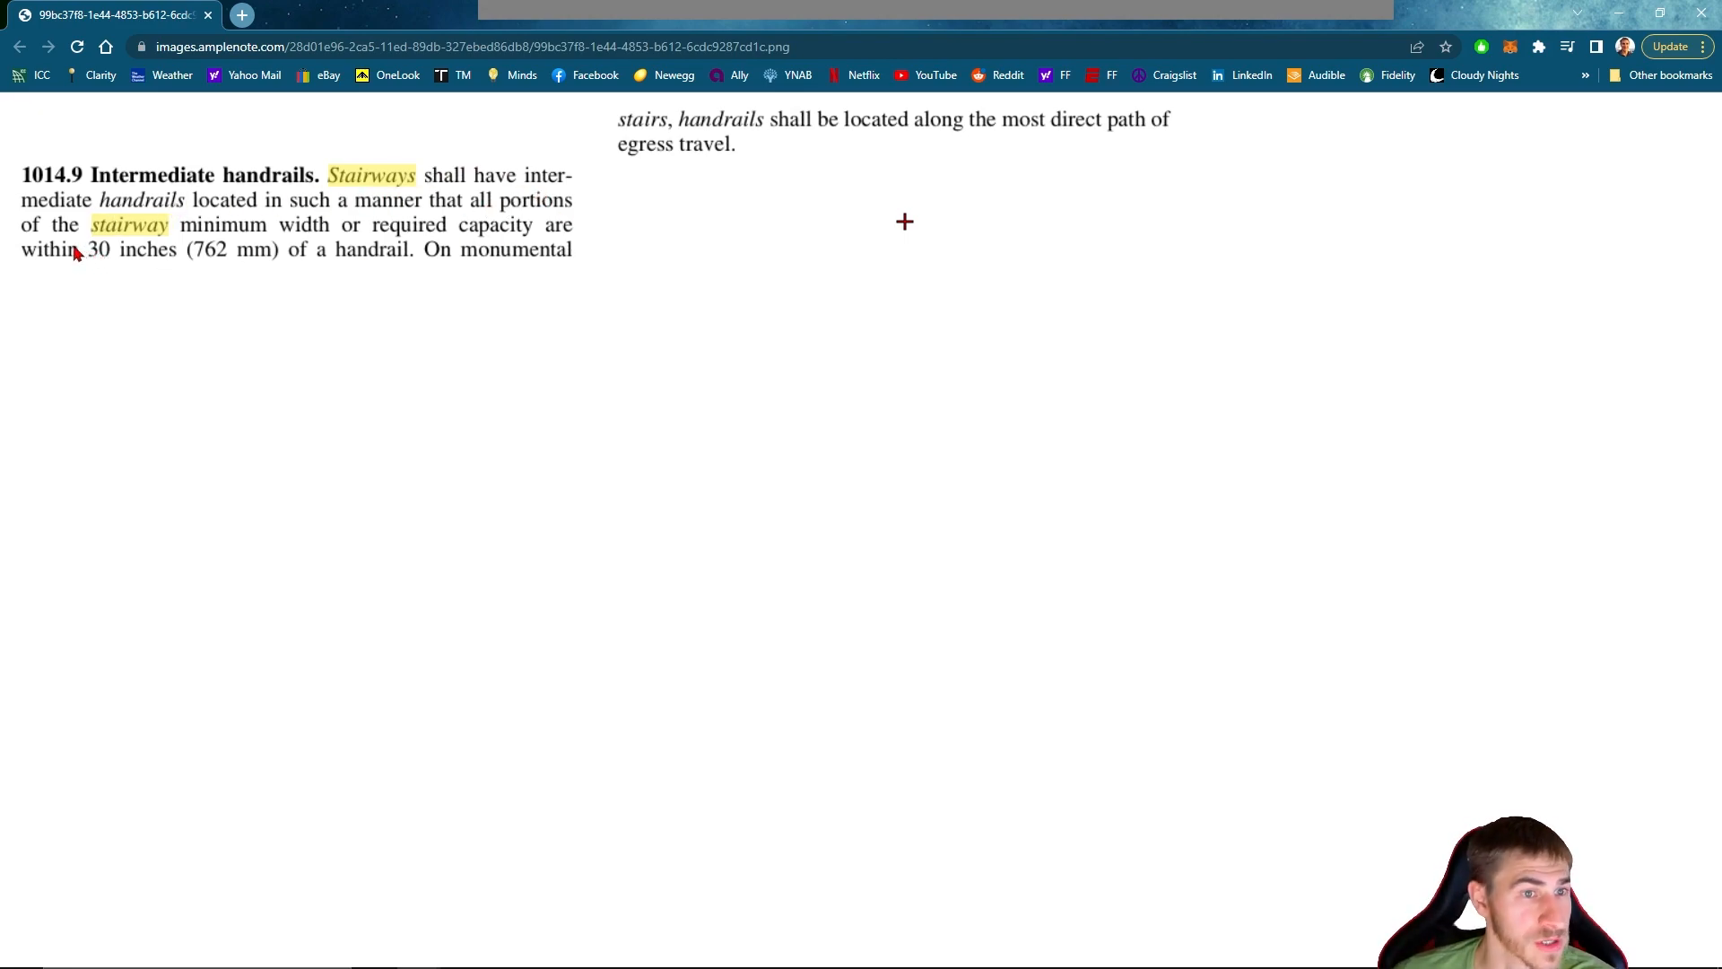
{"action": "mouse_move", "coordinate": [574, 228]}
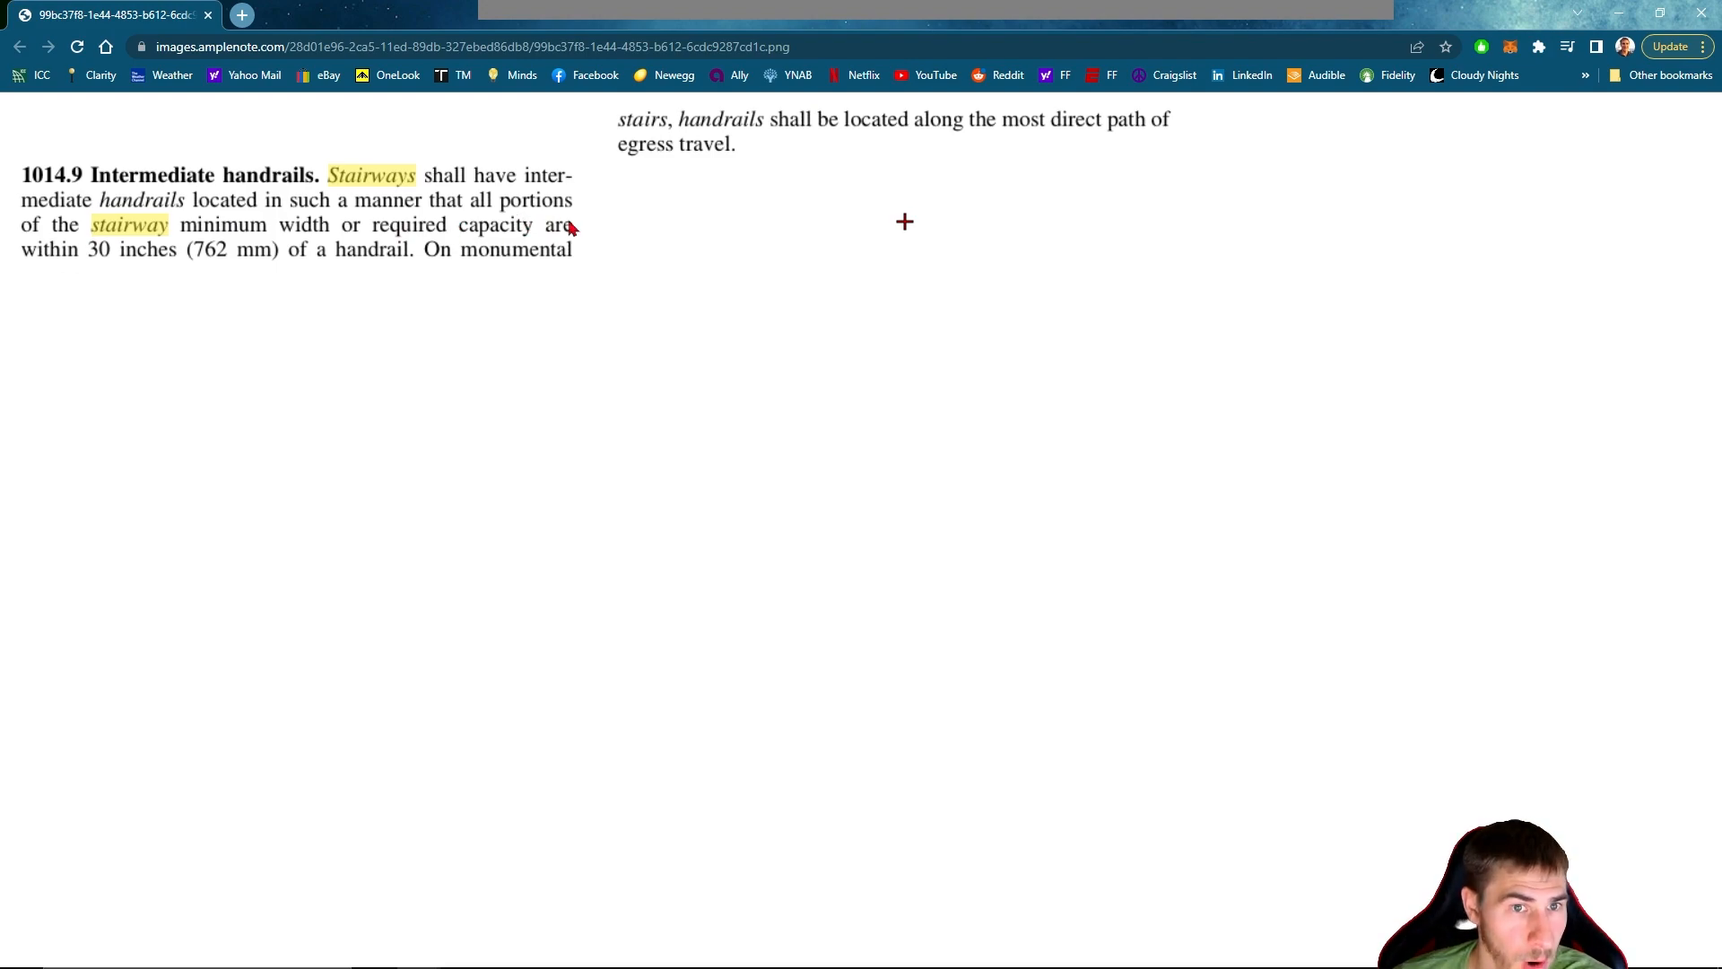
{"action": "mouse_move", "coordinate": [298, 358]}
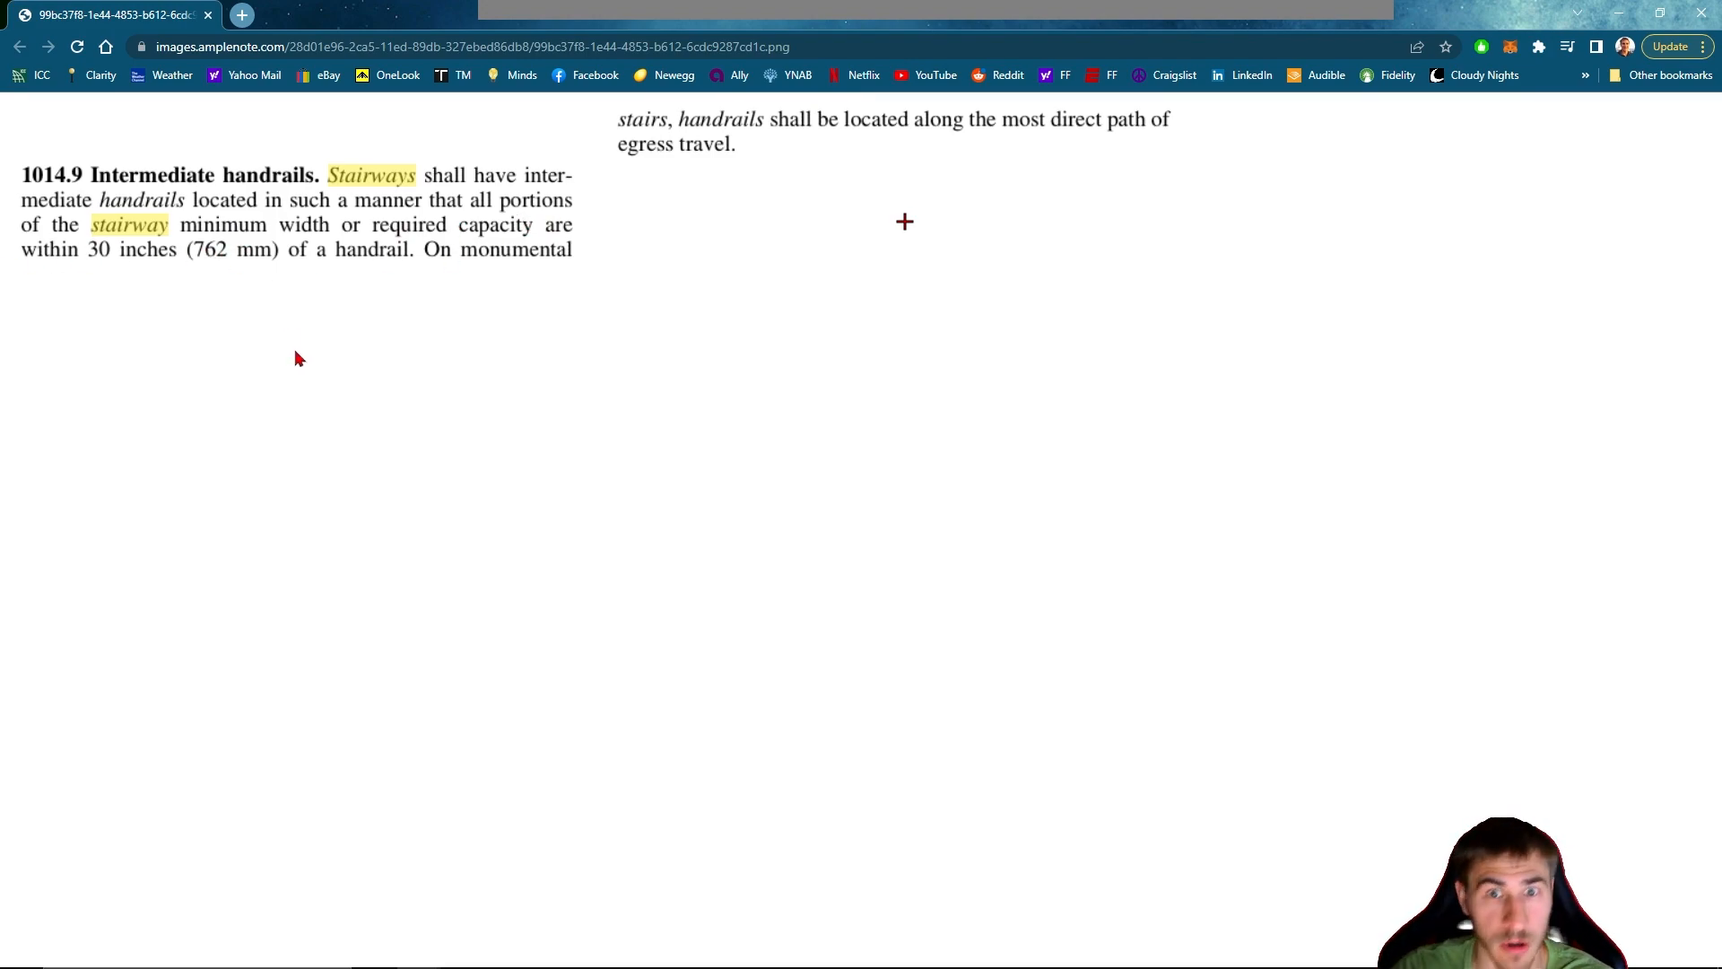
{"action": "mouse_move", "coordinate": [525, 226]}
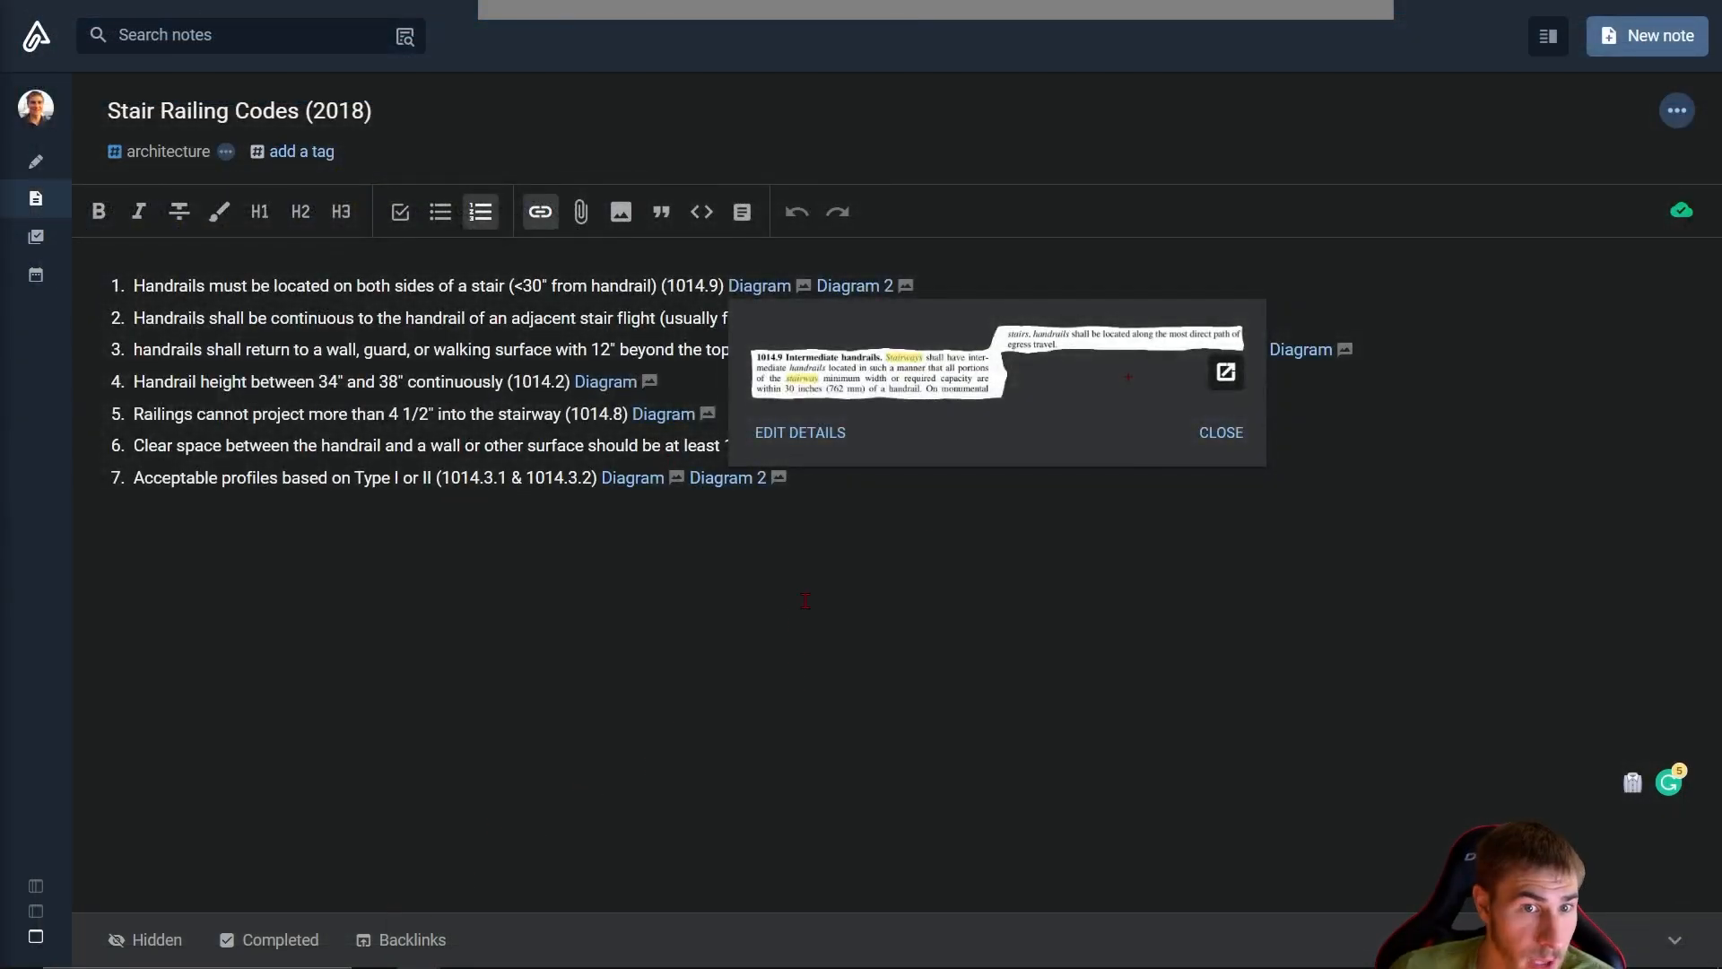
{"action": "left_click", "coordinate": [1220, 431]}
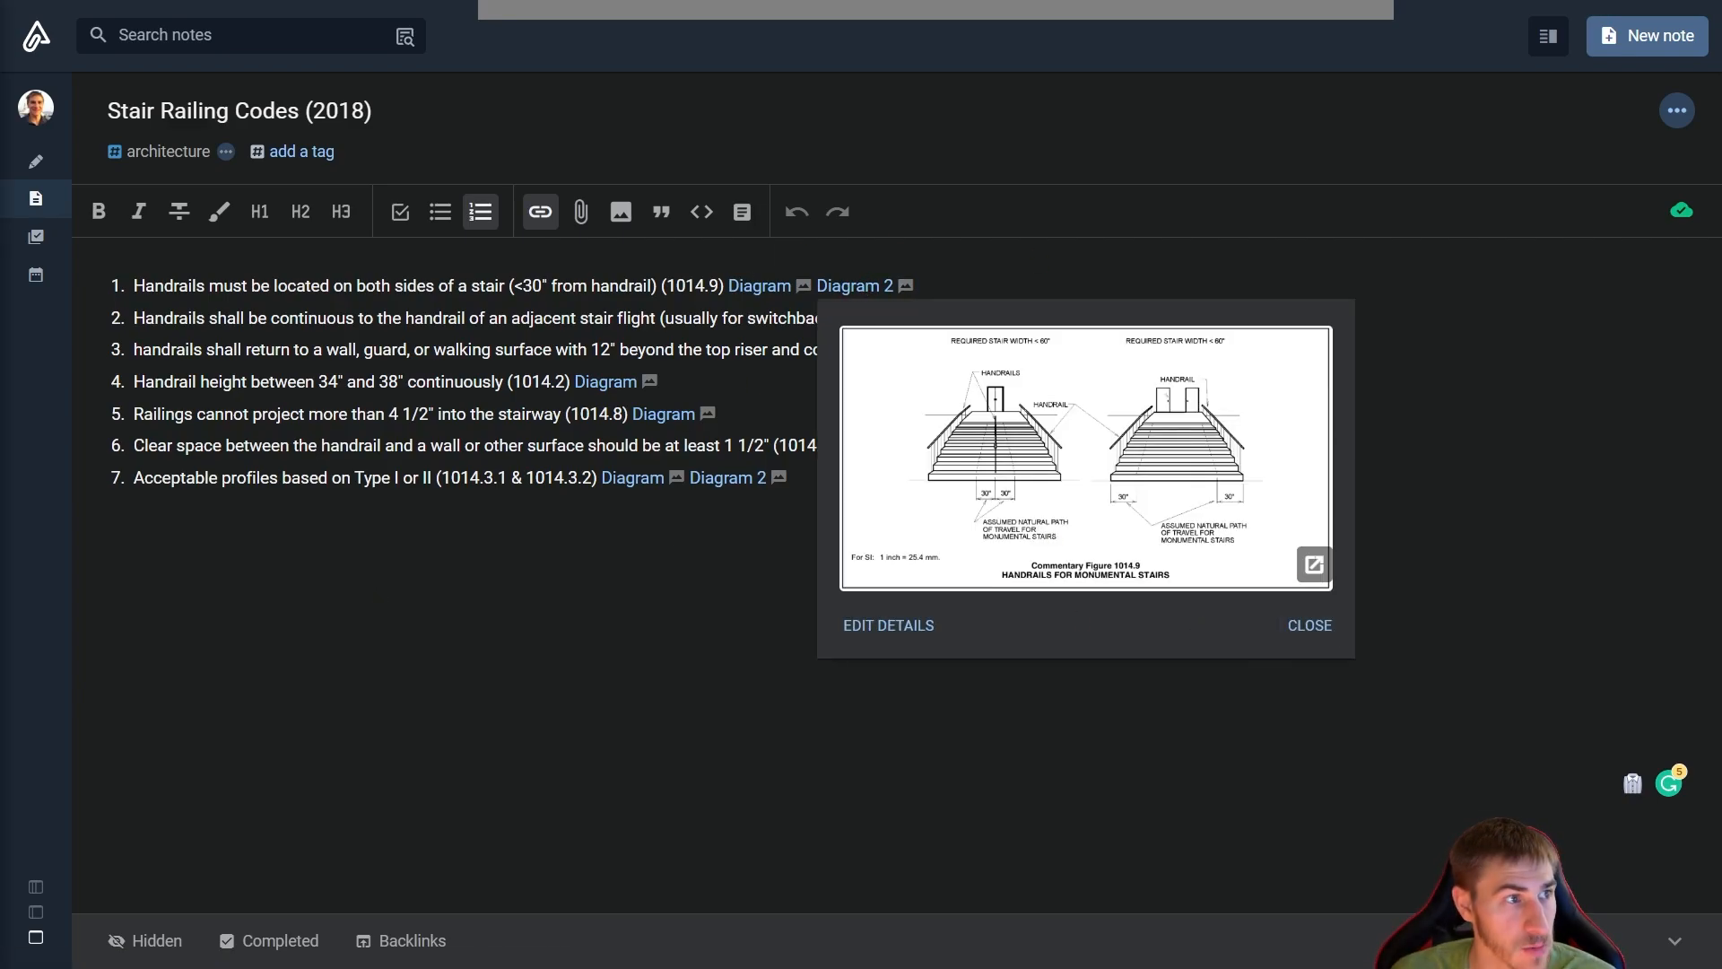
Open Commentary Figure 1014.9 monumental stairs handrail diagram full-size in its own Chrome tab
{"action": "left_click", "coordinate": [1313, 563]}
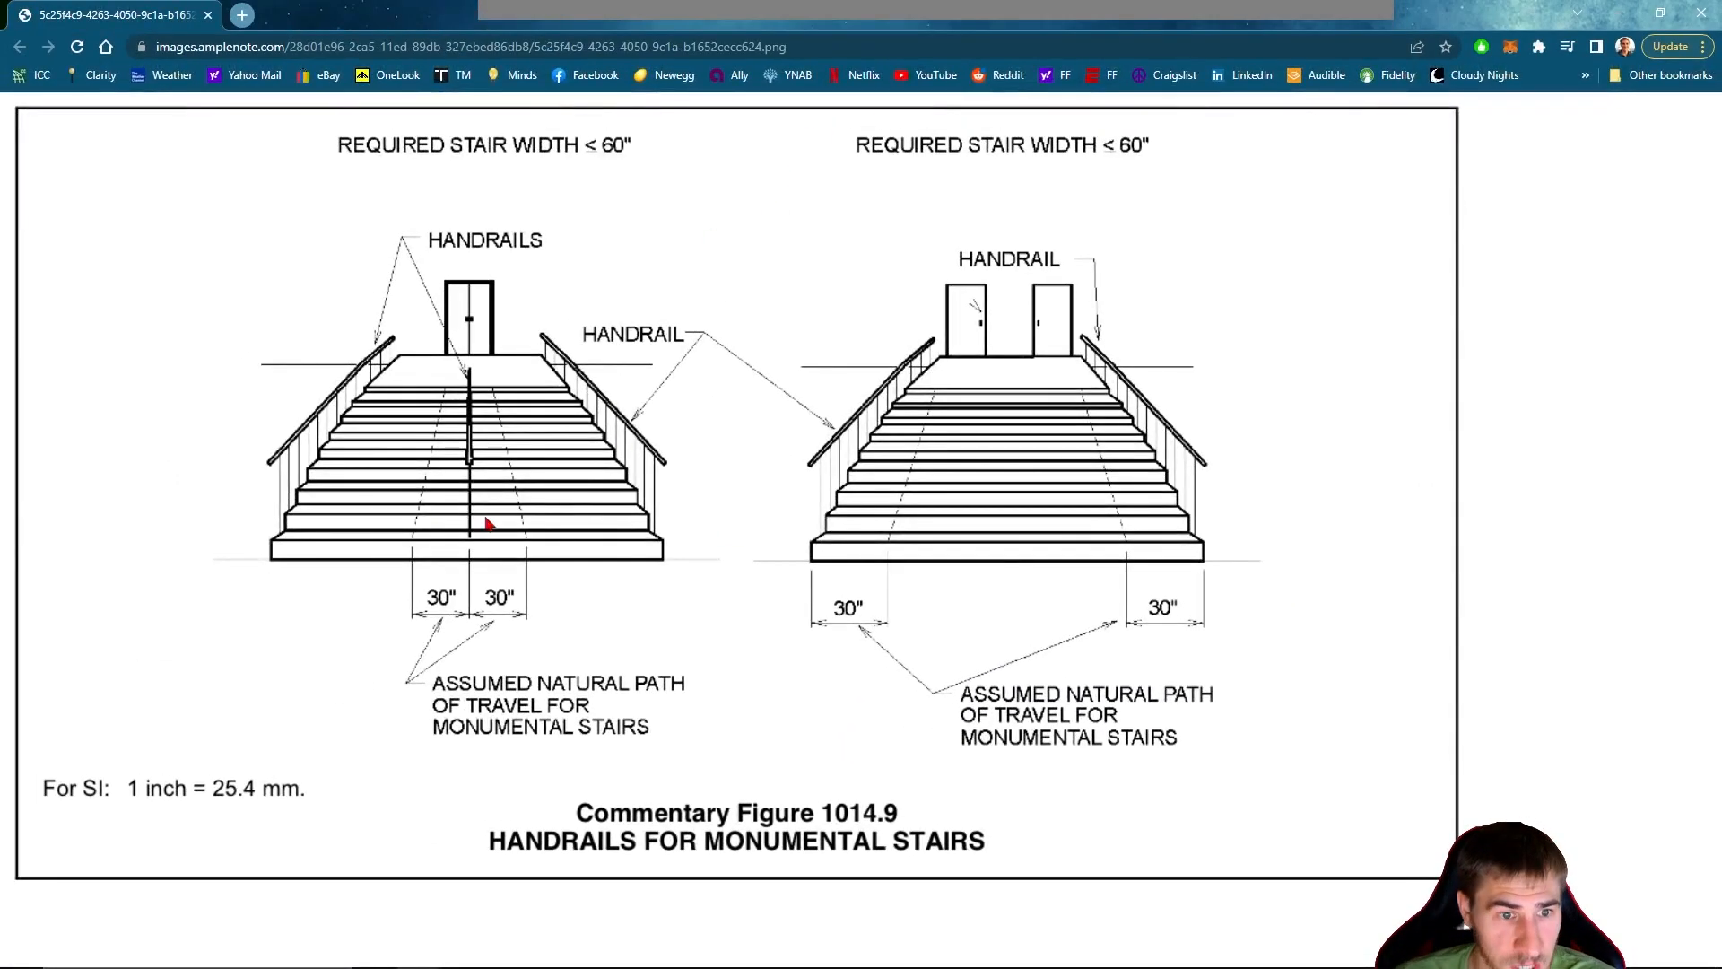
{"action": "mouse_move", "coordinate": [201, 557]}
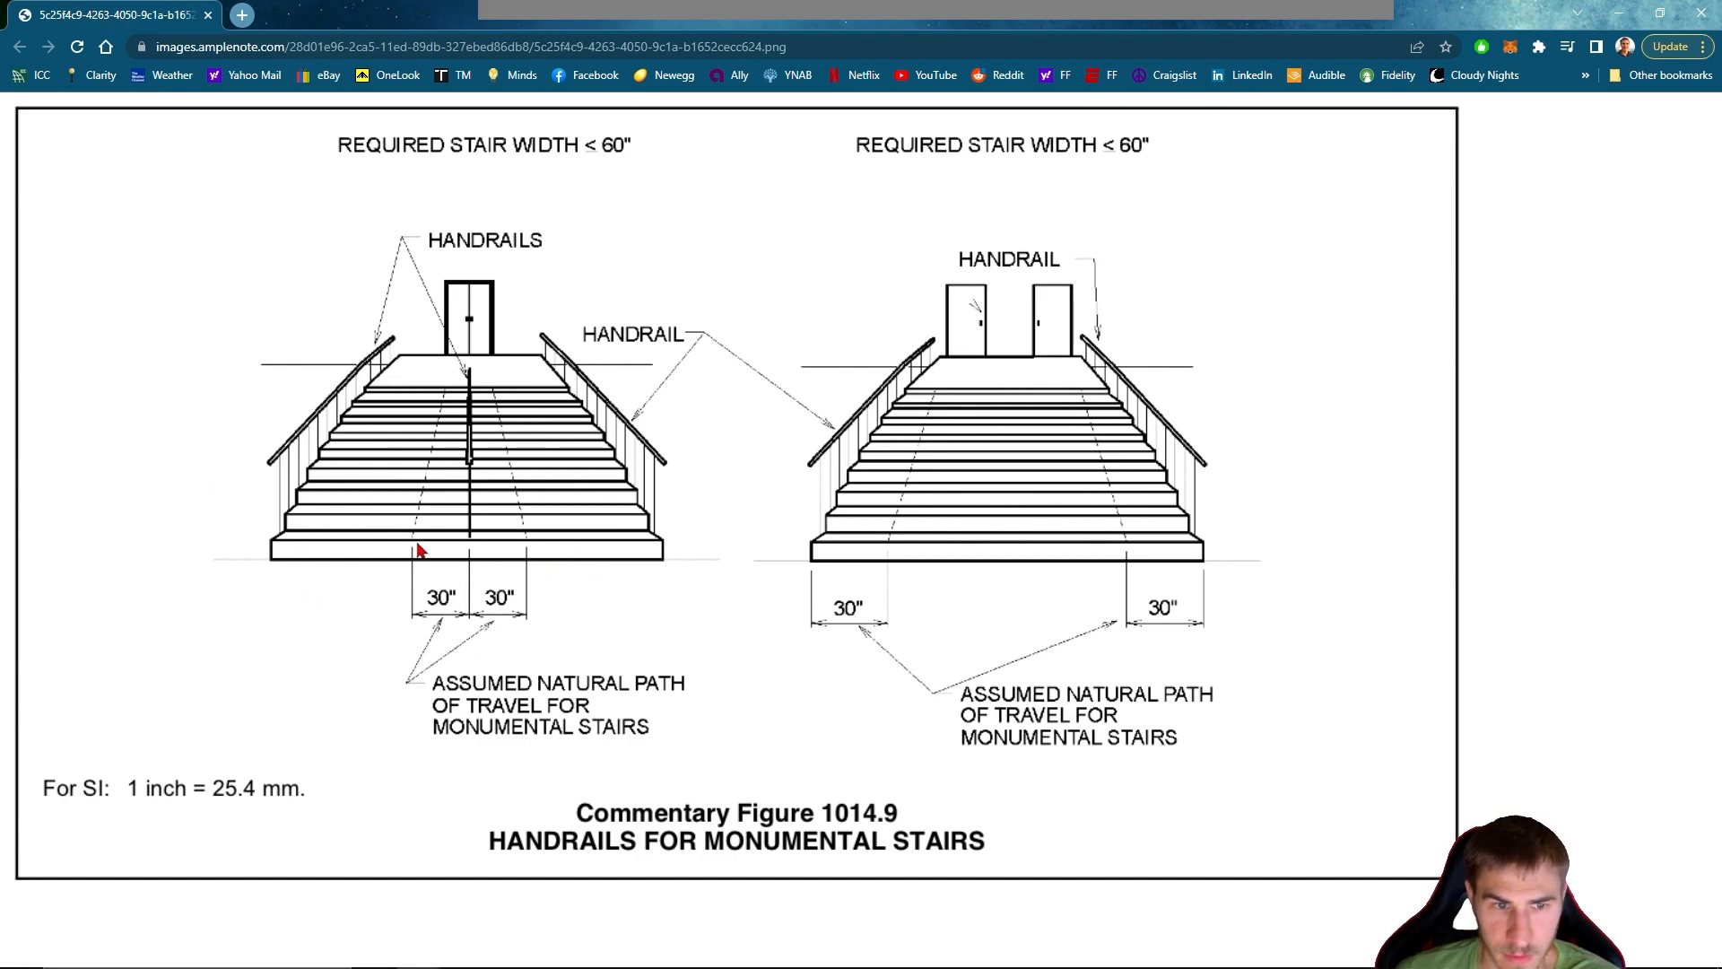
{"action": "mouse_move", "coordinate": [722, 406]}
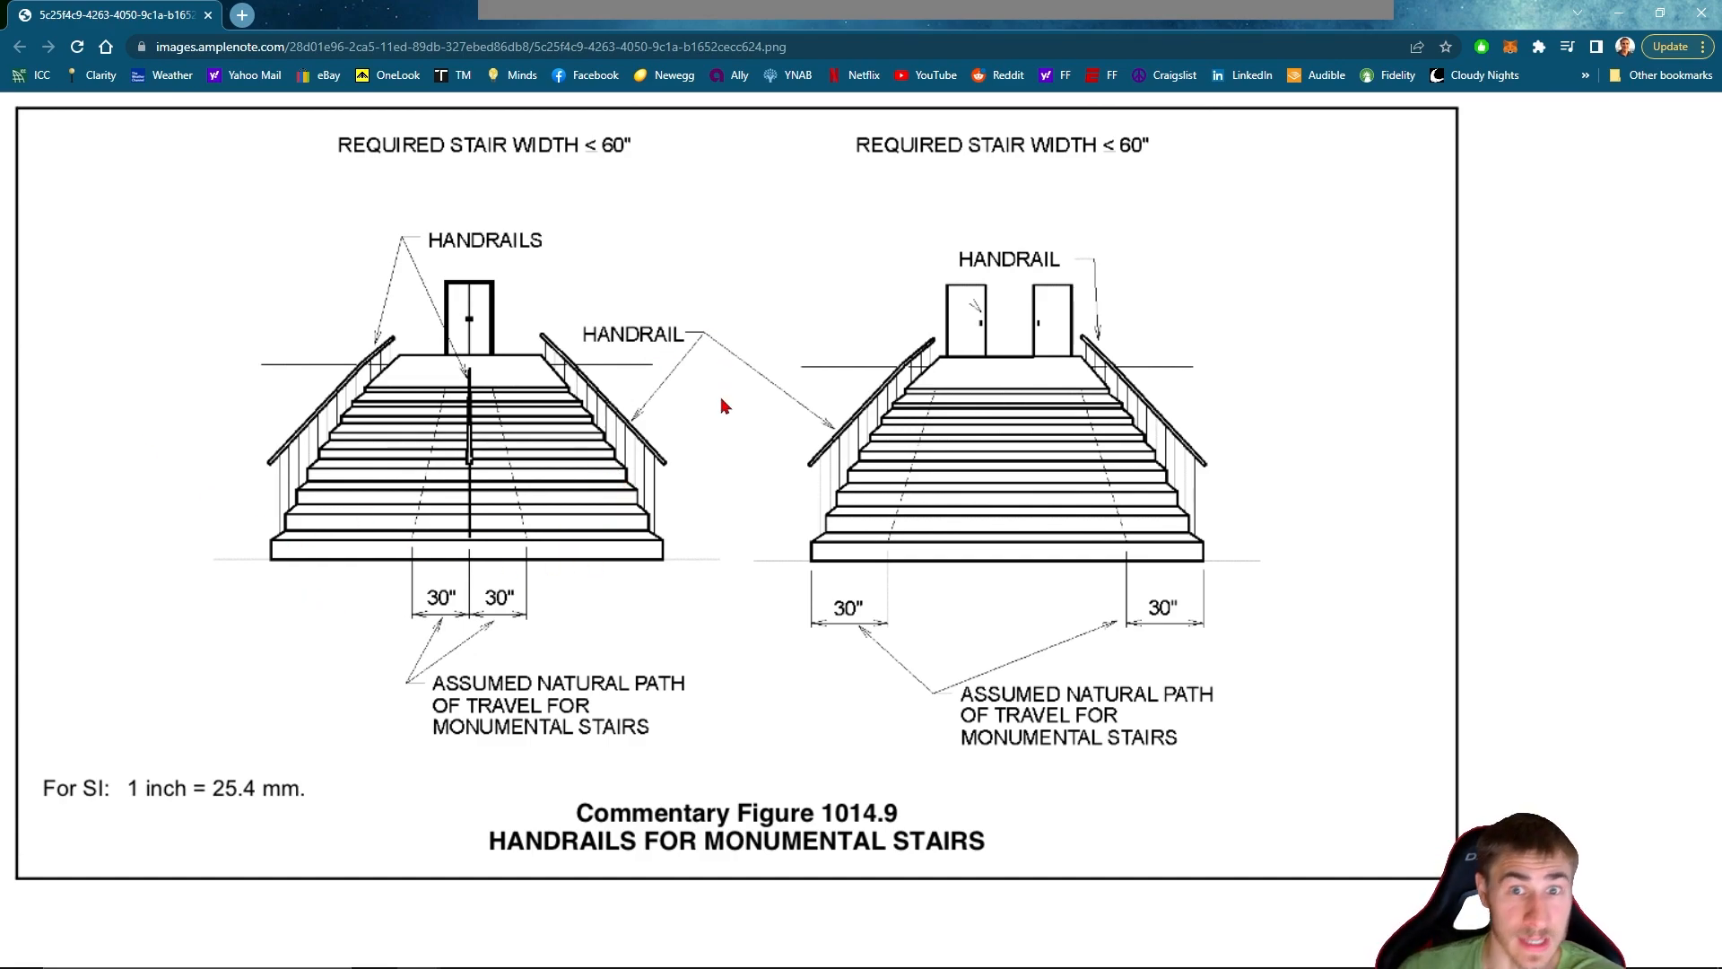
{"action": "mouse_move", "coordinate": [631, 646]}
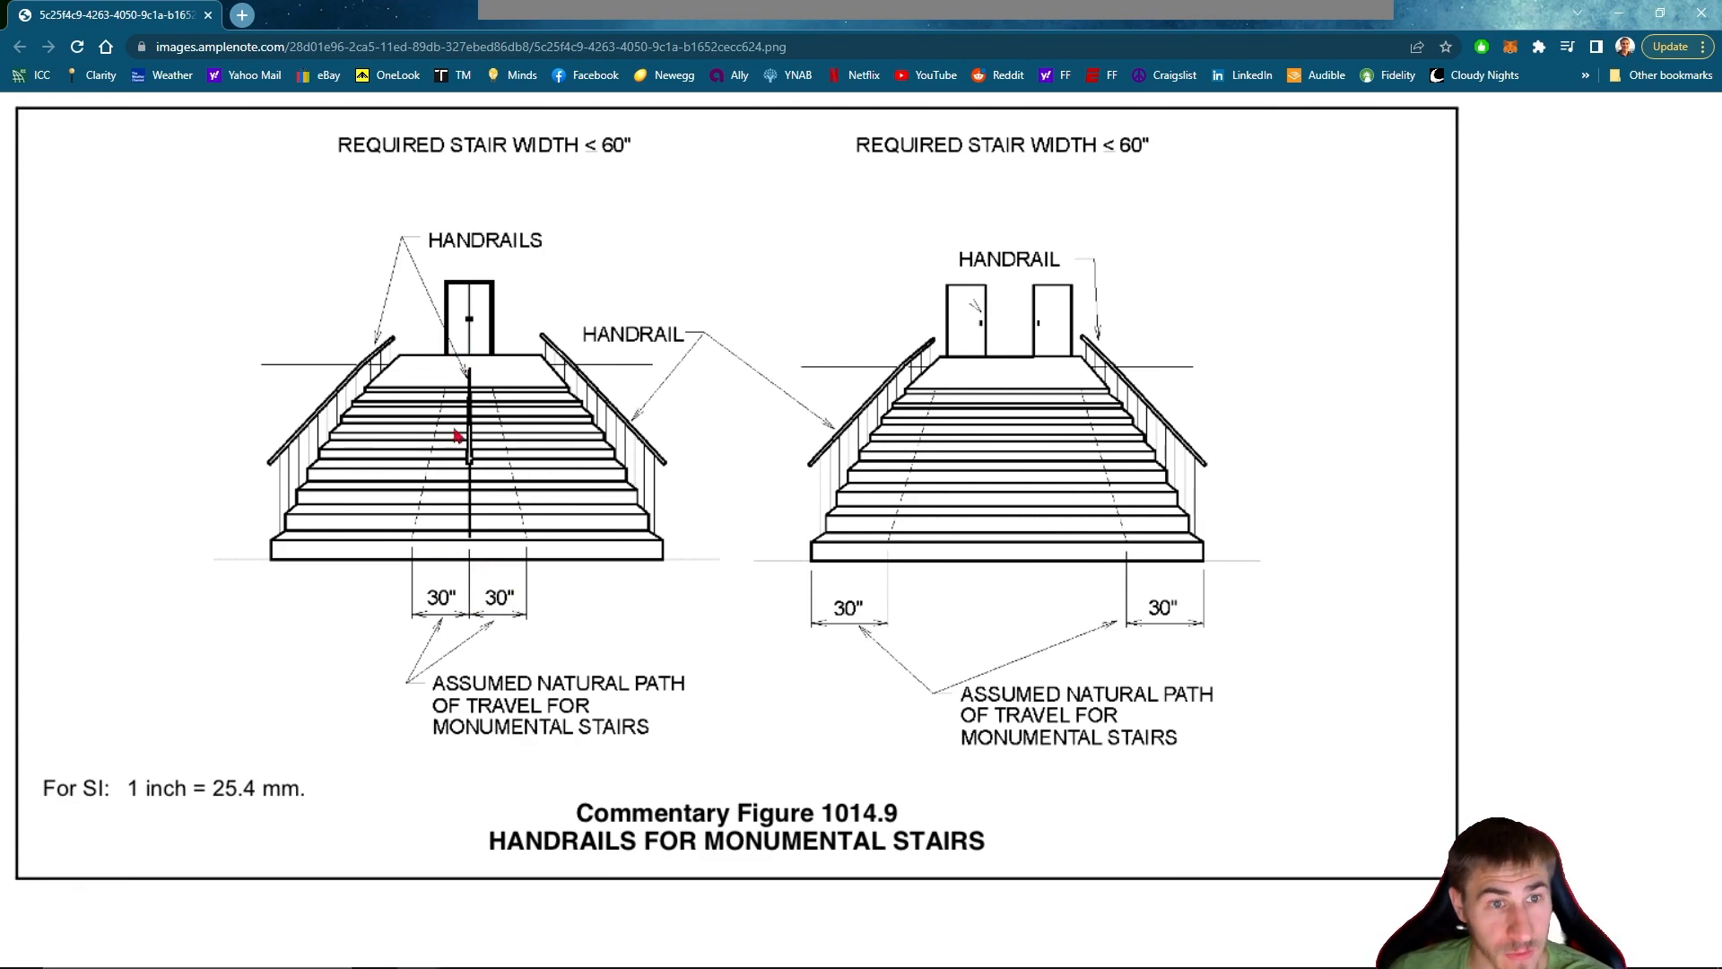
{"action": "mouse_move", "coordinate": [563, 527]}
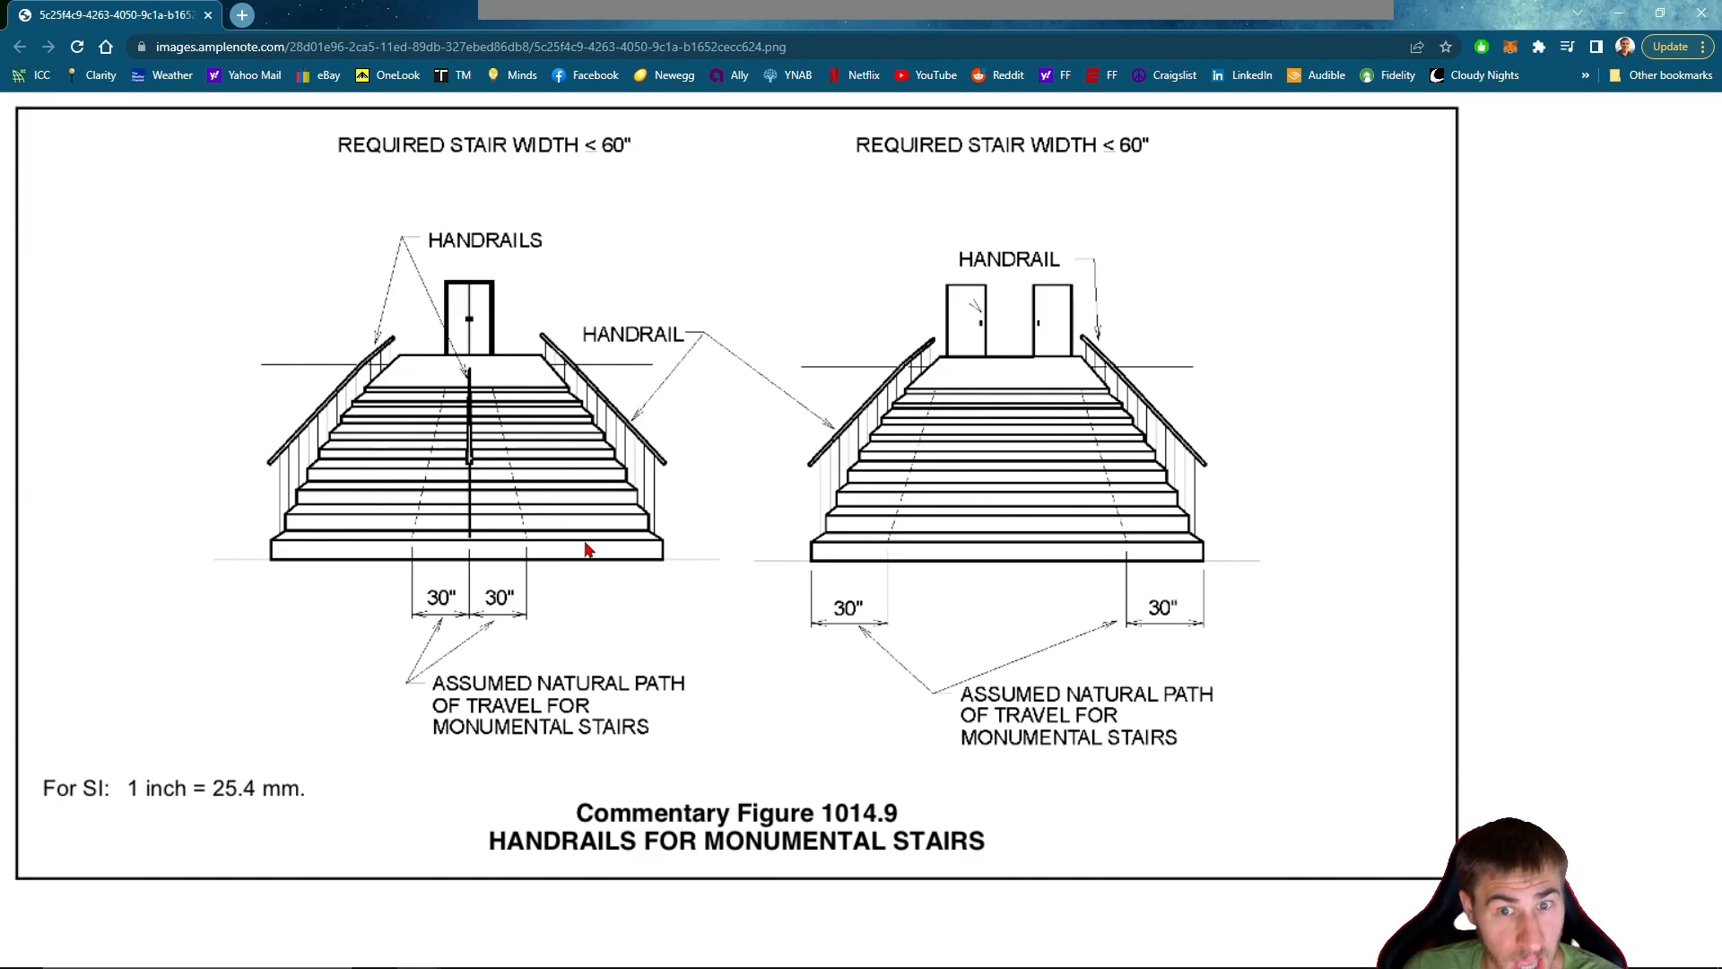
{"action": "mouse_move", "coordinate": [664, 223]}
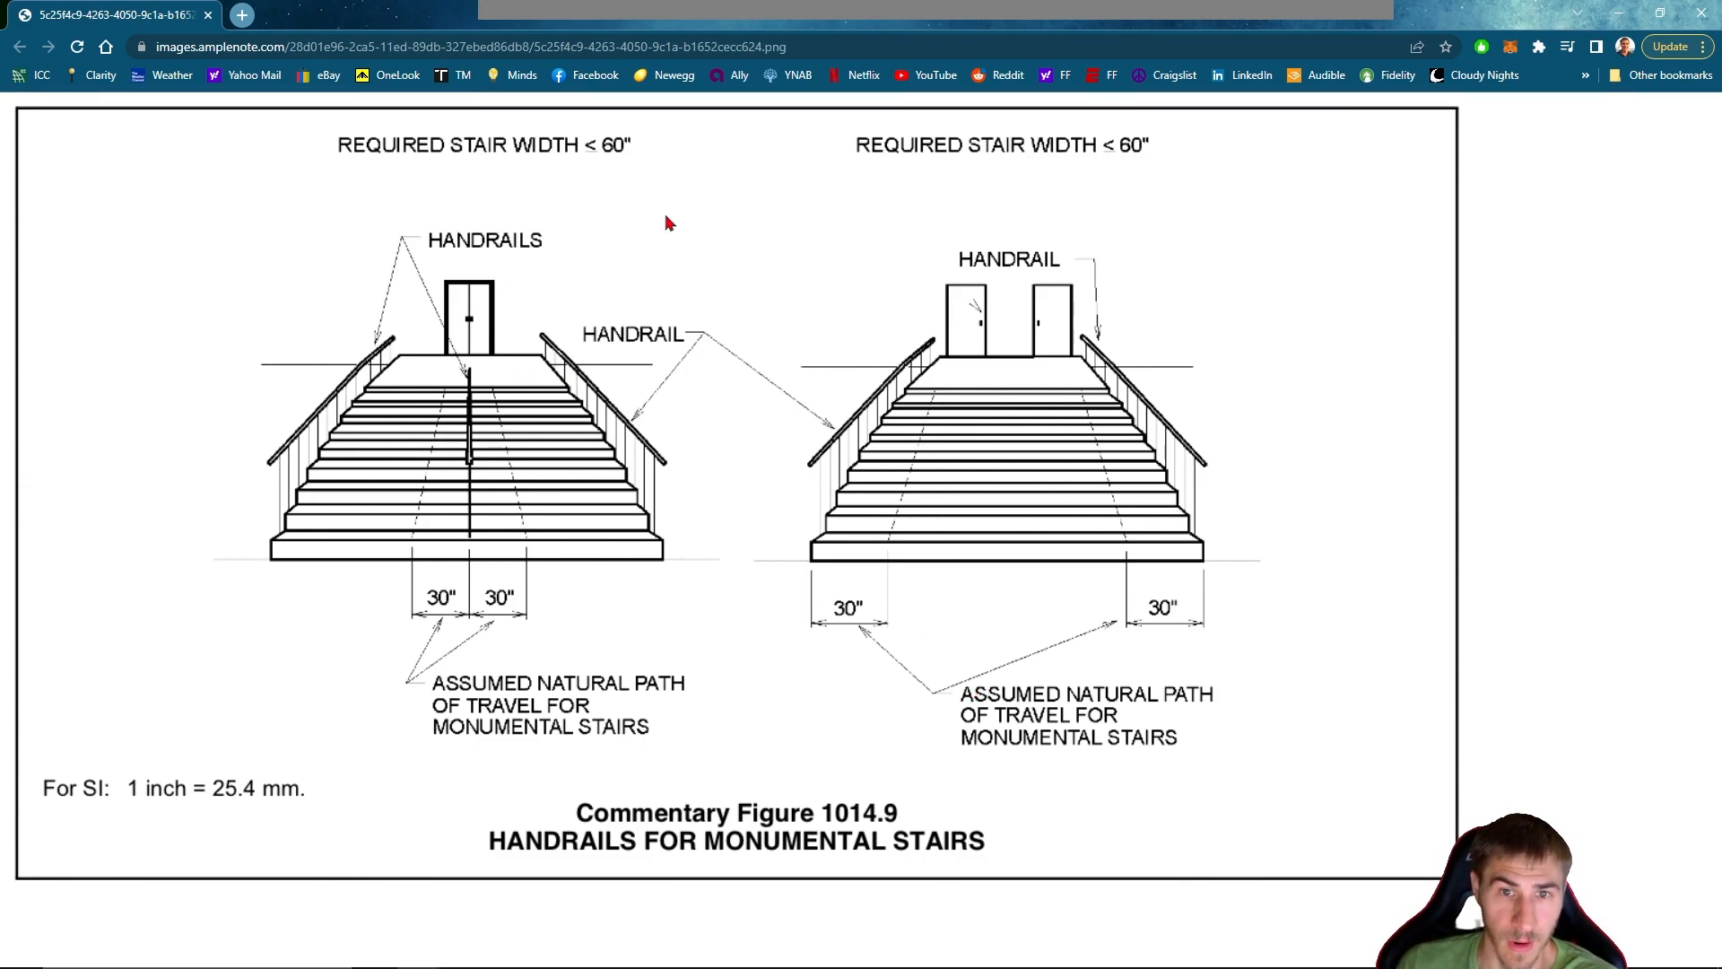
{"action": "mouse_move", "coordinate": [1062, 281]}
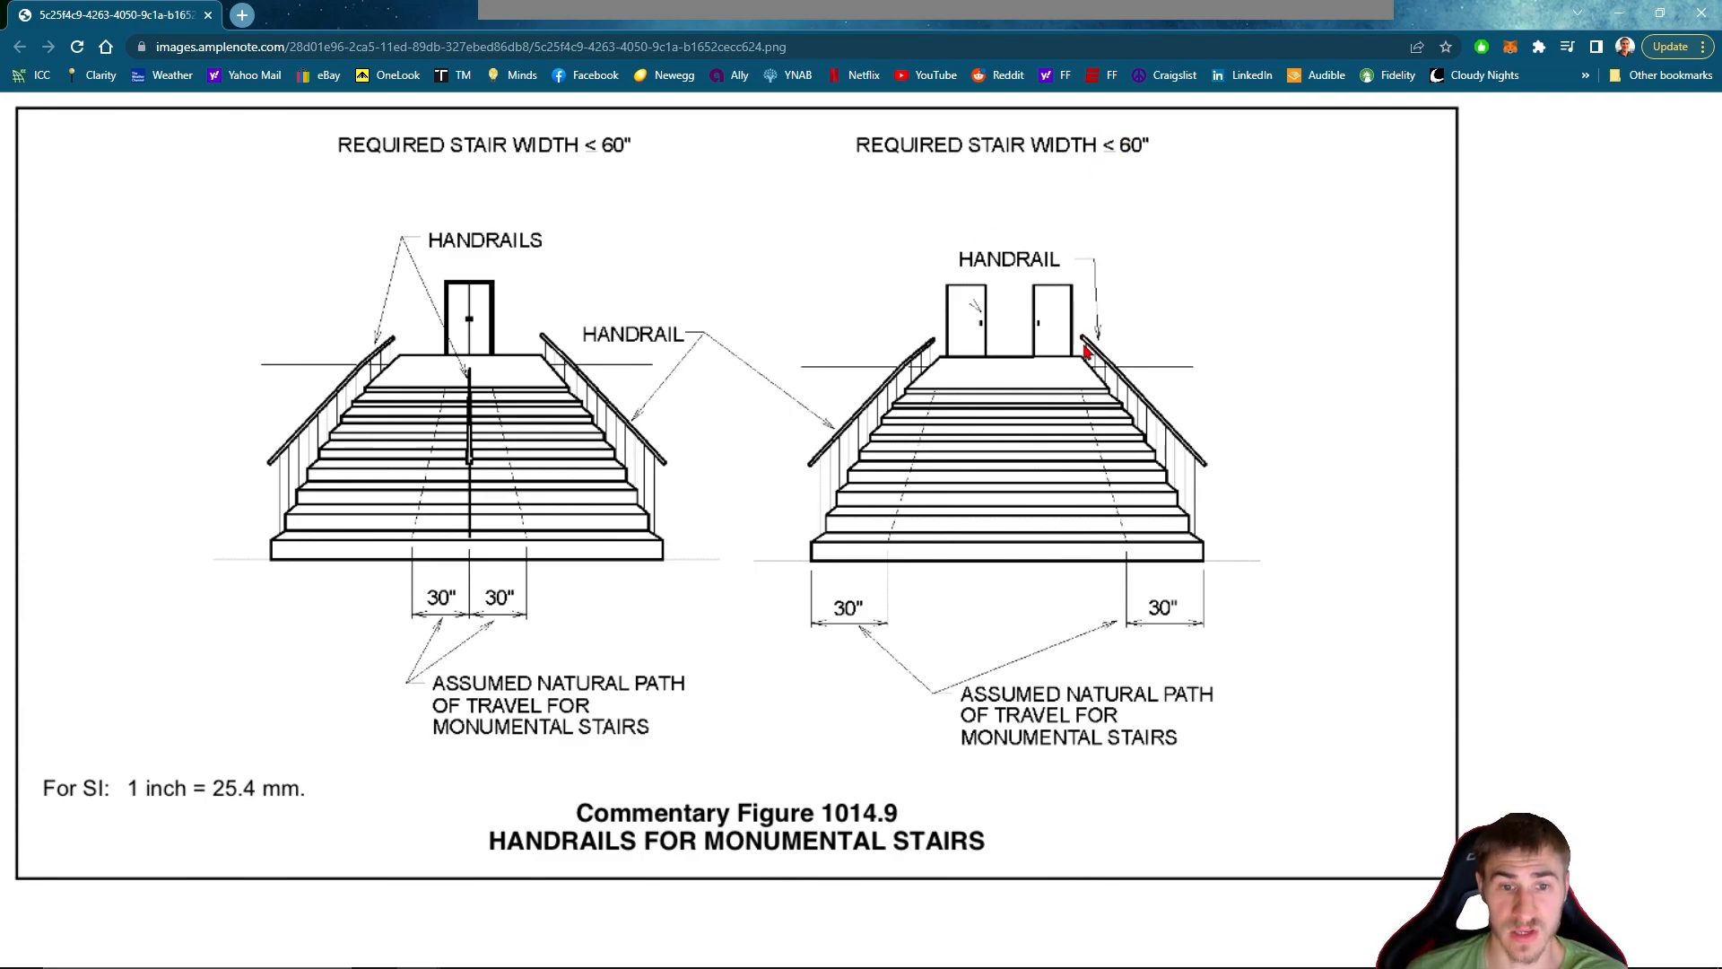
{"action": "mouse_move", "coordinate": [1224, 560]}
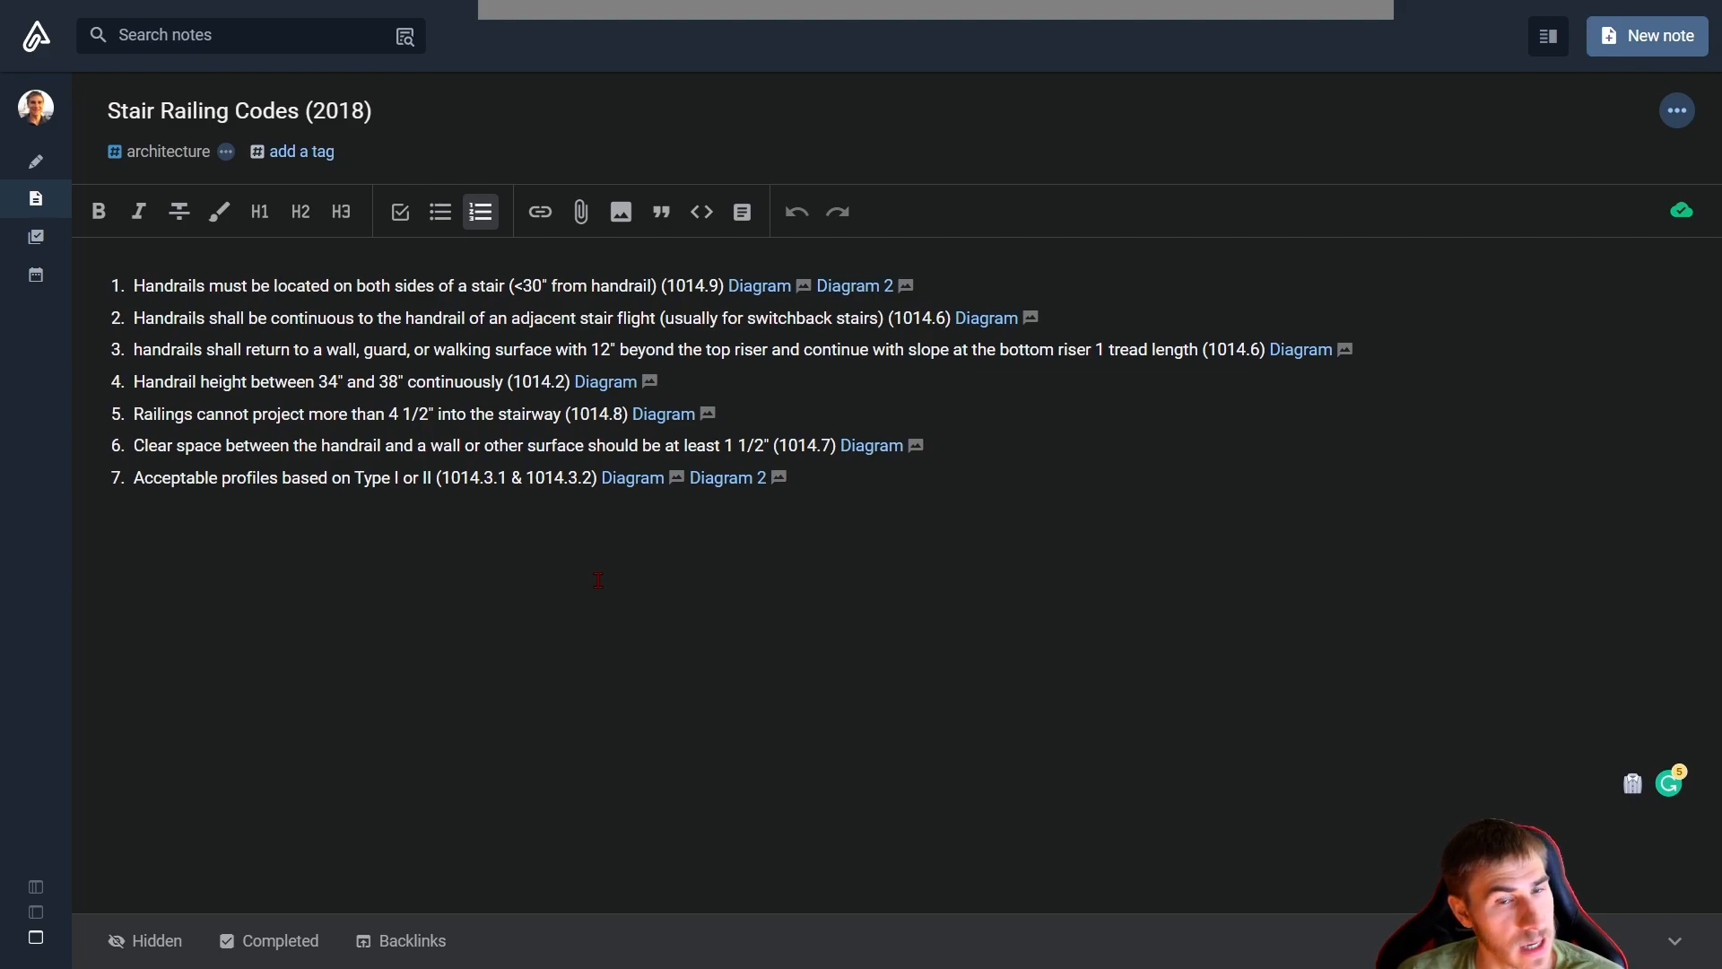
{"action": "mouse_move", "coordinate": [761, 604]}
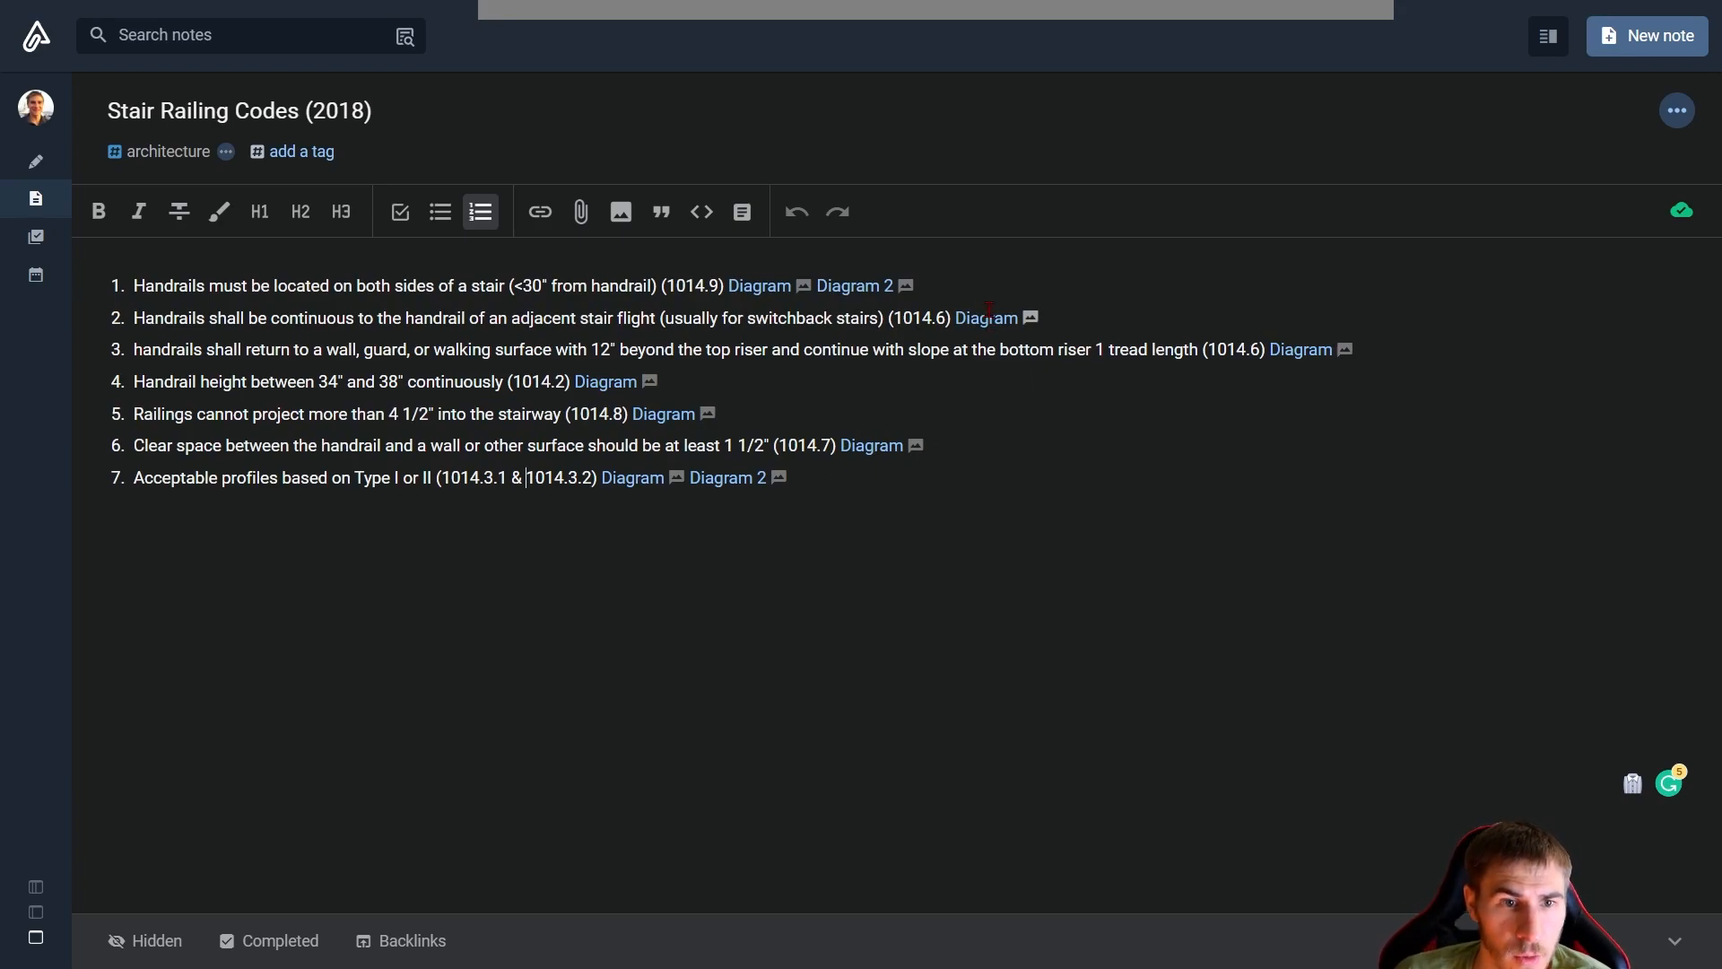
{"action": "left_click", "coordinate": [984, 318]}
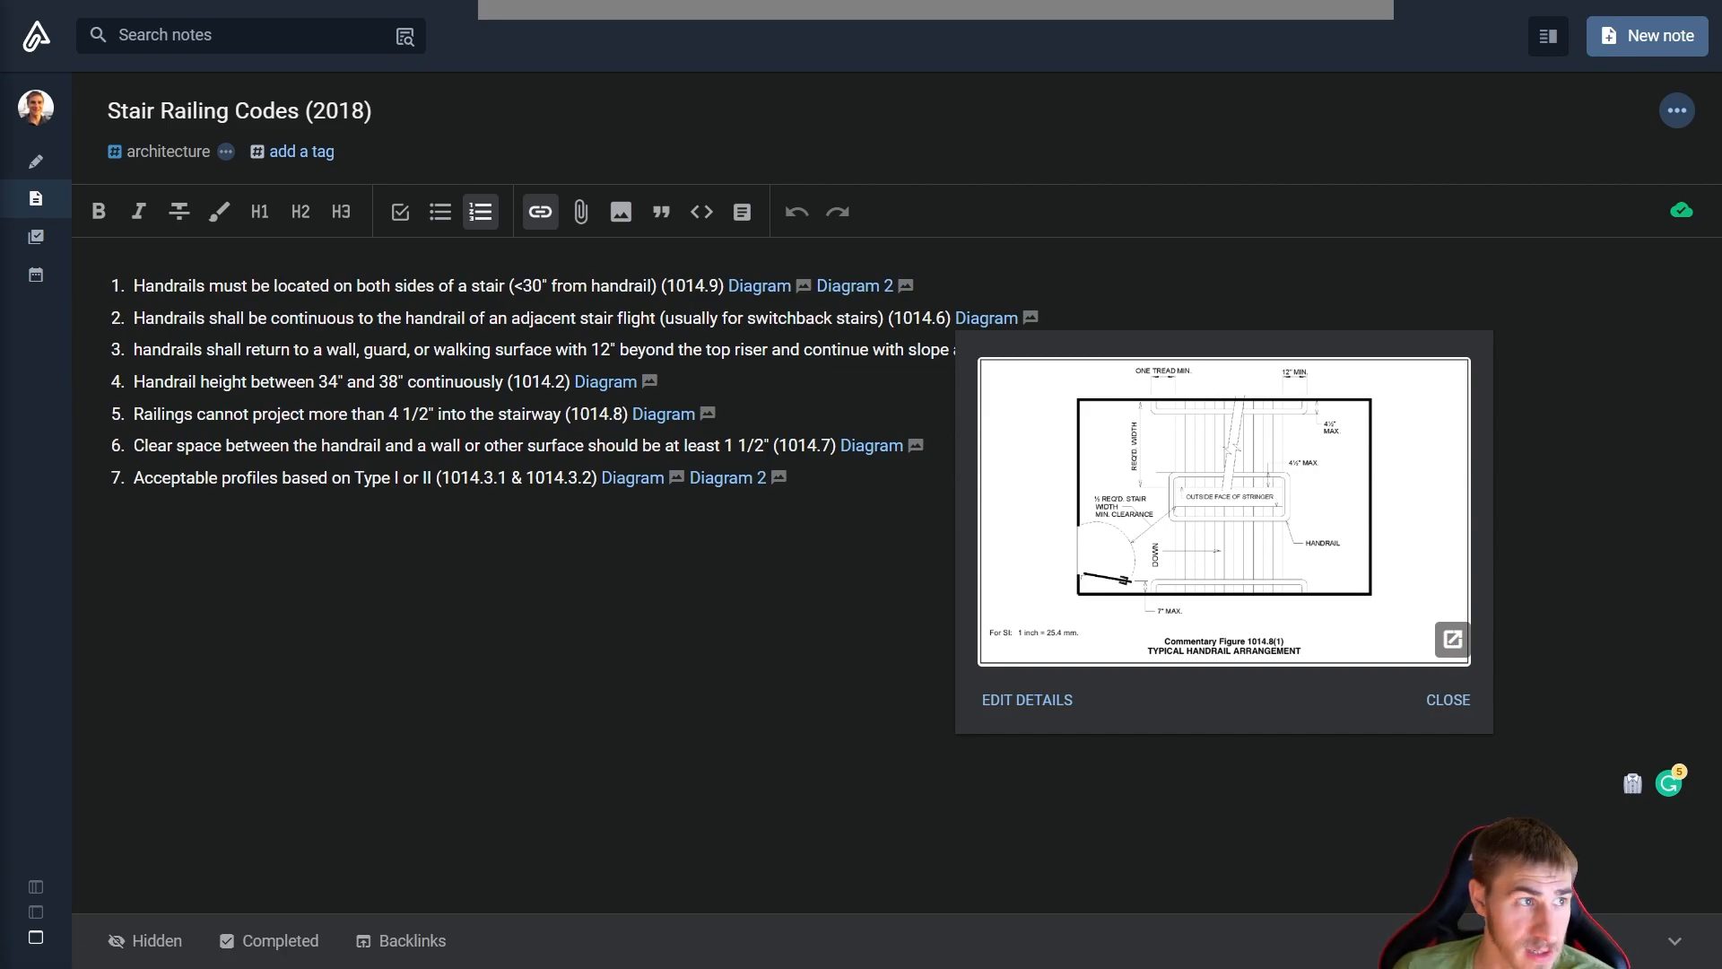
{"action": "left_click", "coordinate": [1450, 640]}
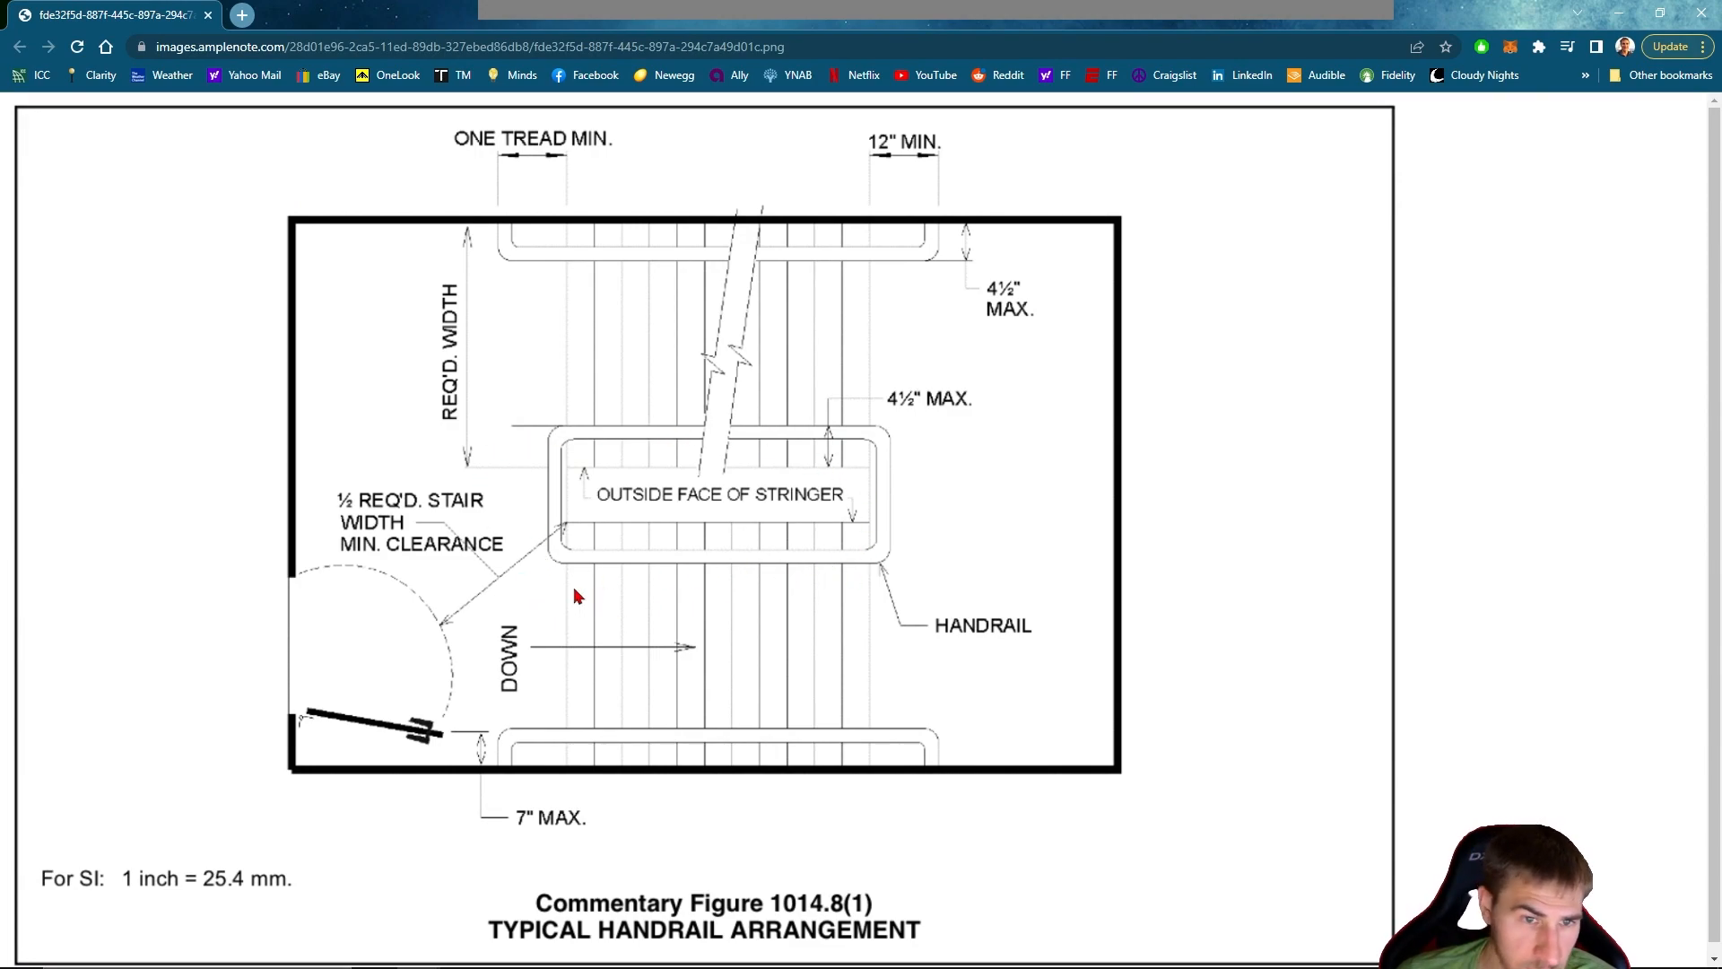
{"action": "mouse_move", "coordinate": [864, 509]}
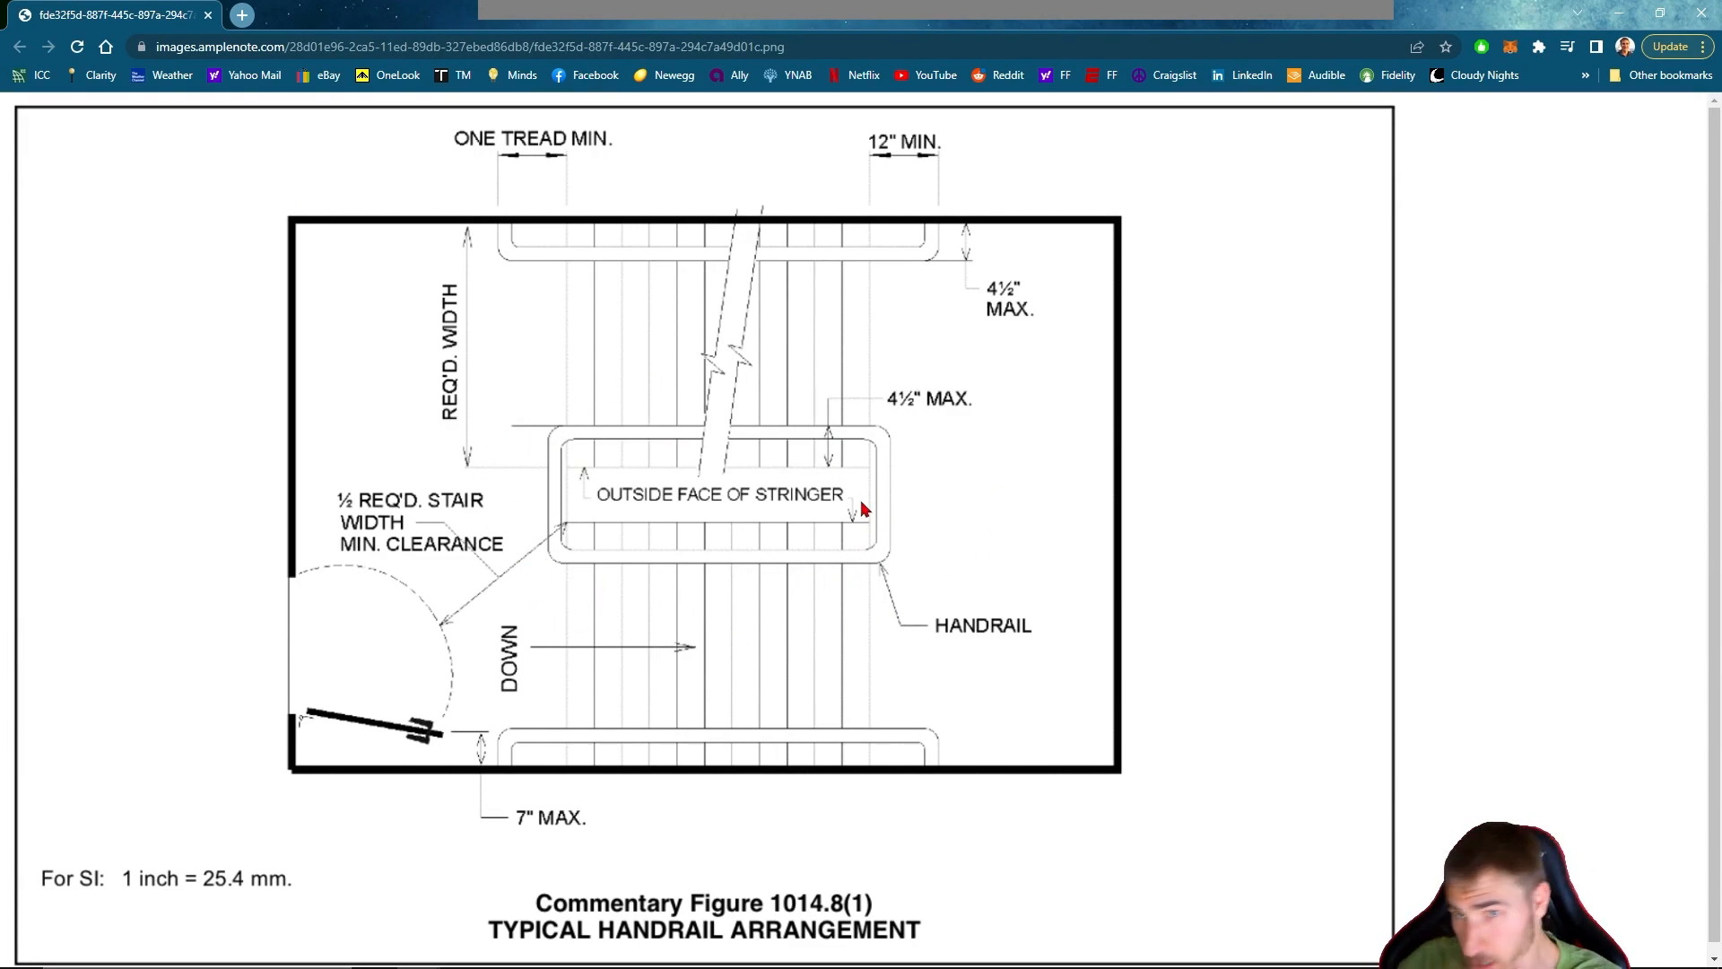
{"action": "mouse_move", "coordinate": [934, 353]}
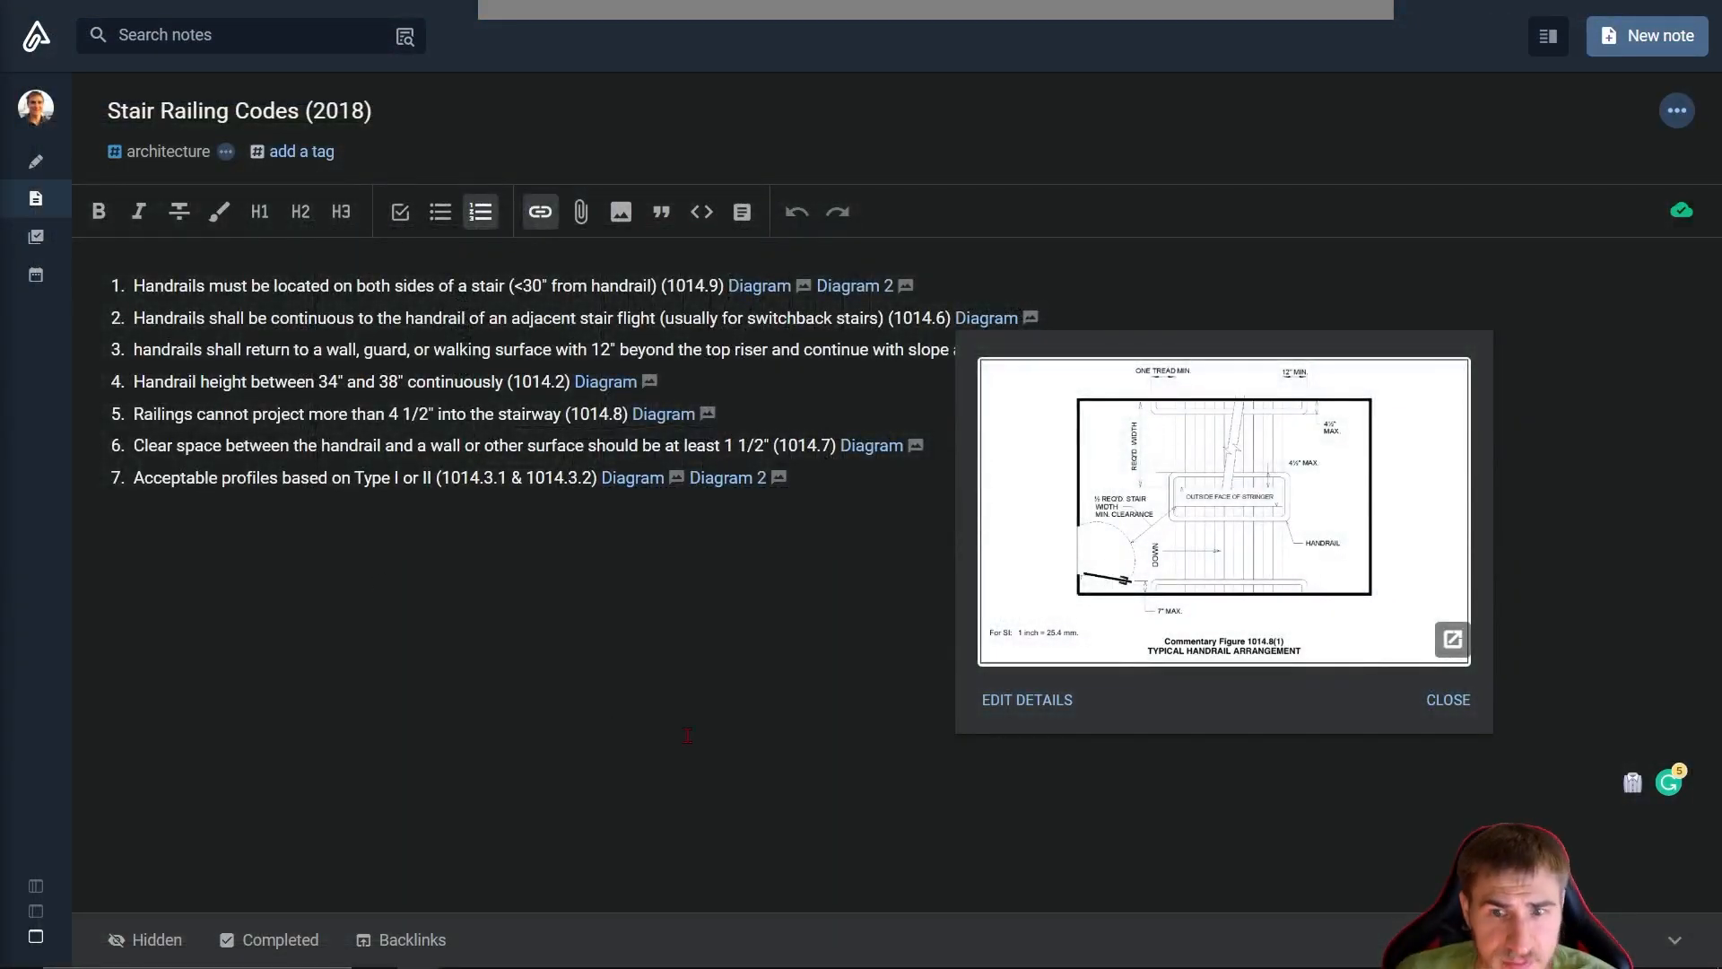
{"action": "left_click", "coordinate": [1446, 699]}
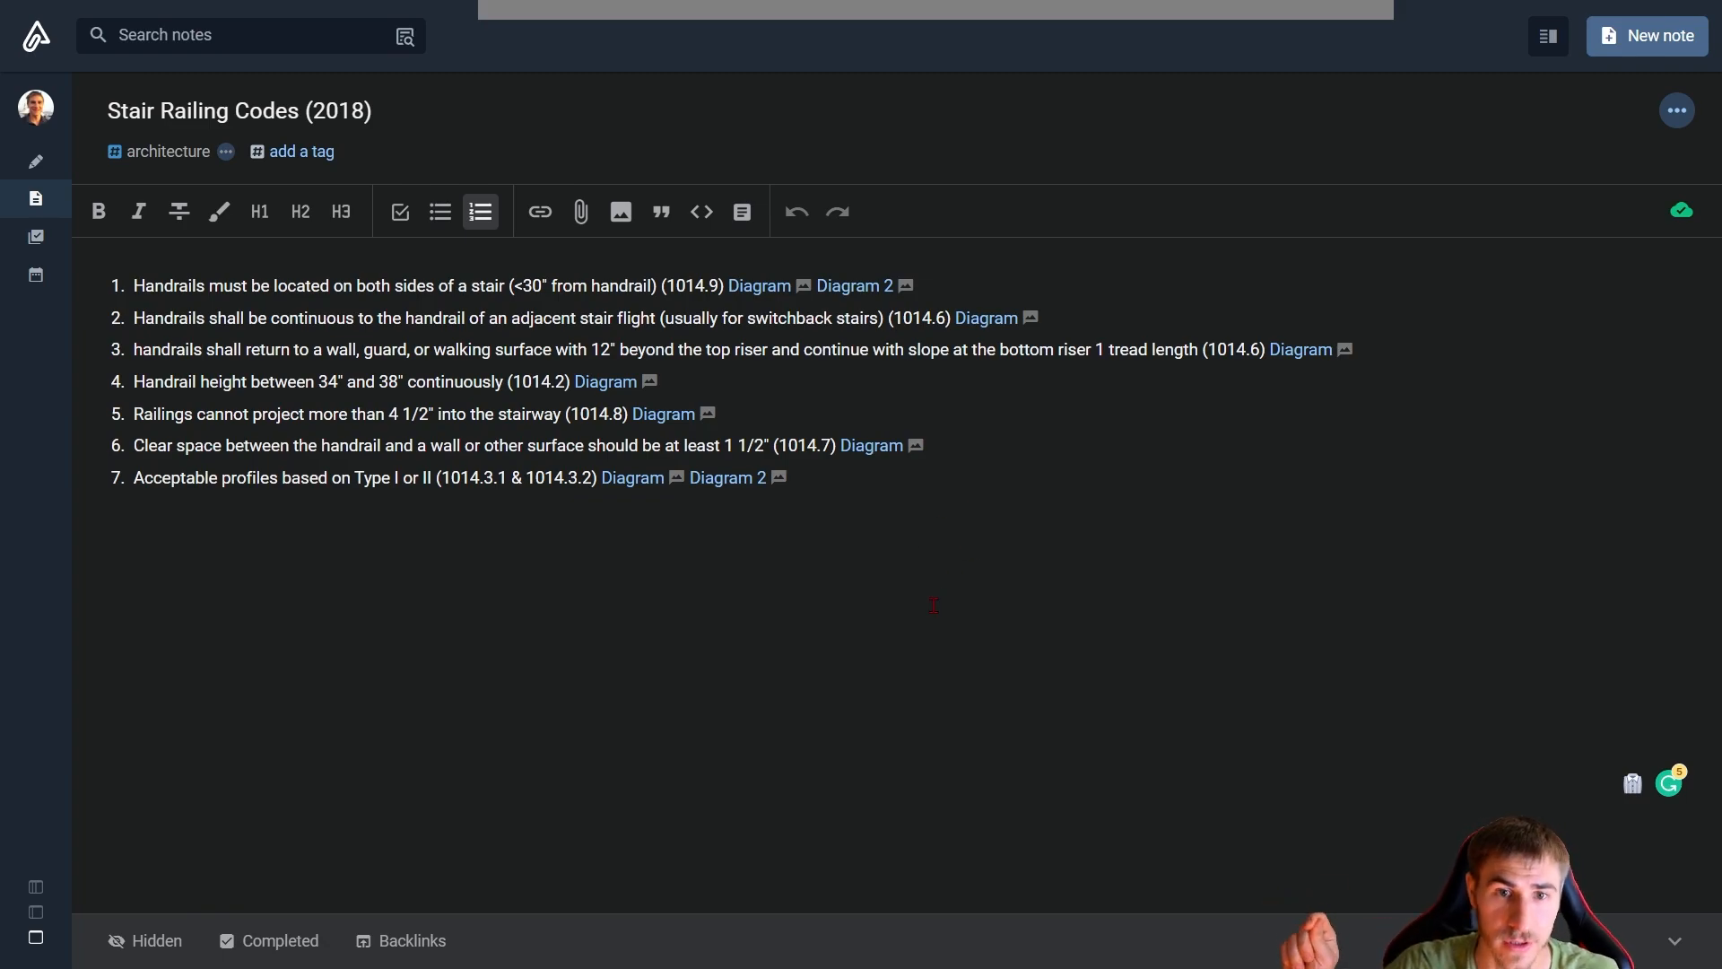
{"action": "left_click", "coordinate": [204, 349]}
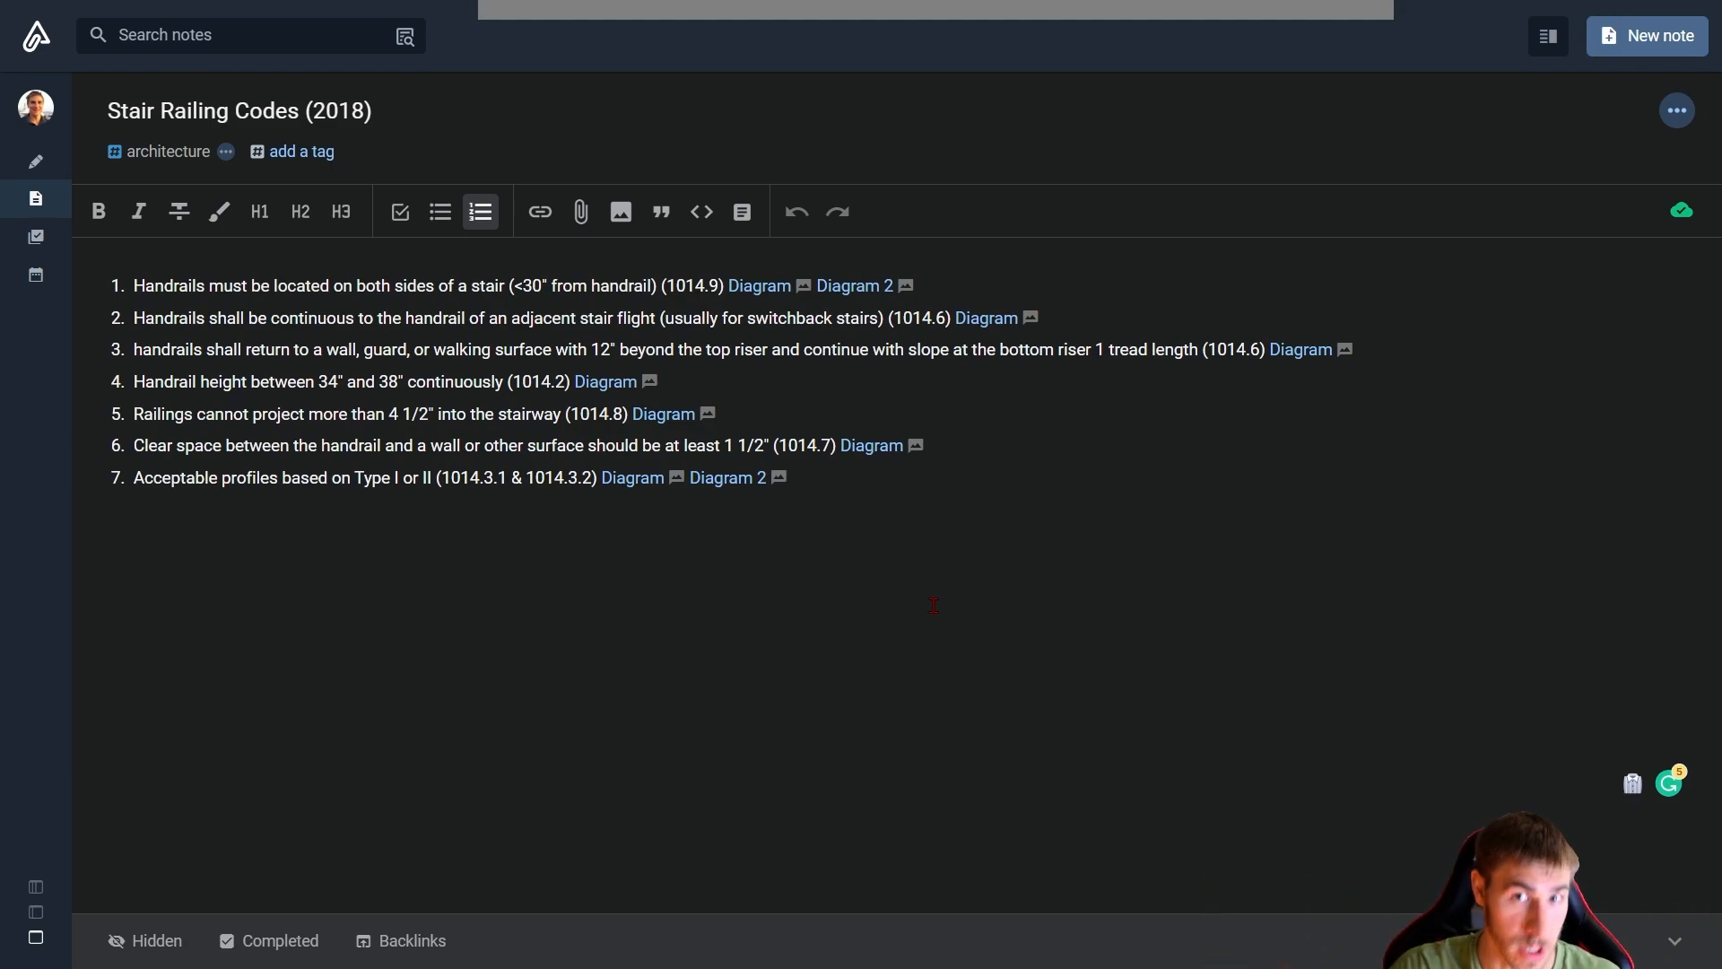
{"action": "left_click", "coordinate": [605, 381]}
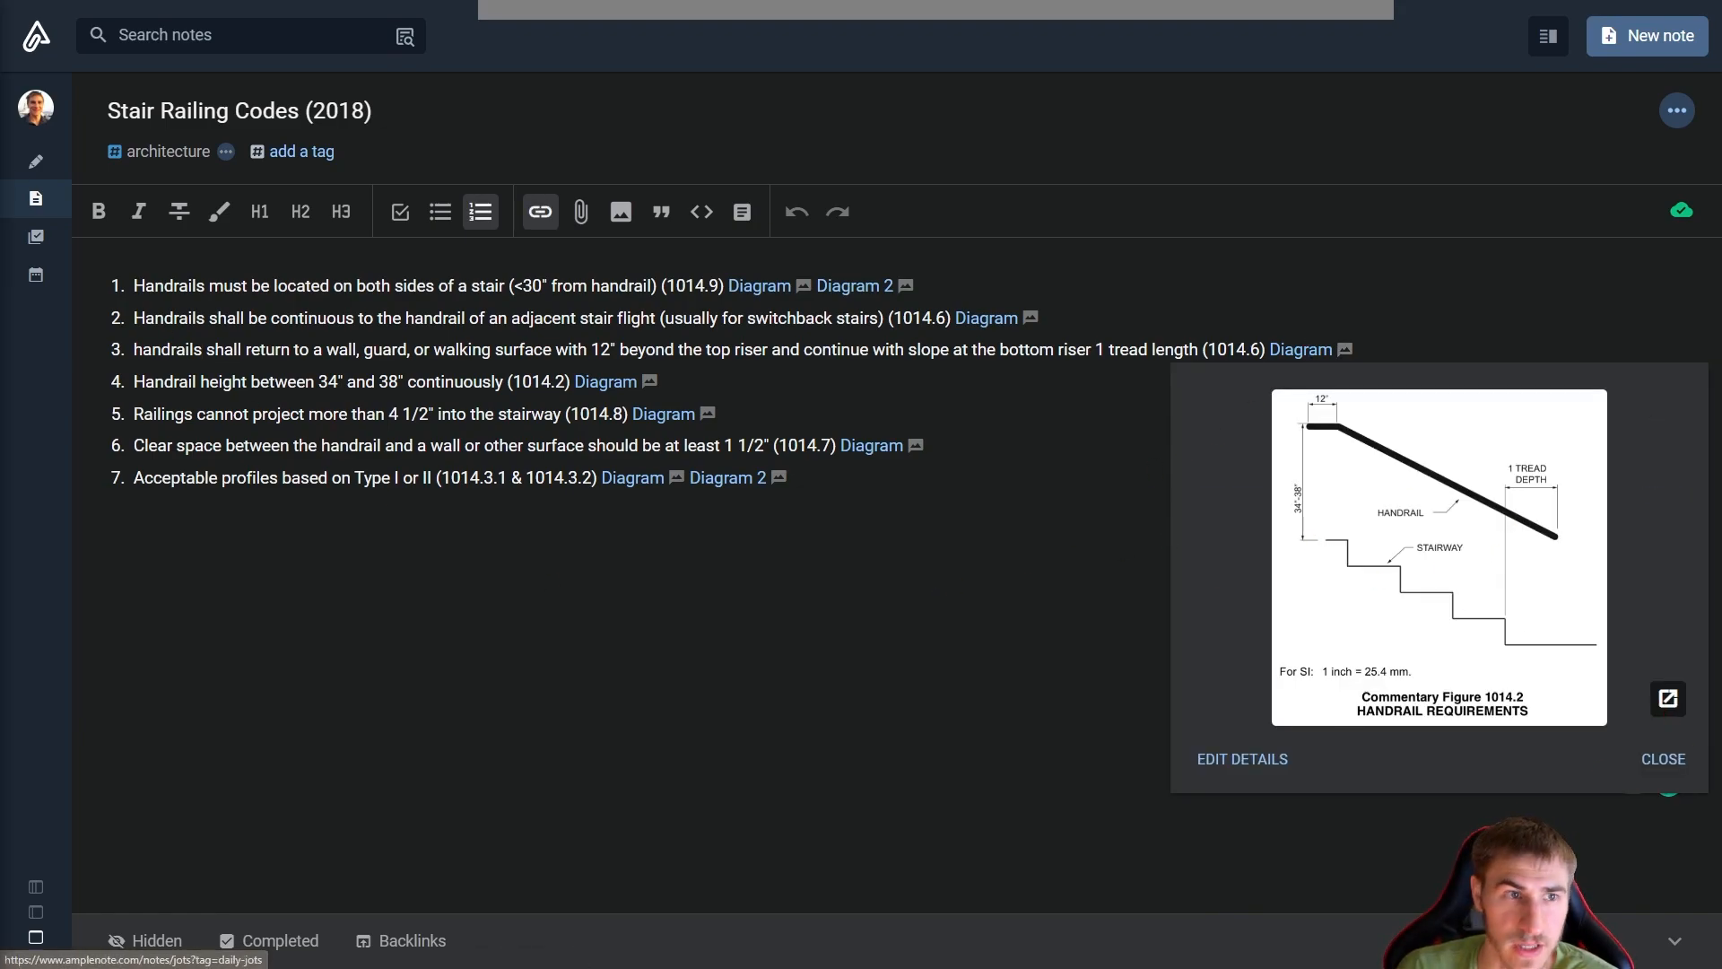
{"action": "left_click", "coordinate": [1665, 698]}
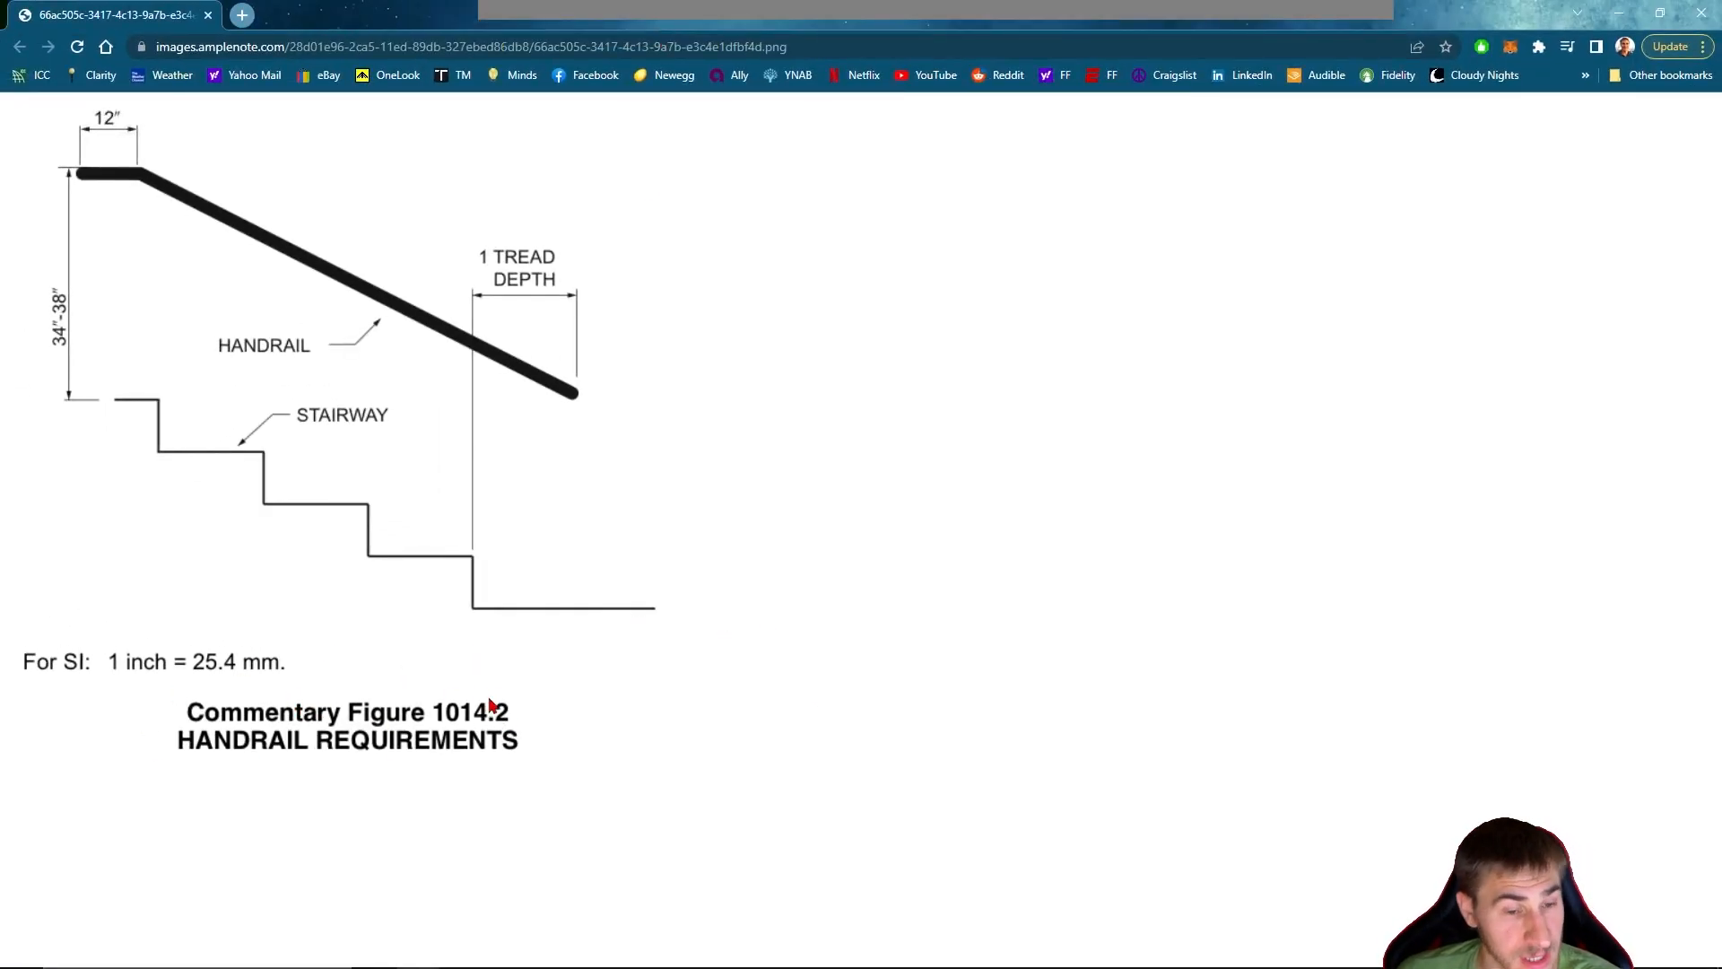
{"action": "mouse_move", "coordinate": [552, 640]}
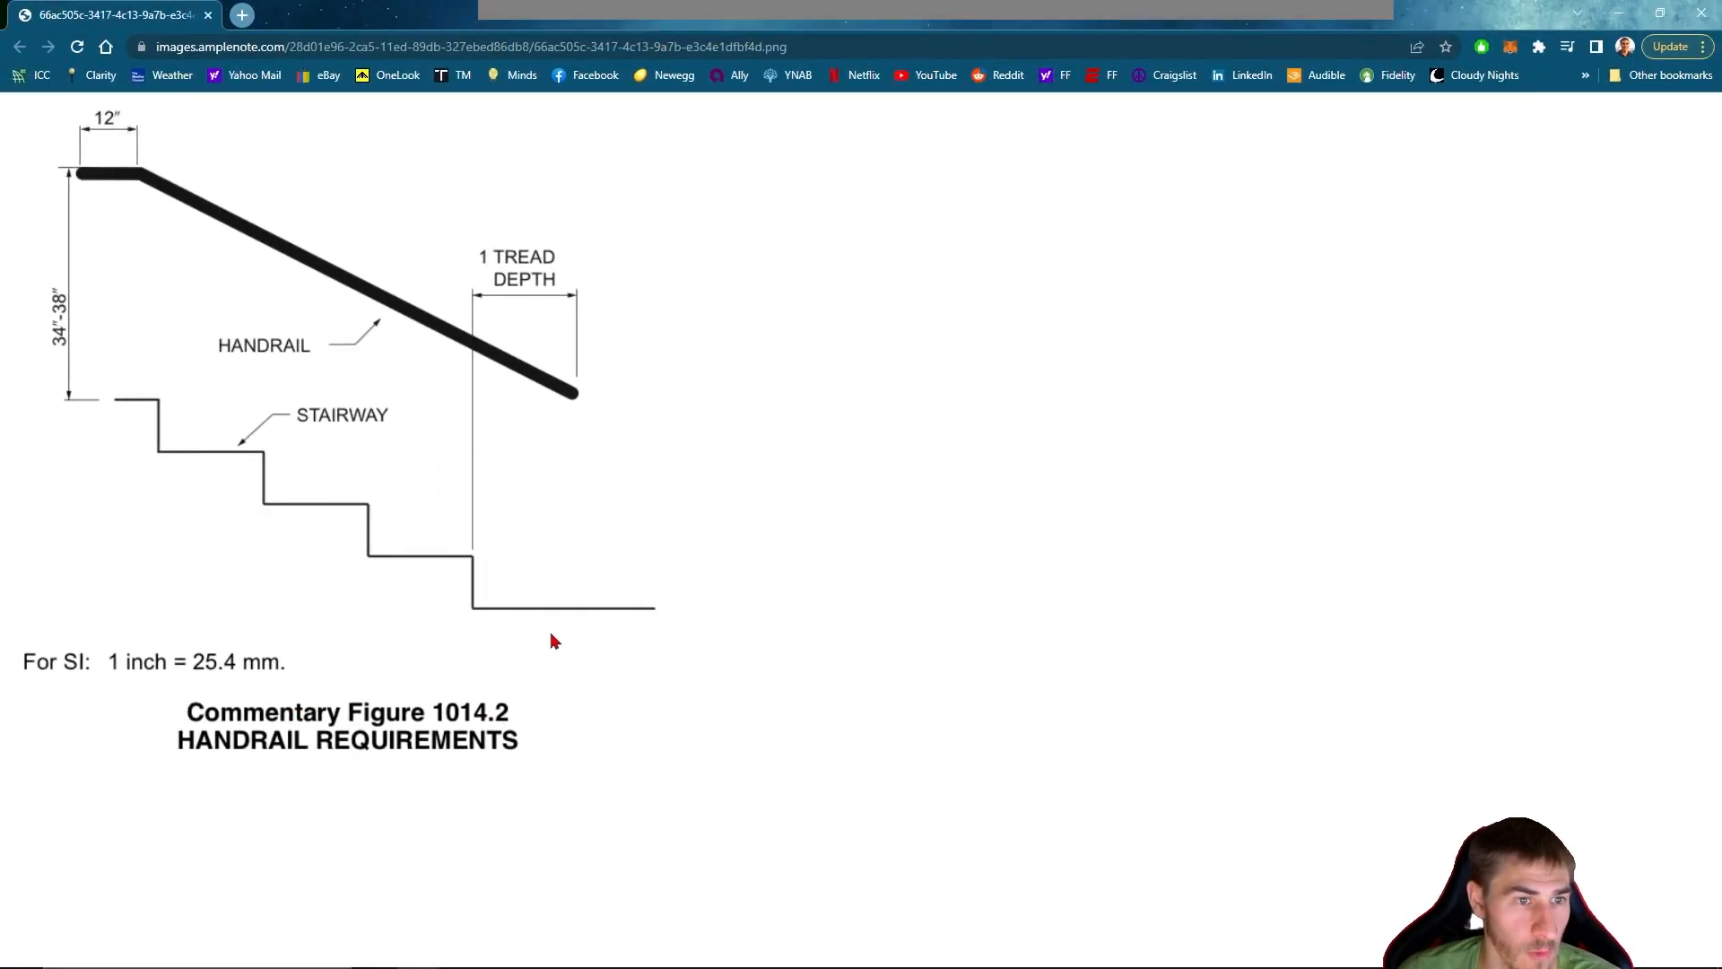
{"action": "mouse_move", "coordinate": [148, 429]}
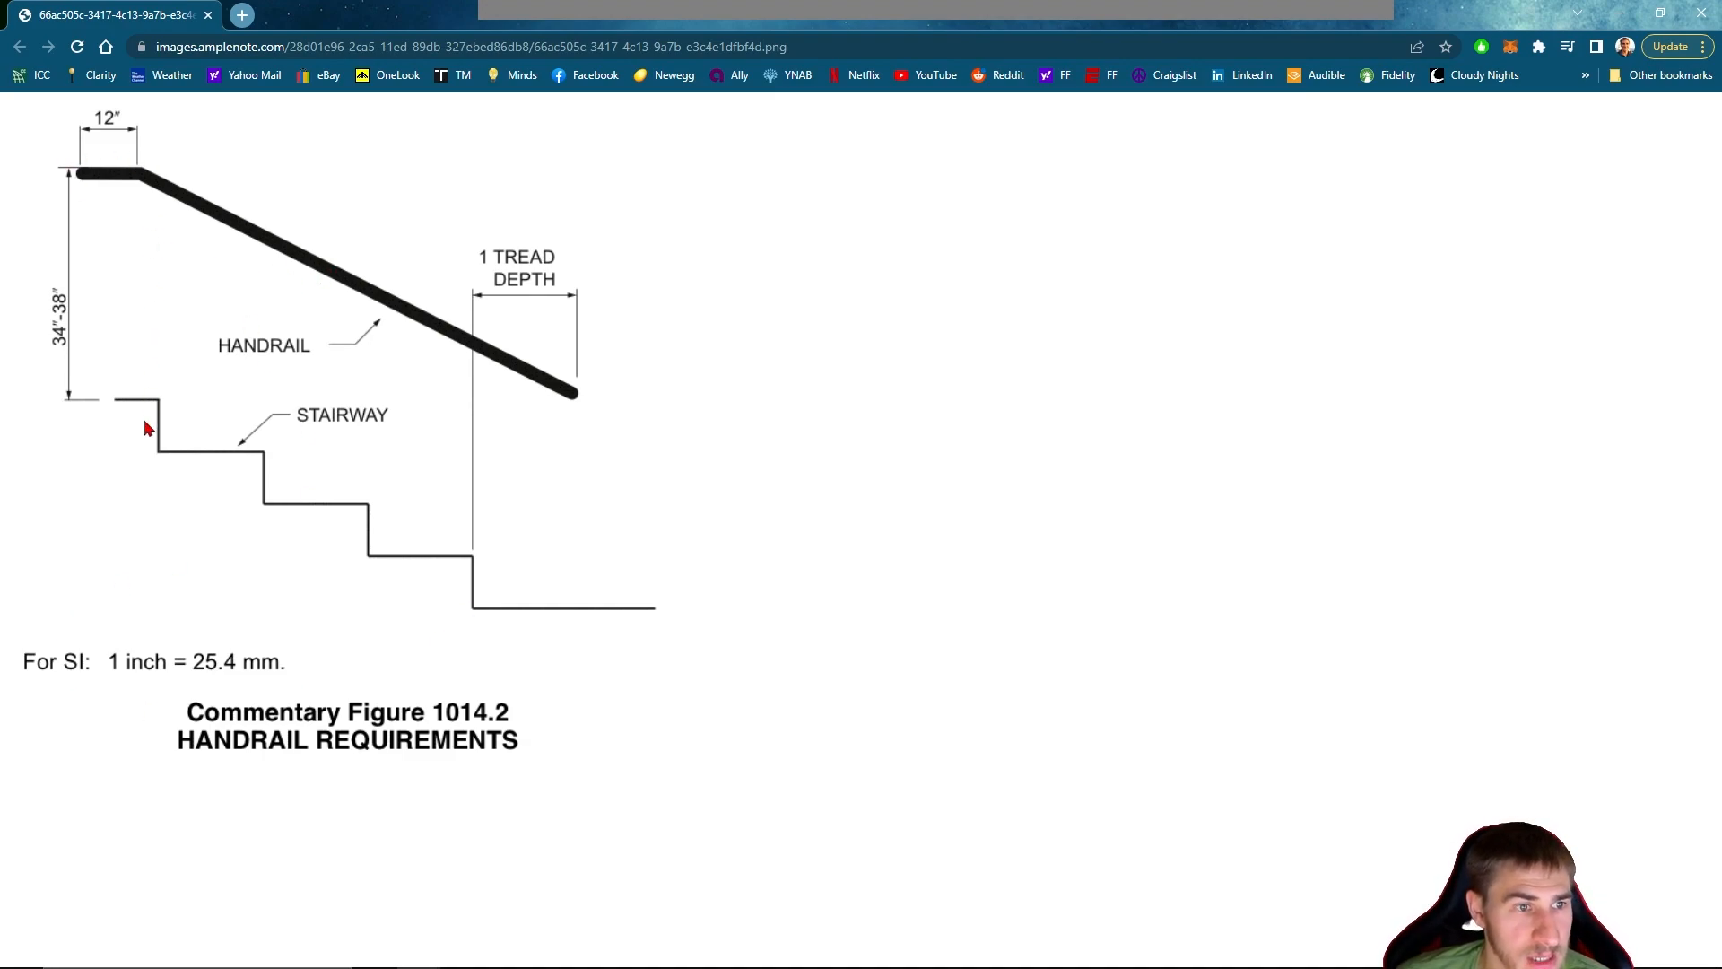
{"action": "mouse_move", "coordinate": [160, 467]}
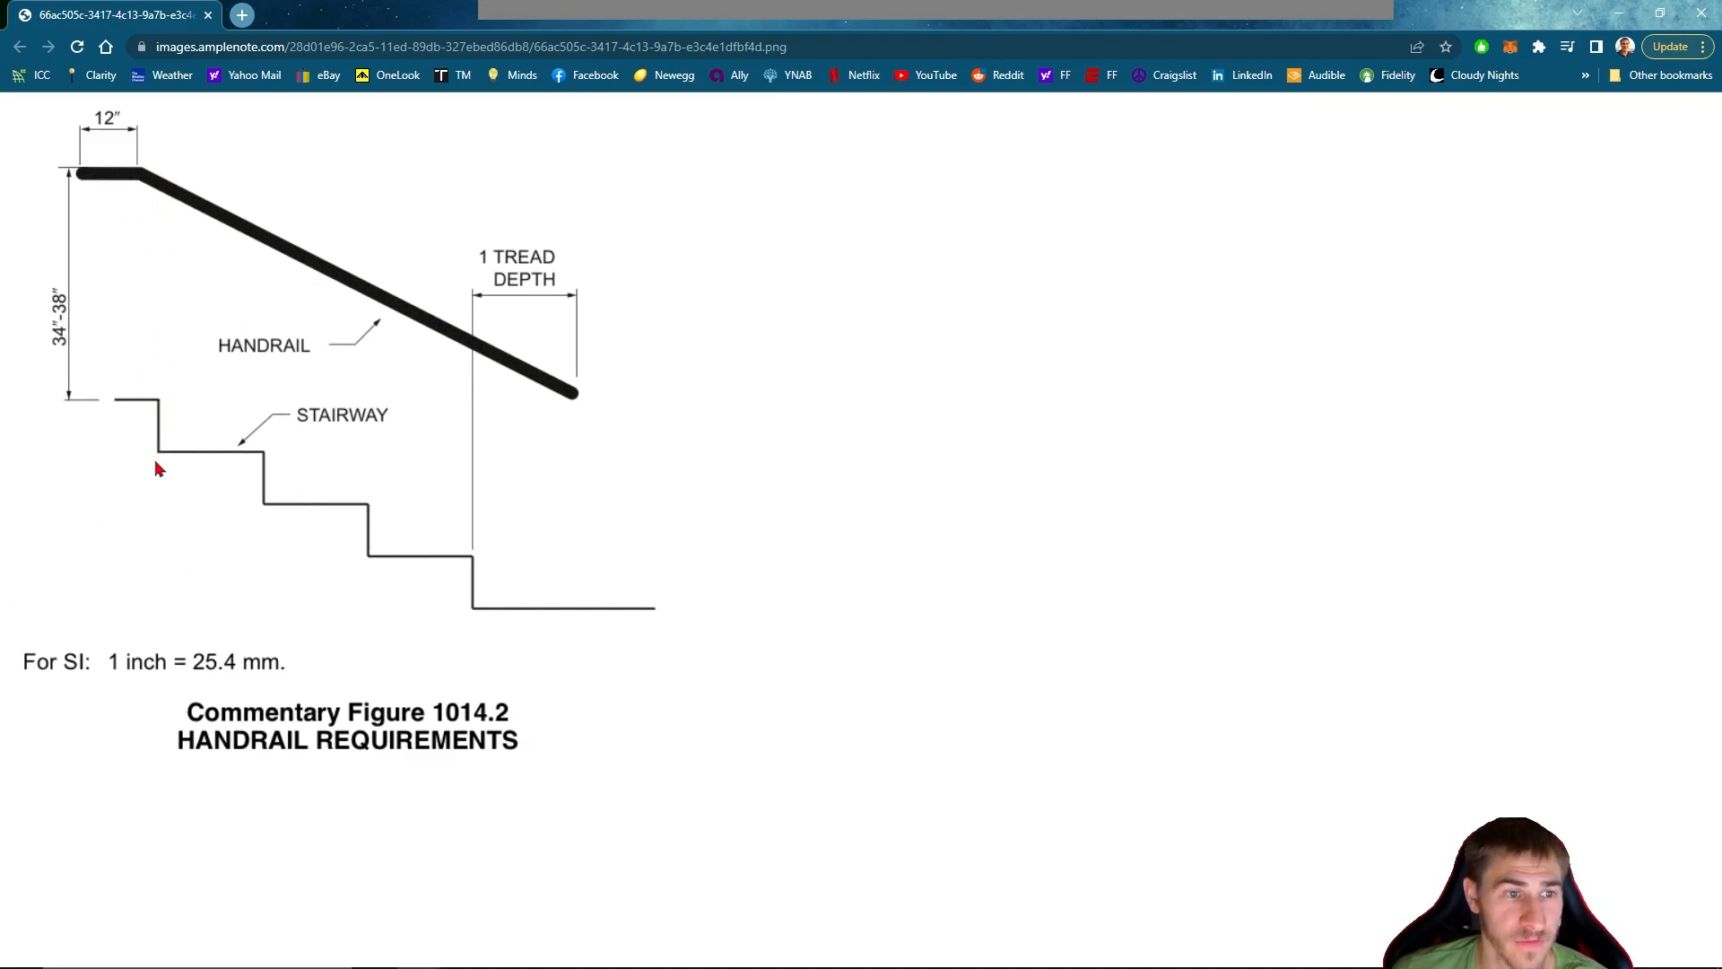
{"action": "mouse_move", "coordinate": [195, 157]}
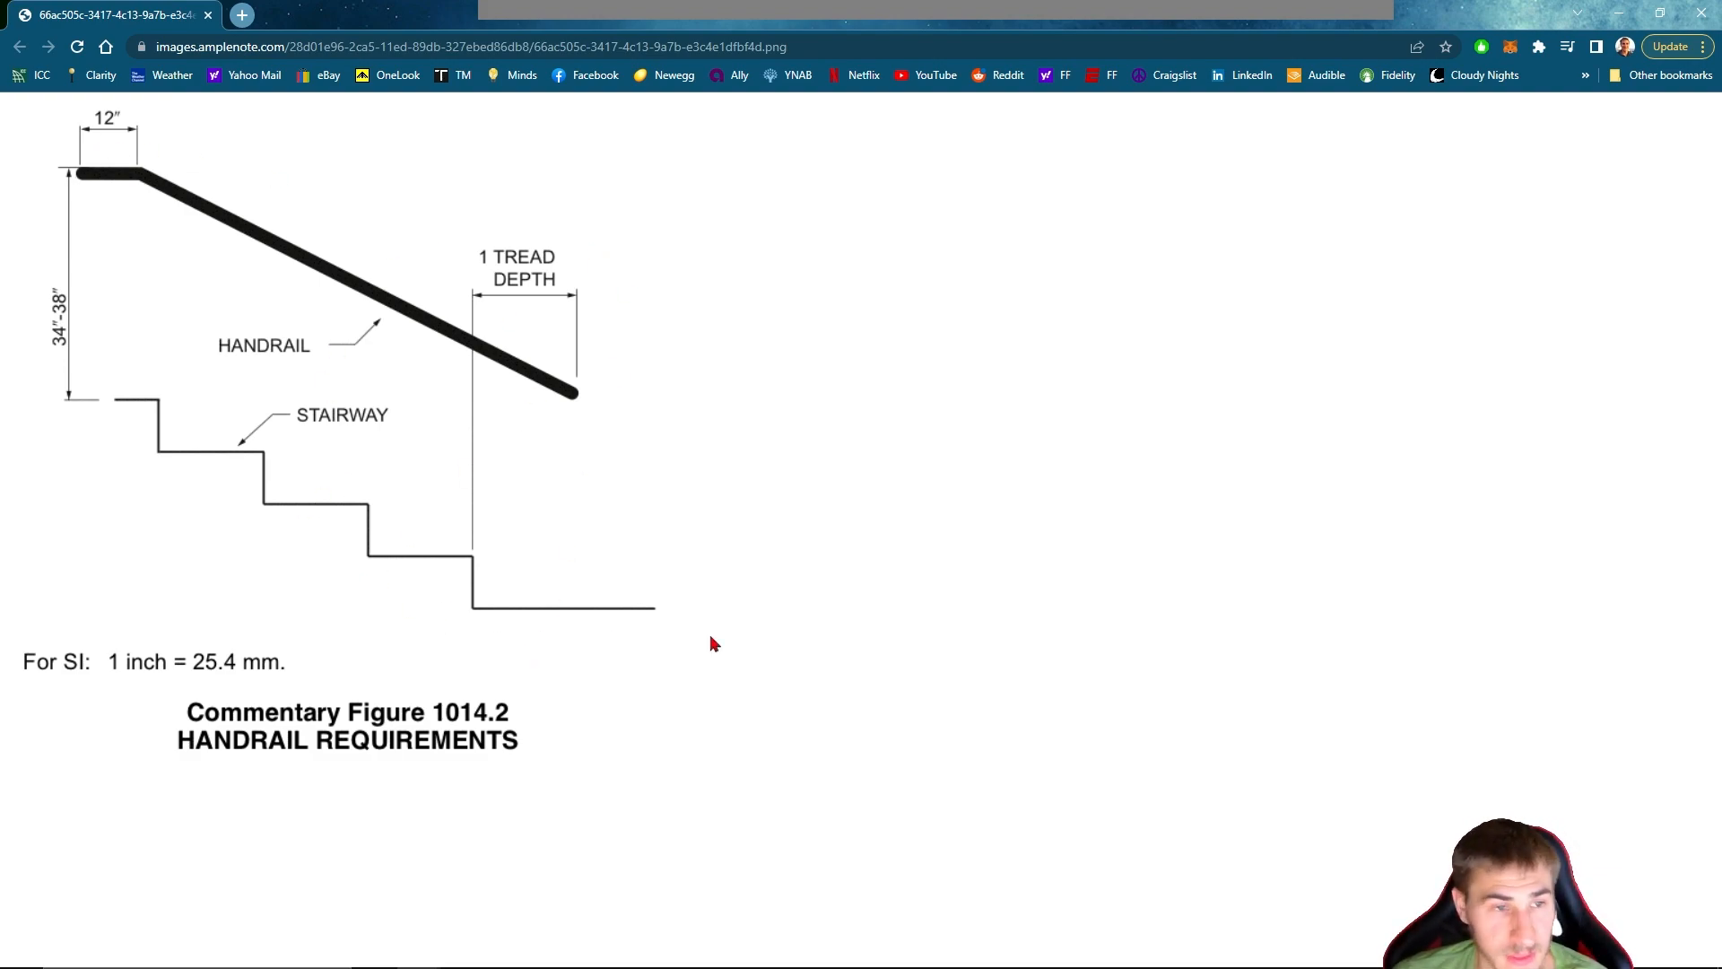
{"action": "mouse_move", "coordinate": [692, 446]}
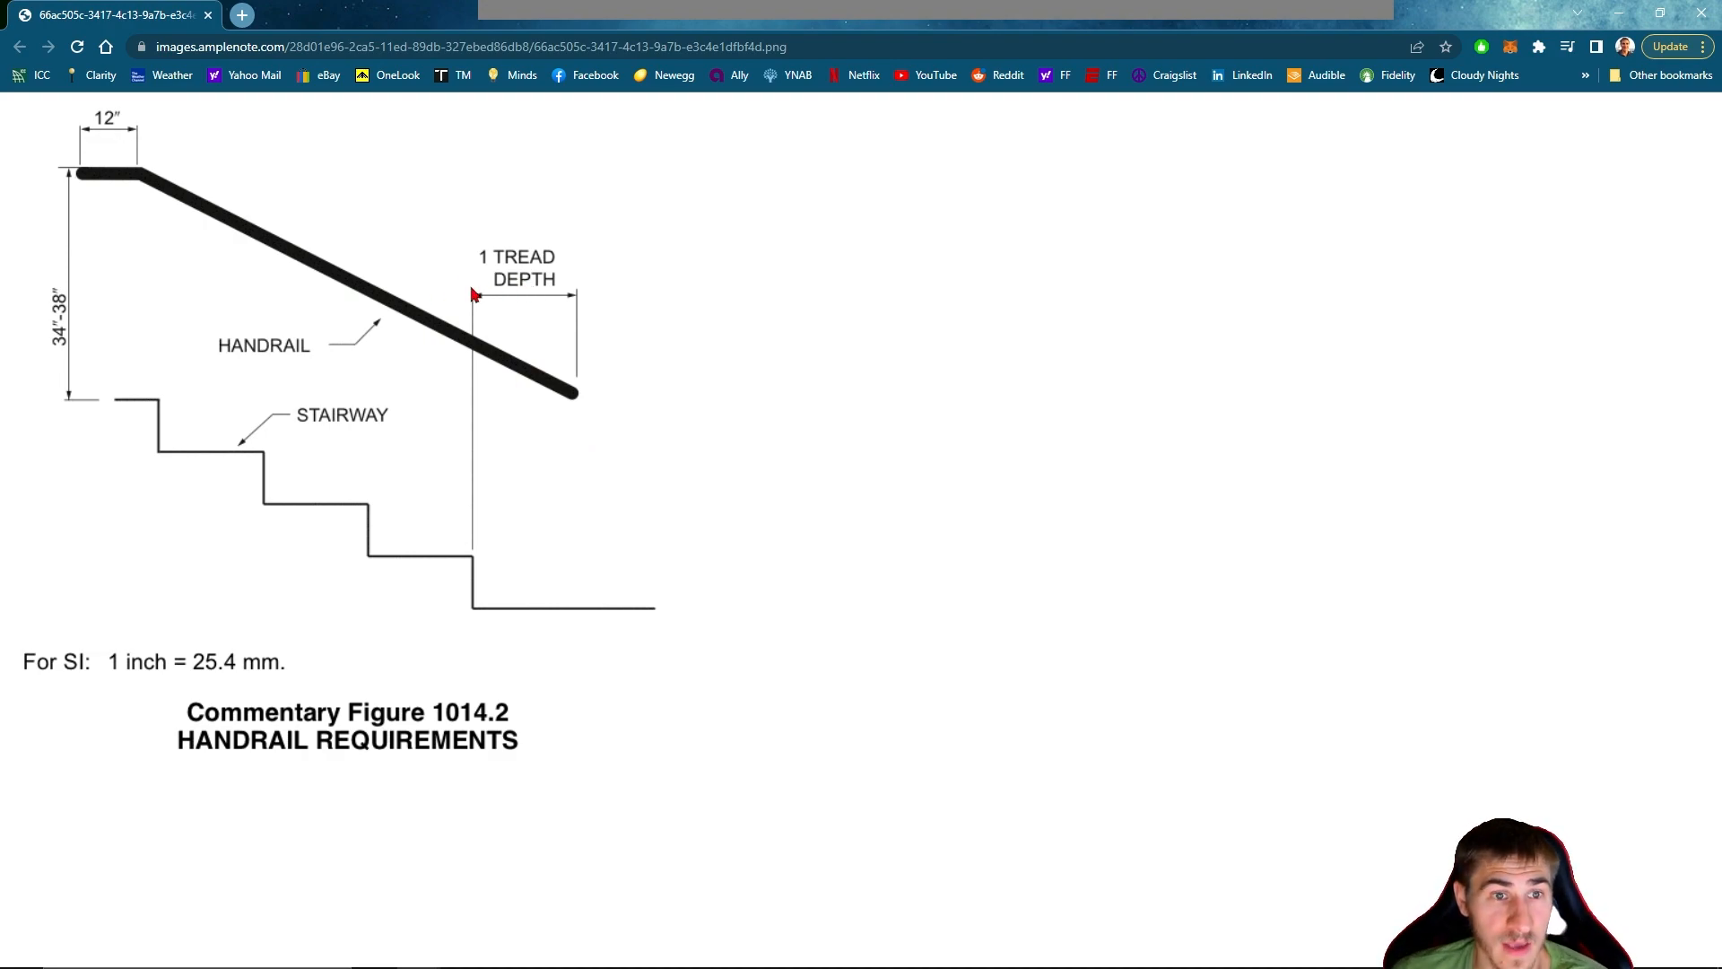
{"action": "mouse_move", "coordinate": [580, 299]}
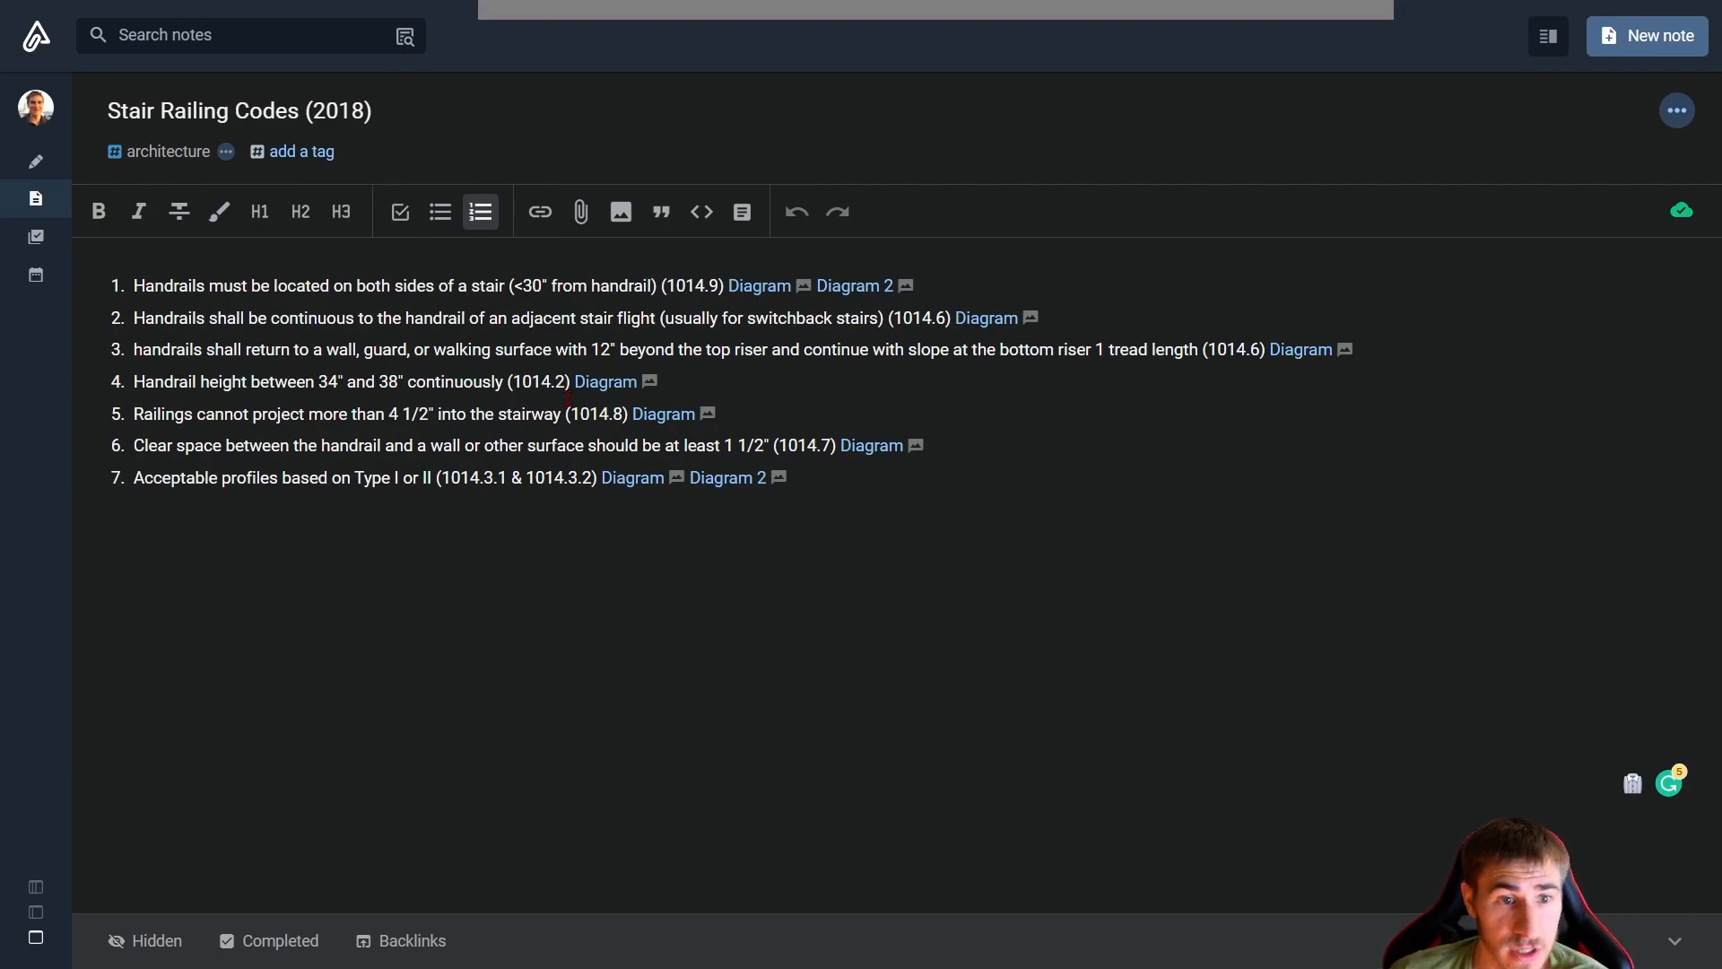
{"action": "left_click", "coordinate": [603, 381]}
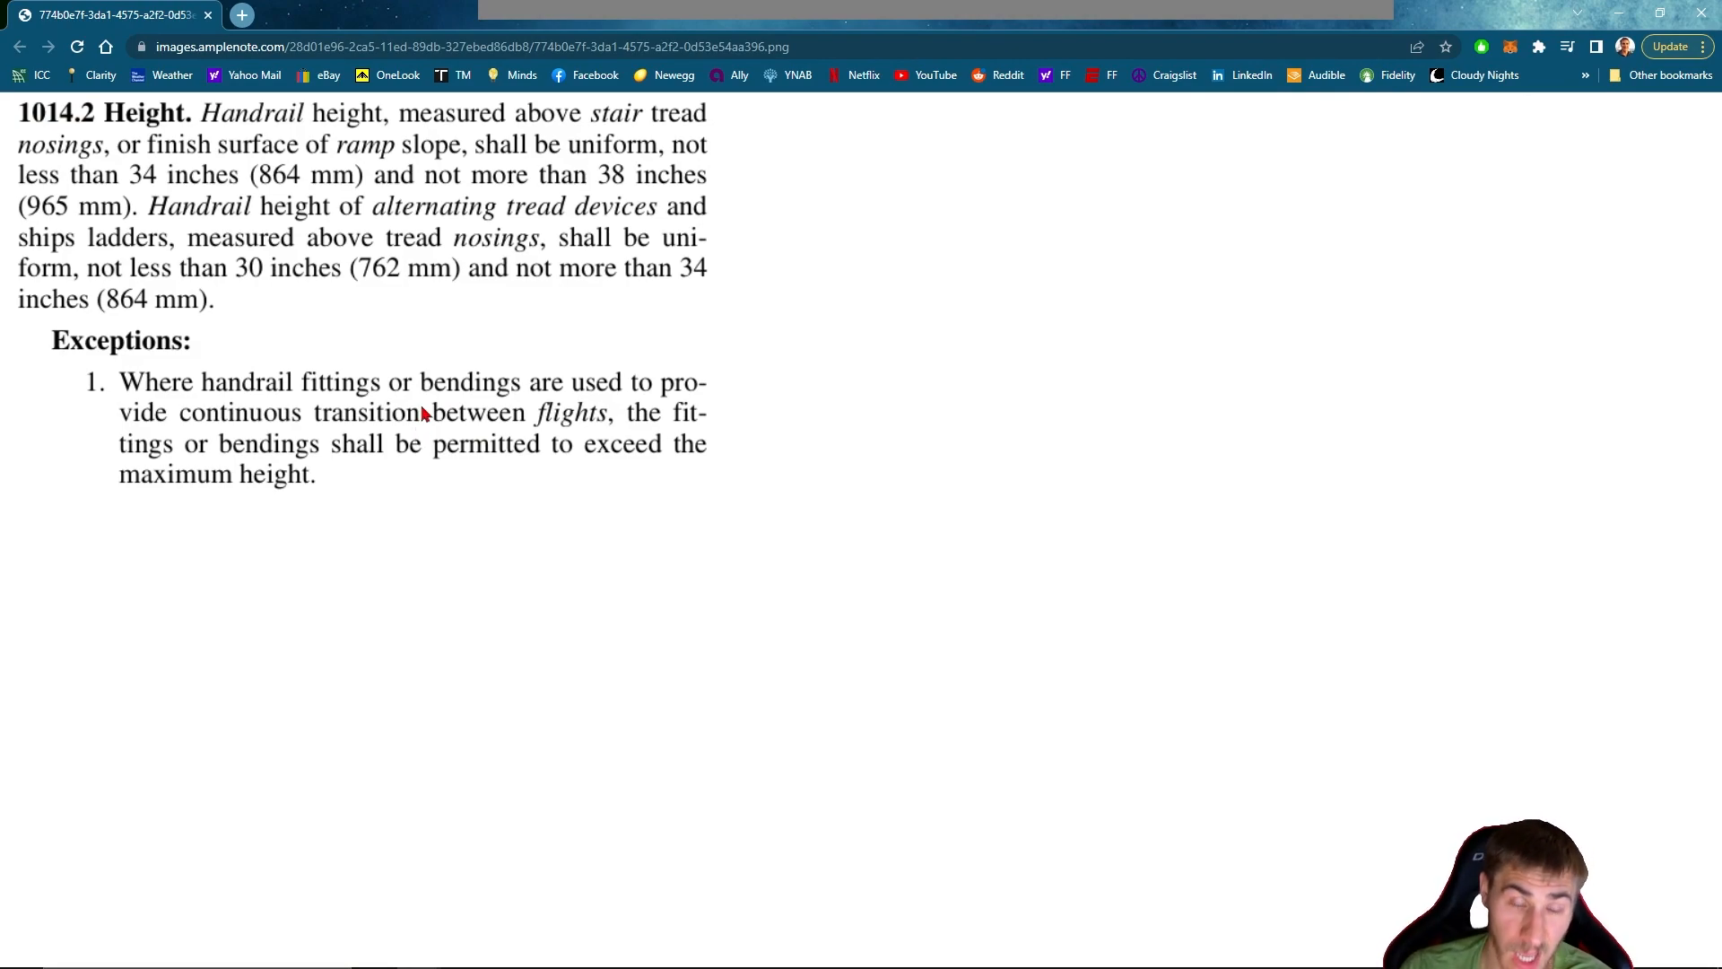
{"action": "mouse_move", "coordinate": [538, 593]}
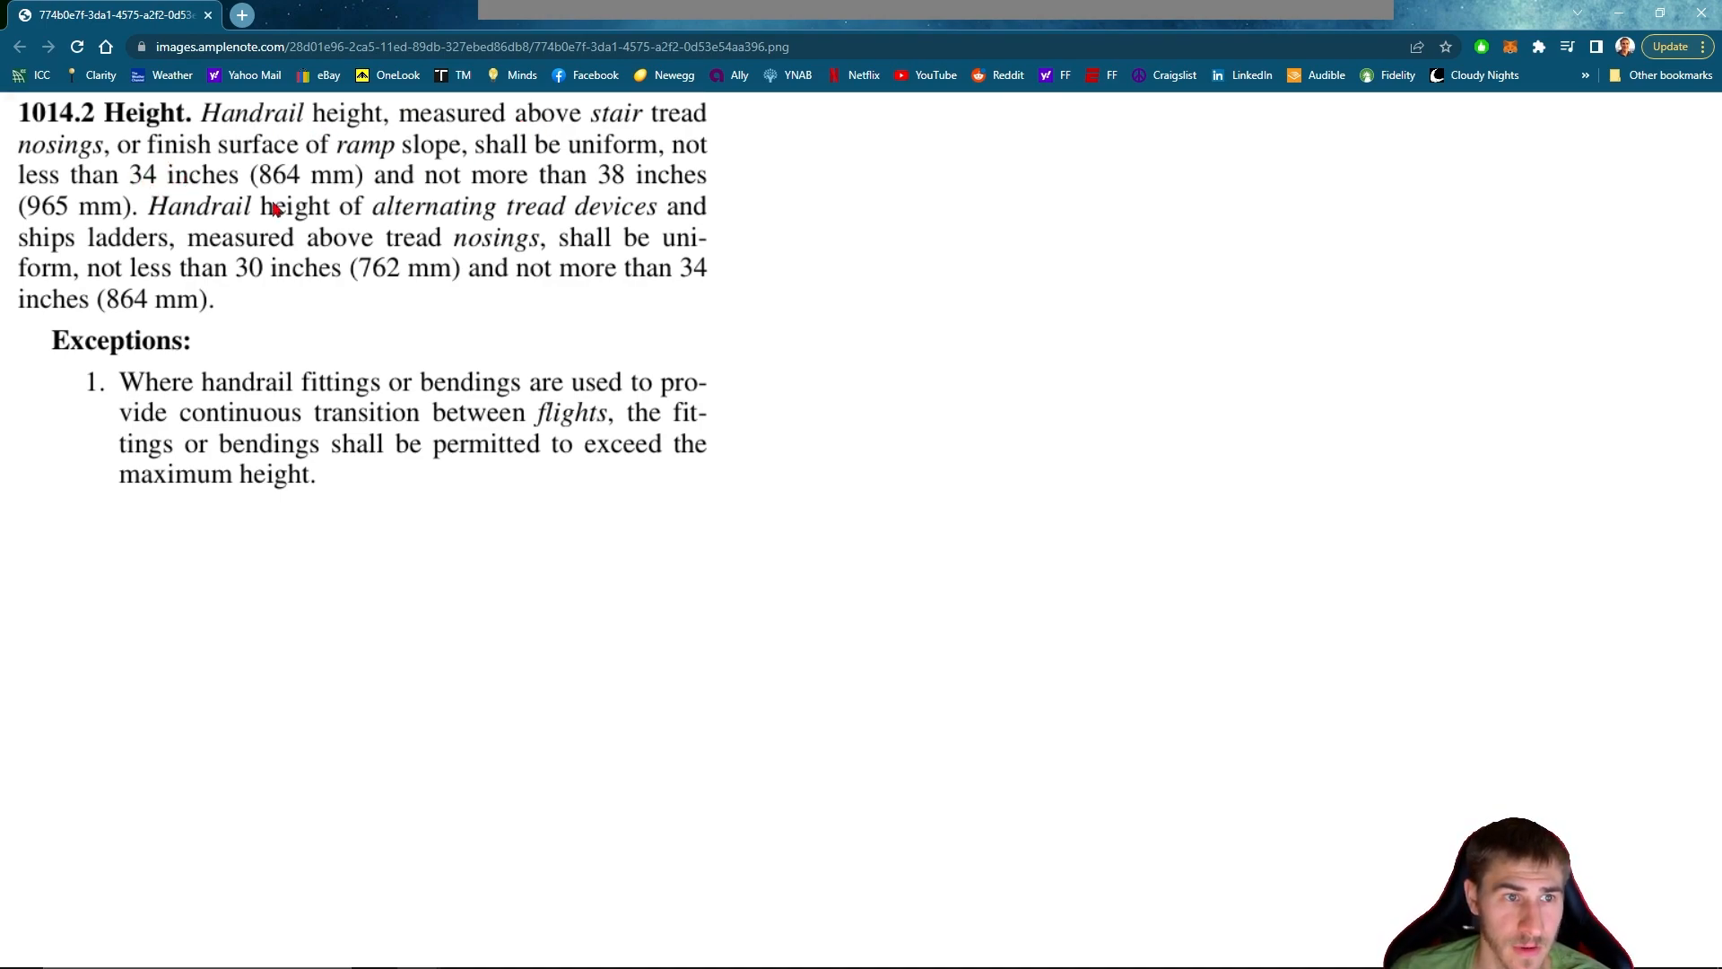
{"action": "mouse_move", "coordinate": [498, 199]}
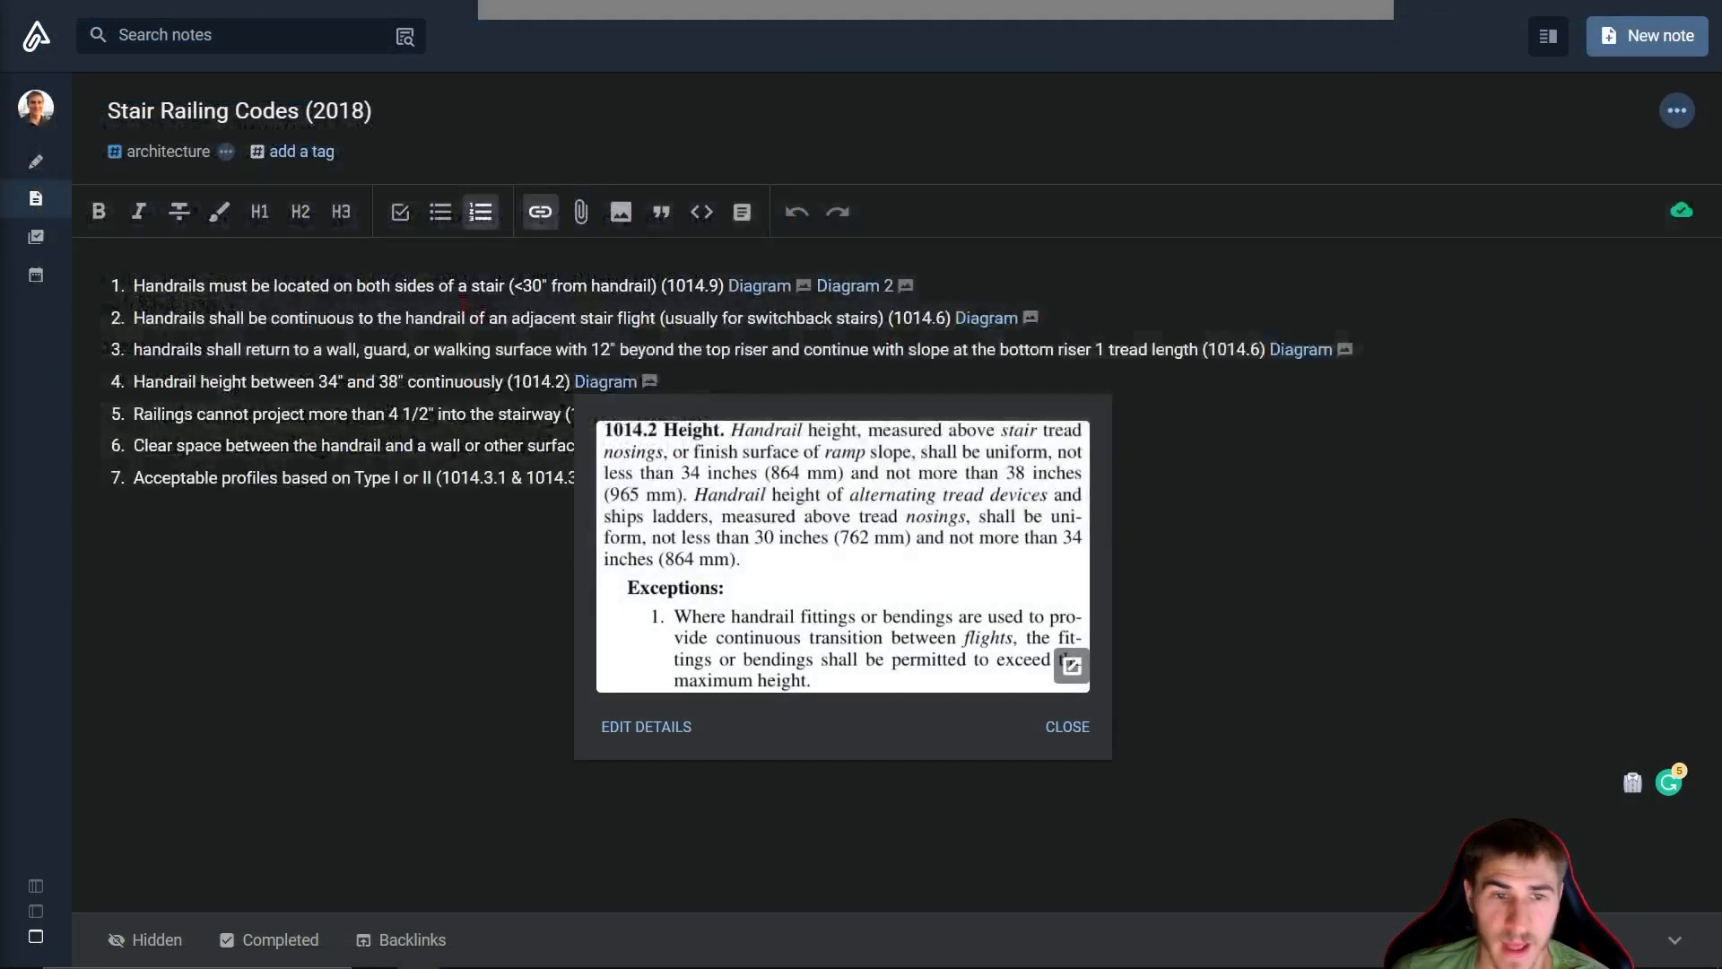
{"action": "left_click", "coordinate": [1065, 725]}
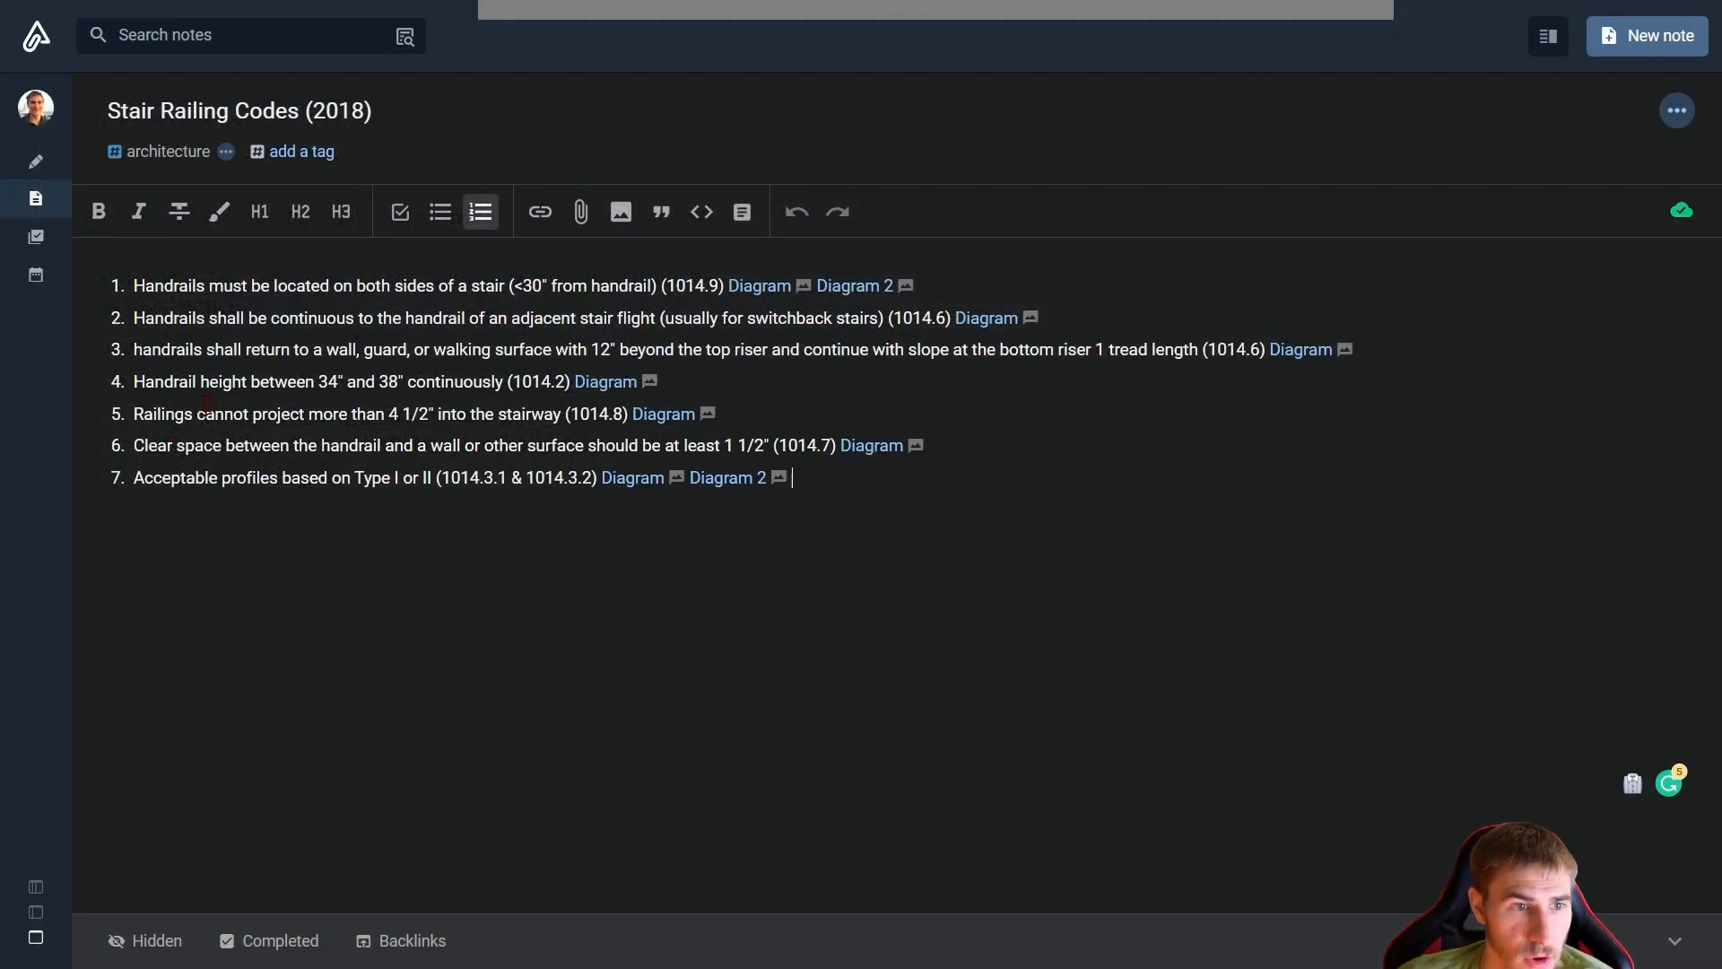
{"action": "left_click", "coordinate": [661, 414]}
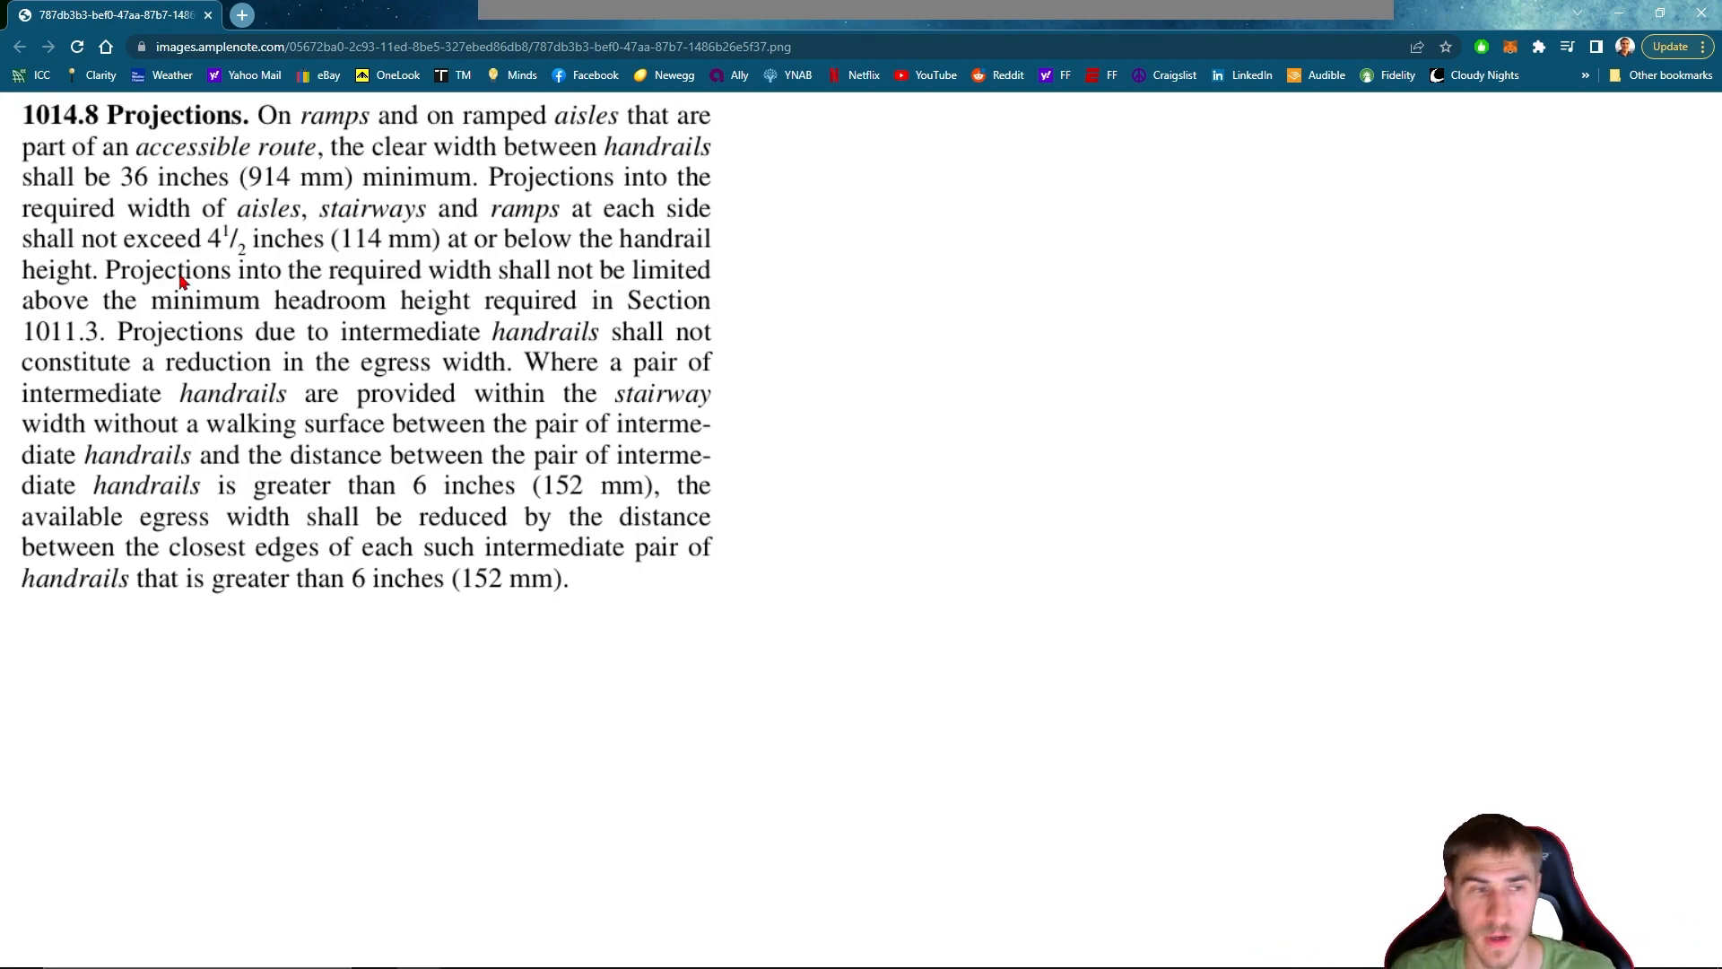
{"action": "mouse_move", "coordinate": [219, 209]}
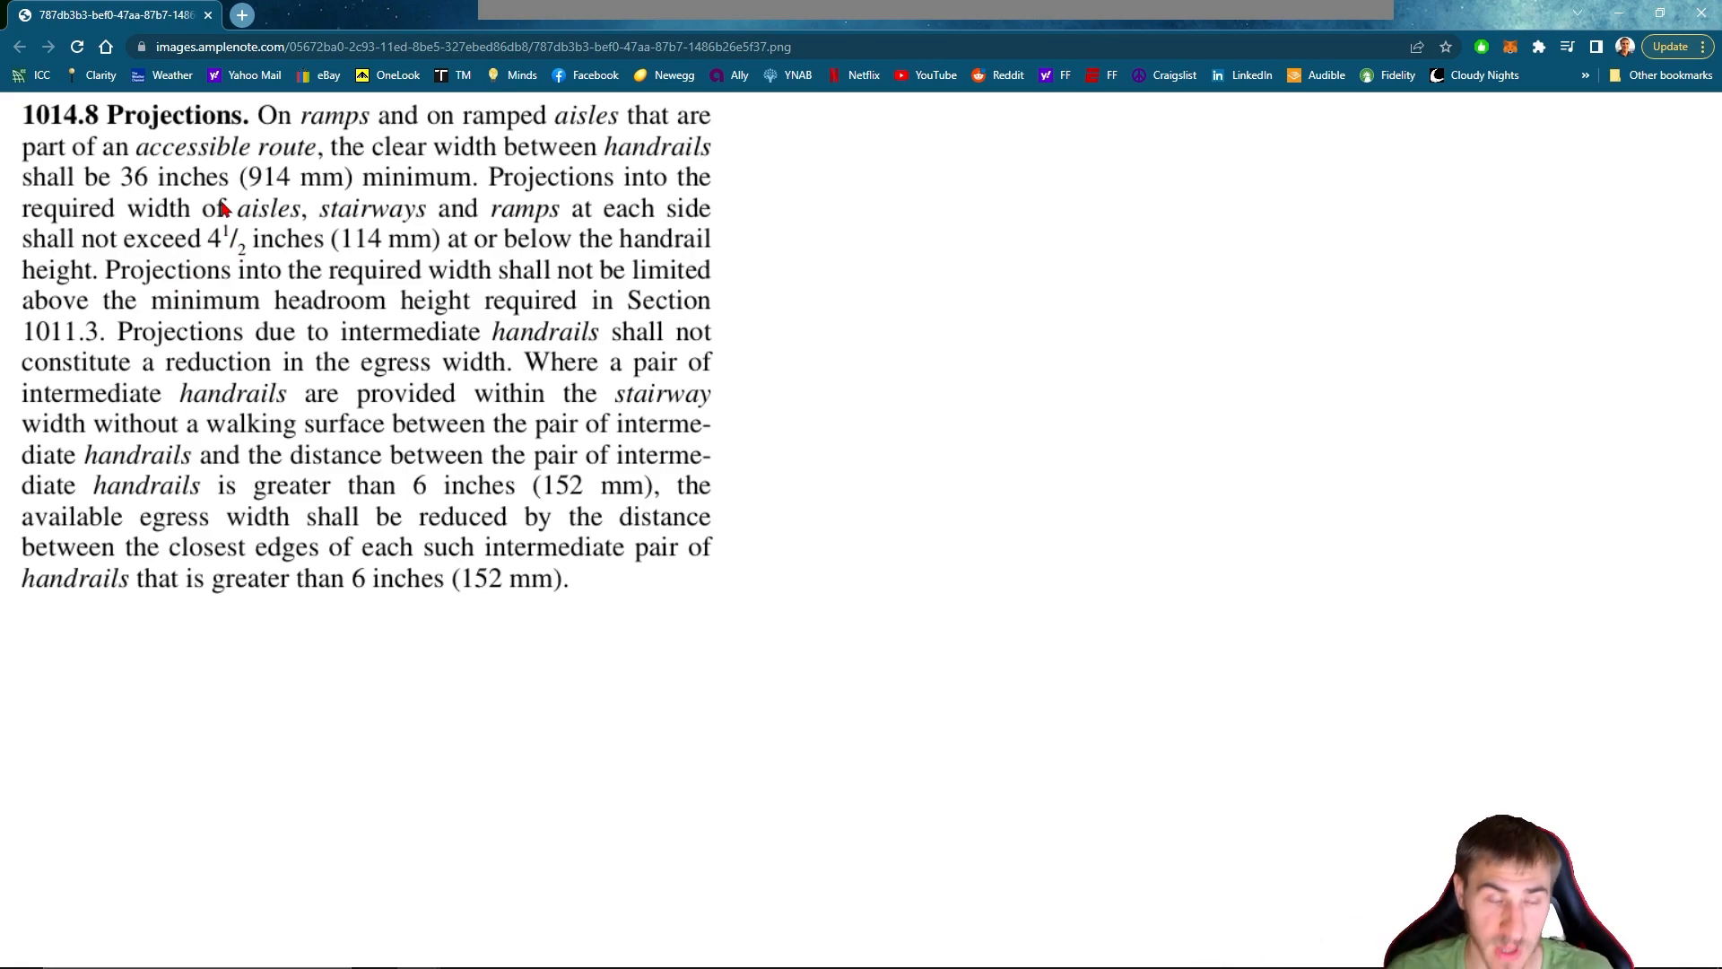
{"action": "mouse_move", "coordinate": [197, 209]}
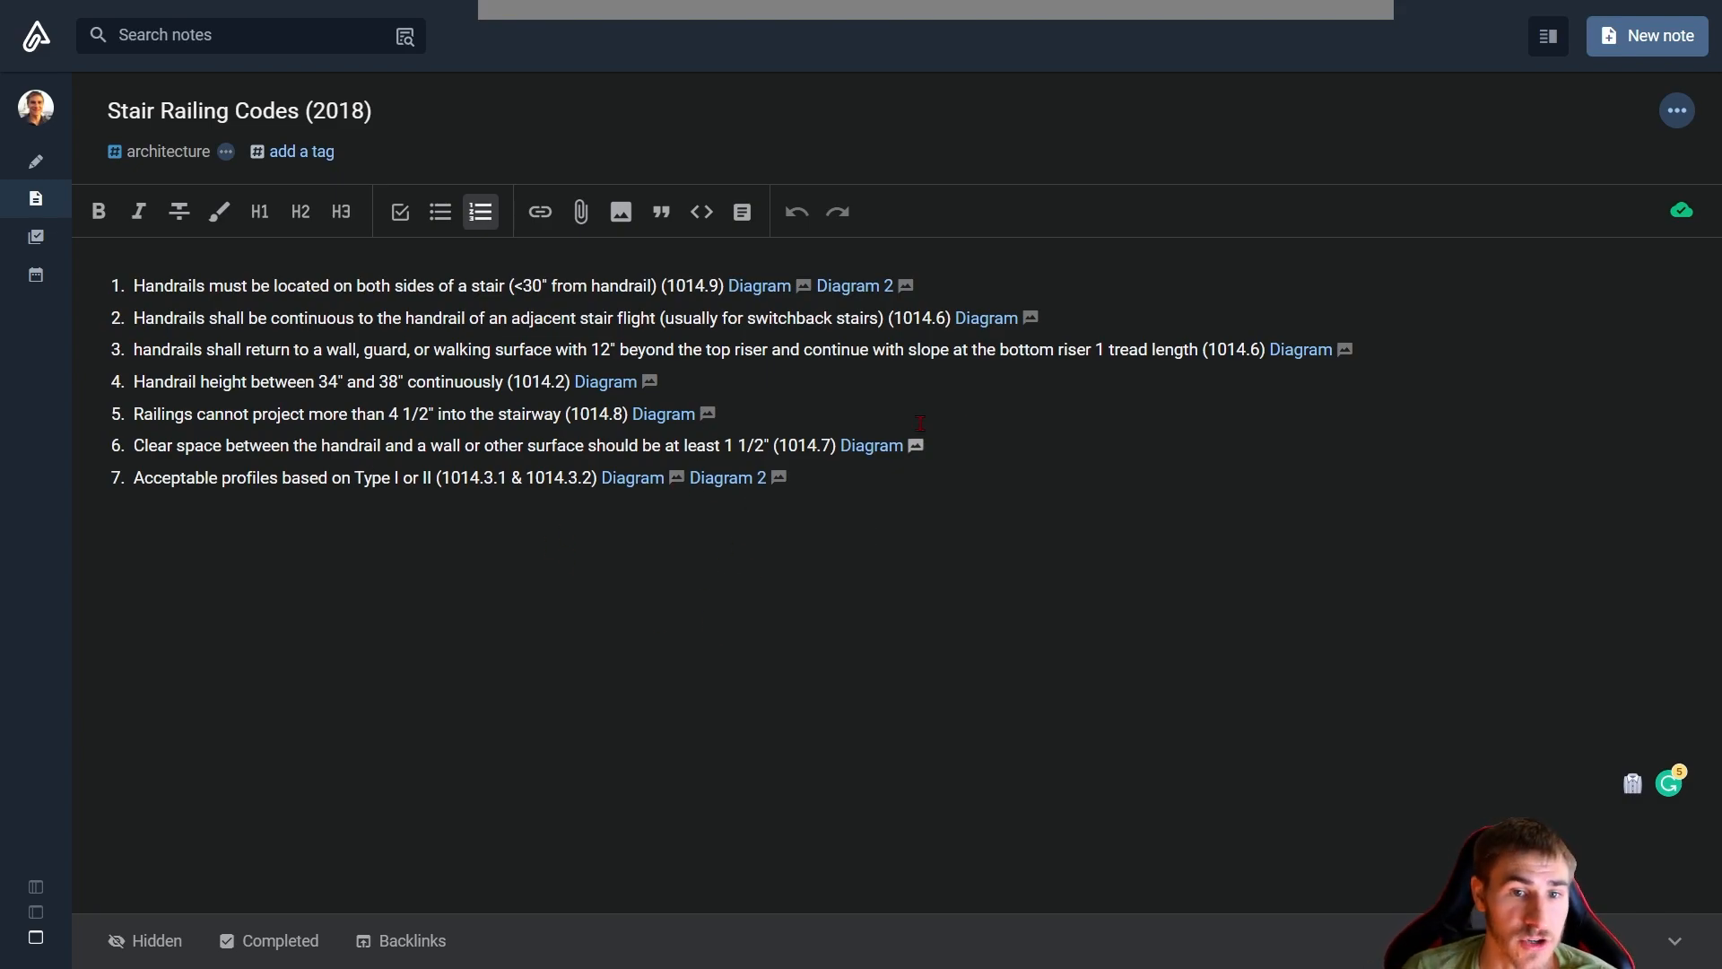
Preview rule 7's Code Check handrail profiles chart showing Type I, Type II and prohibited shapes
{"action": "left_click", "coordinate": [871, 445]}
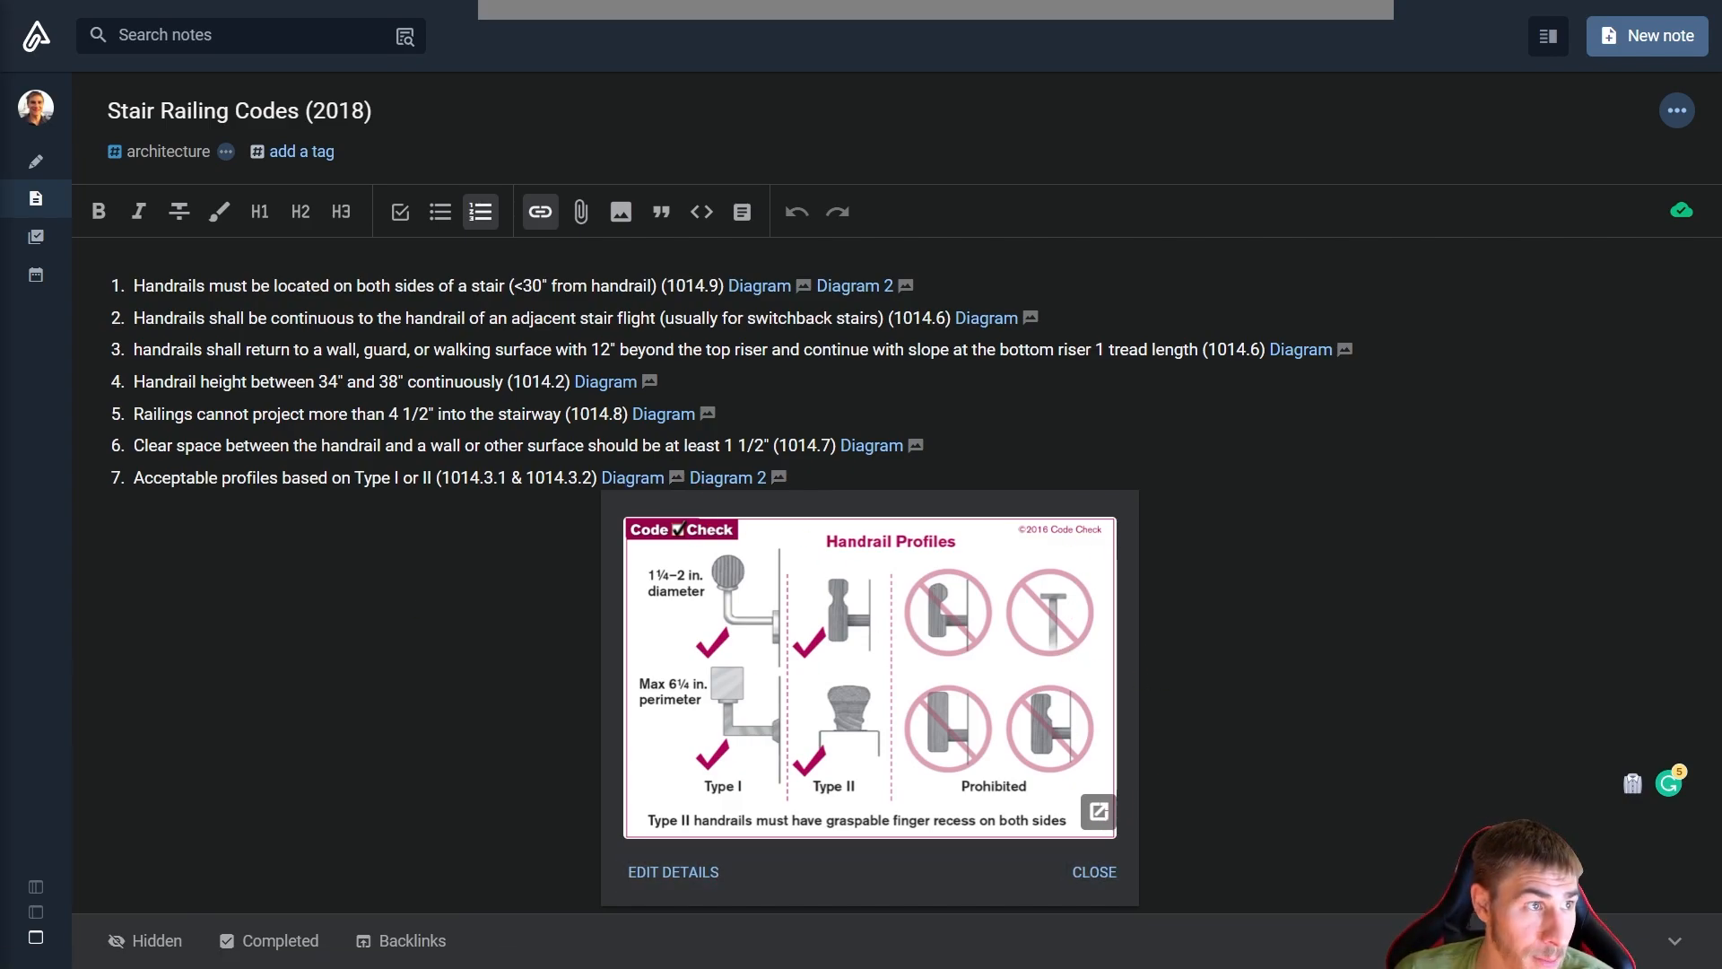
Open rule 7's Code Check Handrail Profiles chart full-size in its own browser tab
{"action": "left_click", "coordinate": [1097, 811]}
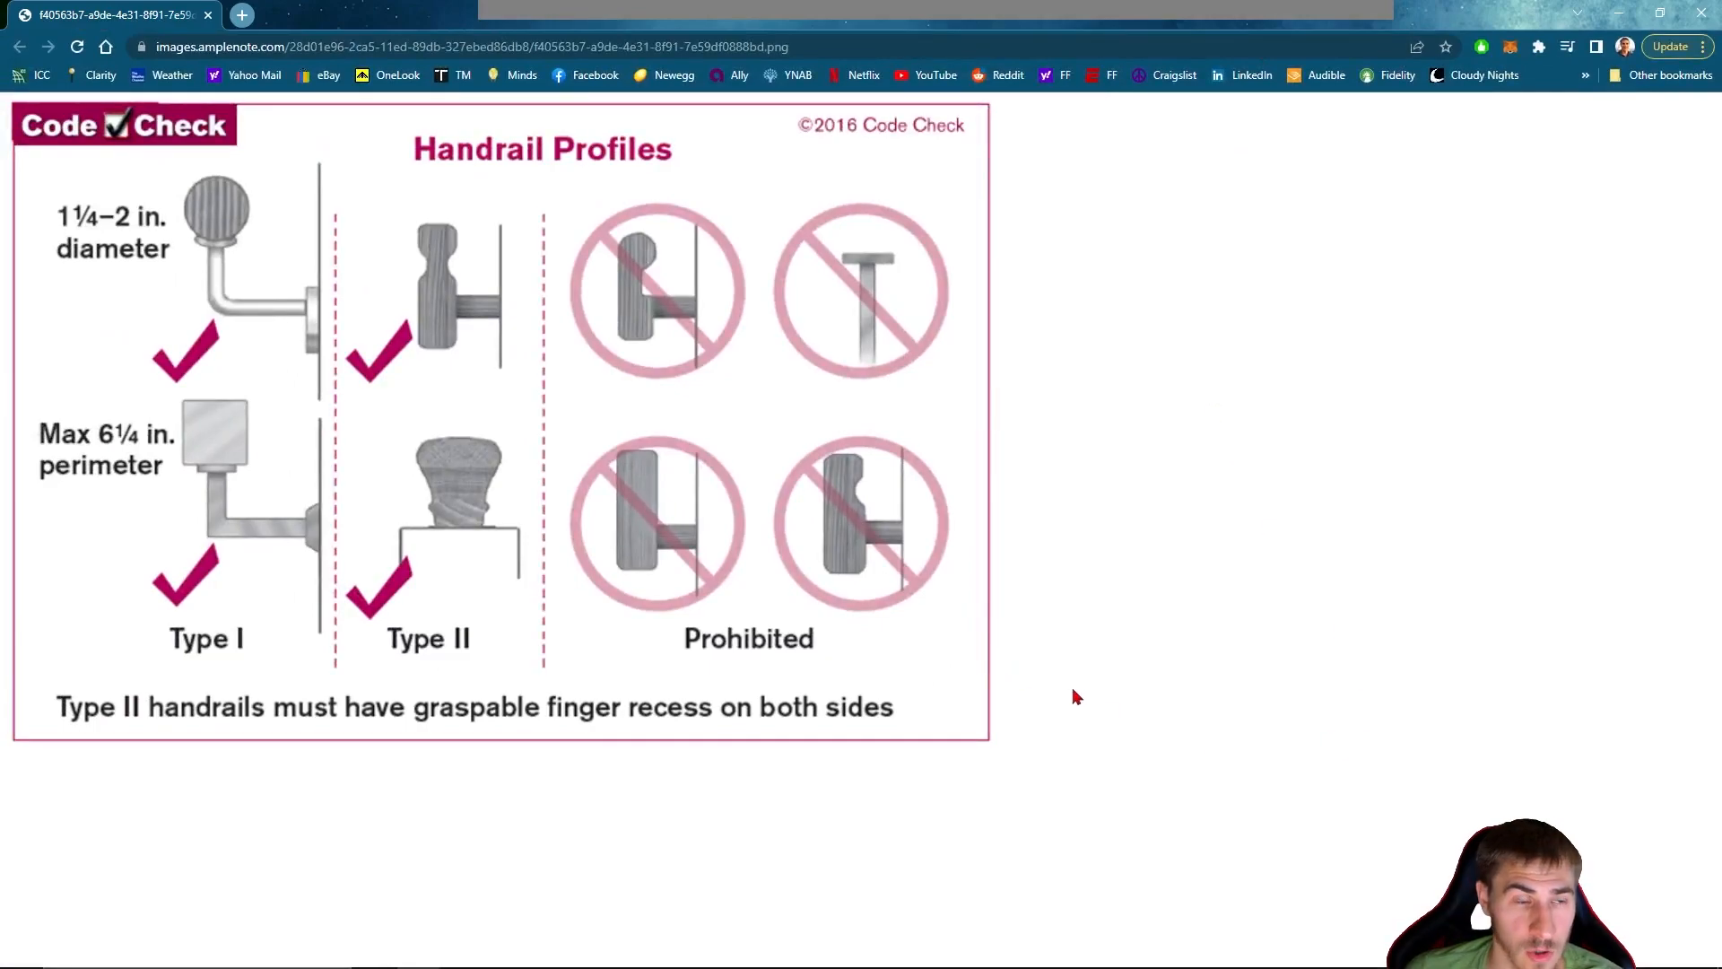
{"action": "mouse_move", "coordinate": [953, 559]}
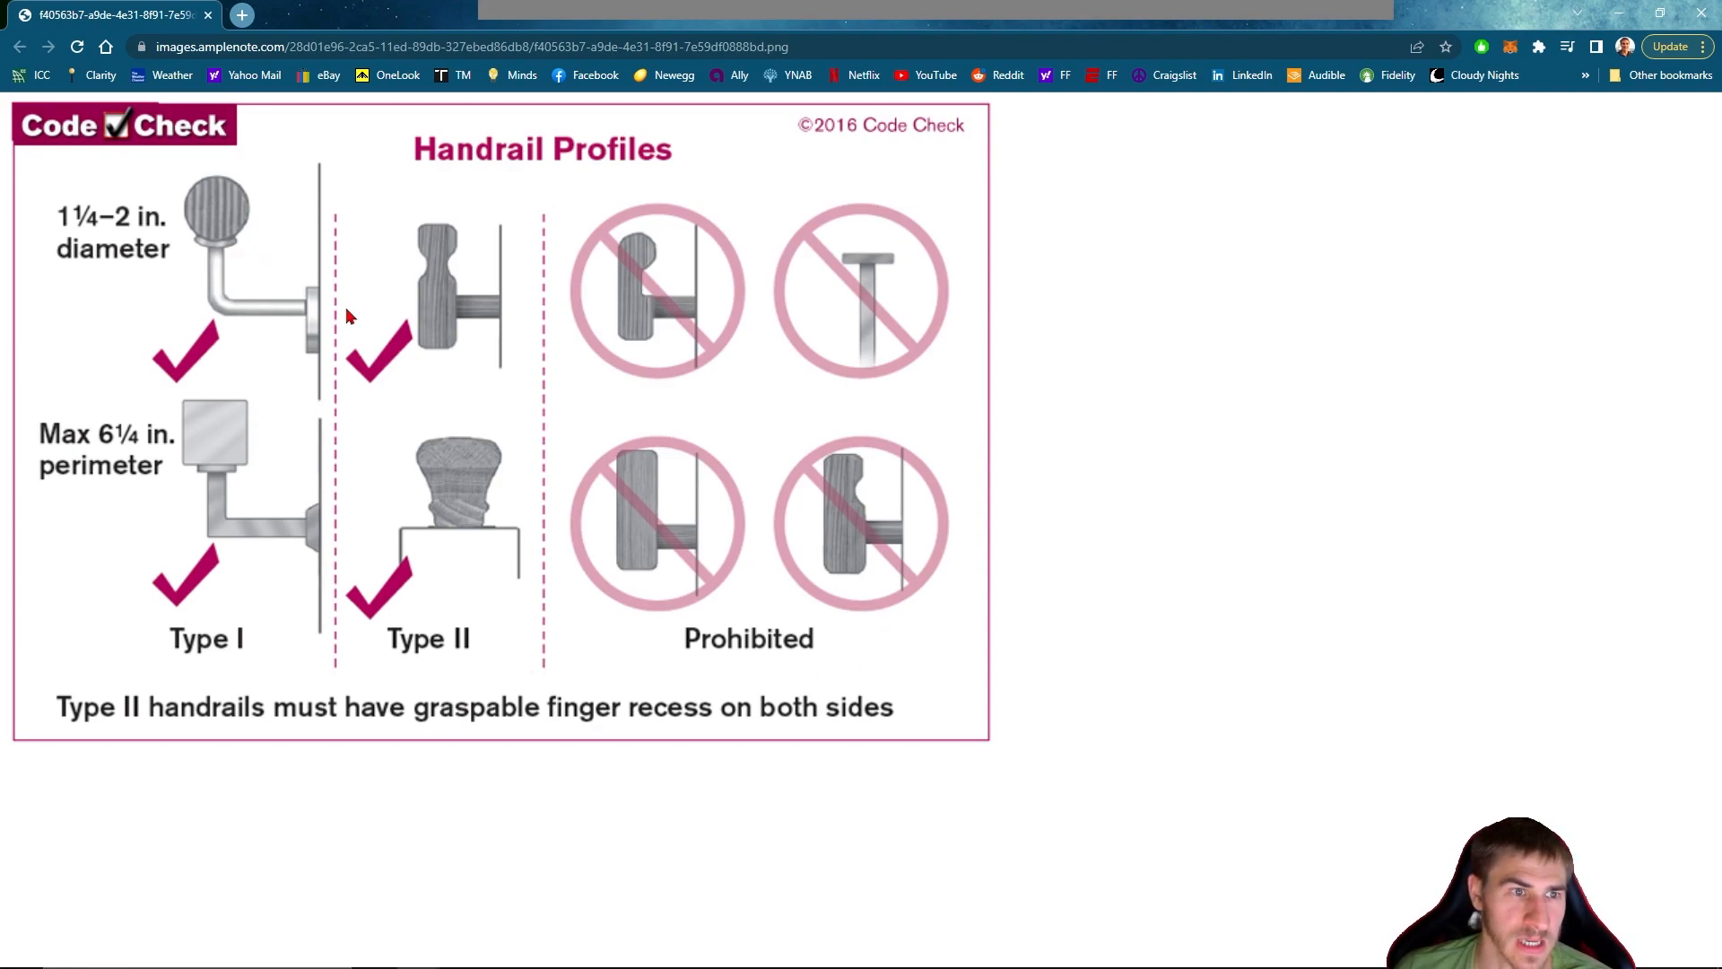
{"action": "mouse_move", "coordinate": [460, 431]}
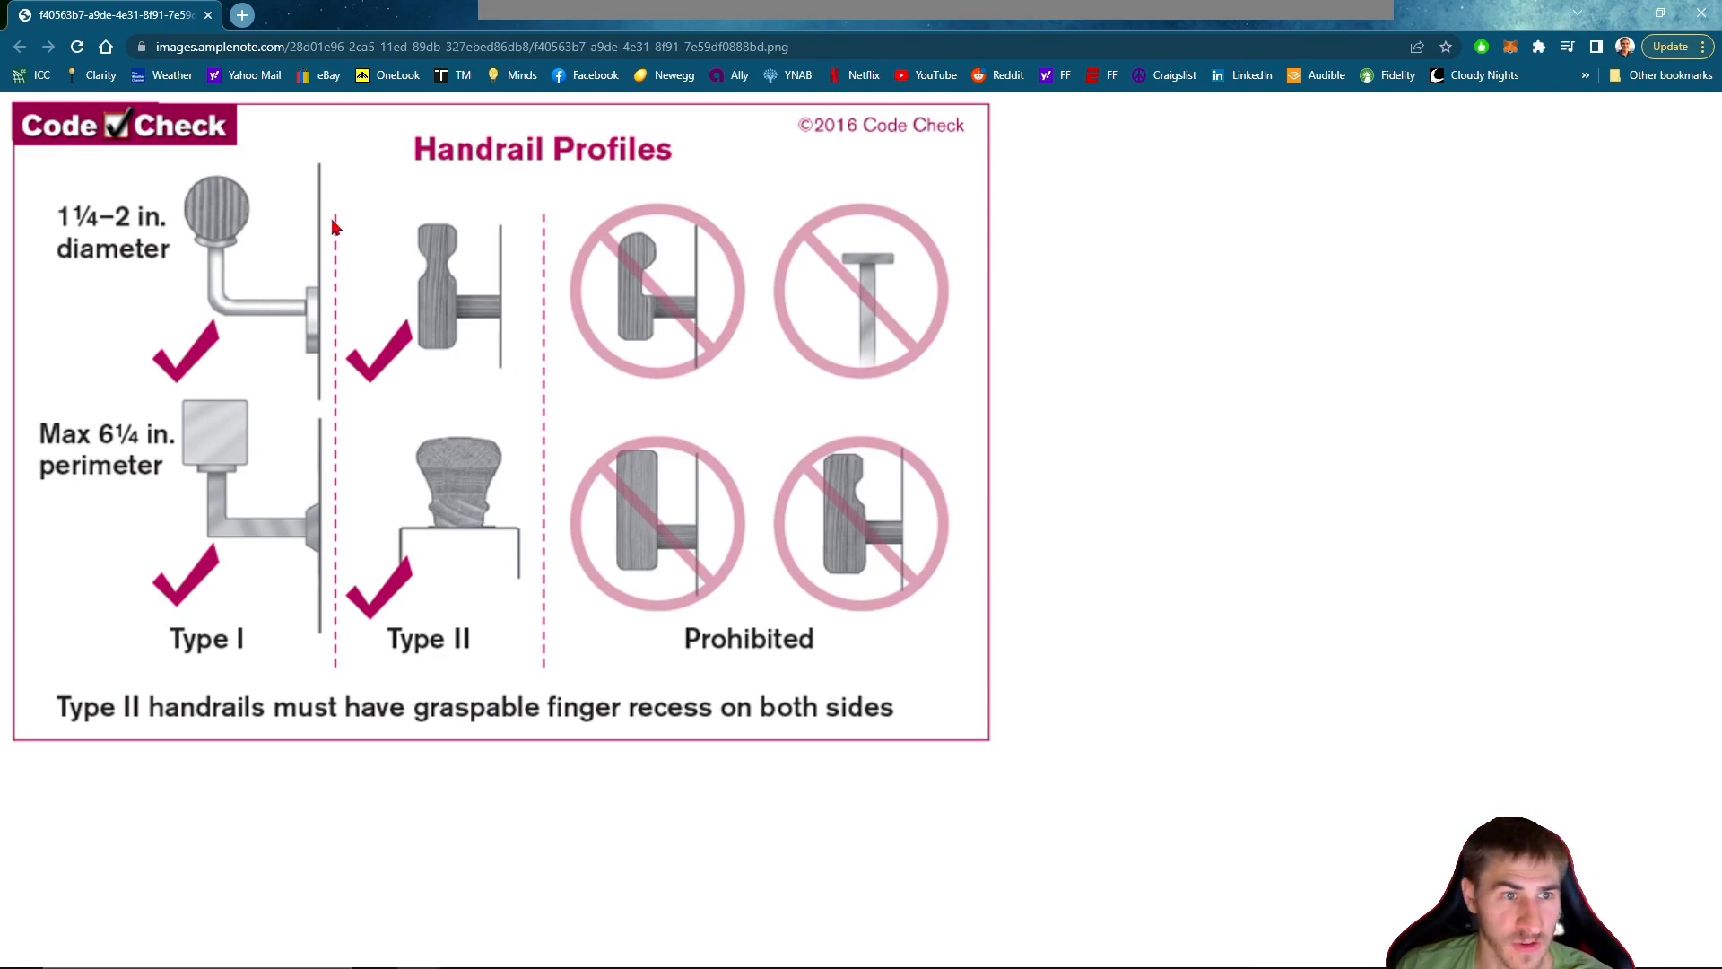
{"action": "mouse_move", "coordinate": [196, 191]}
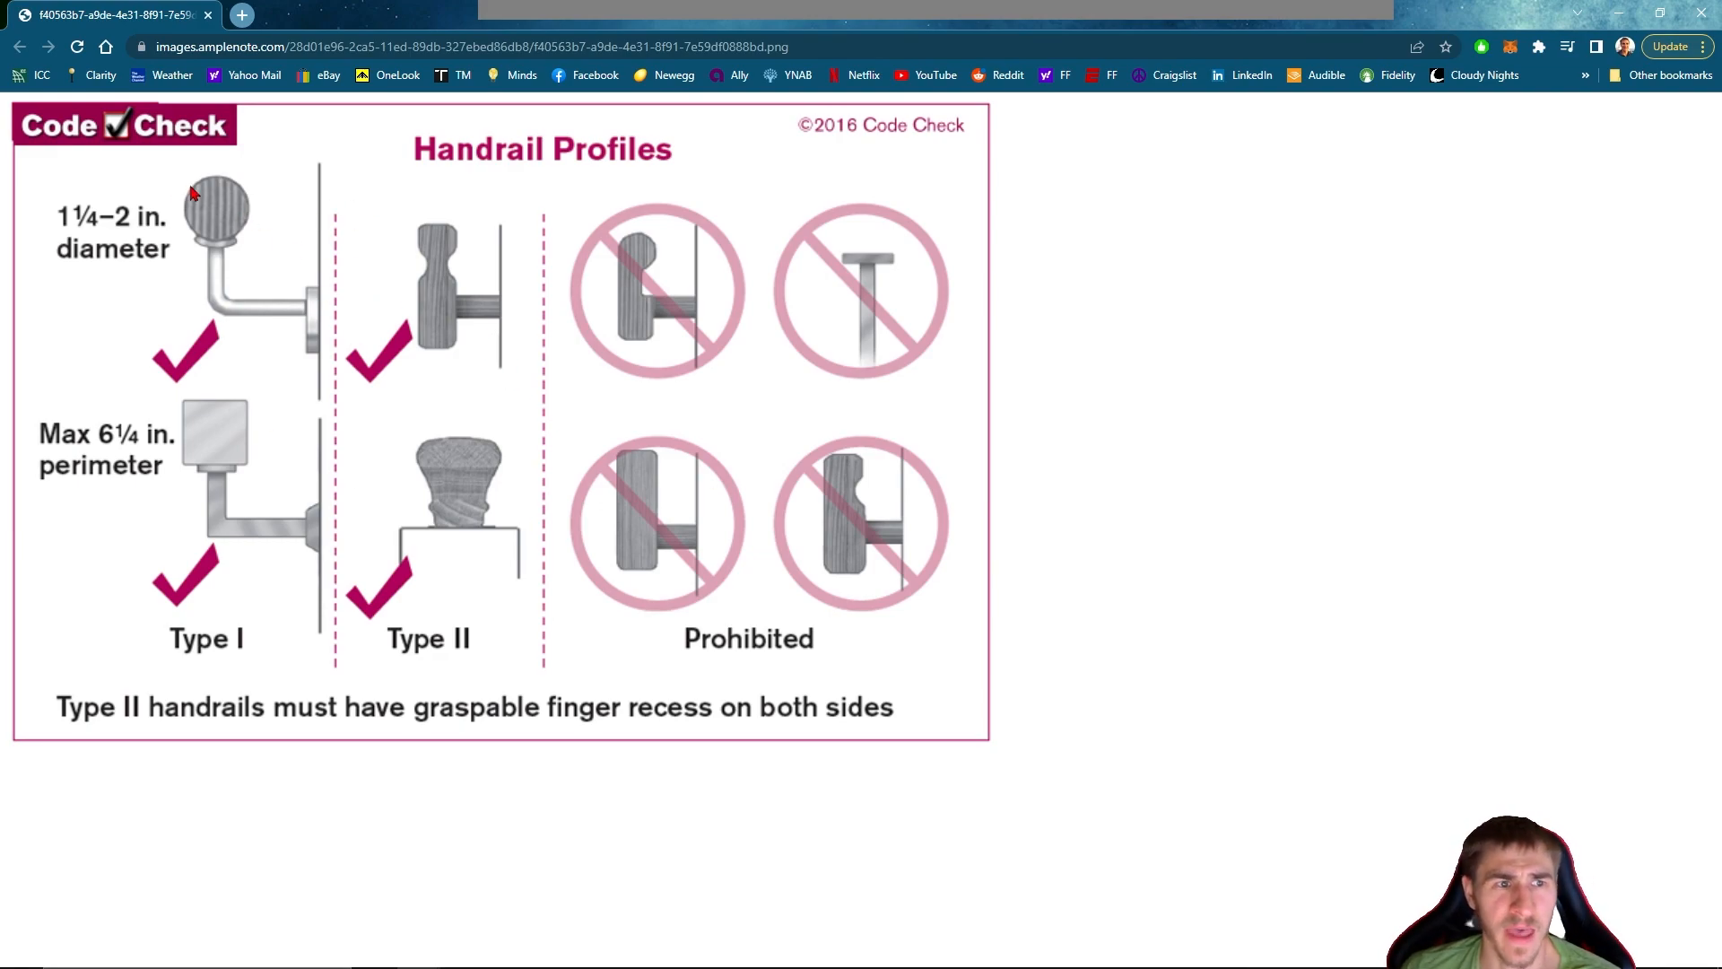
{"action": "mouse_move", "coordinate": [248, 261]}
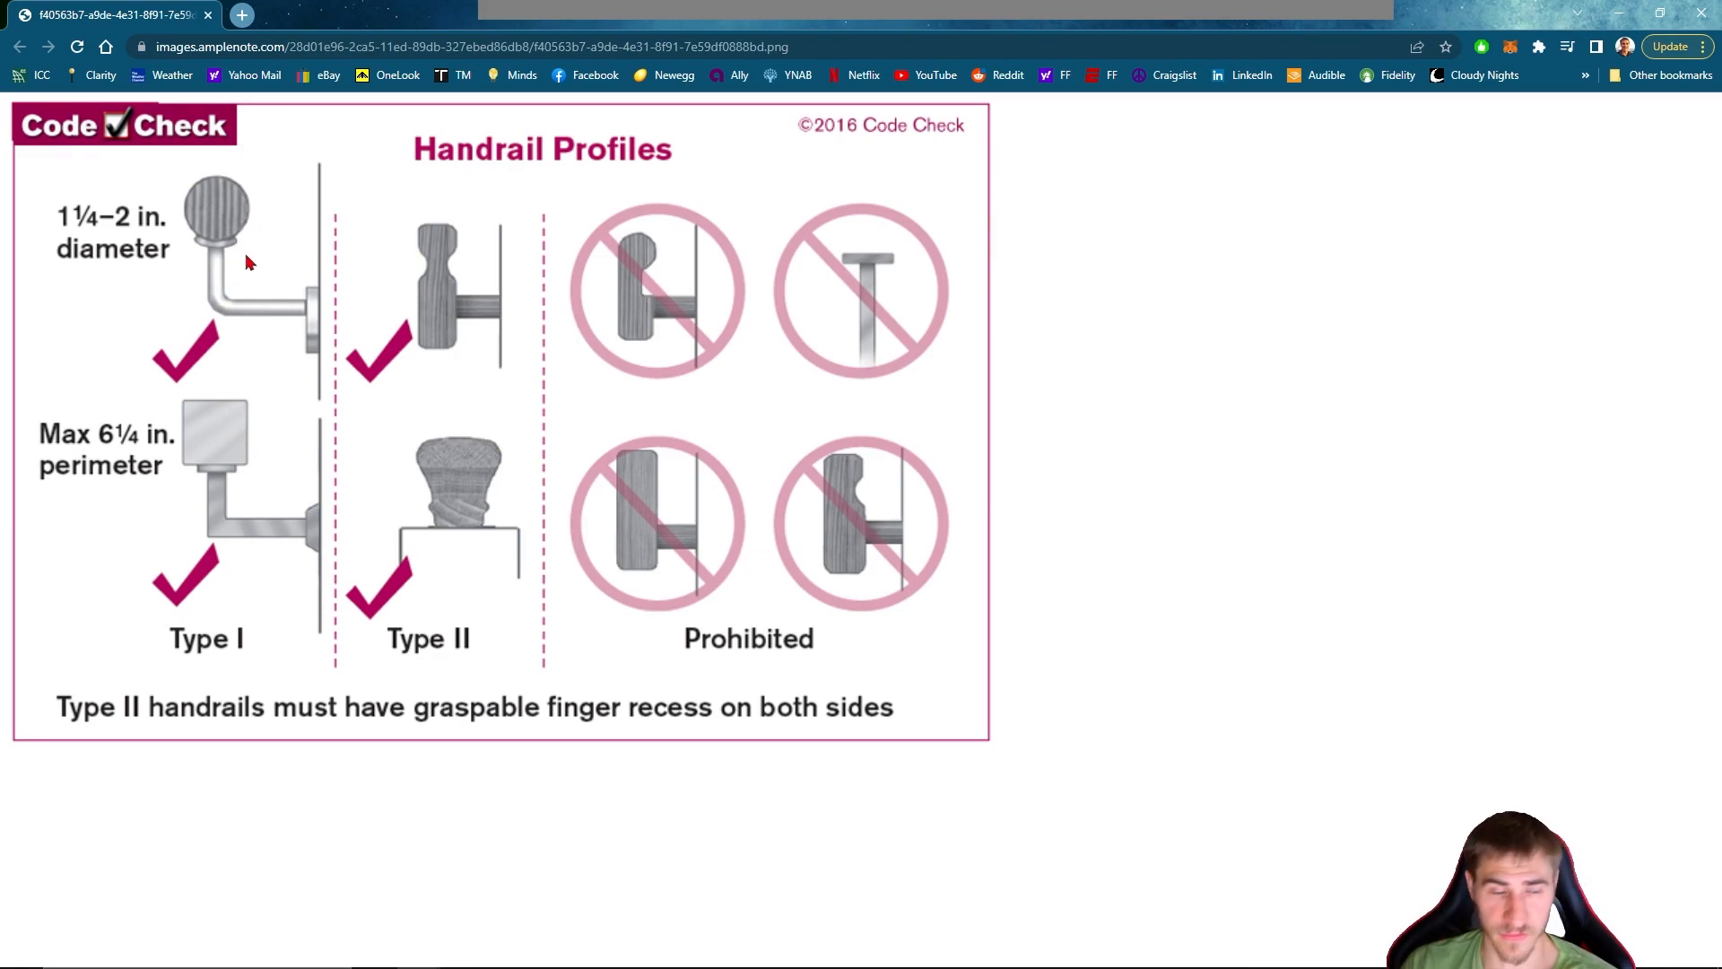
{"action": "mouse_move", "coordinate": [261, 237]}
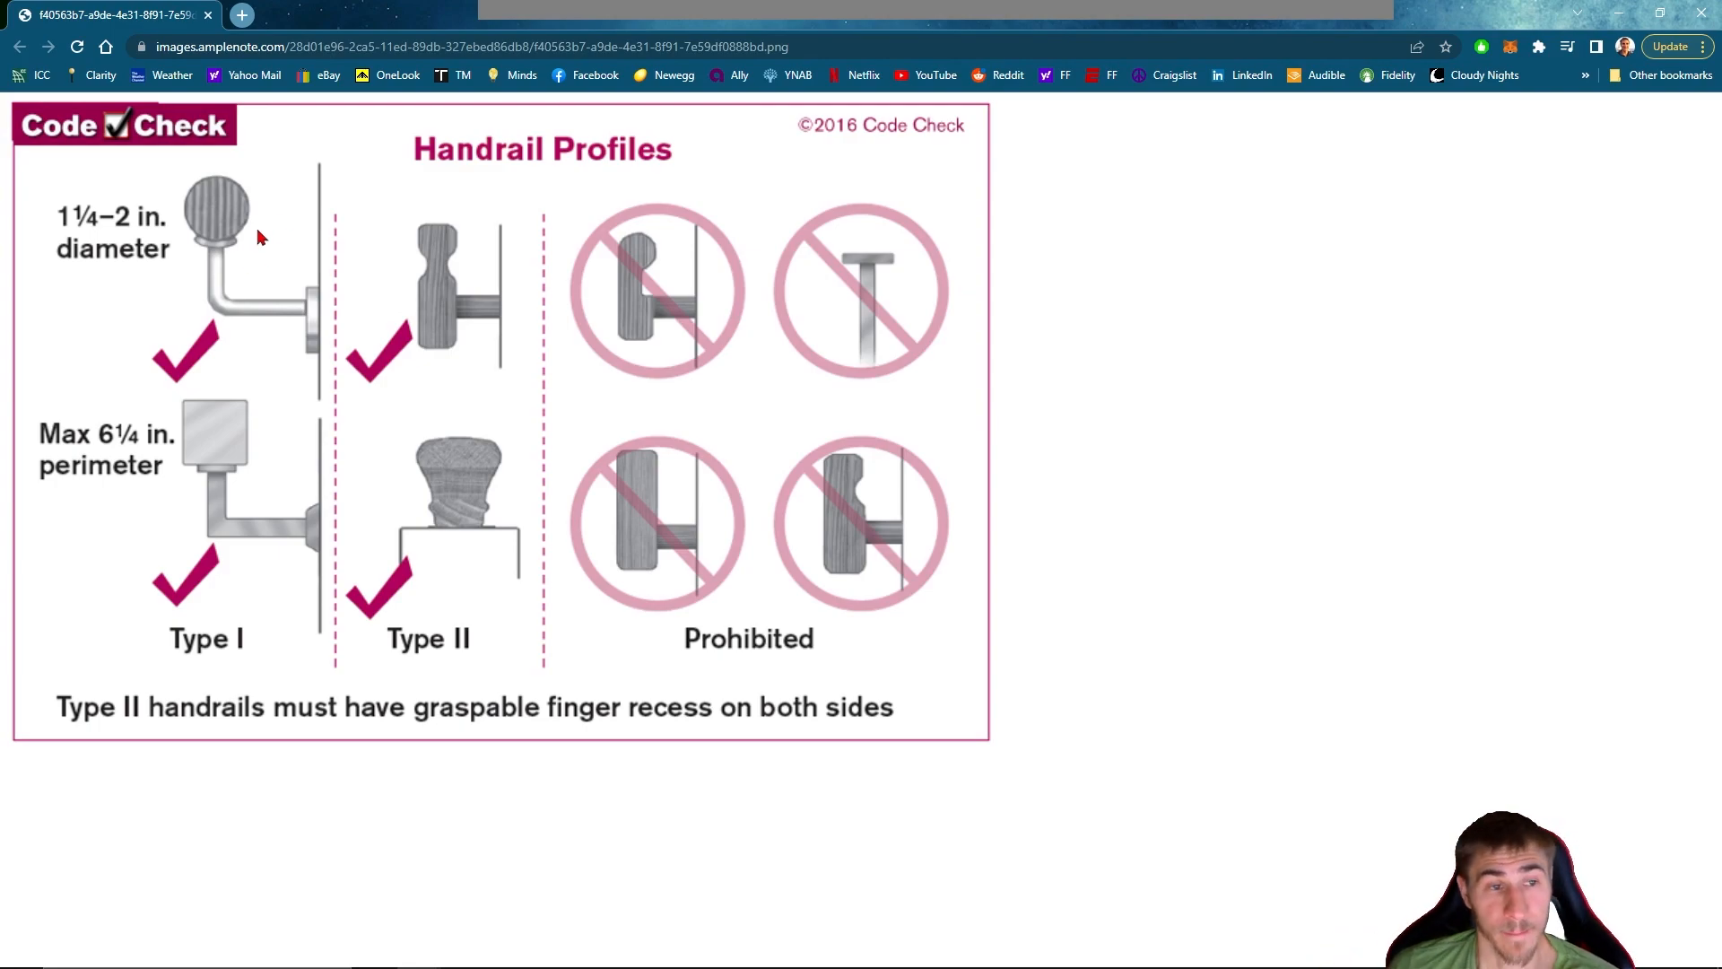
{"action": "mouse_move", "coordinate": [225, 220]}
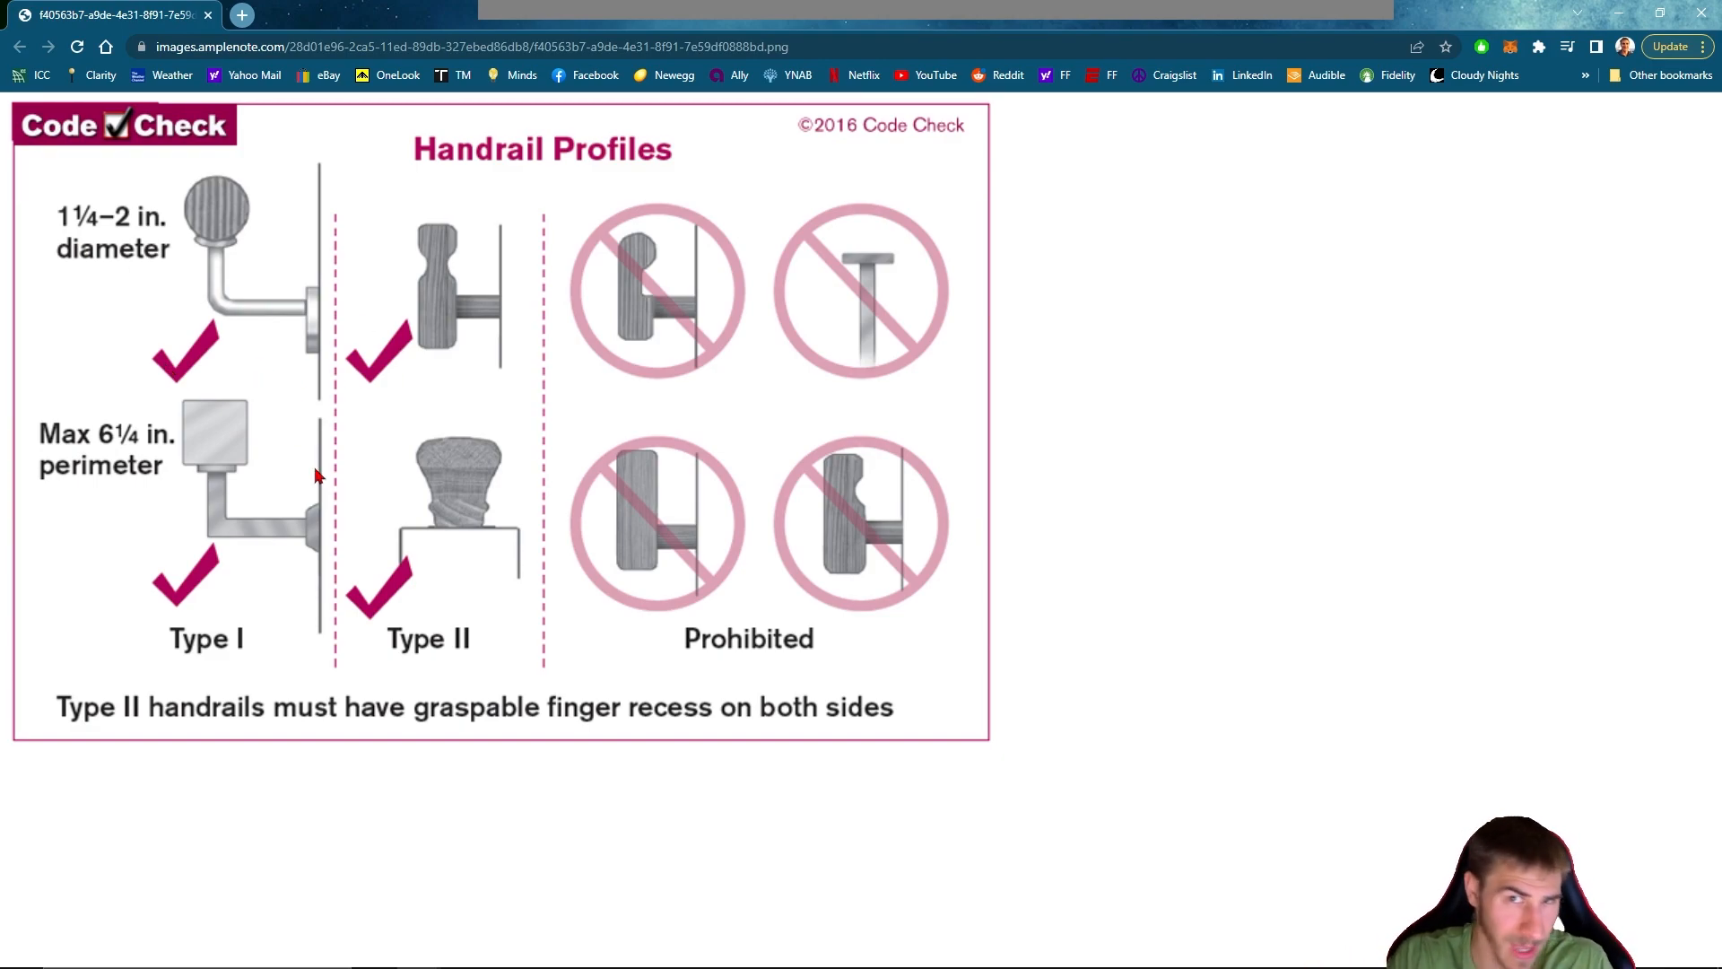
{"action": "mouse_move", "coordinate": [286, 441]}
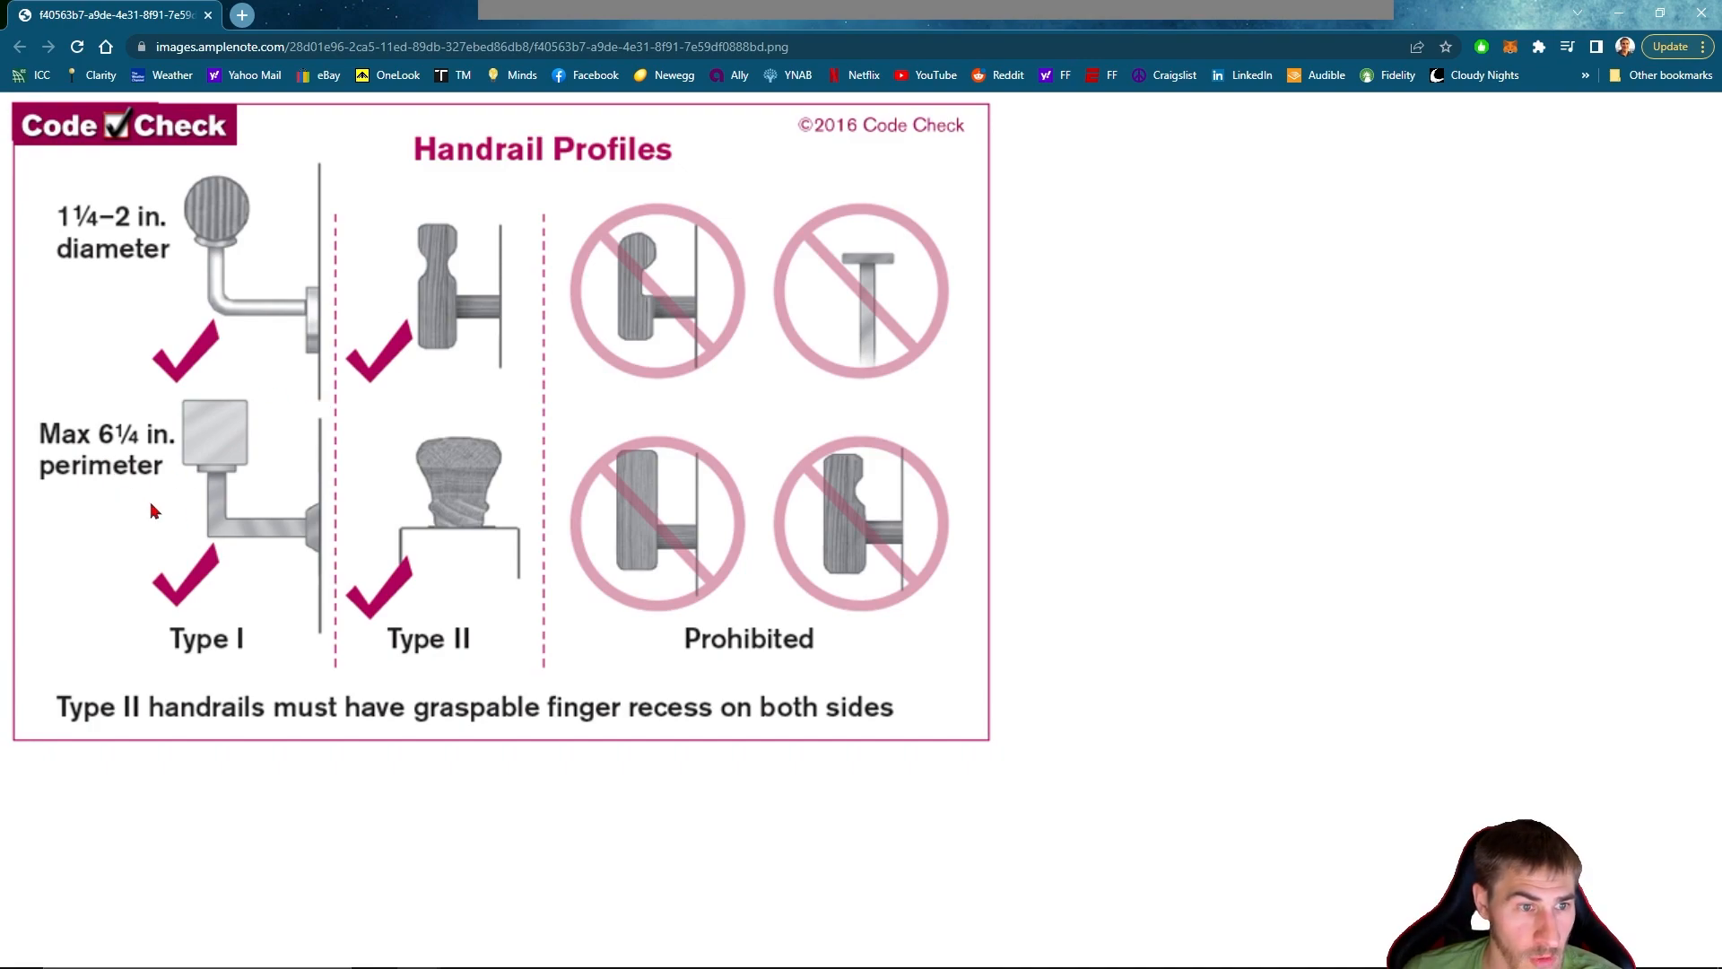
{"action": "mouse_move", "coordinate": [171, 513]}
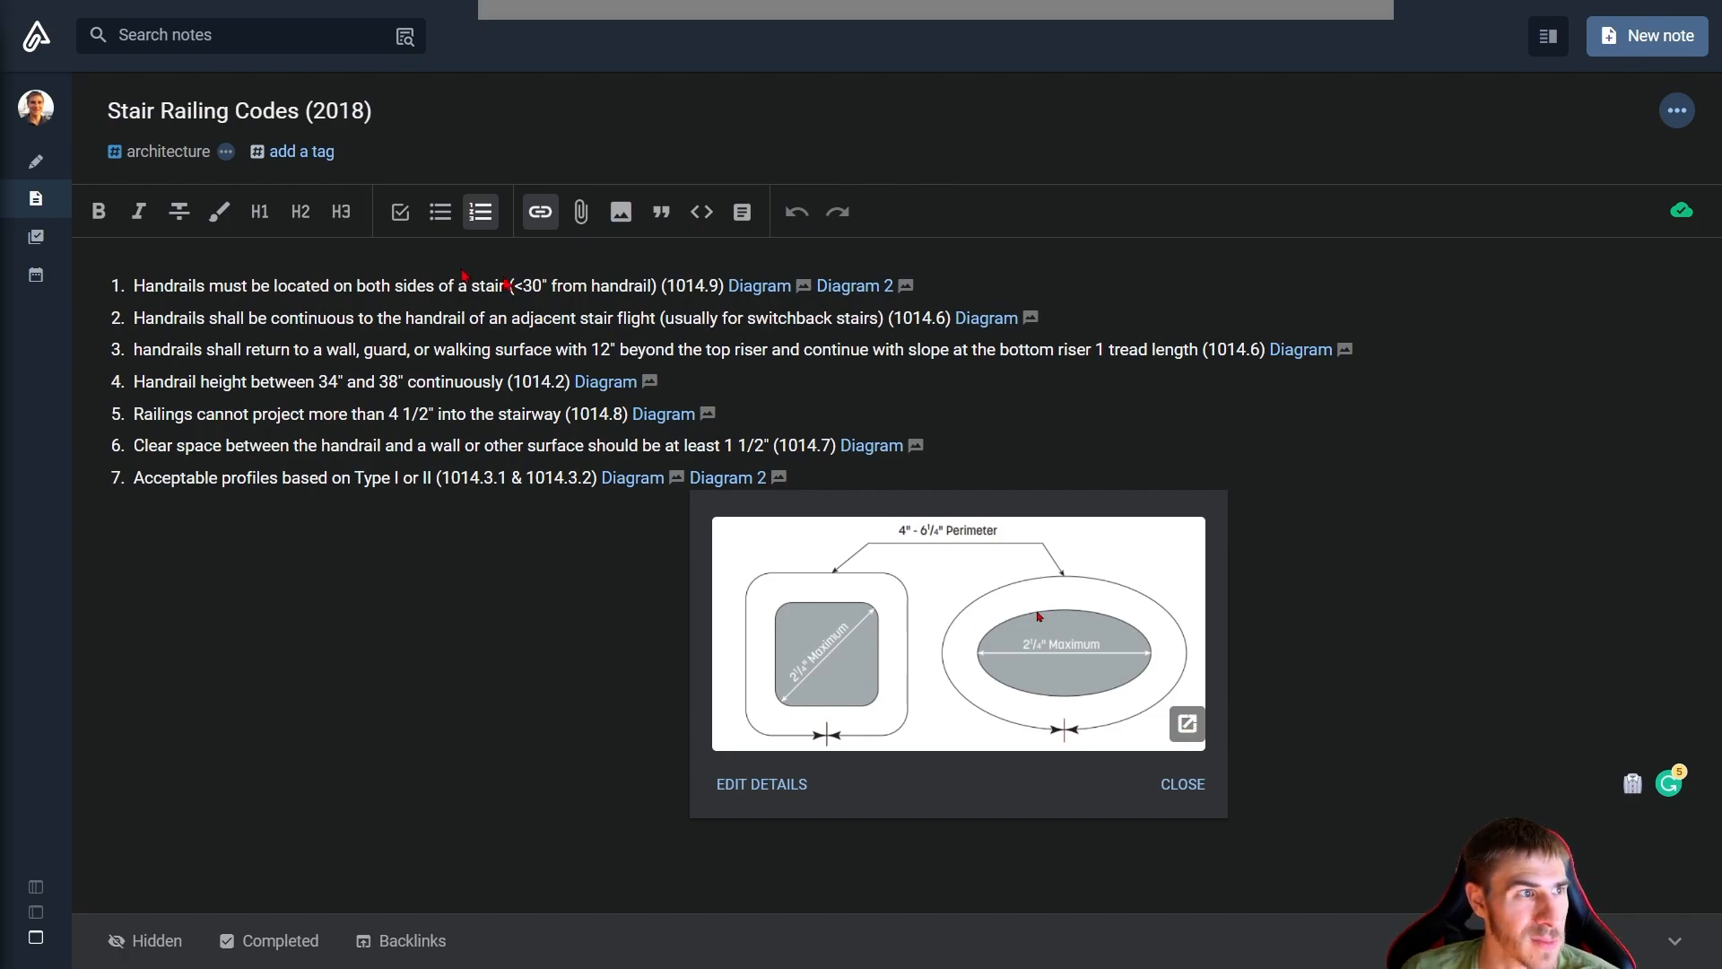
View the 4"–6¼" perimeter profile diagram full-size, then preview Commentary Figure 1014.8(1) instead
{"action": "left_click", "coordinate": [1185, 724]}
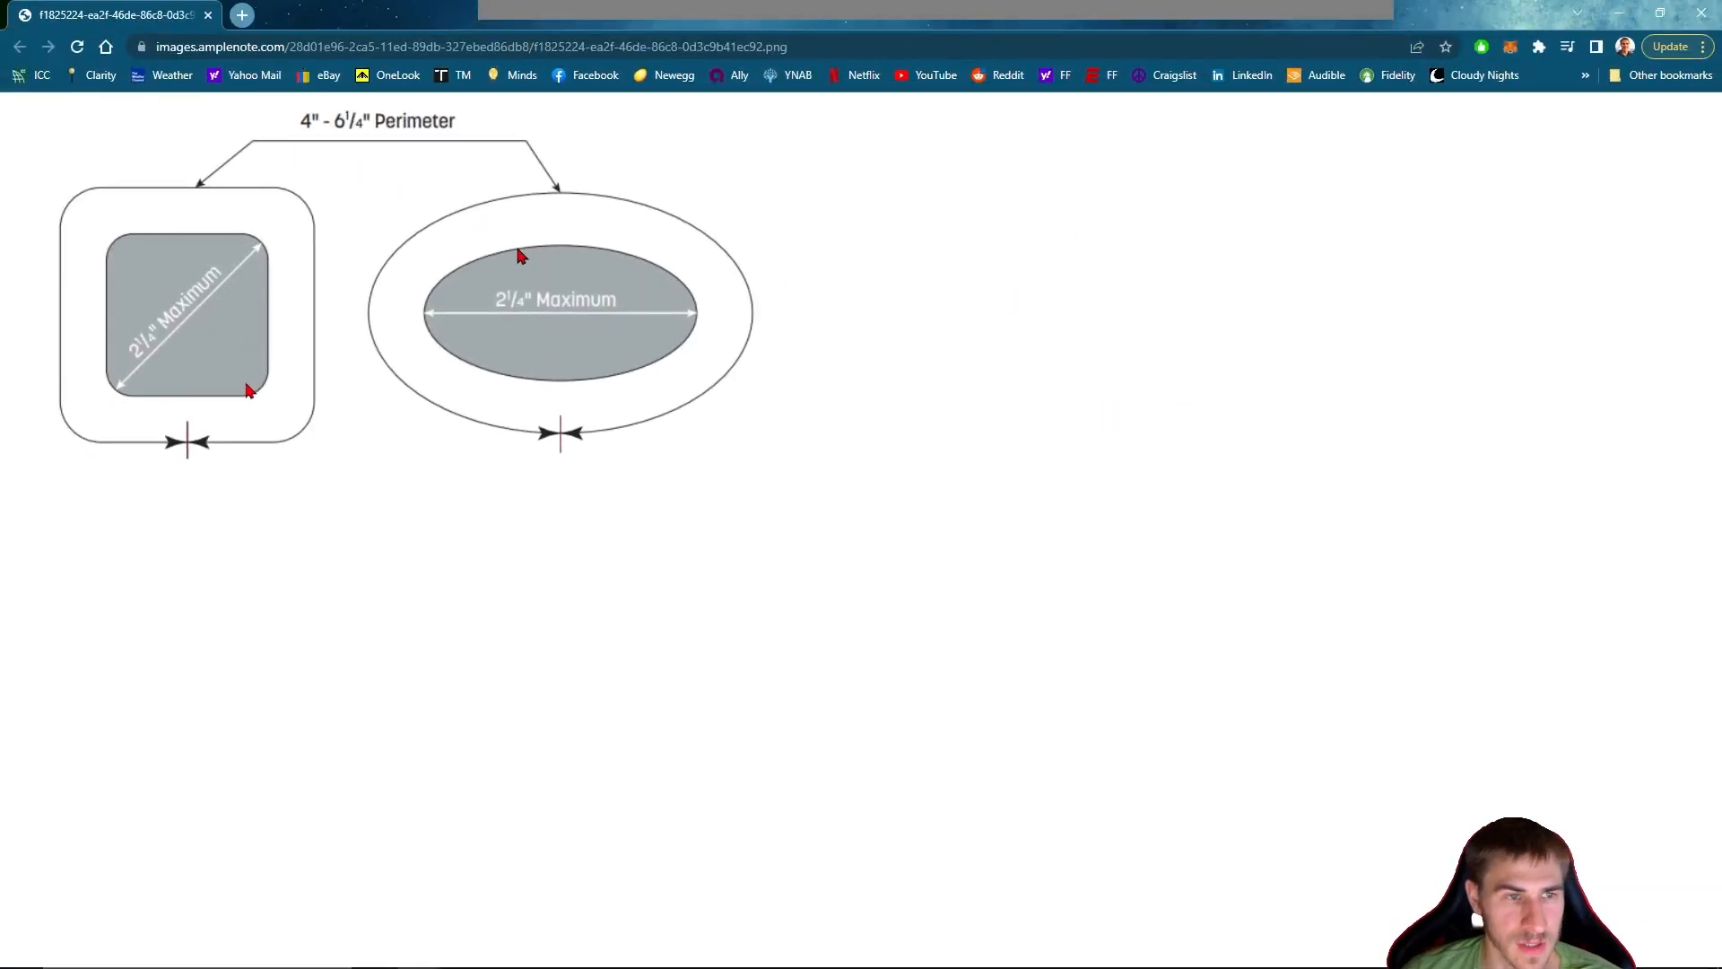
{"action": "mouse_move", "coordinate": [196, 280]}
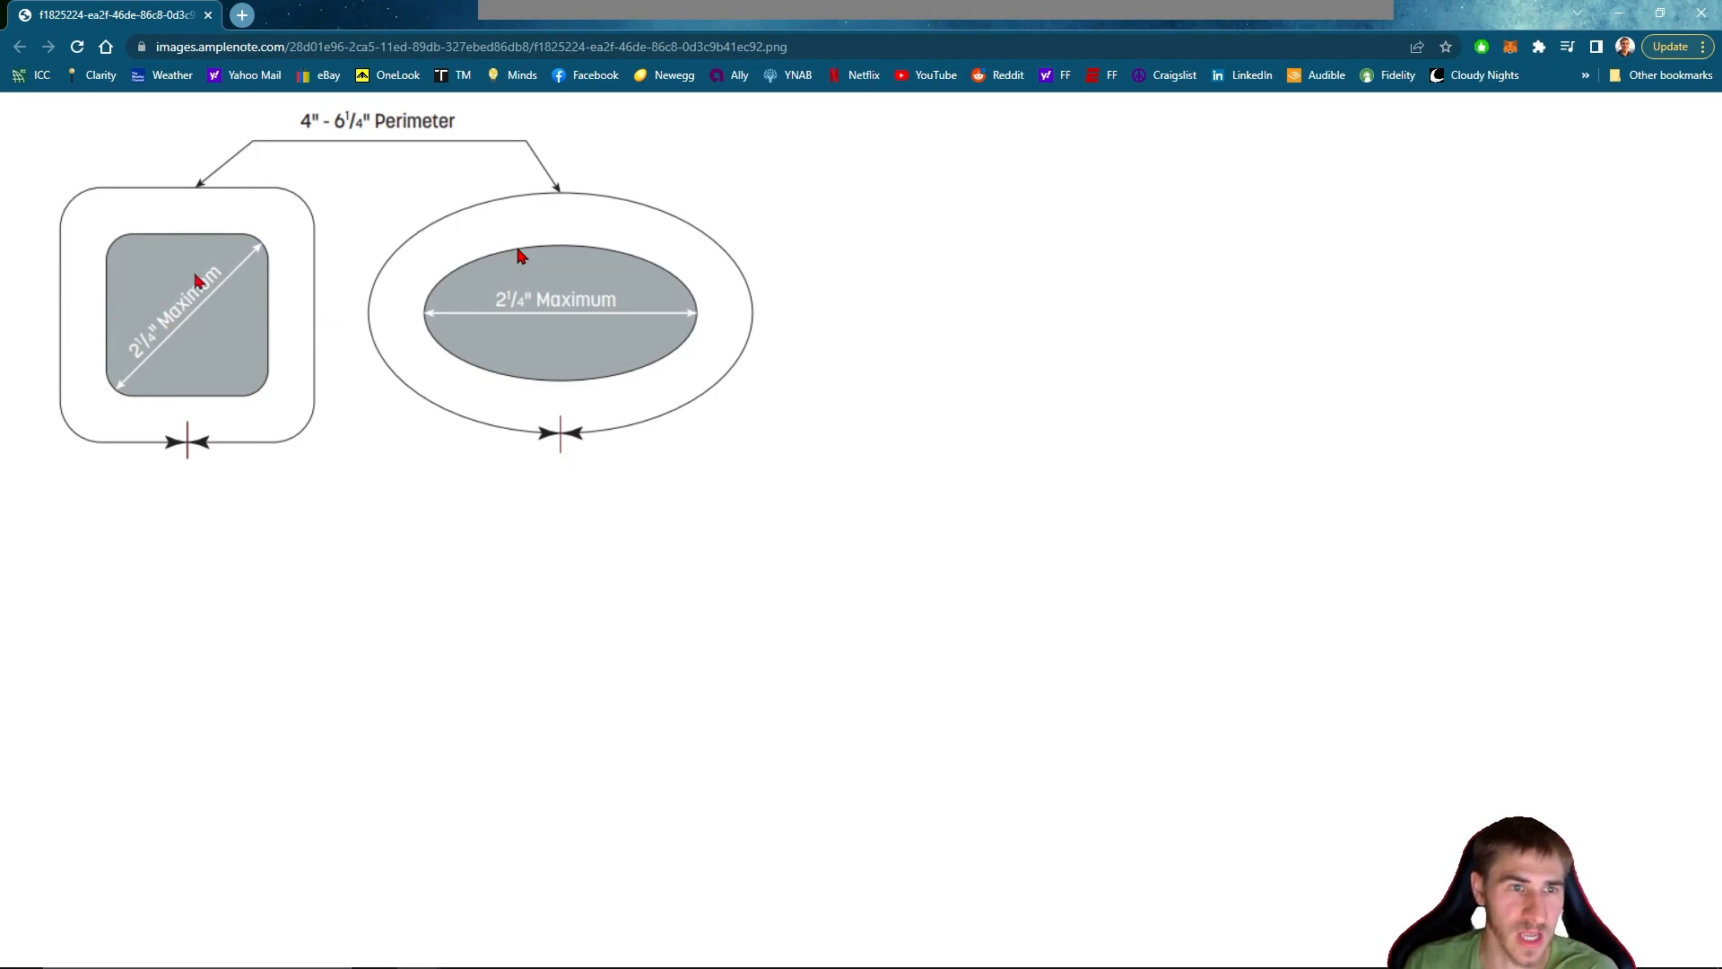
{"action": "mouse_move", "coordinate": [695, 416]}
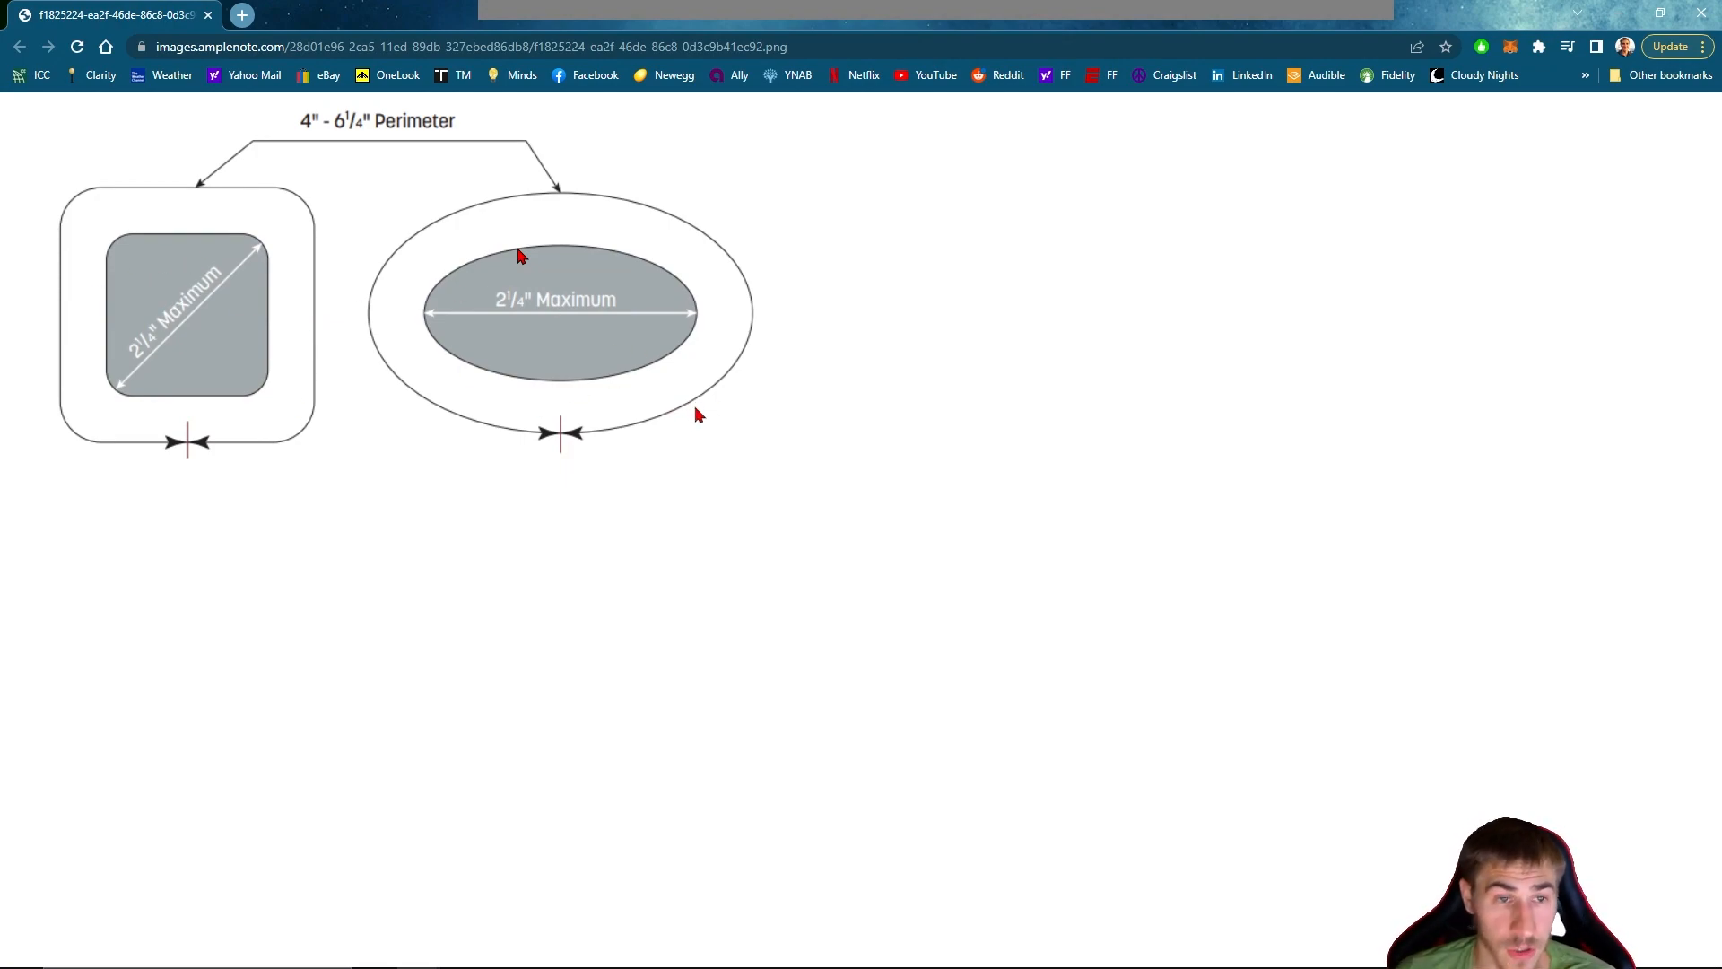
{"action": "mouse_move", "coordinate": [459, 346]}
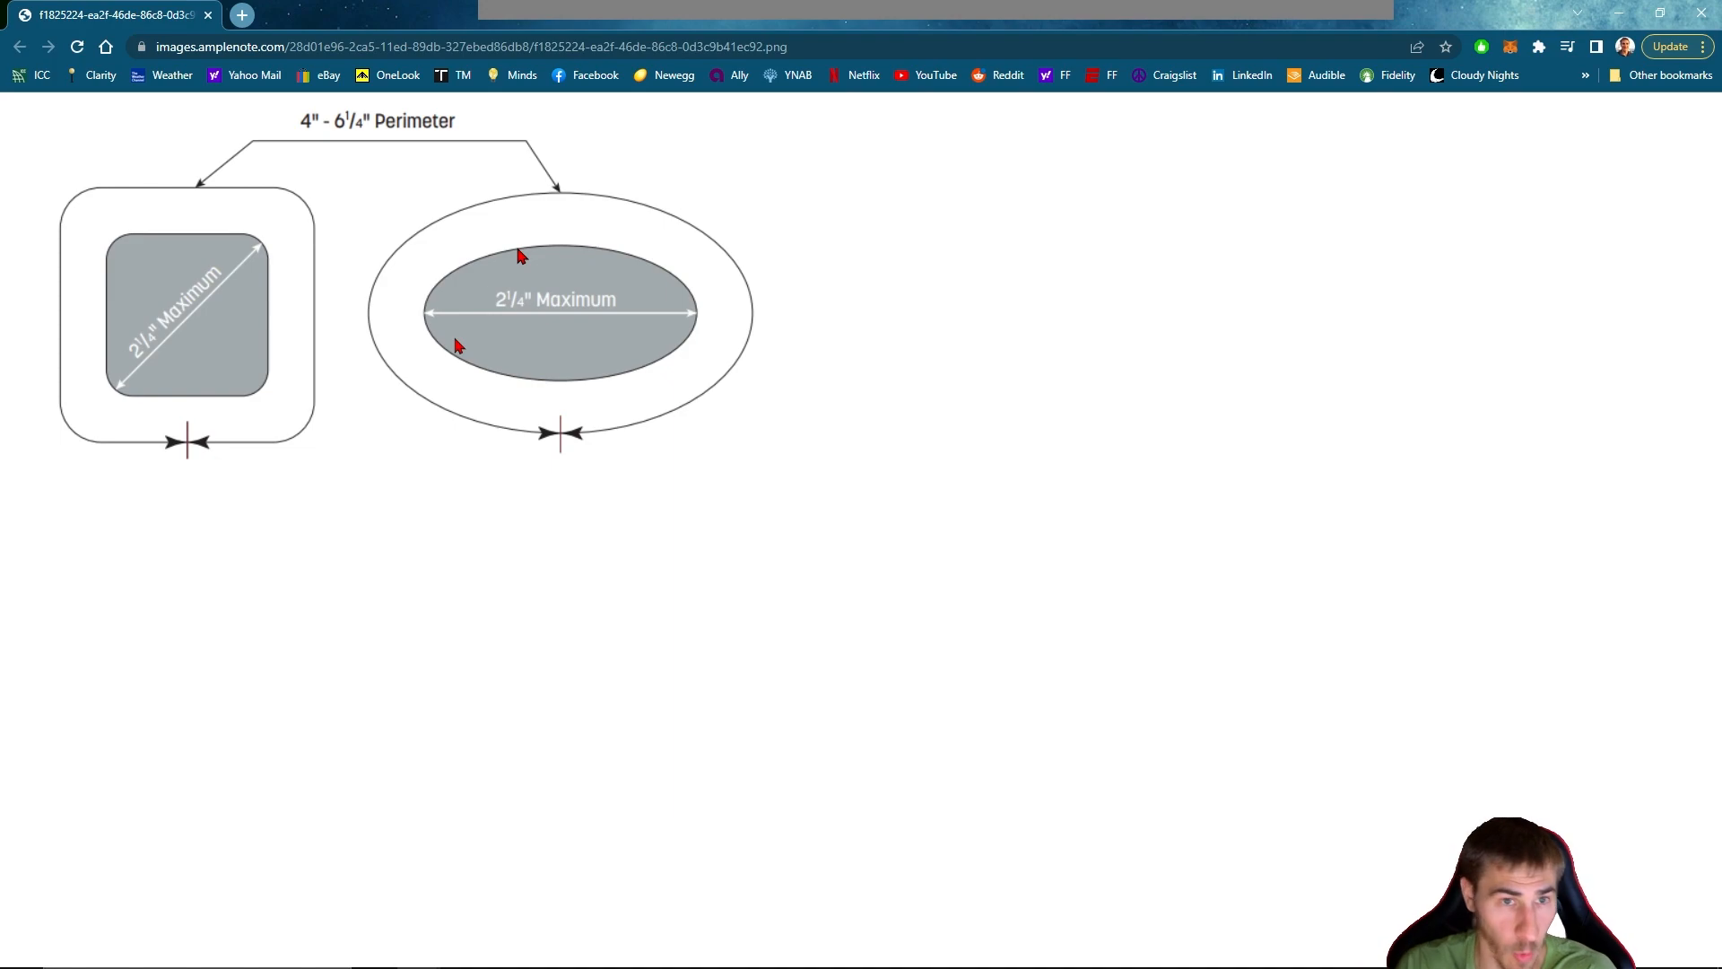
{"action": "mouse_move", "coordinate": [278, 356]}
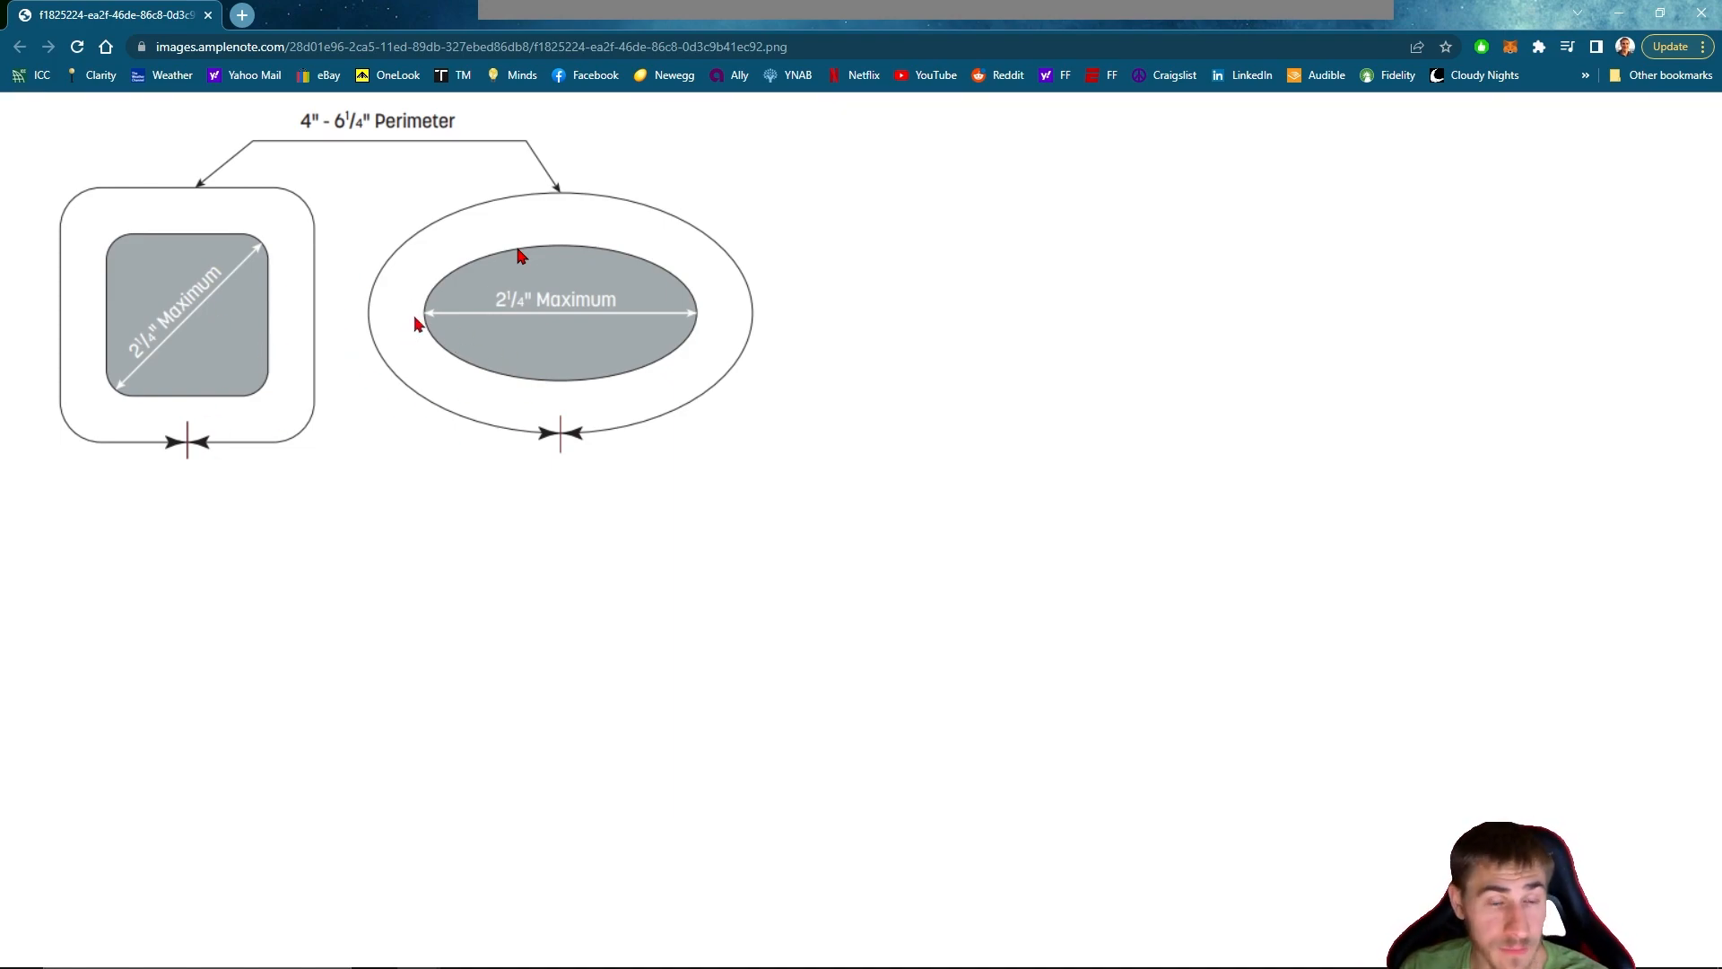
{"action": "mouse_move", "coordinate": [1605, 161]}
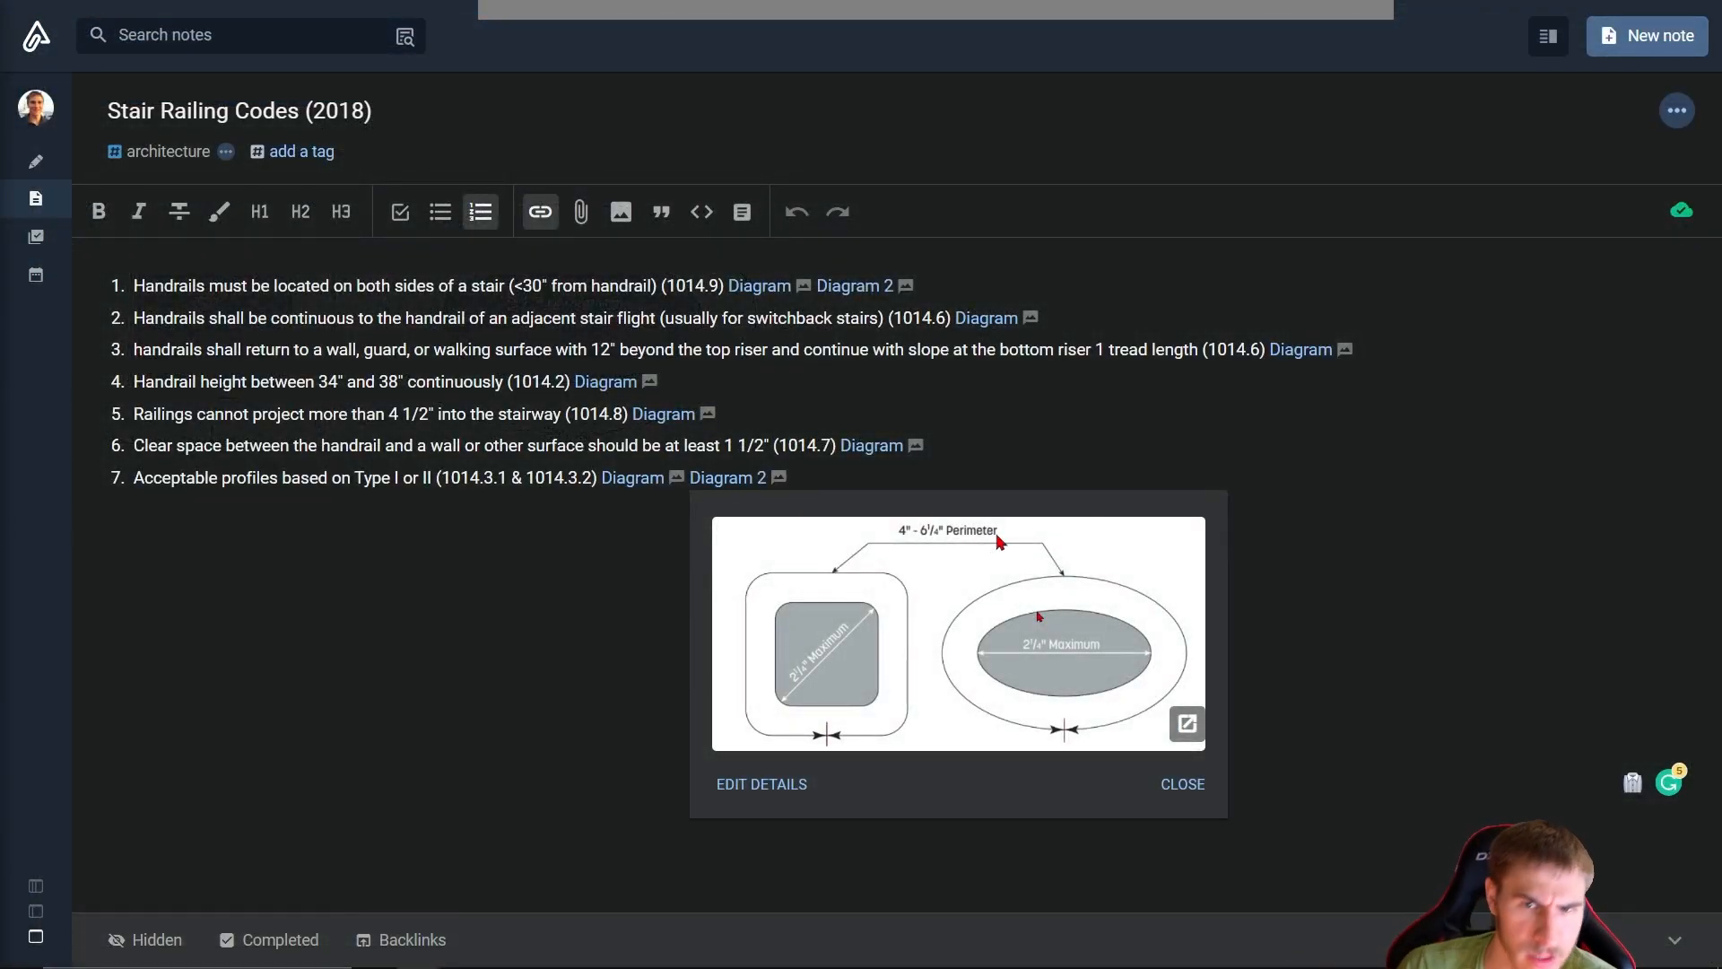
{"action": "left_click", "coordinate": [1180, 783]}
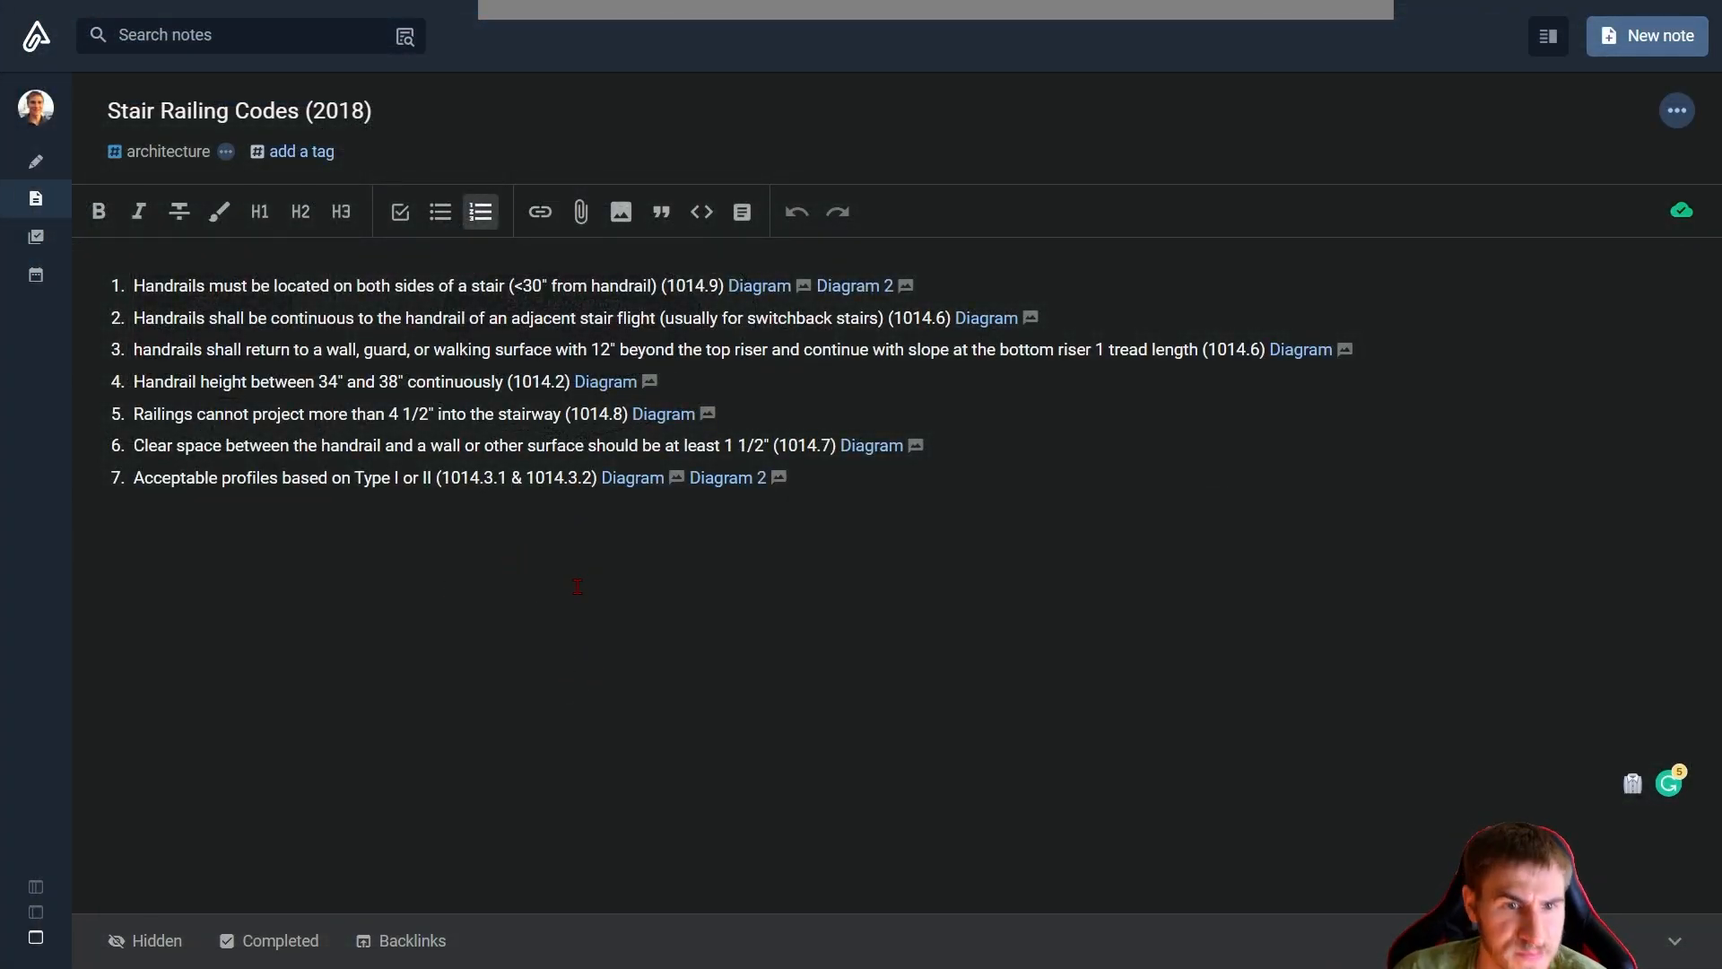
{"action": "left_click", "coordinate": [509, 476]}
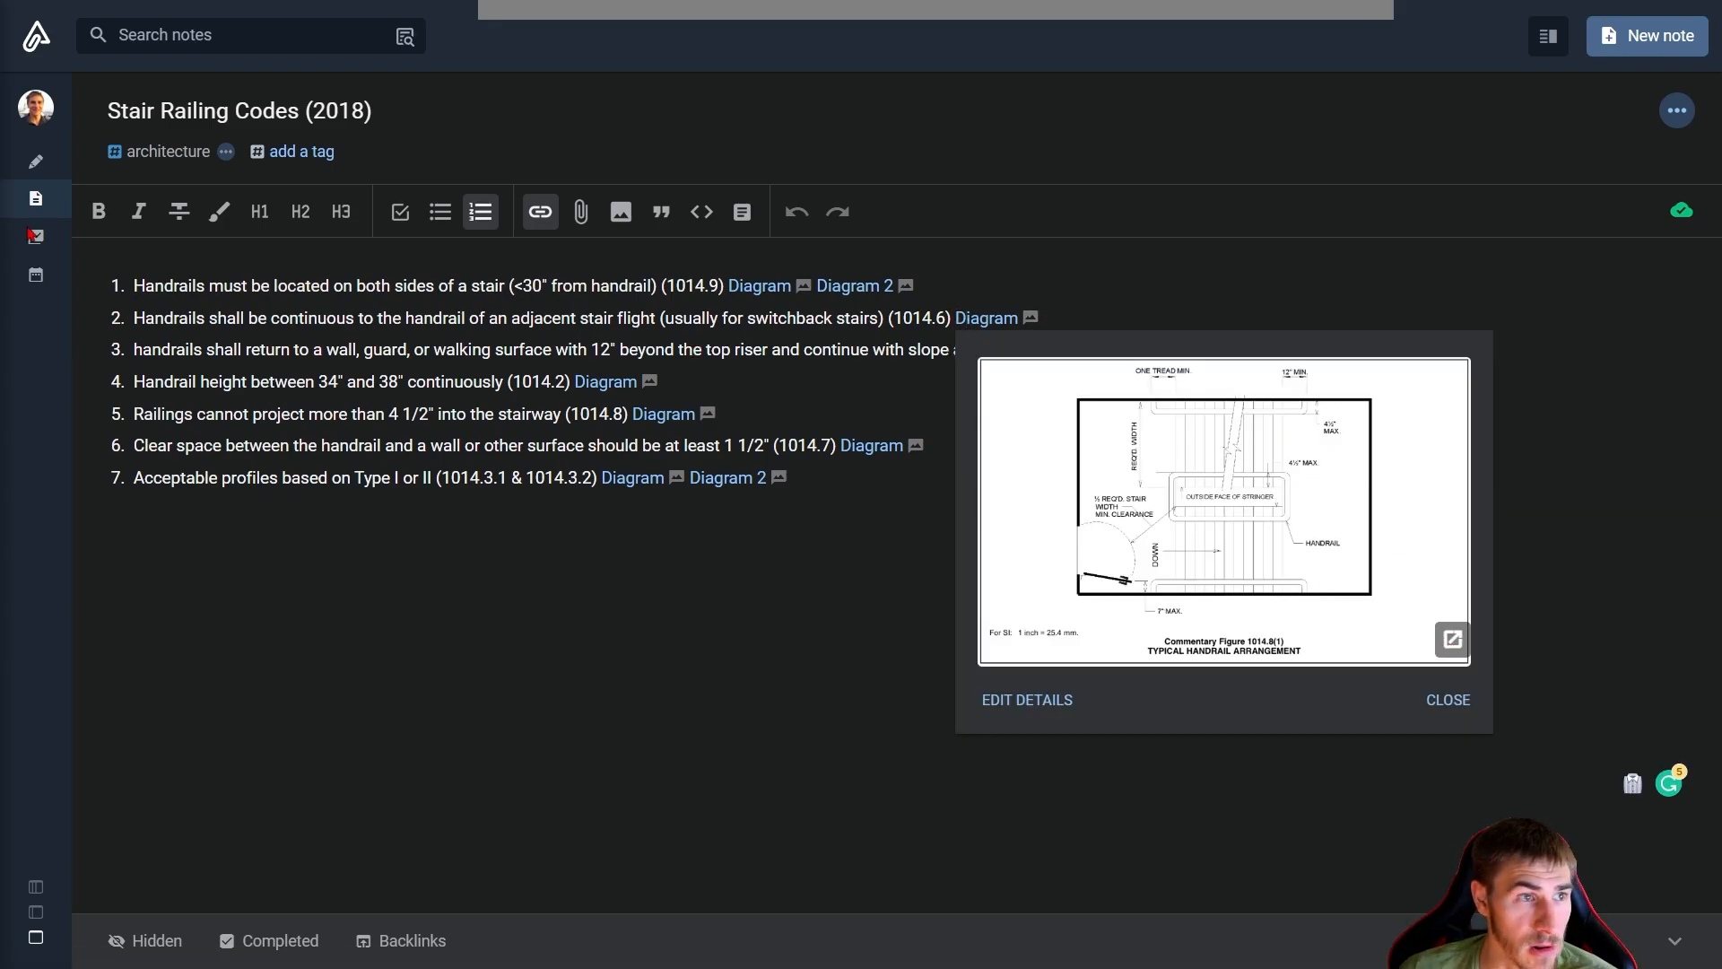
Open Commentary Figure 1014.8(1) typical handrail arrangement full-size in its own browser tab
{"action": "left_click", "coordinate": [1449, 640]}
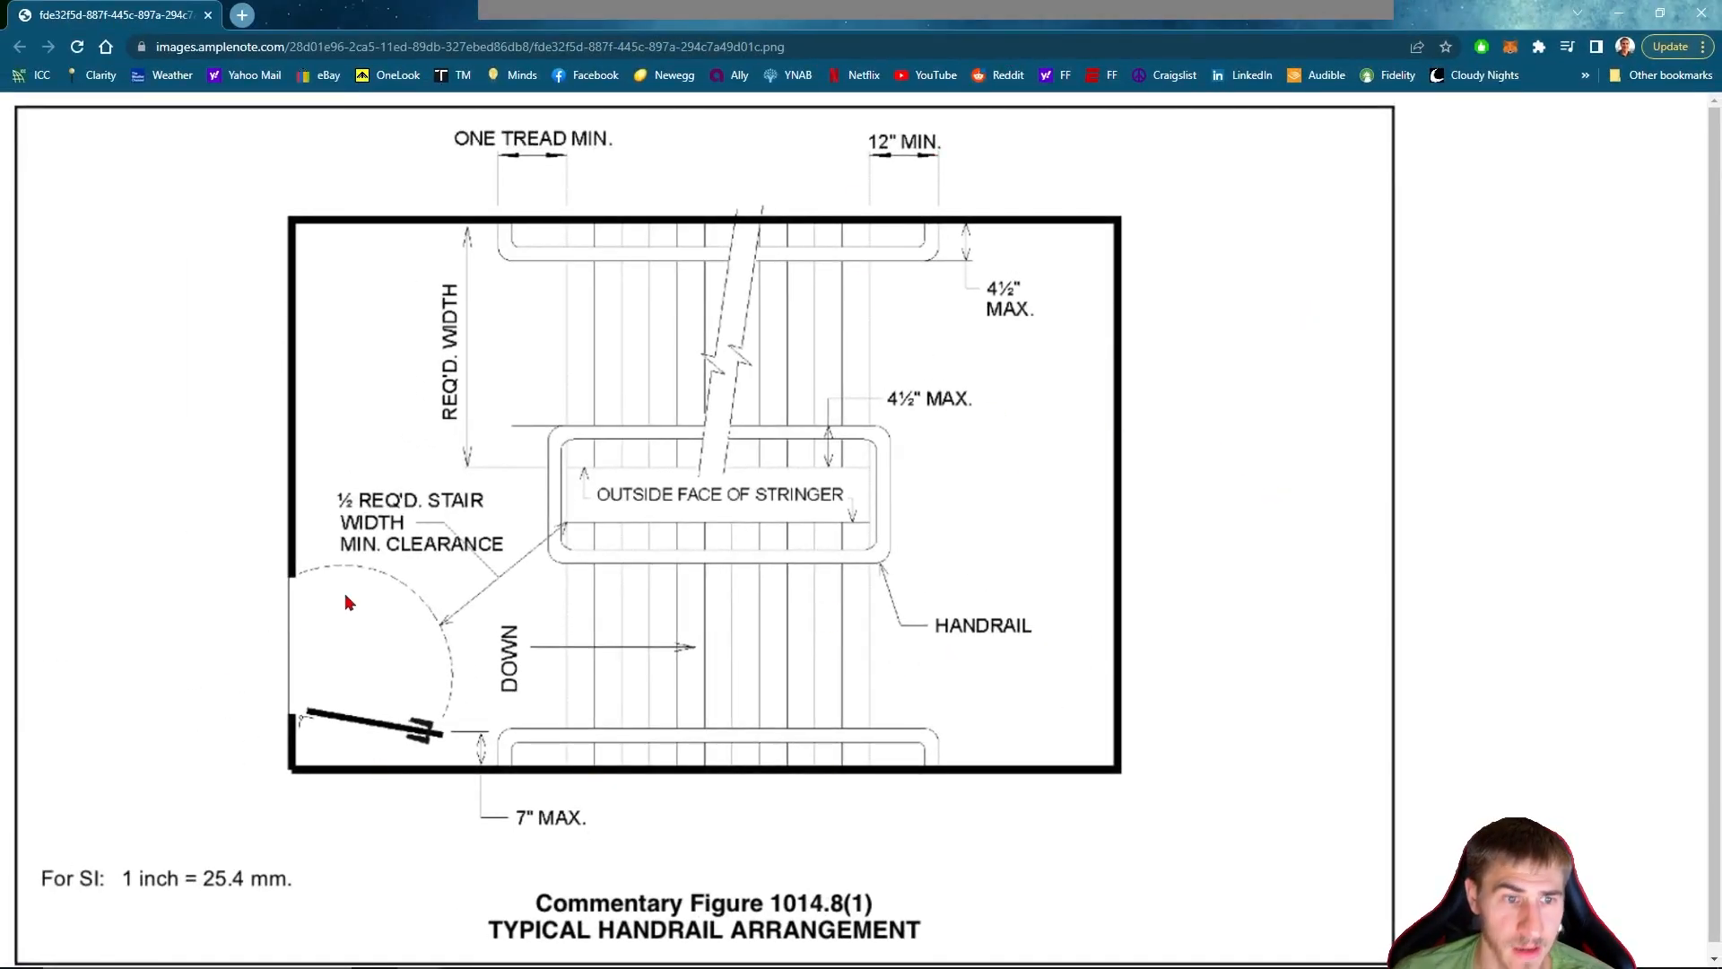
{"action": "mouse_move", "coordinate": [489, 655]}
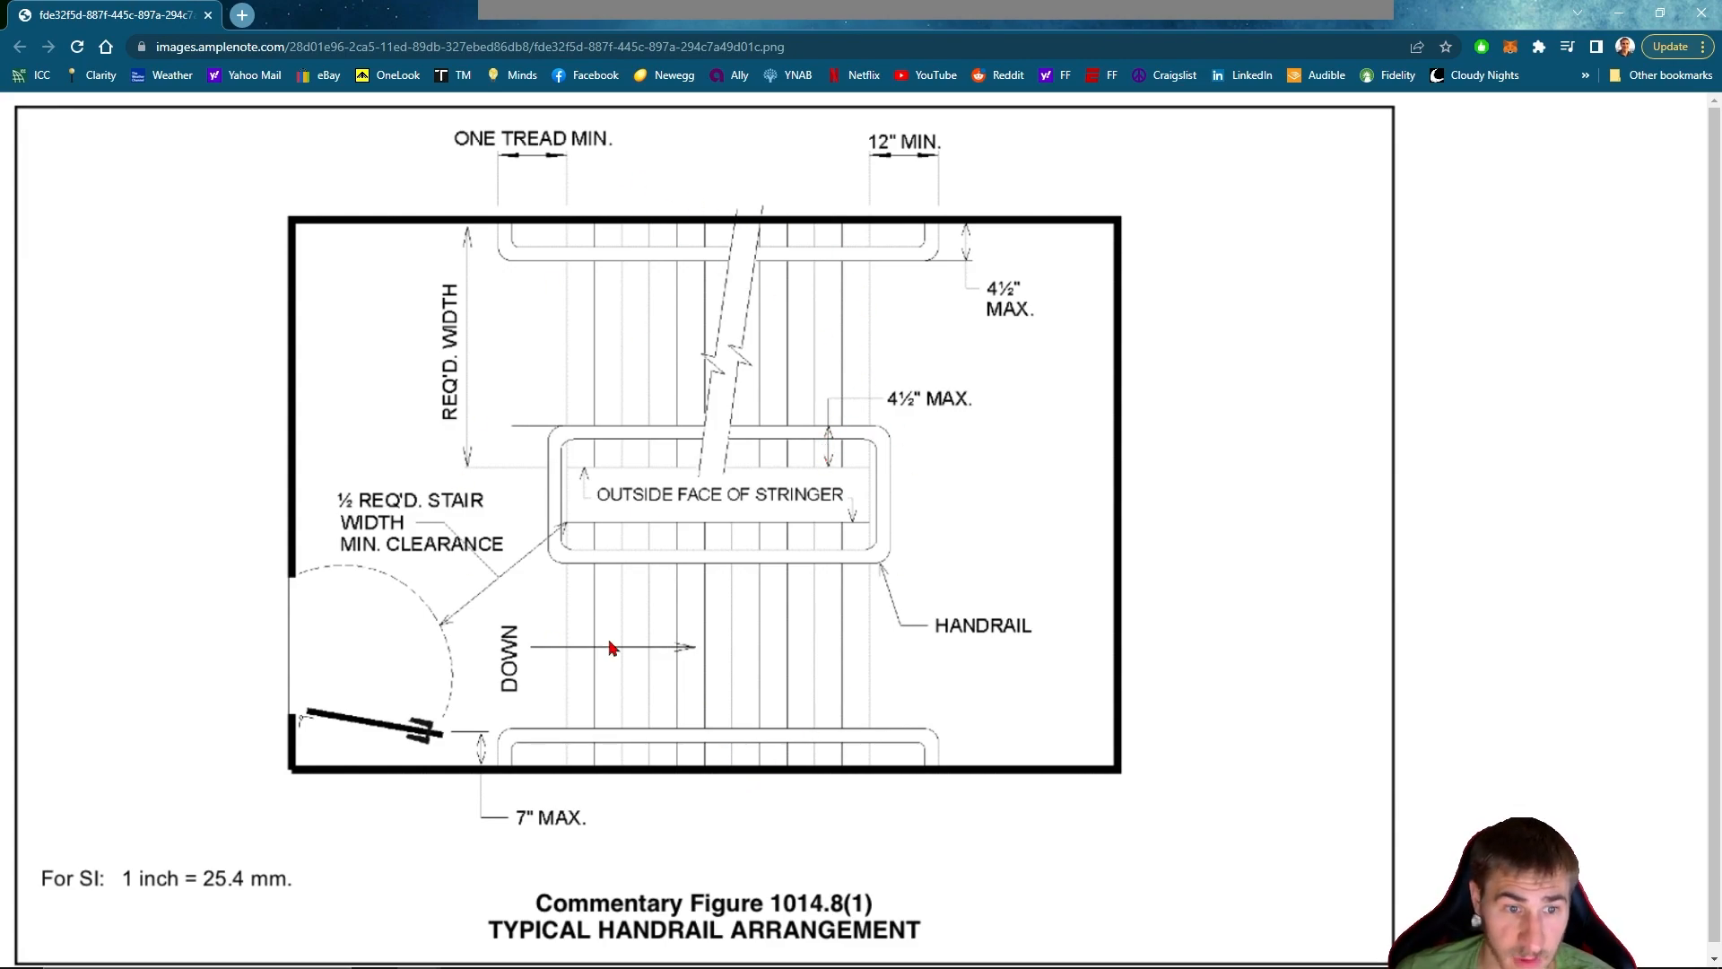
{"action": "mouse_move", "coordinate": [580, 159]}
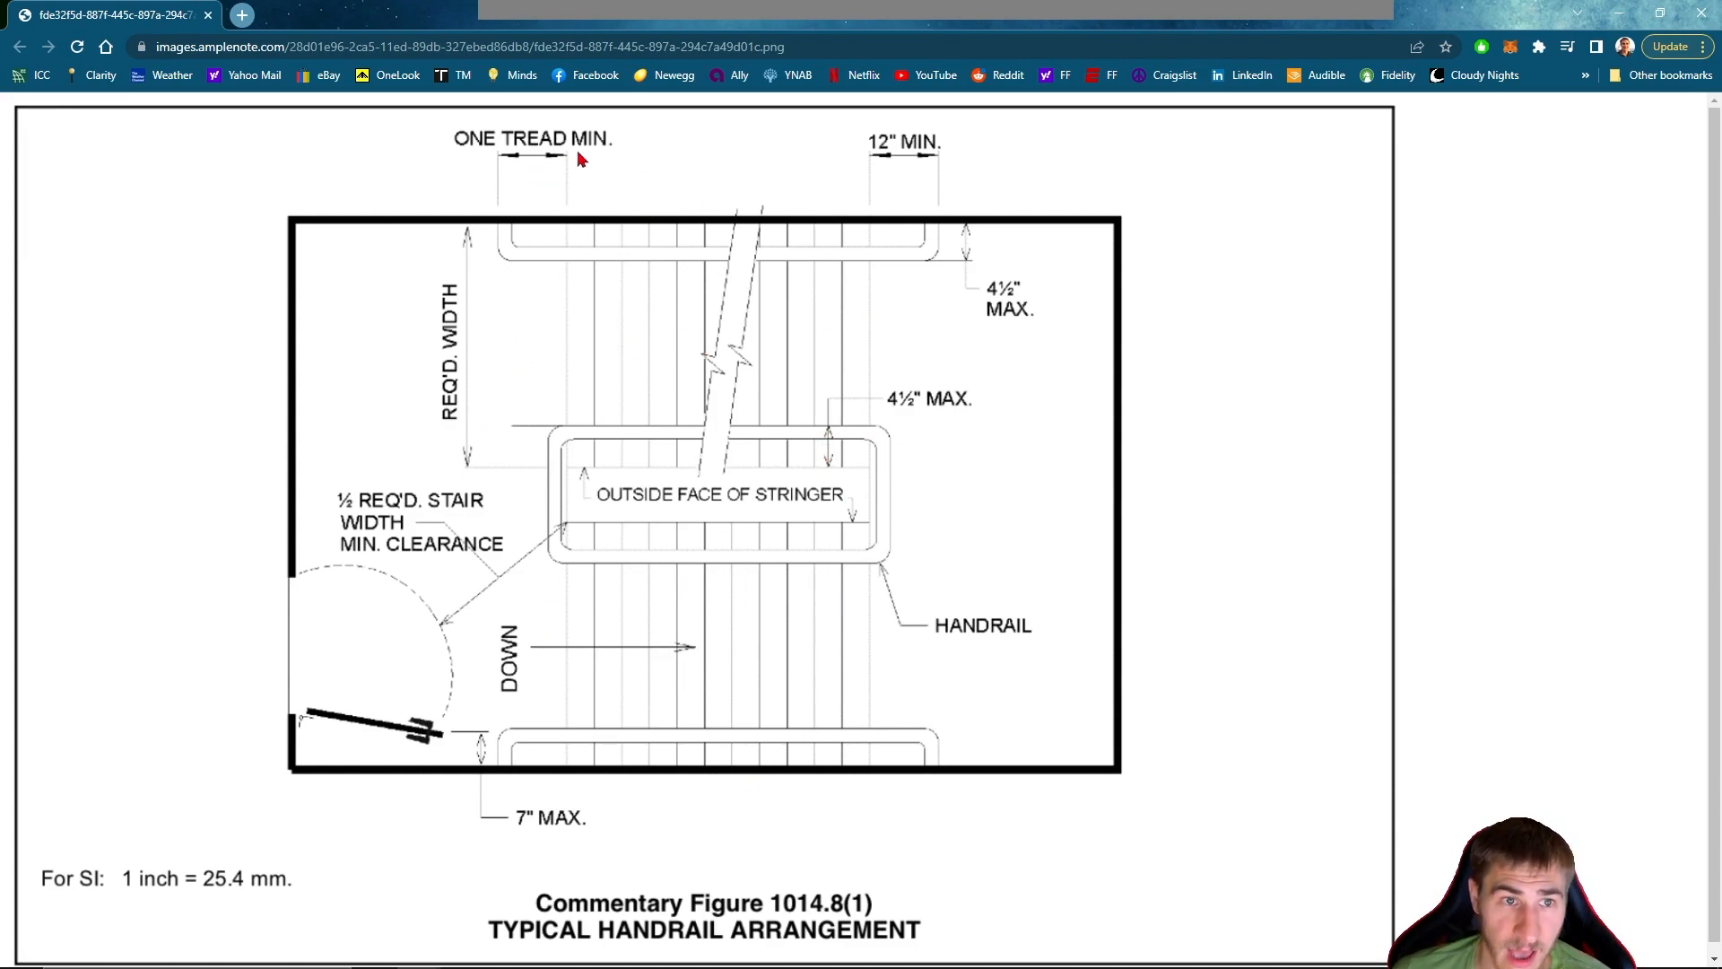
{"action": "mouse_move", "coordinate": [942, 271]}
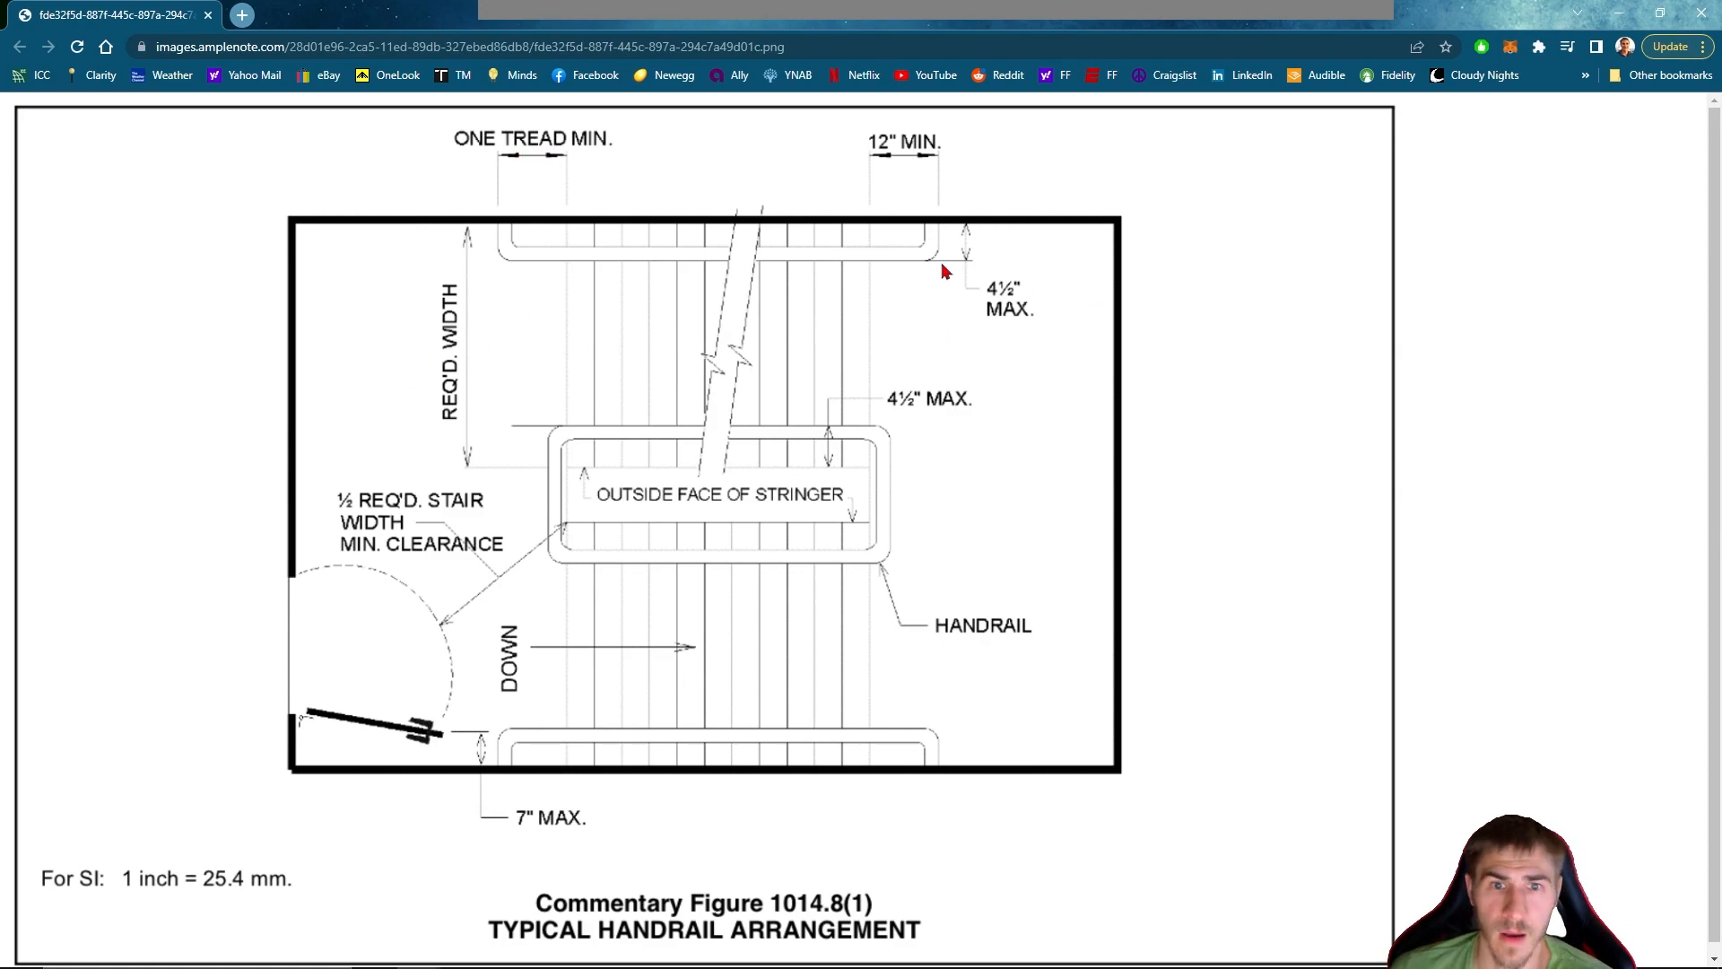
{"action": "mouse_move", "coordinate": [948, 166]}
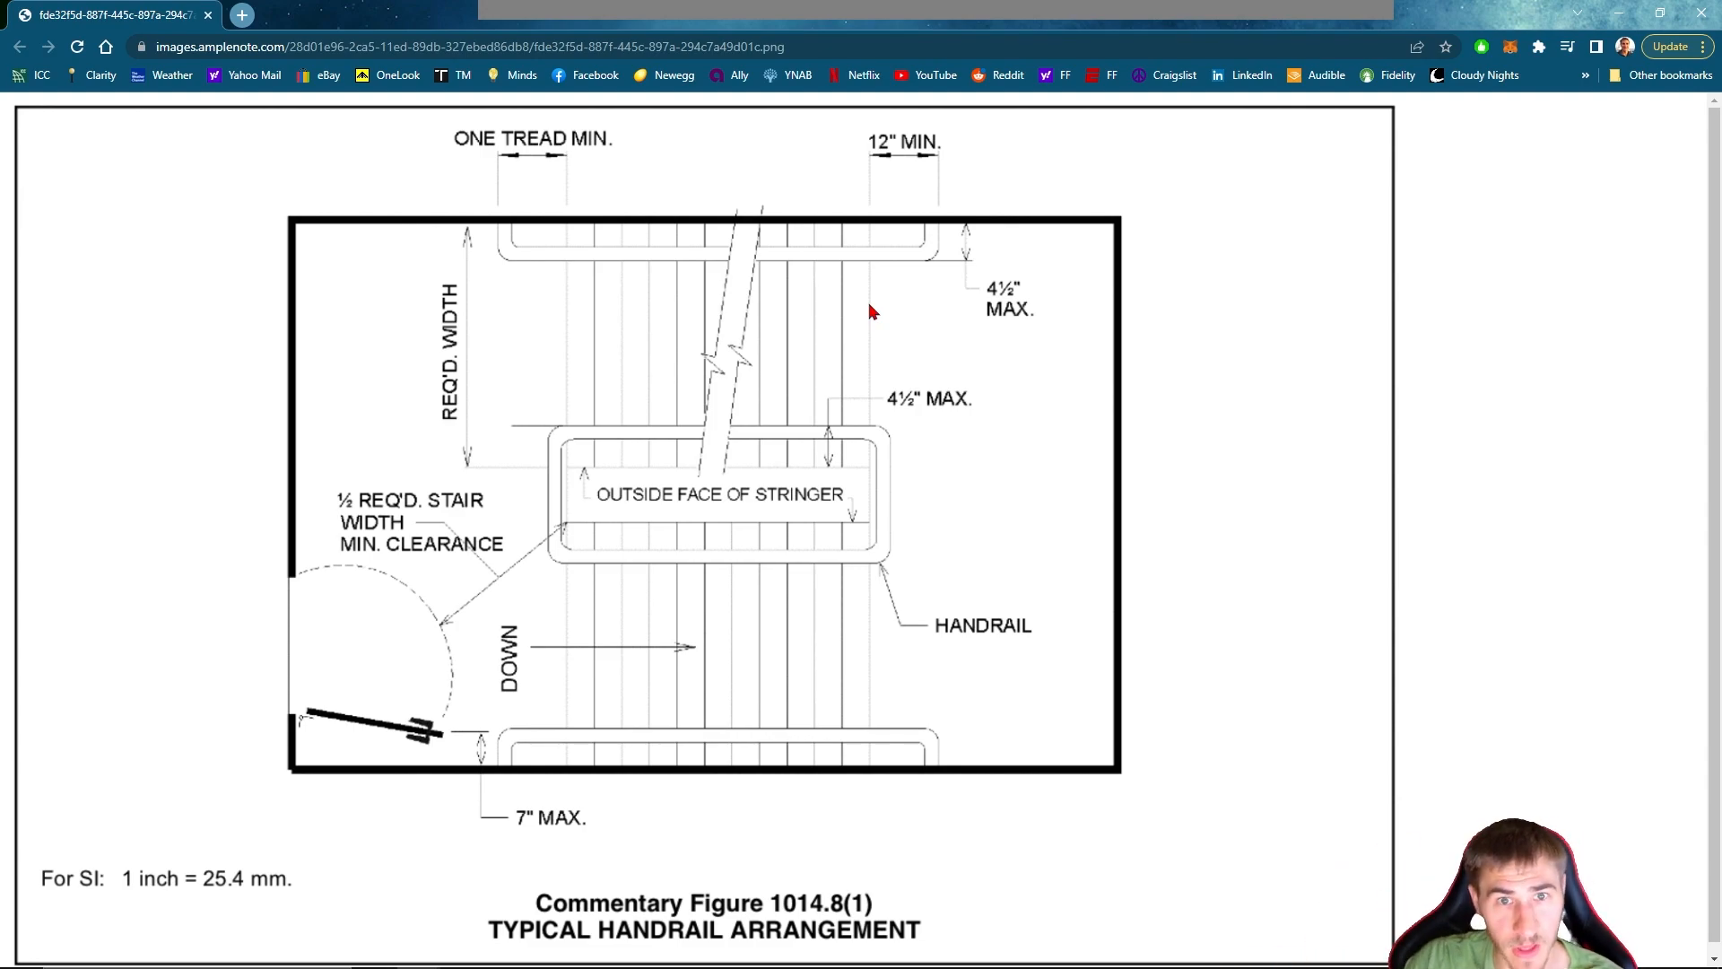
{"action": "mouse_move", "coordinate": [930, 258]}
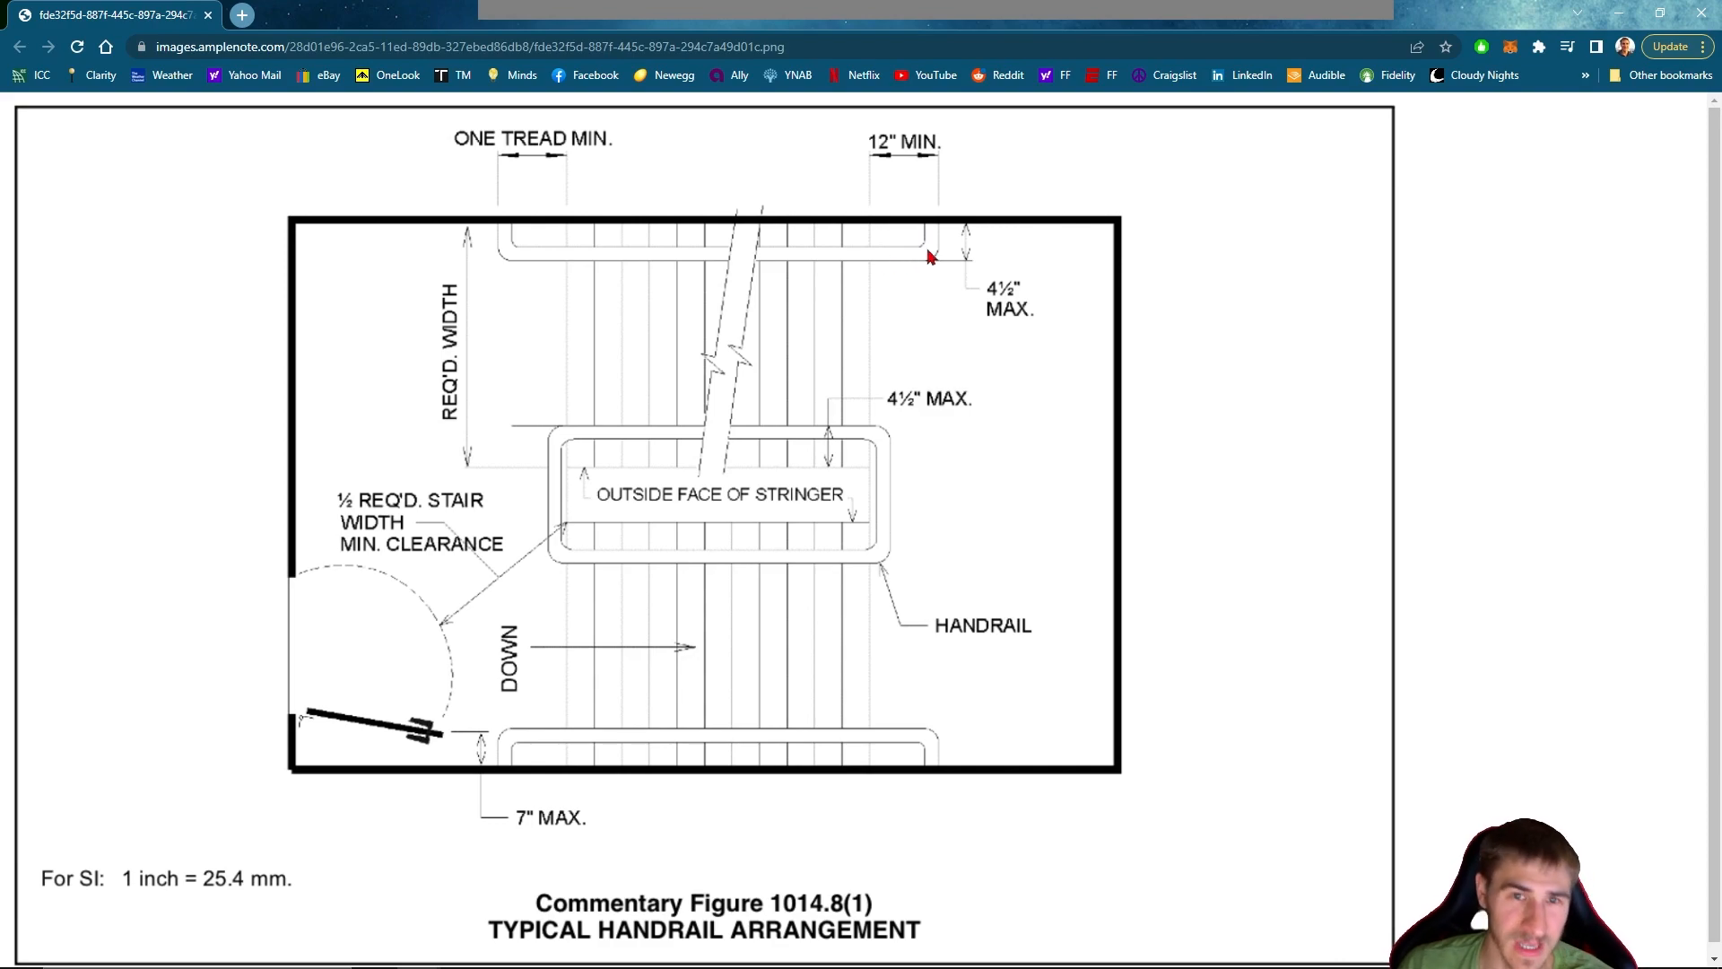
{"action": "mouse_move", "coordinate": [879, 260]}
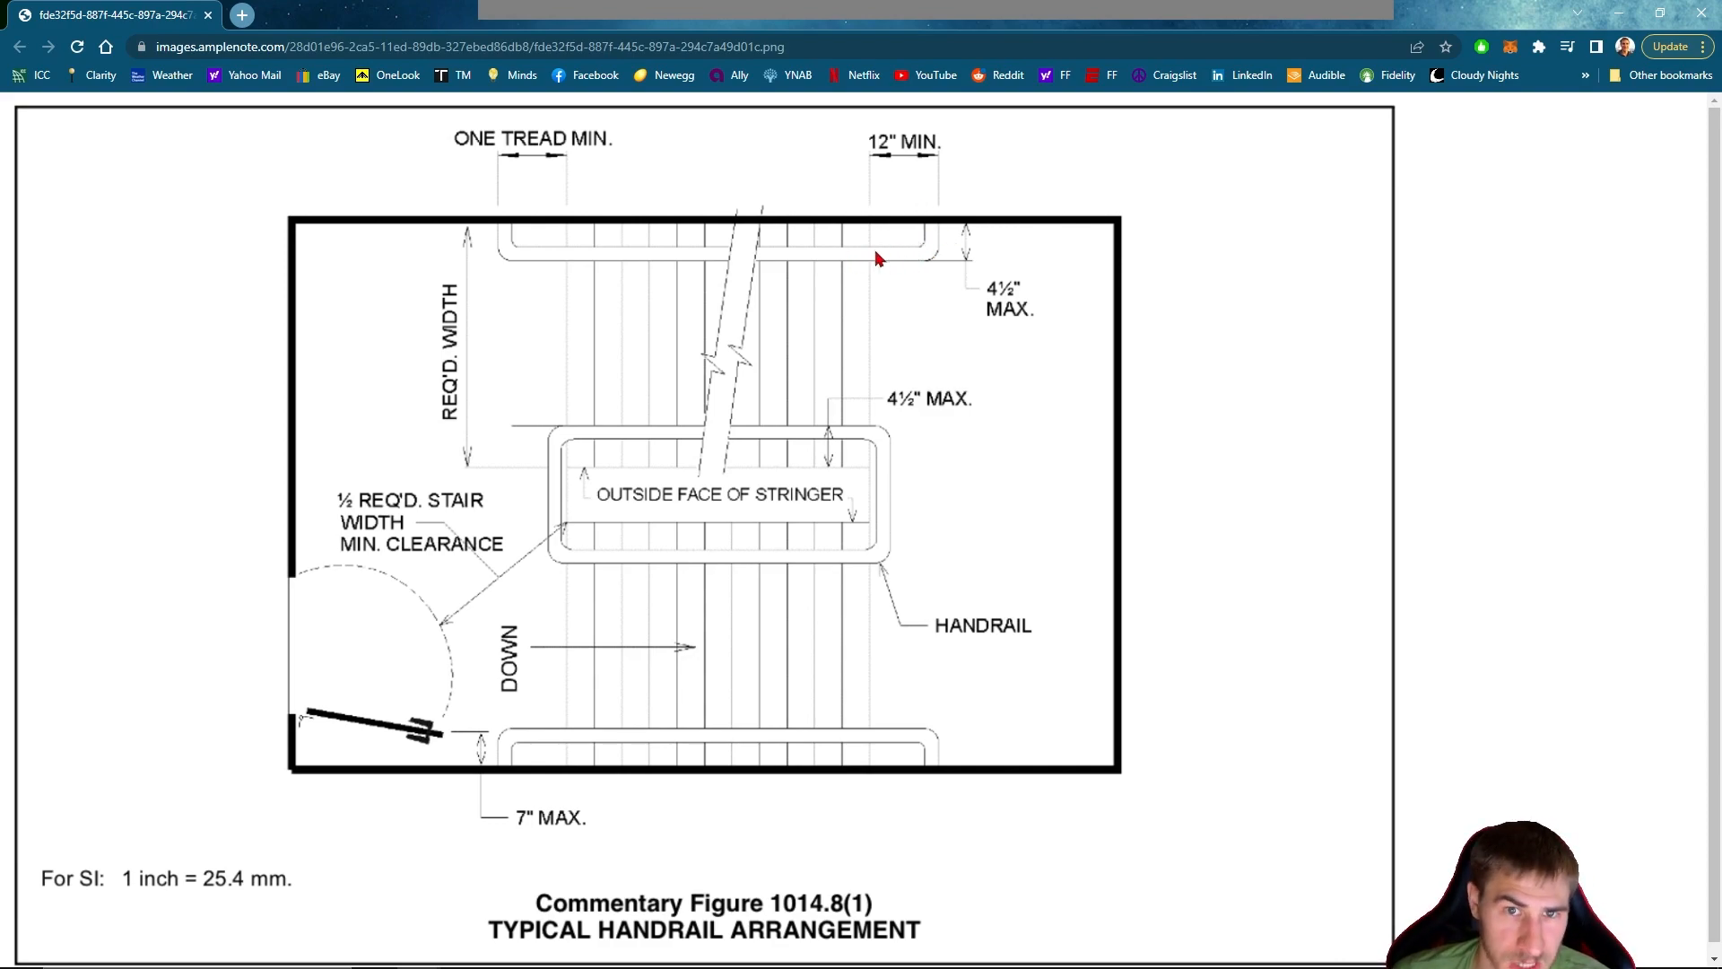
{"action": "mouse_move", "coordinate": [1029, 334]}
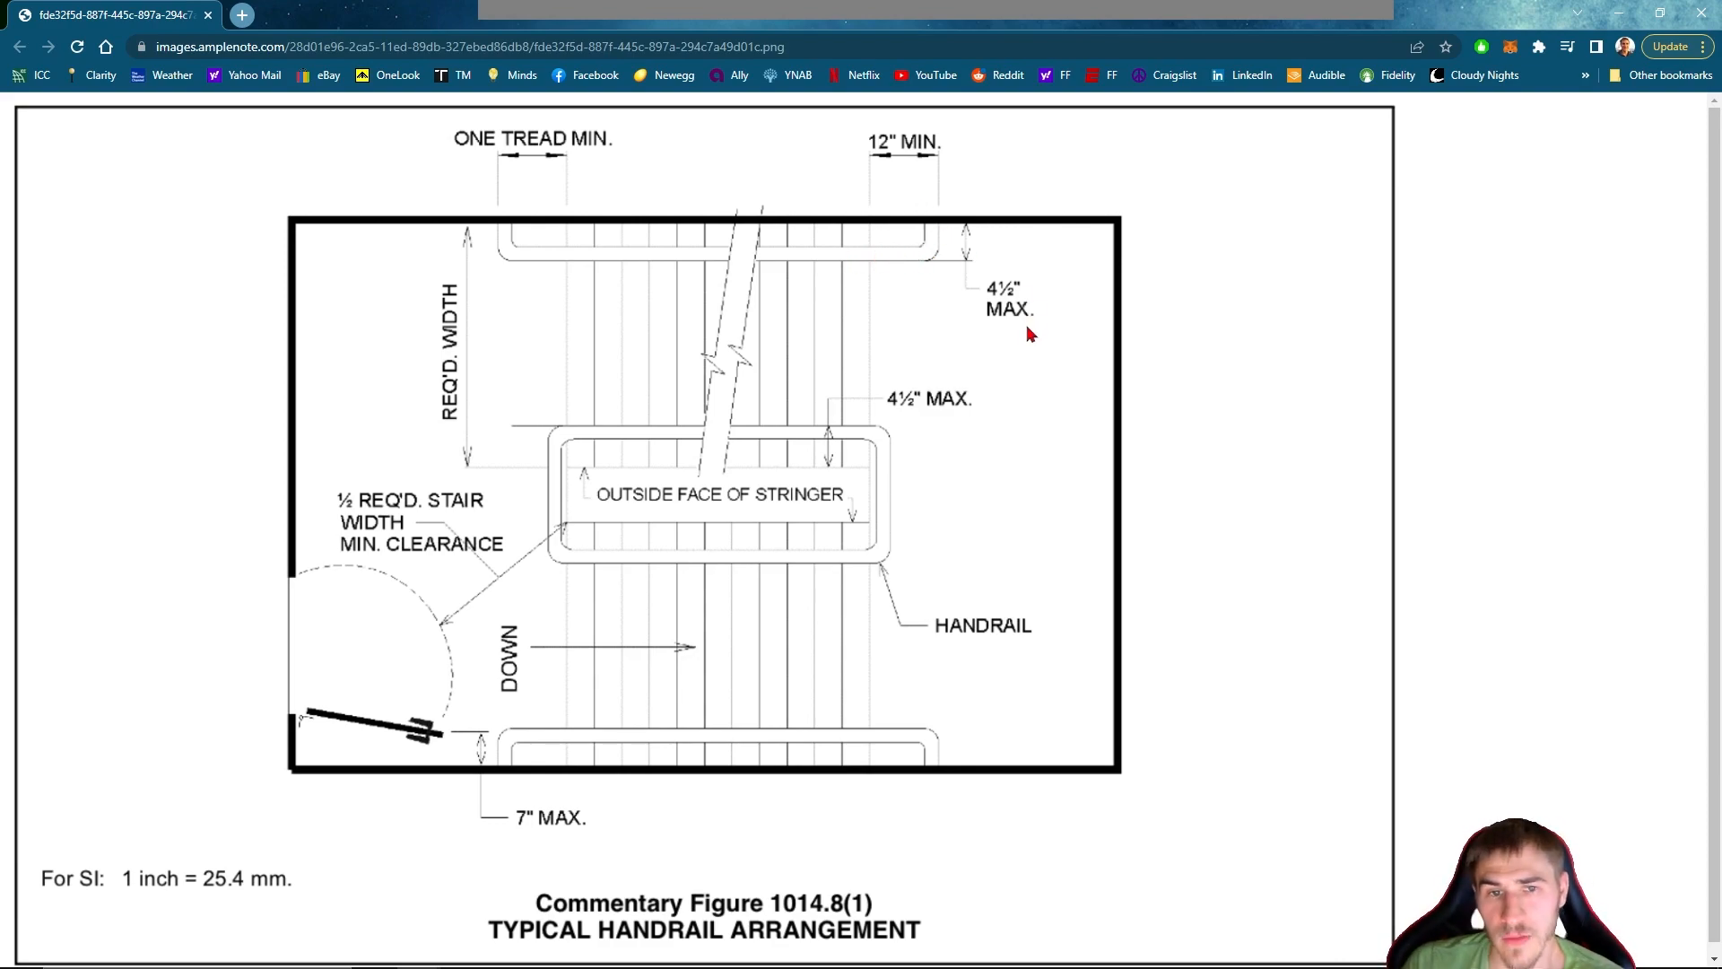
{"action": "mouse_move", "coordinate": [446, 656]}
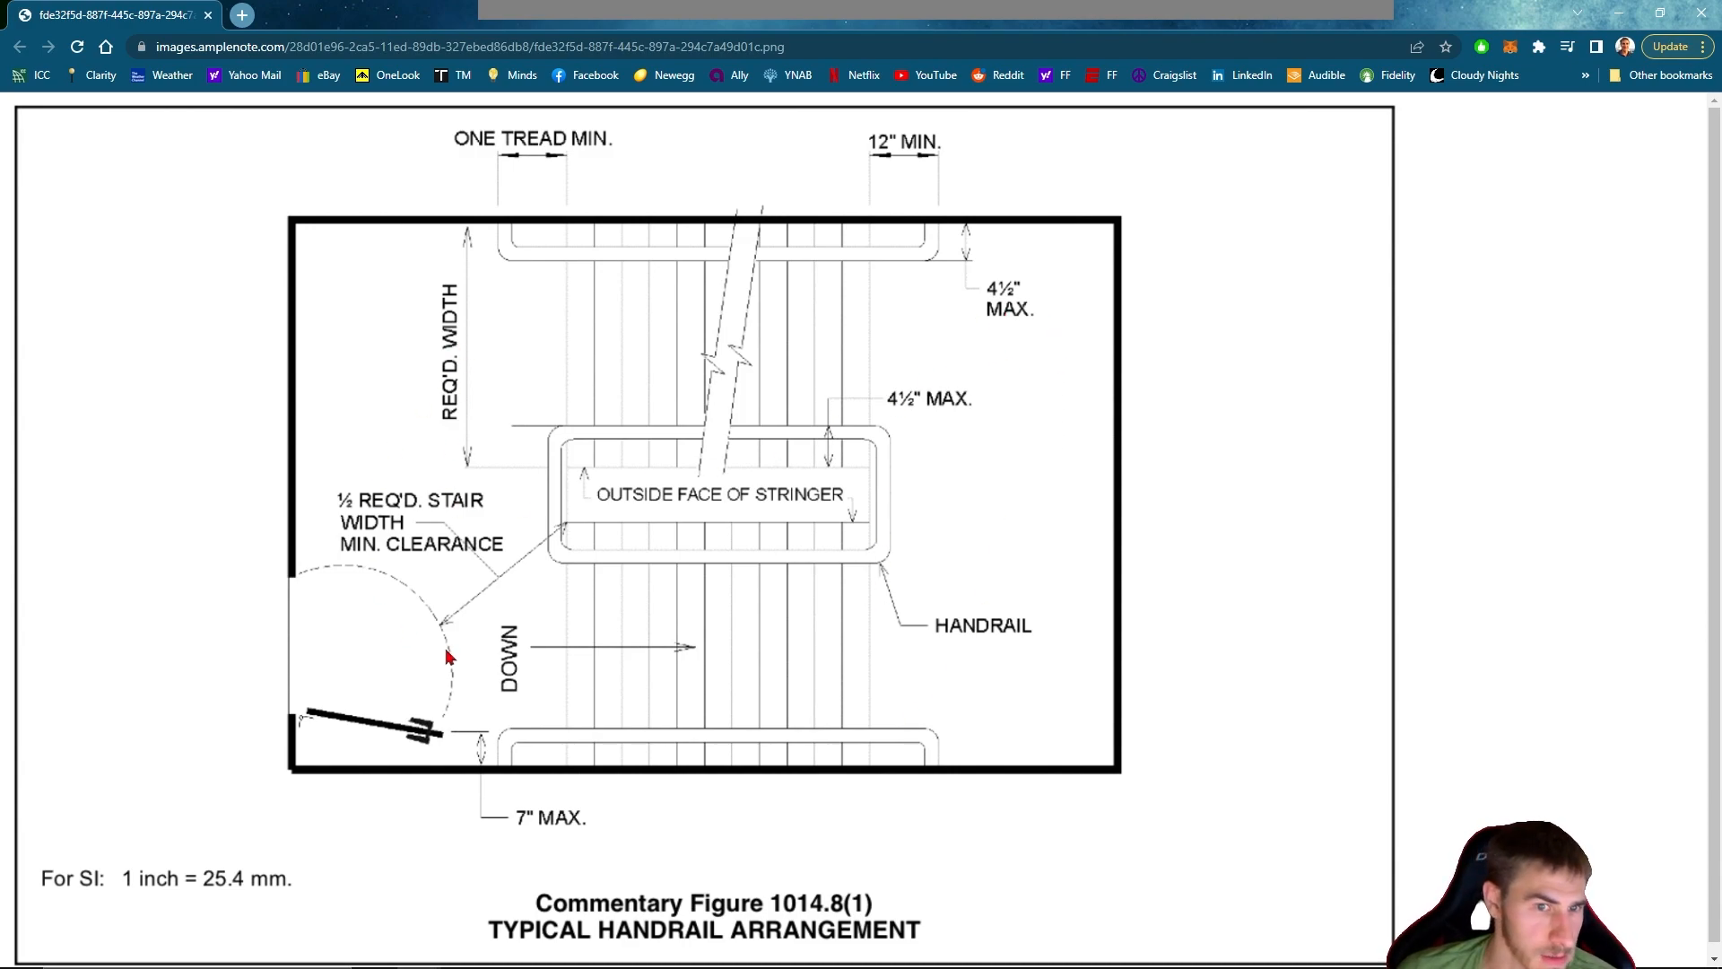
{"action": "mouse_move", "coordinate": [1071, 533]}
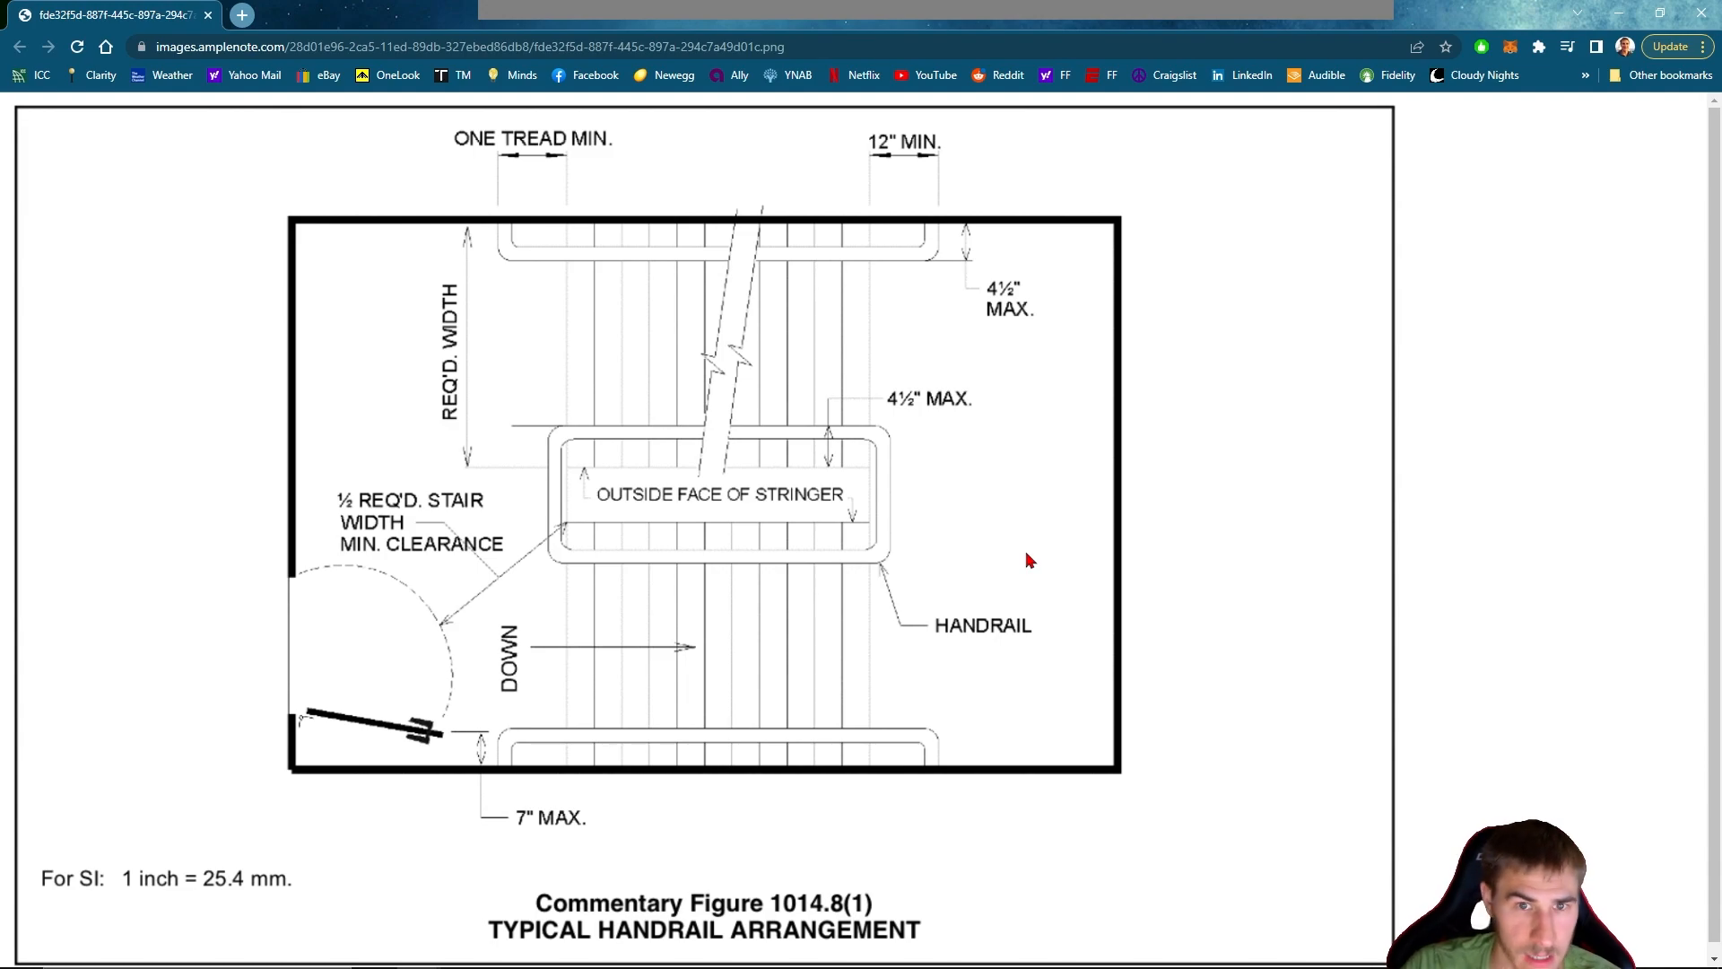
{"action": "mouse_move", "coordinate": [1006, 419]}
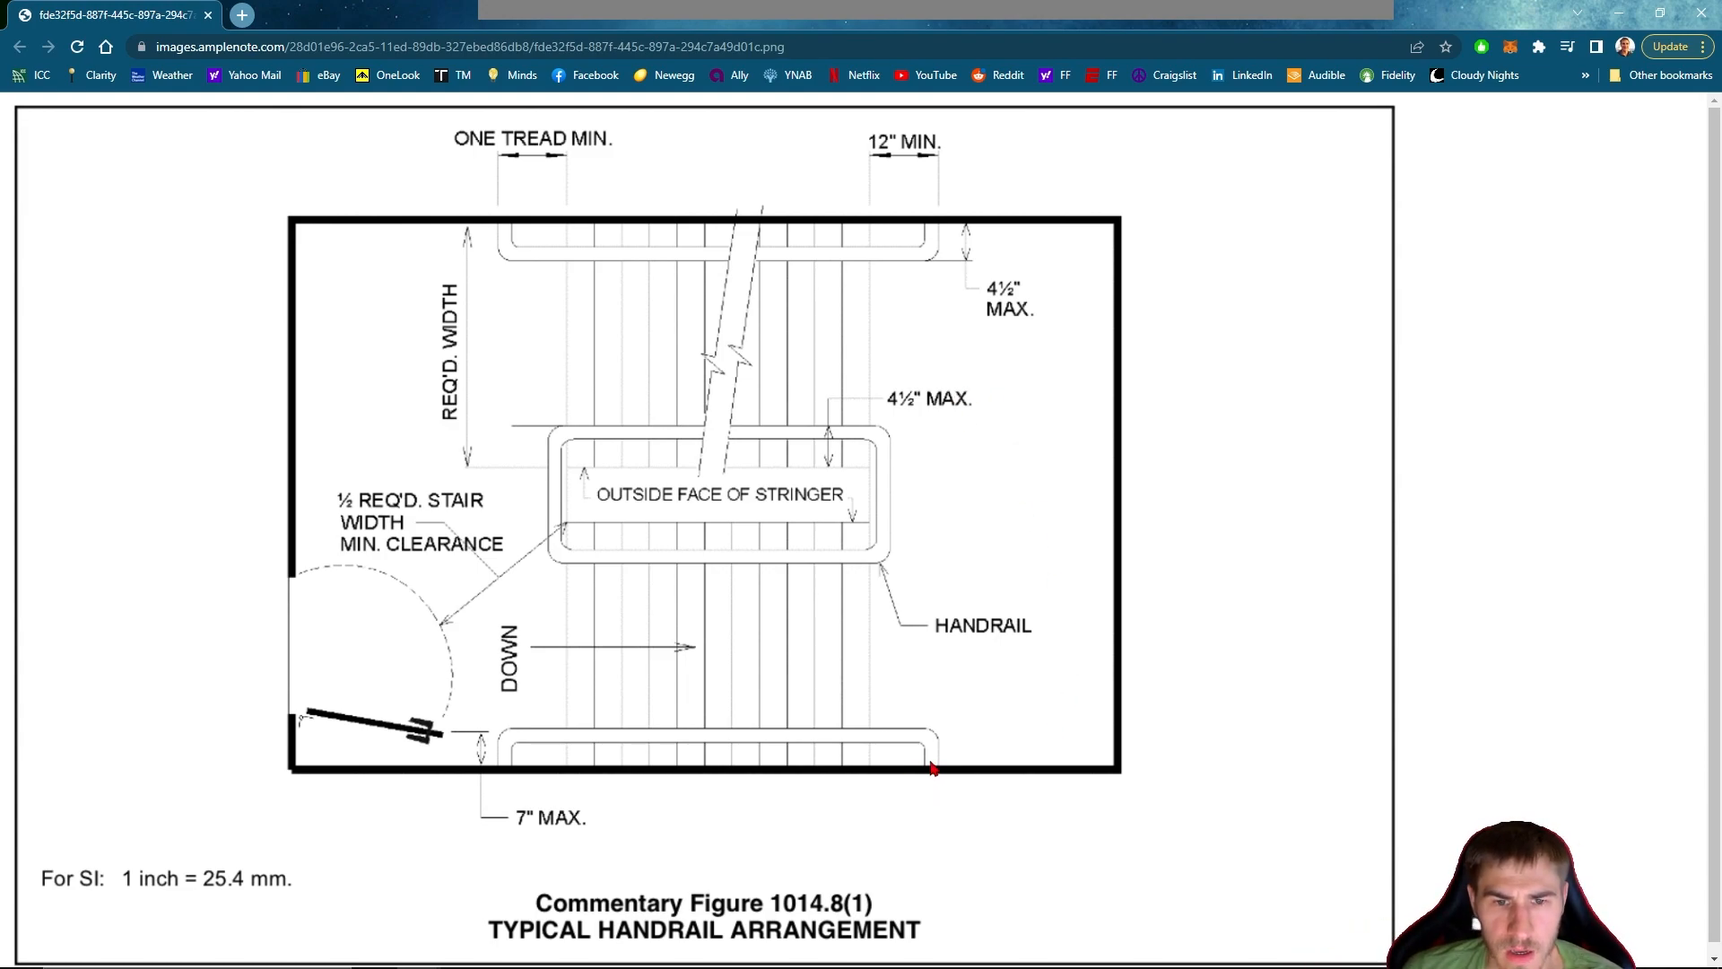
{"action": "mouse_move", "coordinate": [952, 736]}
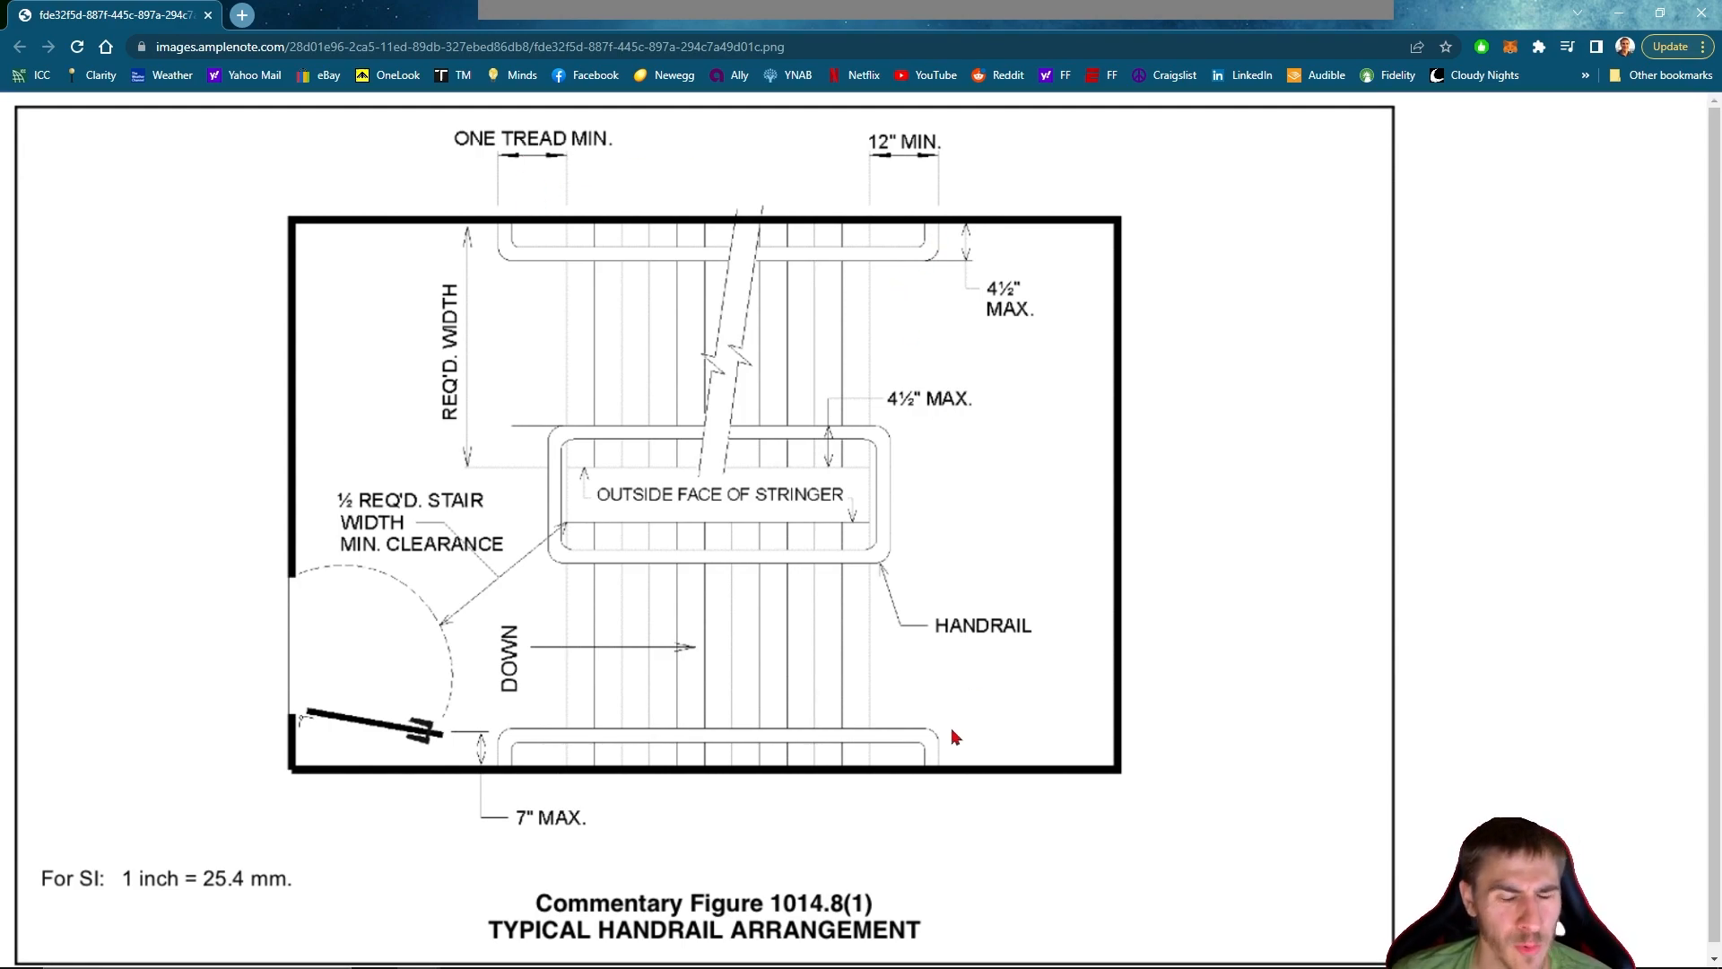
{"action": "mouse_move", "coordinate": [1094, 261]}
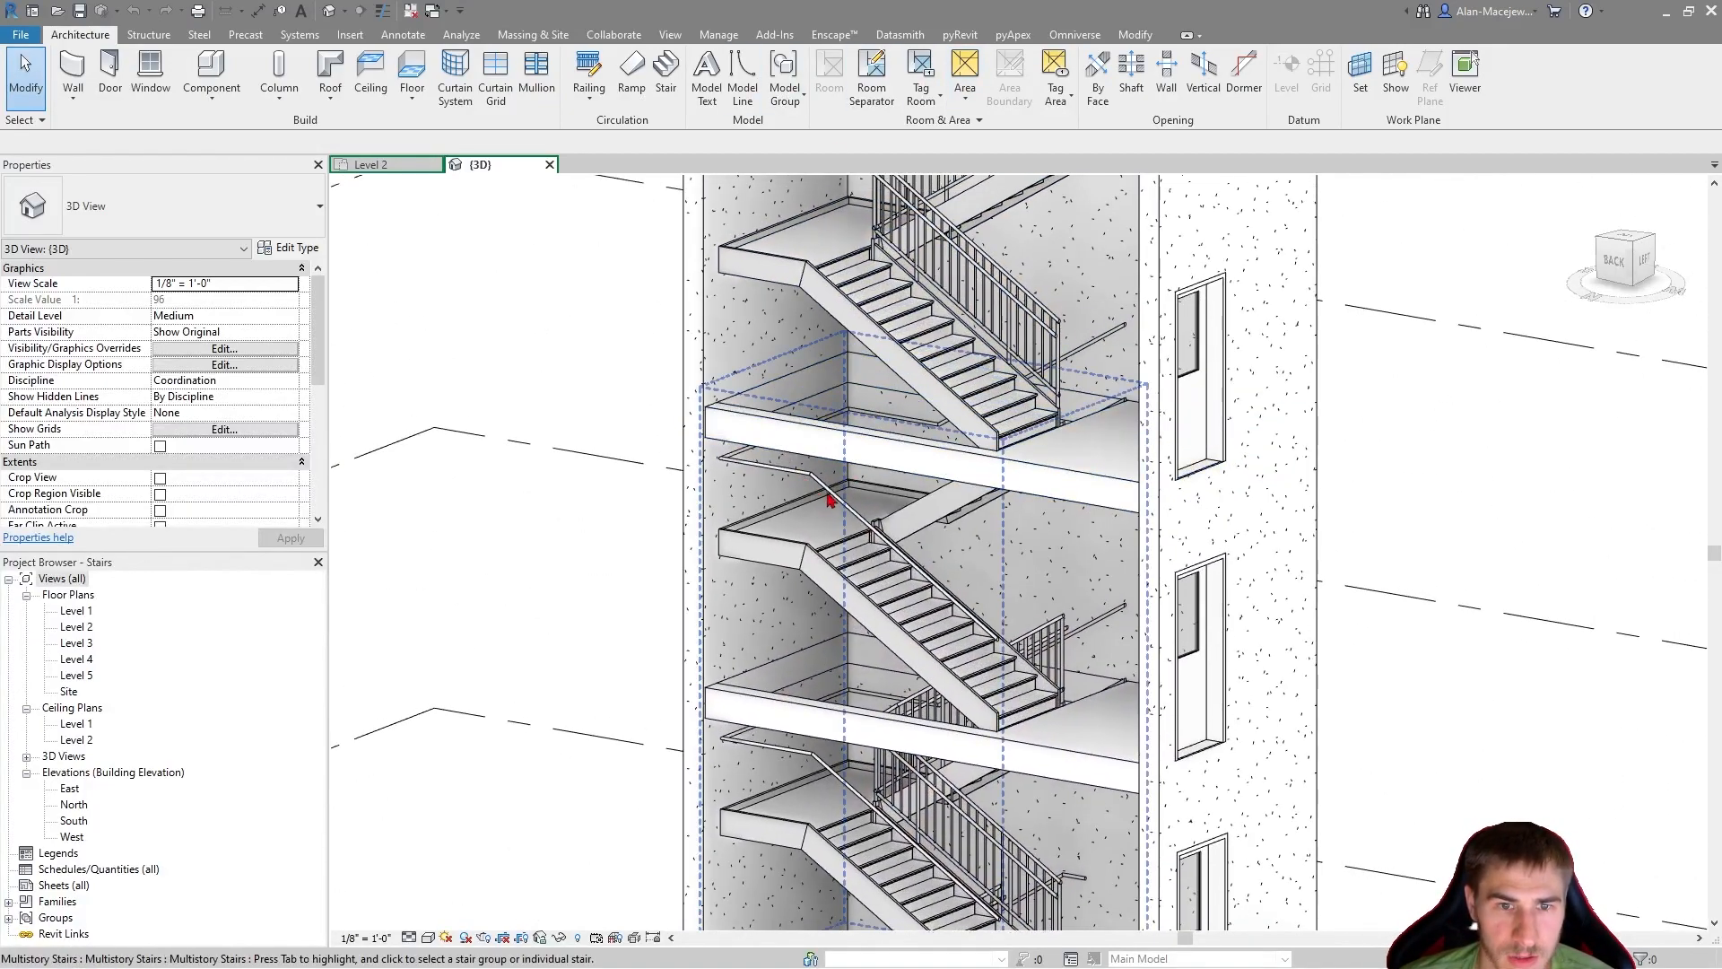
{"action": "left_click", "coordinate": [829, 499]}
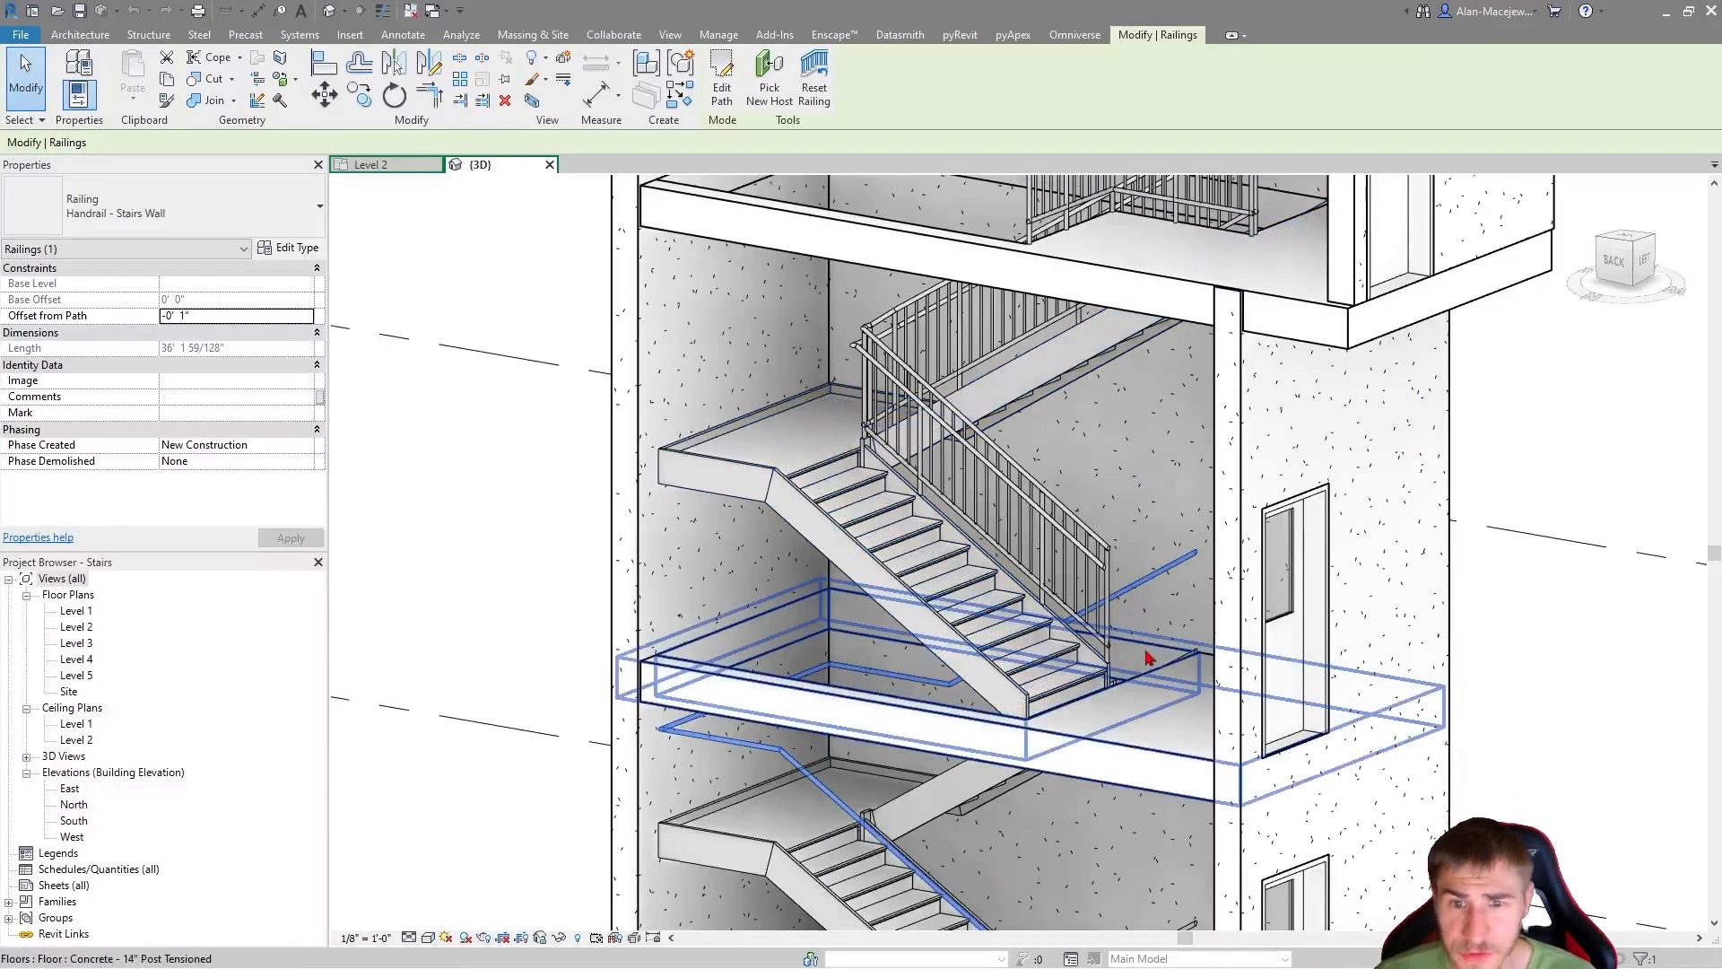
{"action": "left_click", "coordinate": [954, 616]}
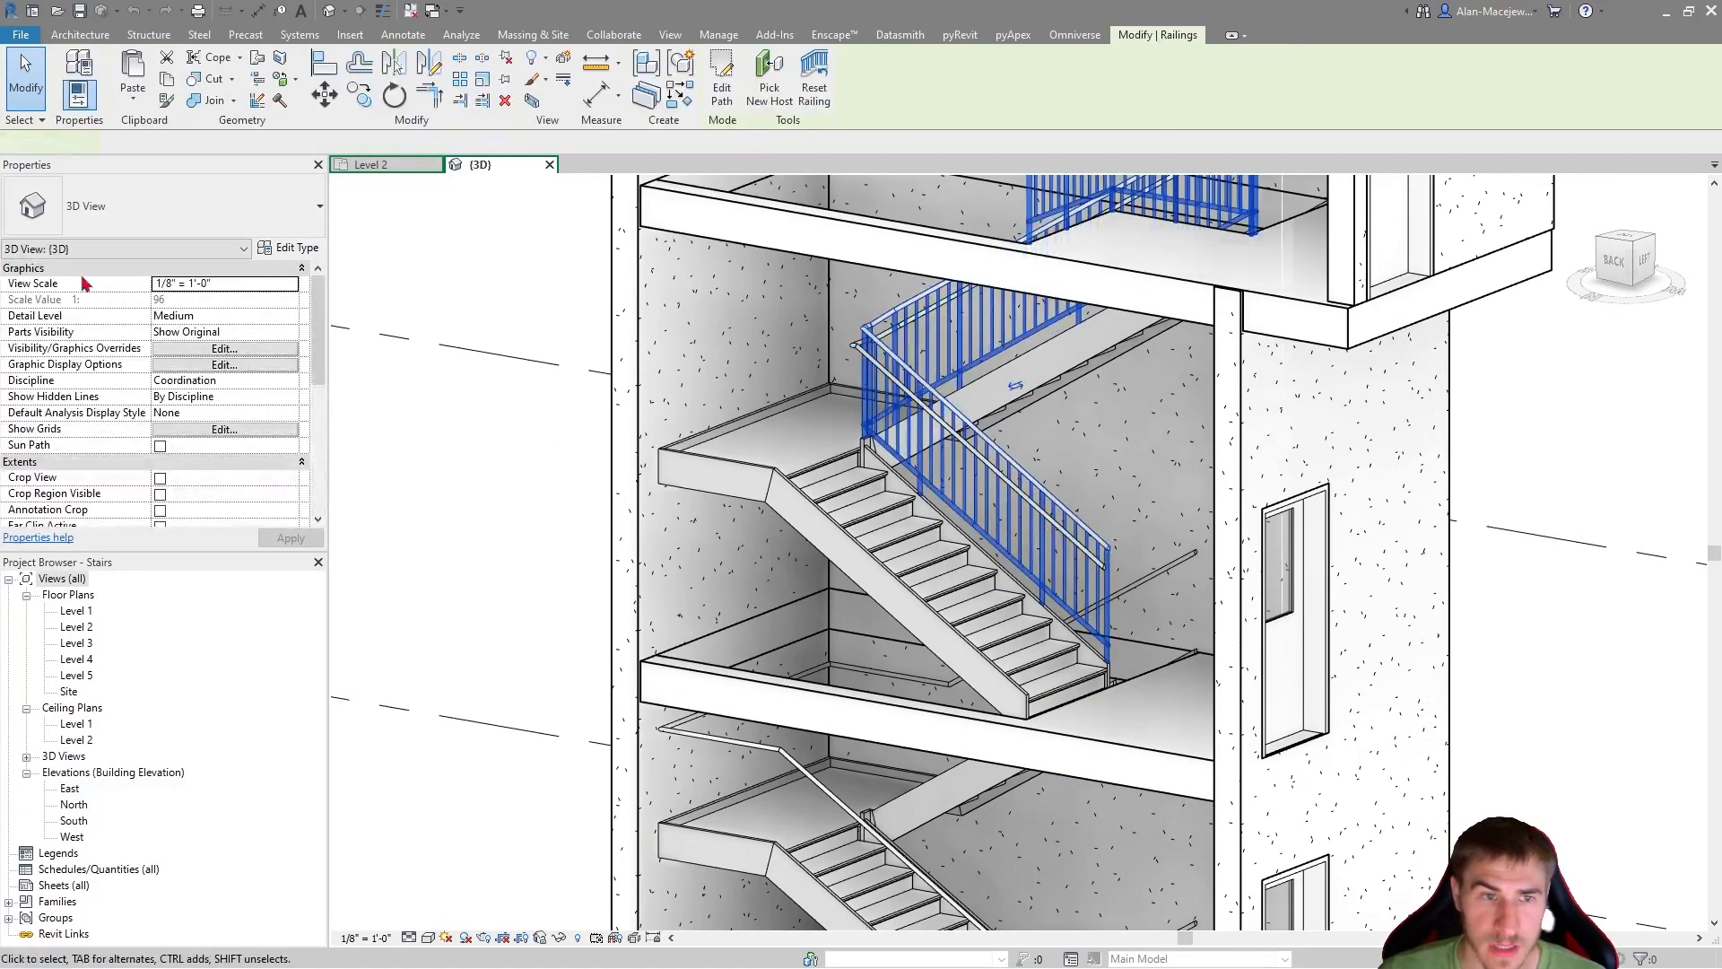
Review the guardrail's type properties and circular top rail type, closing without changes
{"action": "left_click", "coordinate": [289, 247]}
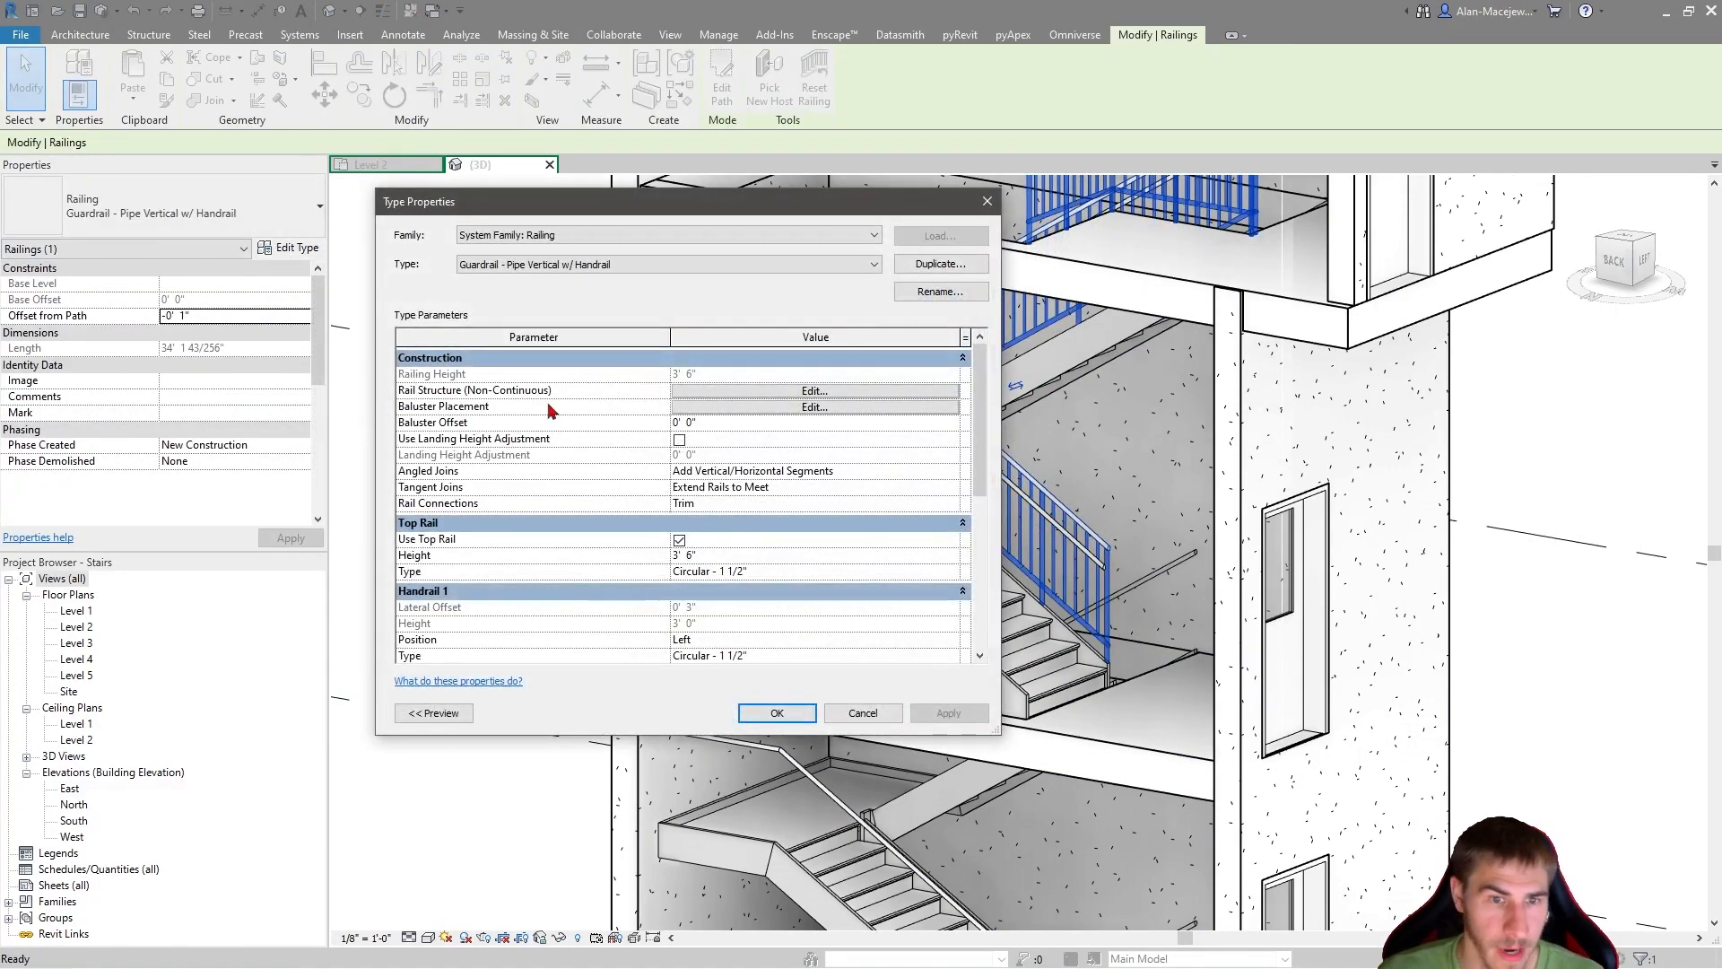
{"action": "scroll", "scroll_direction": "down", "scroll_amount": 3}
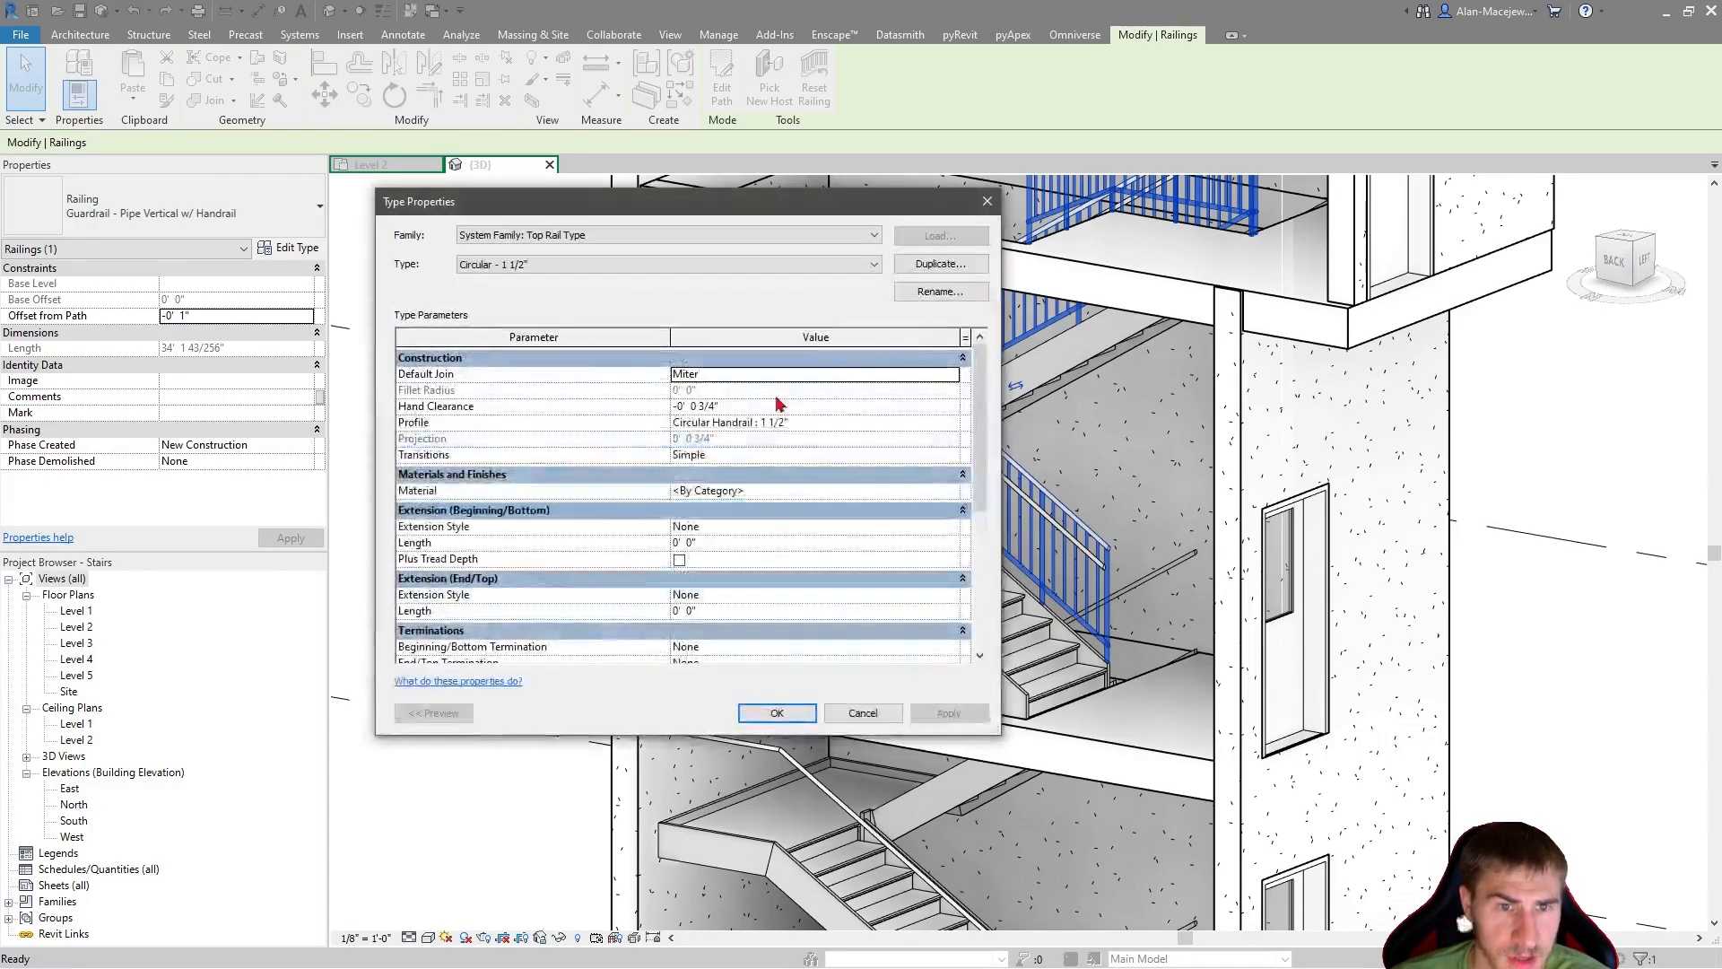
{"action": "scroll", "scroll_direction": "down", "scroll_amount": 3}
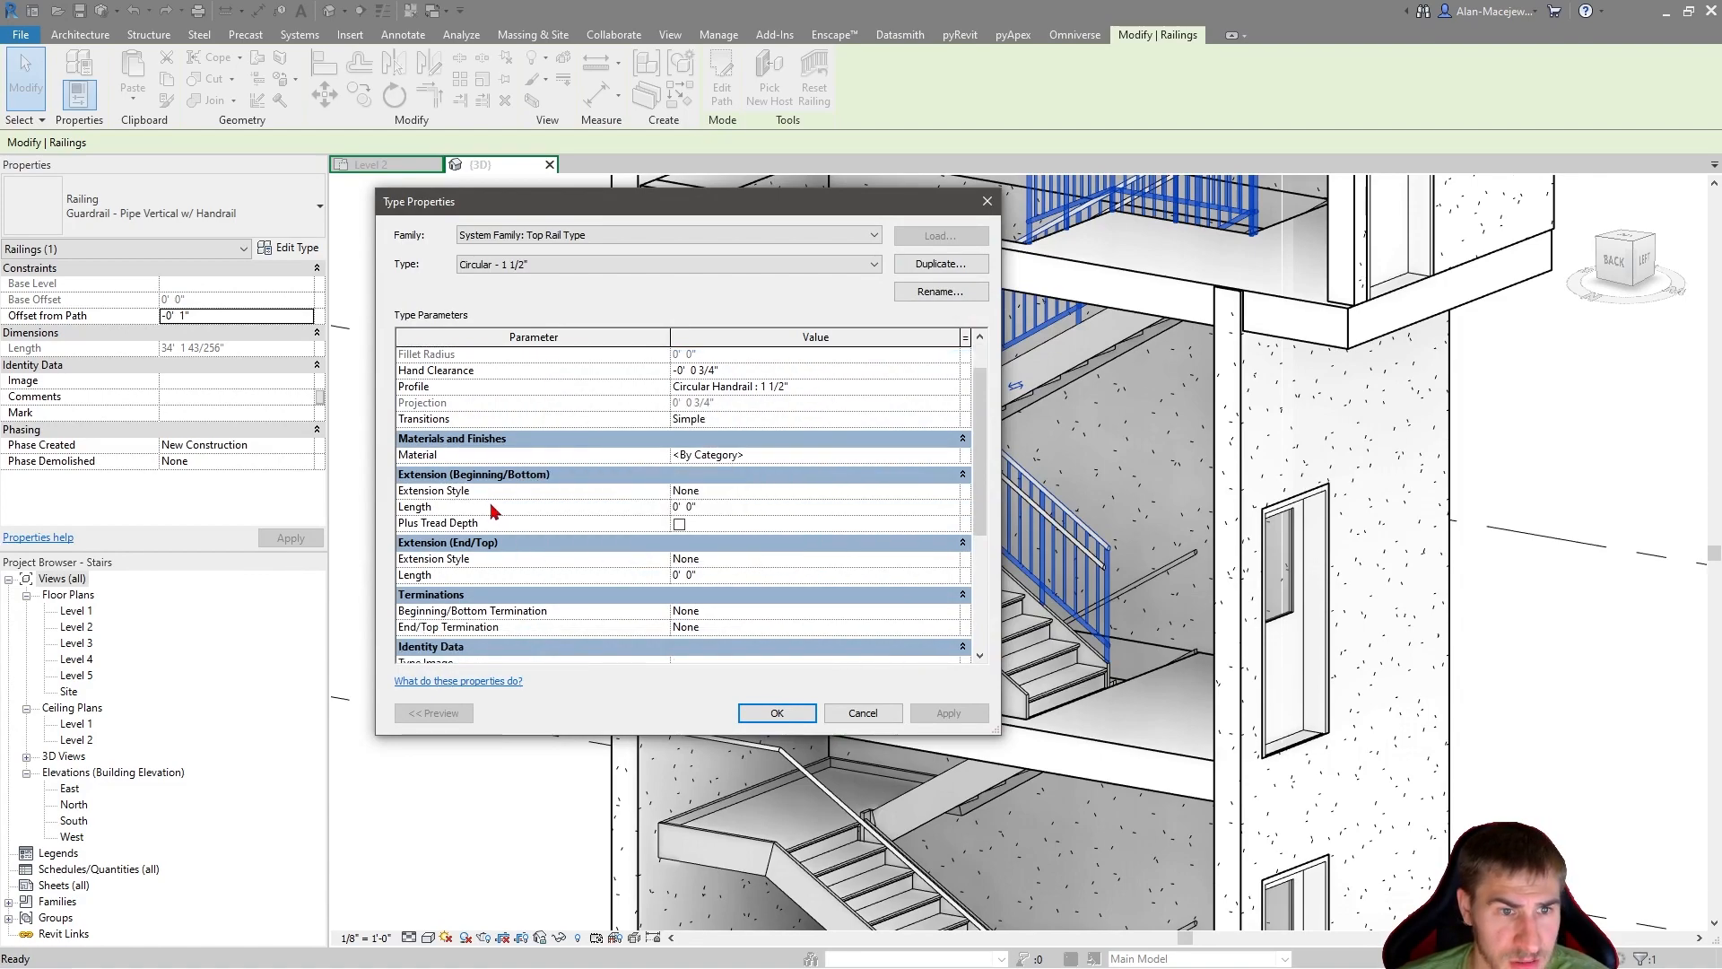
{"action": "mouse_move", "coordinate": [785, 576]}
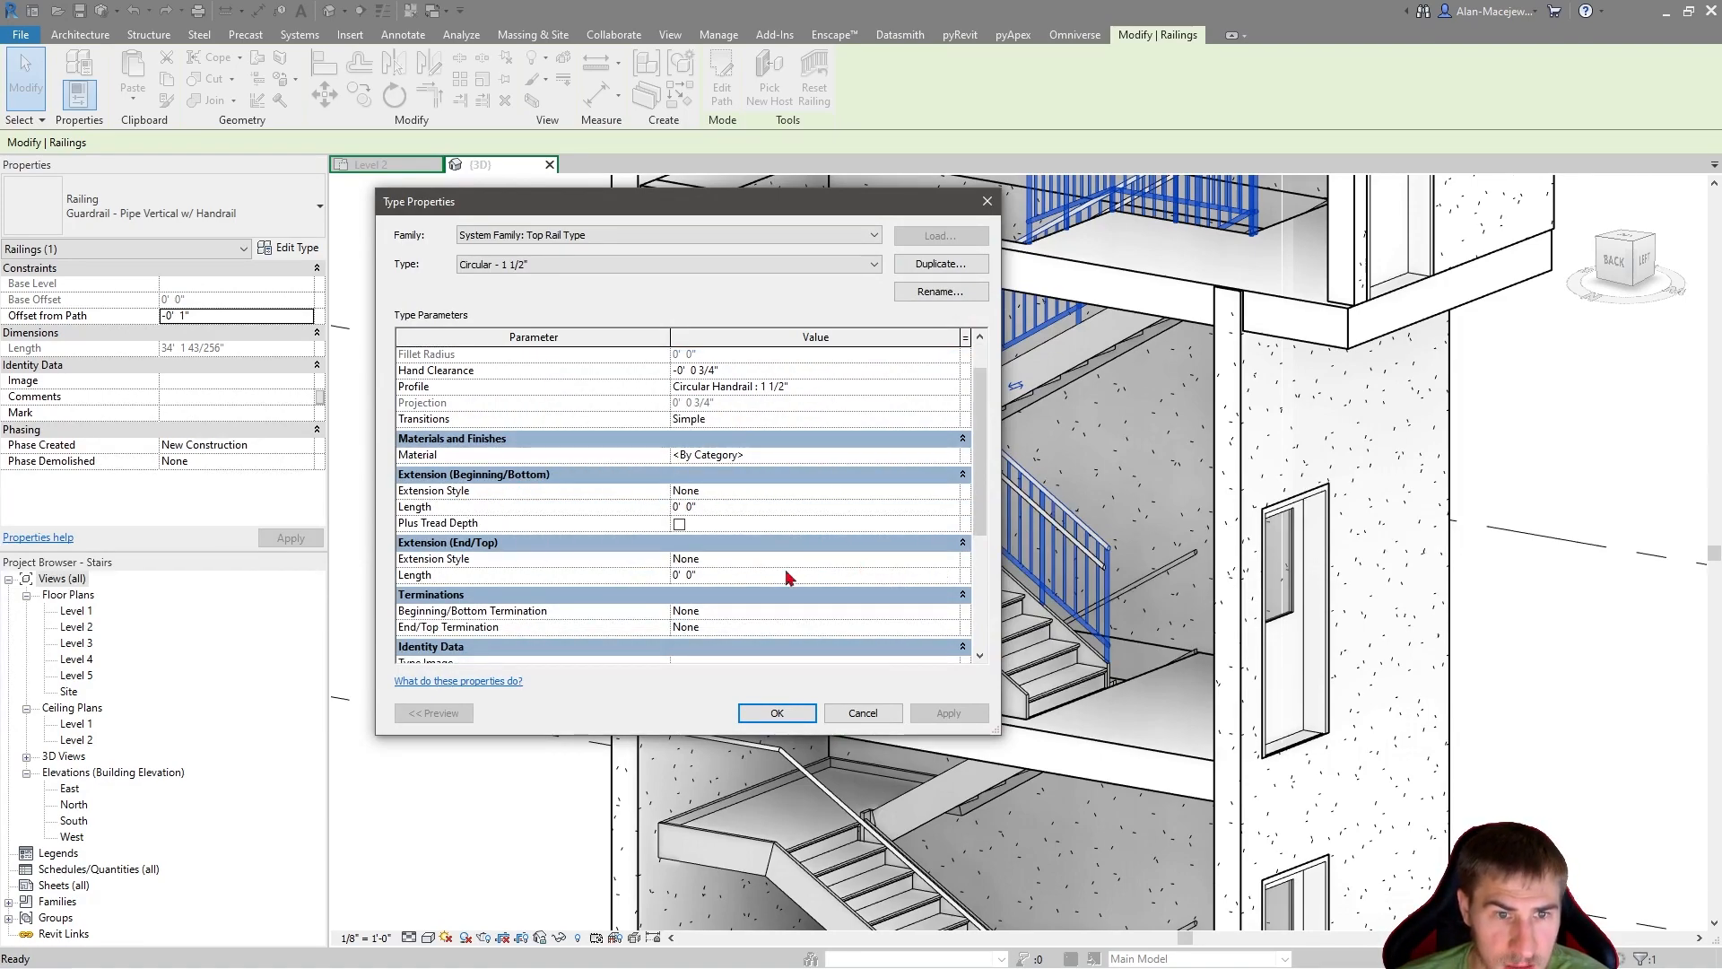
{"action": "left_click", "coordinate": [683, 573]}
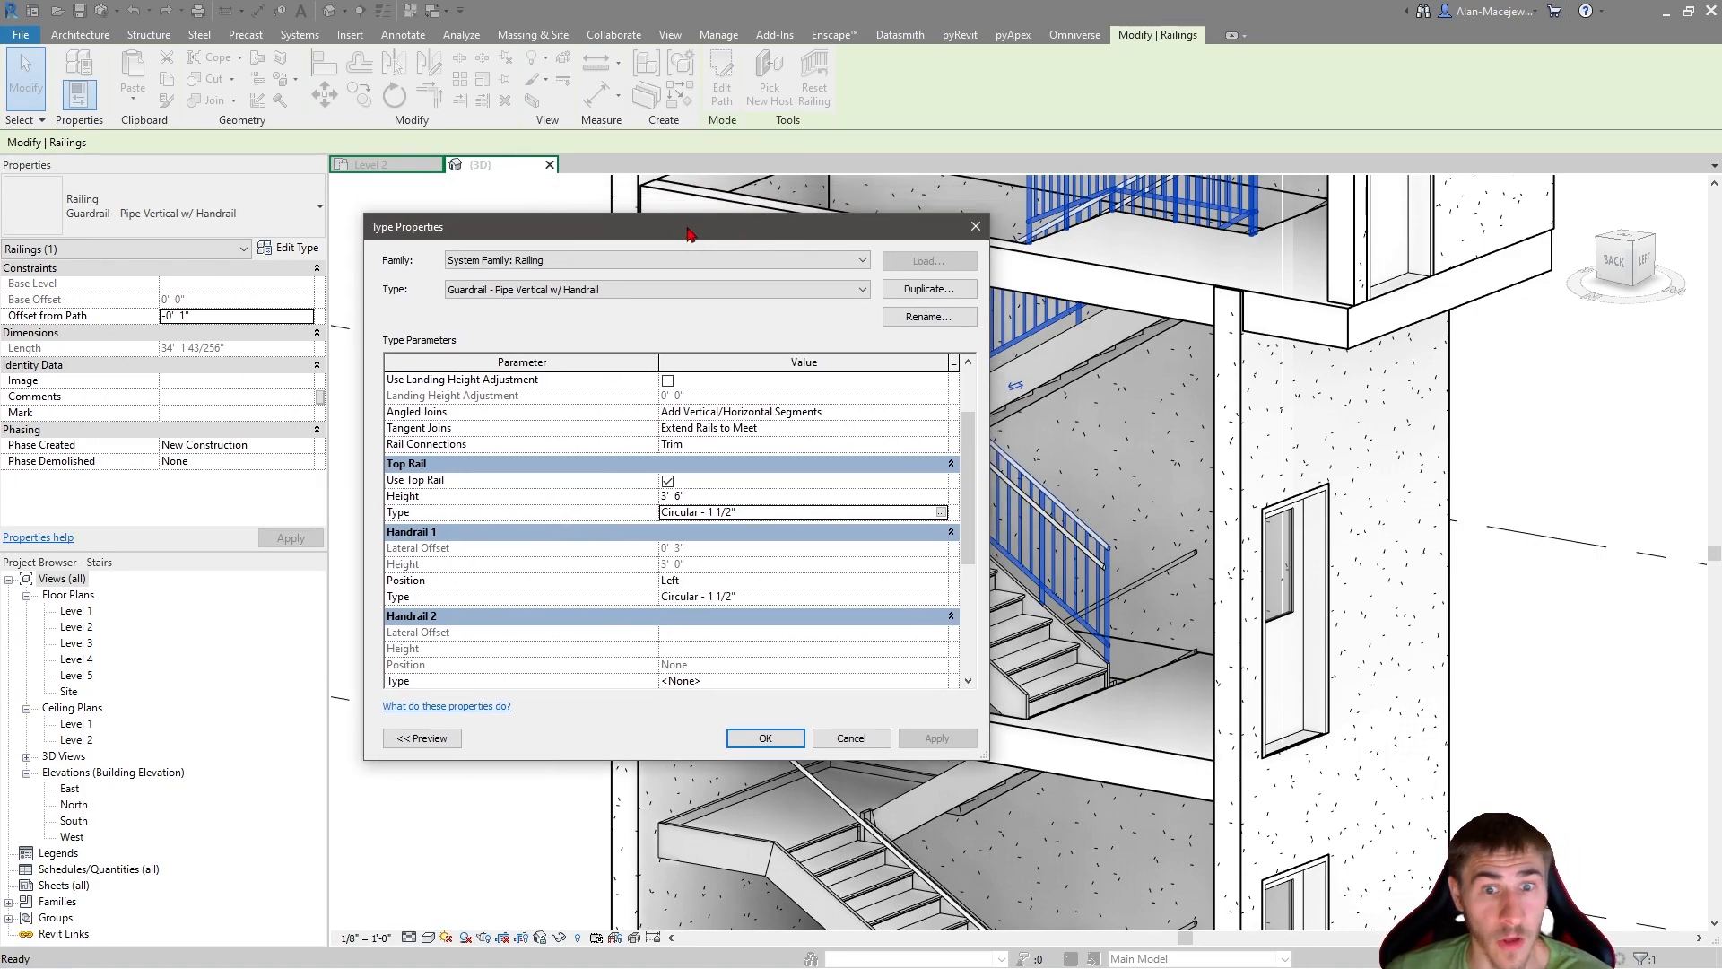
{"action": "left_click_drag", "start_coordinate": [686, 226], "coordinate": [659, 265]}
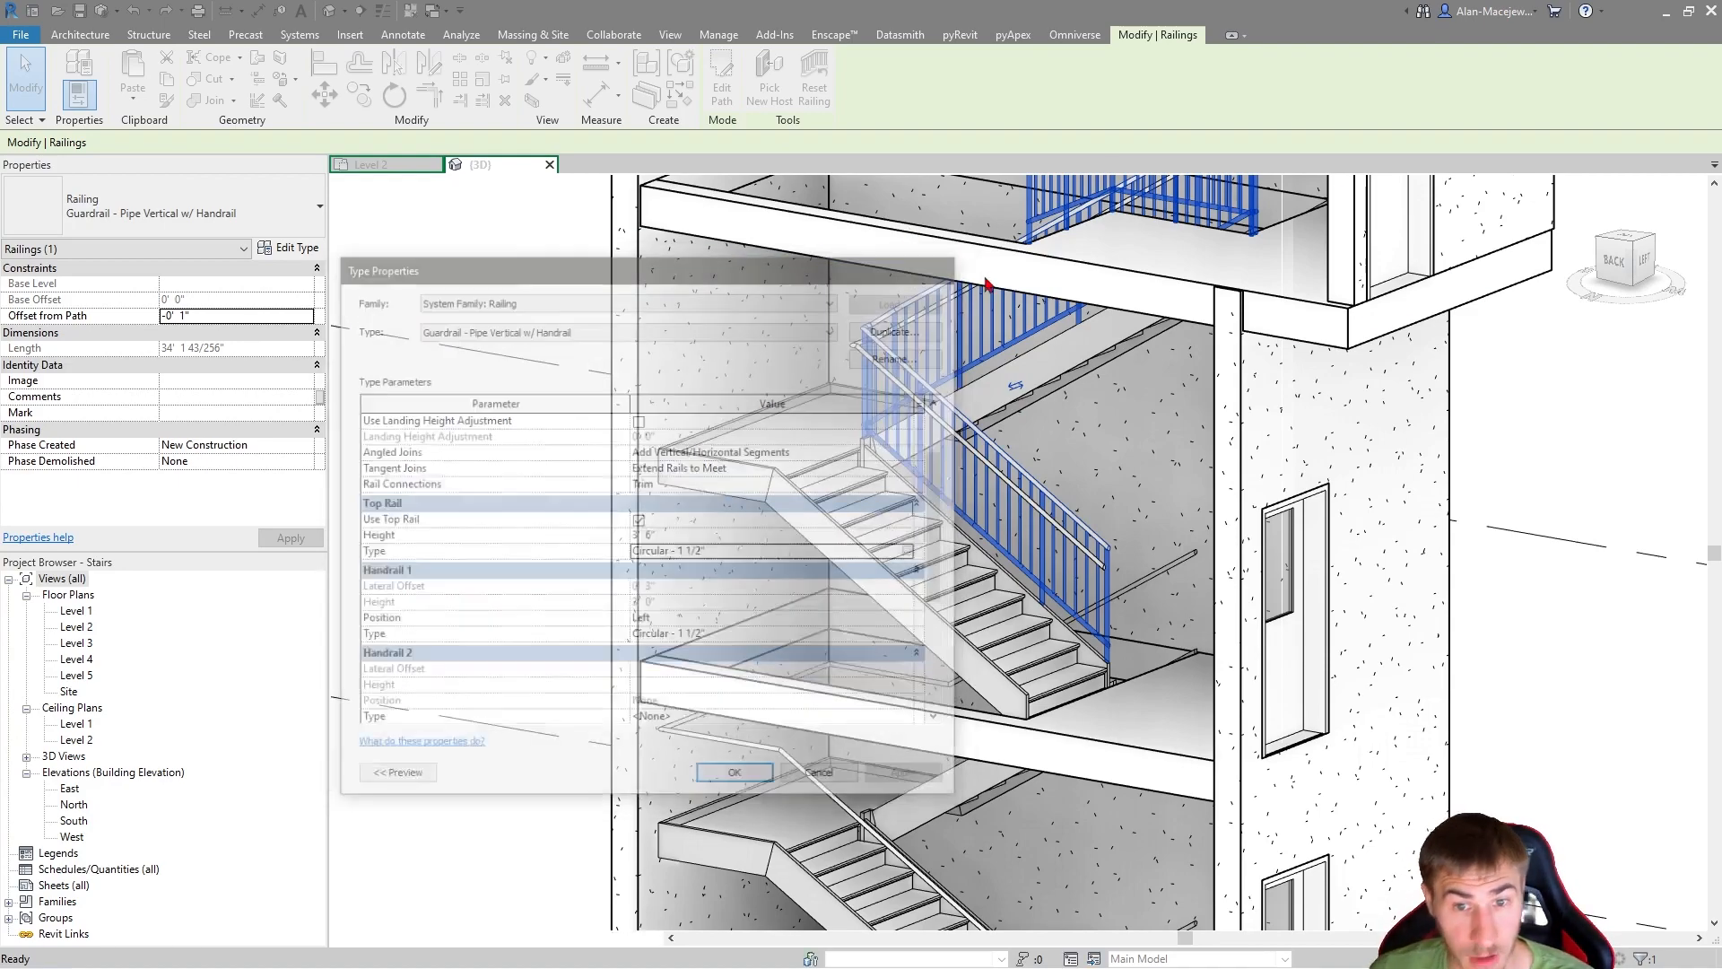
{"action": "left_click", "coordinate": [734, 772]}
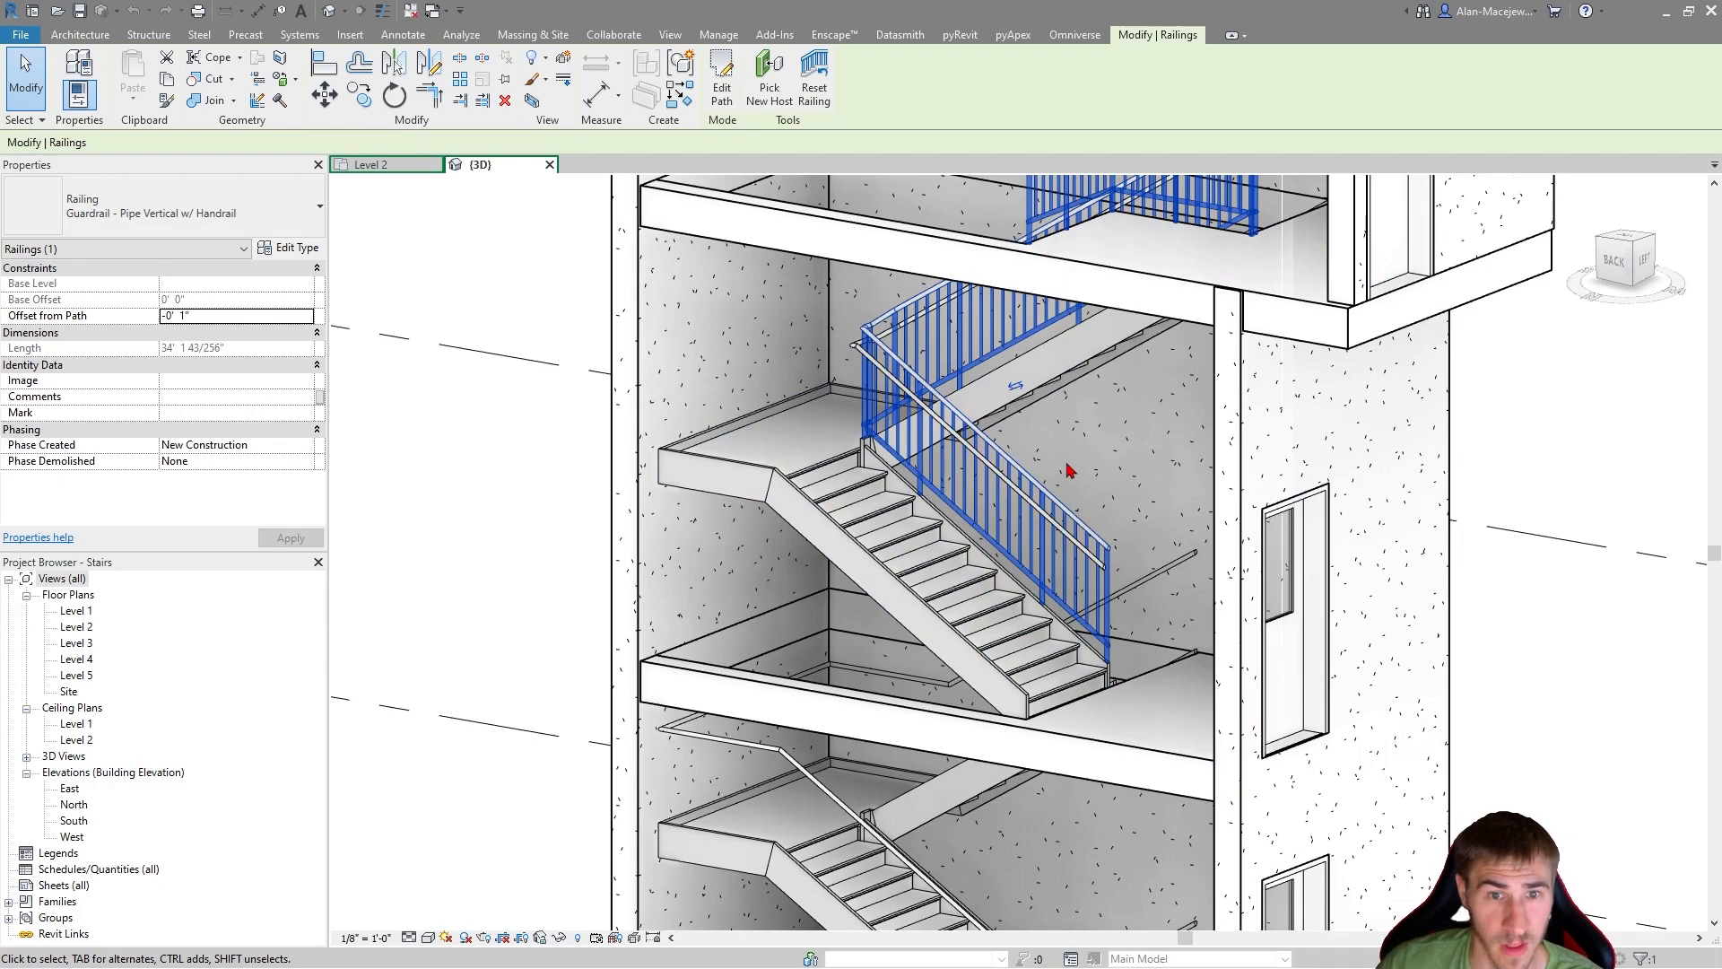
{"action": "mouse_move", "coordinate": [469, 206]}
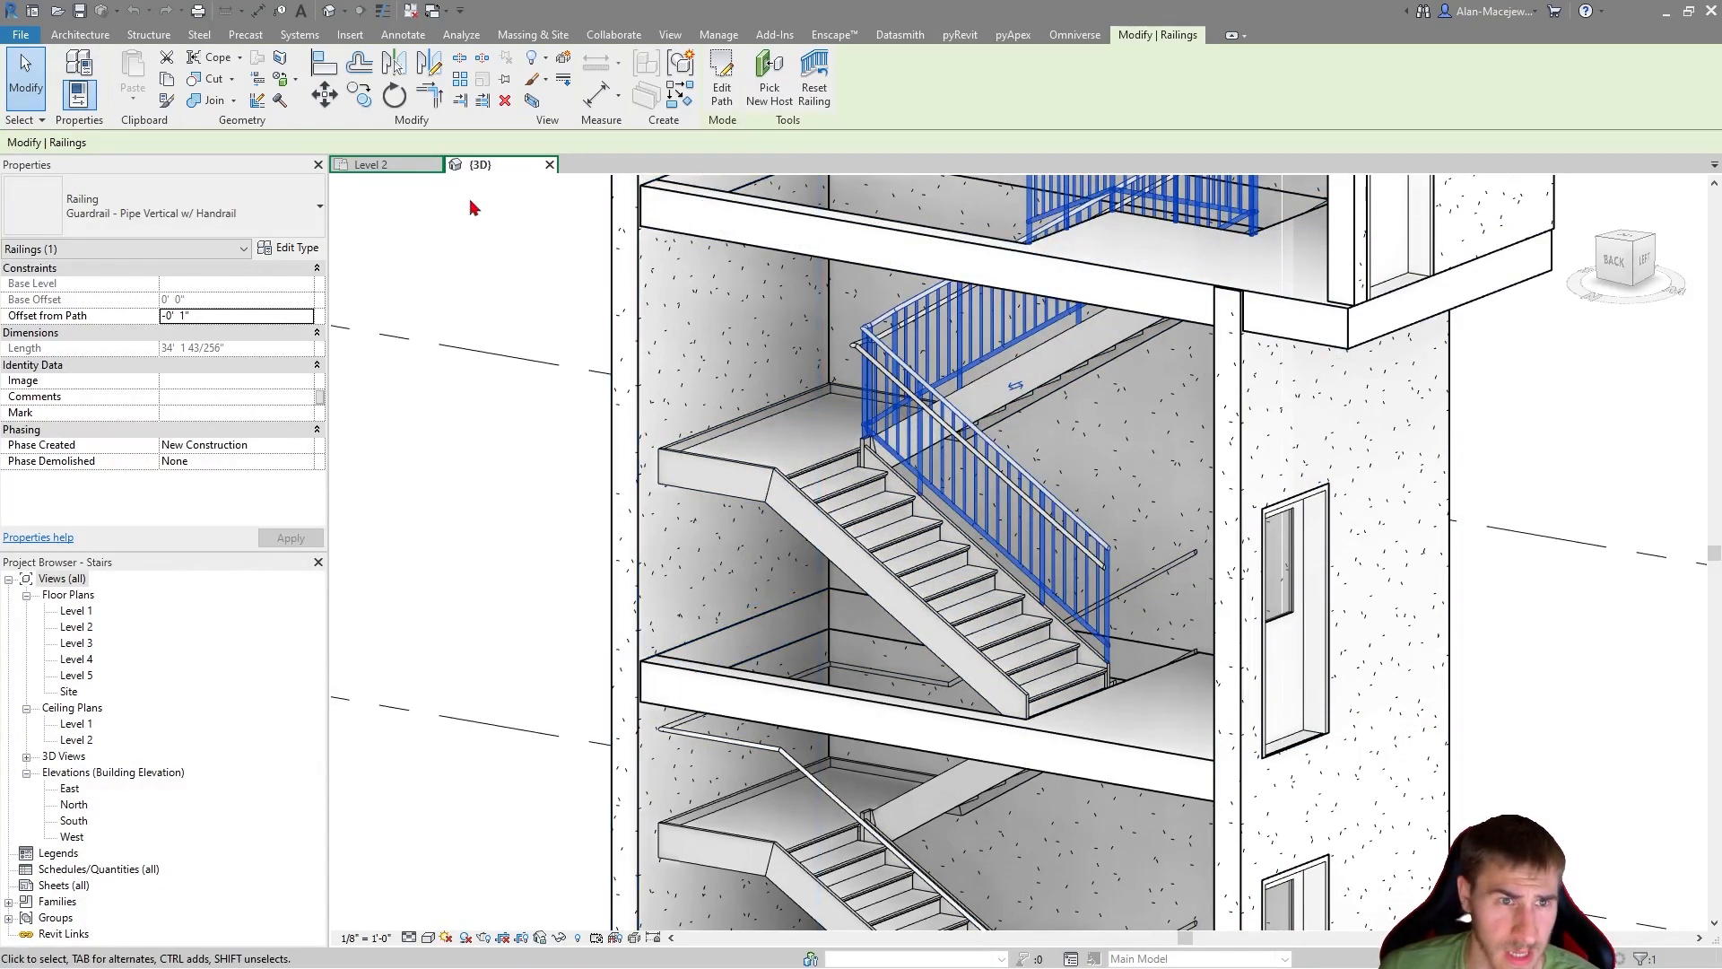
View the Level 2 stair plan, selecting around the stair runs, then return to Amplenote
{"action": "left_click", "coordinate": [378, 164]}
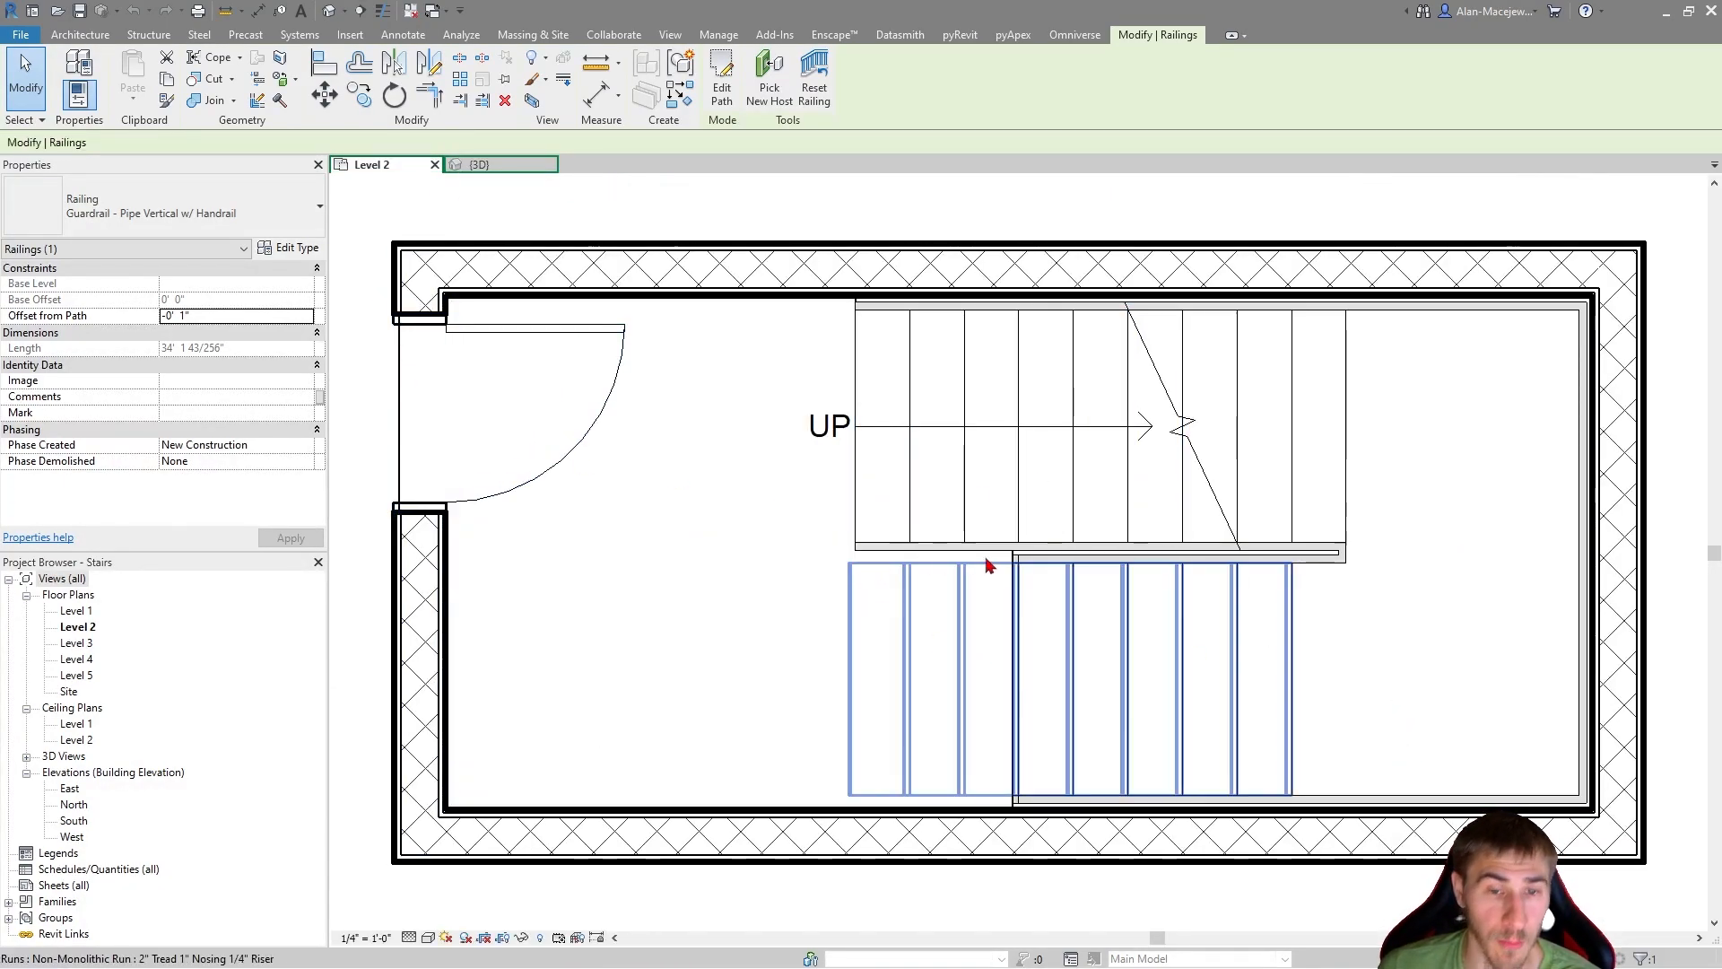
{"action": "left_click", "coordinate": [1315, 581]}
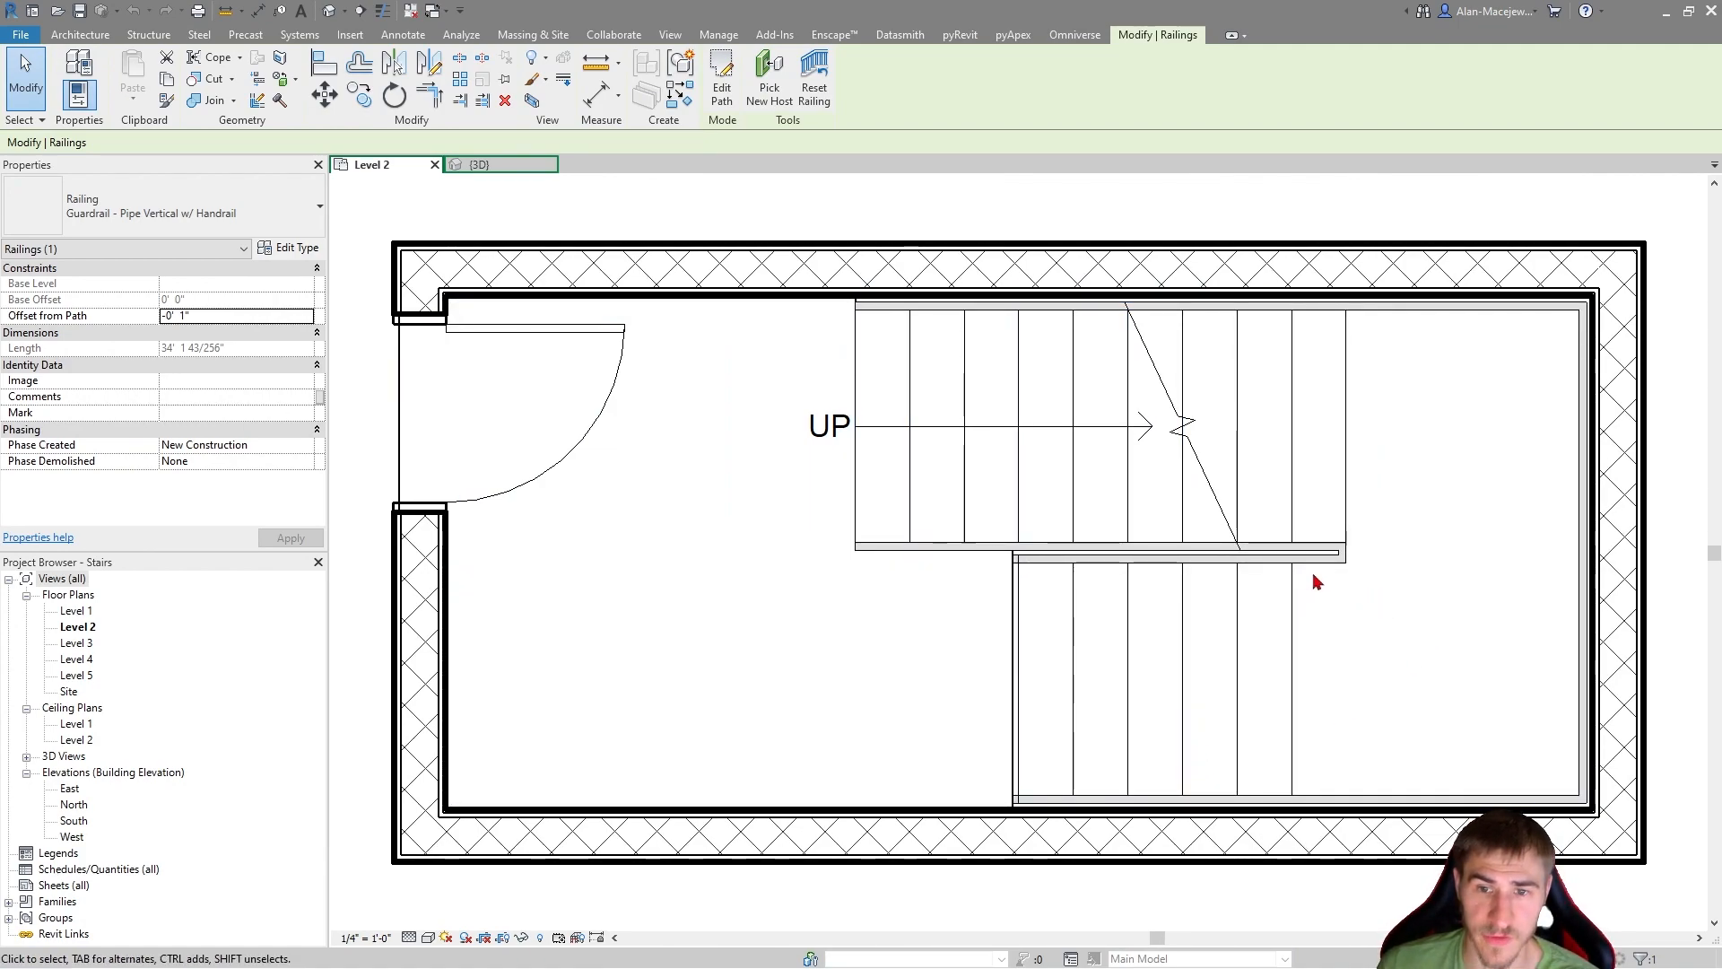
{"action": "left_click", "coordinate": [1199, 627]}
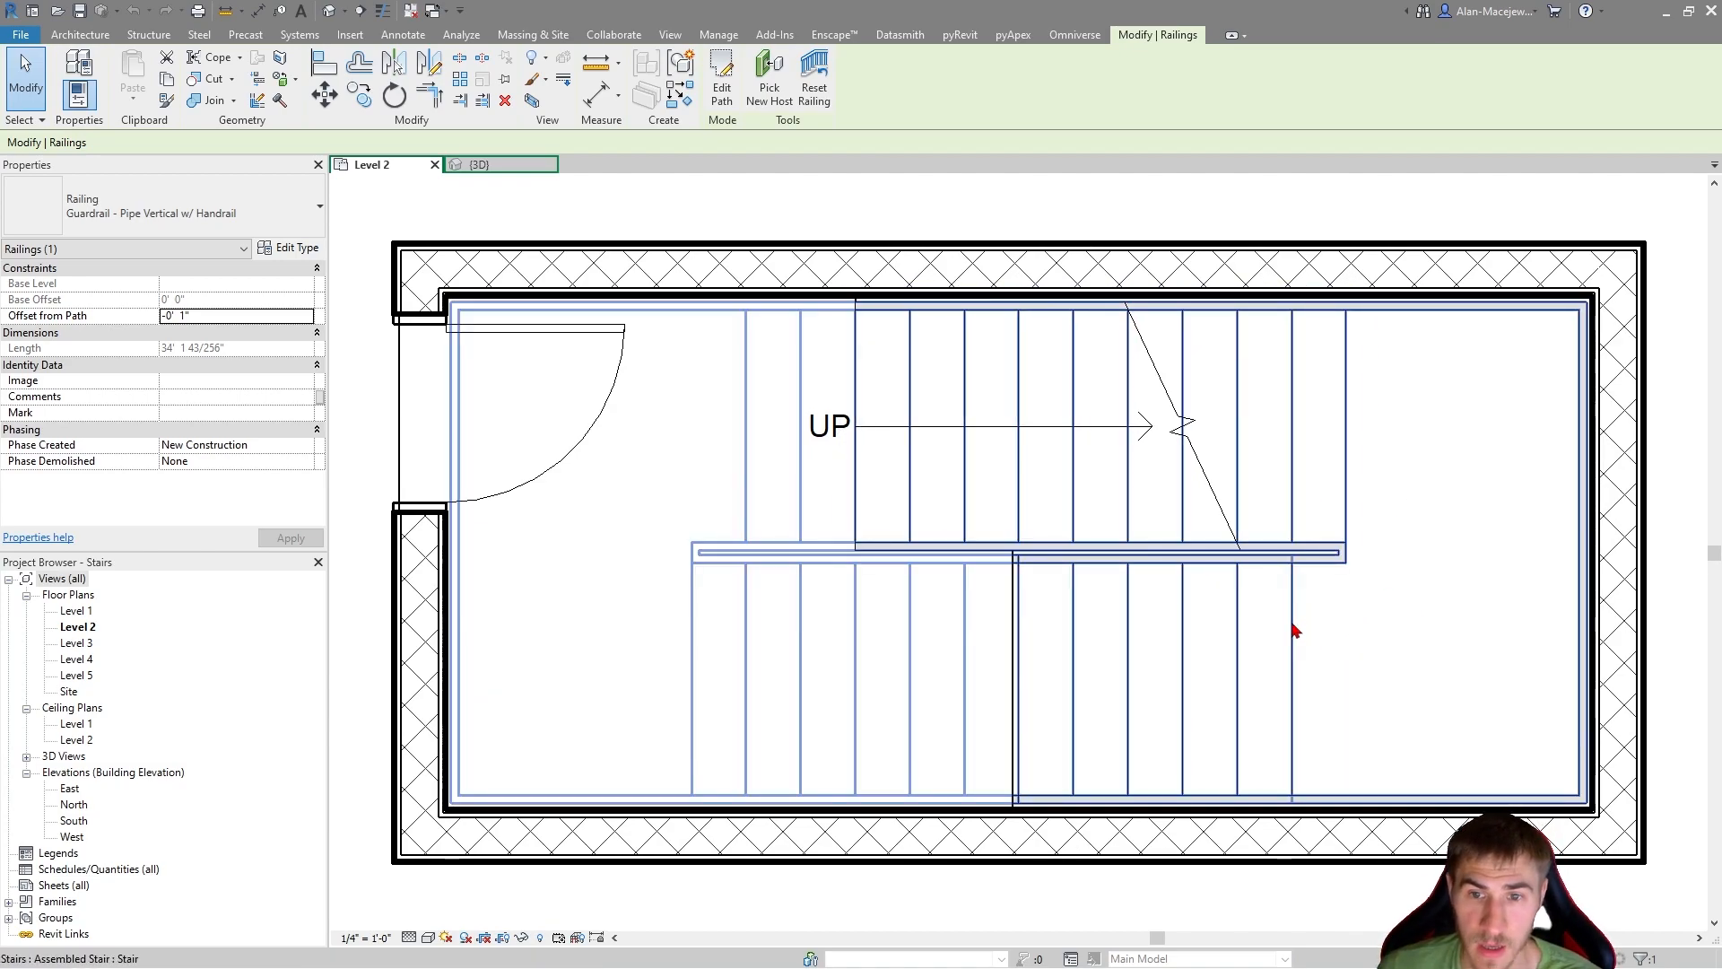
{"action": "left_click", "coordinate": [1293, 630]}
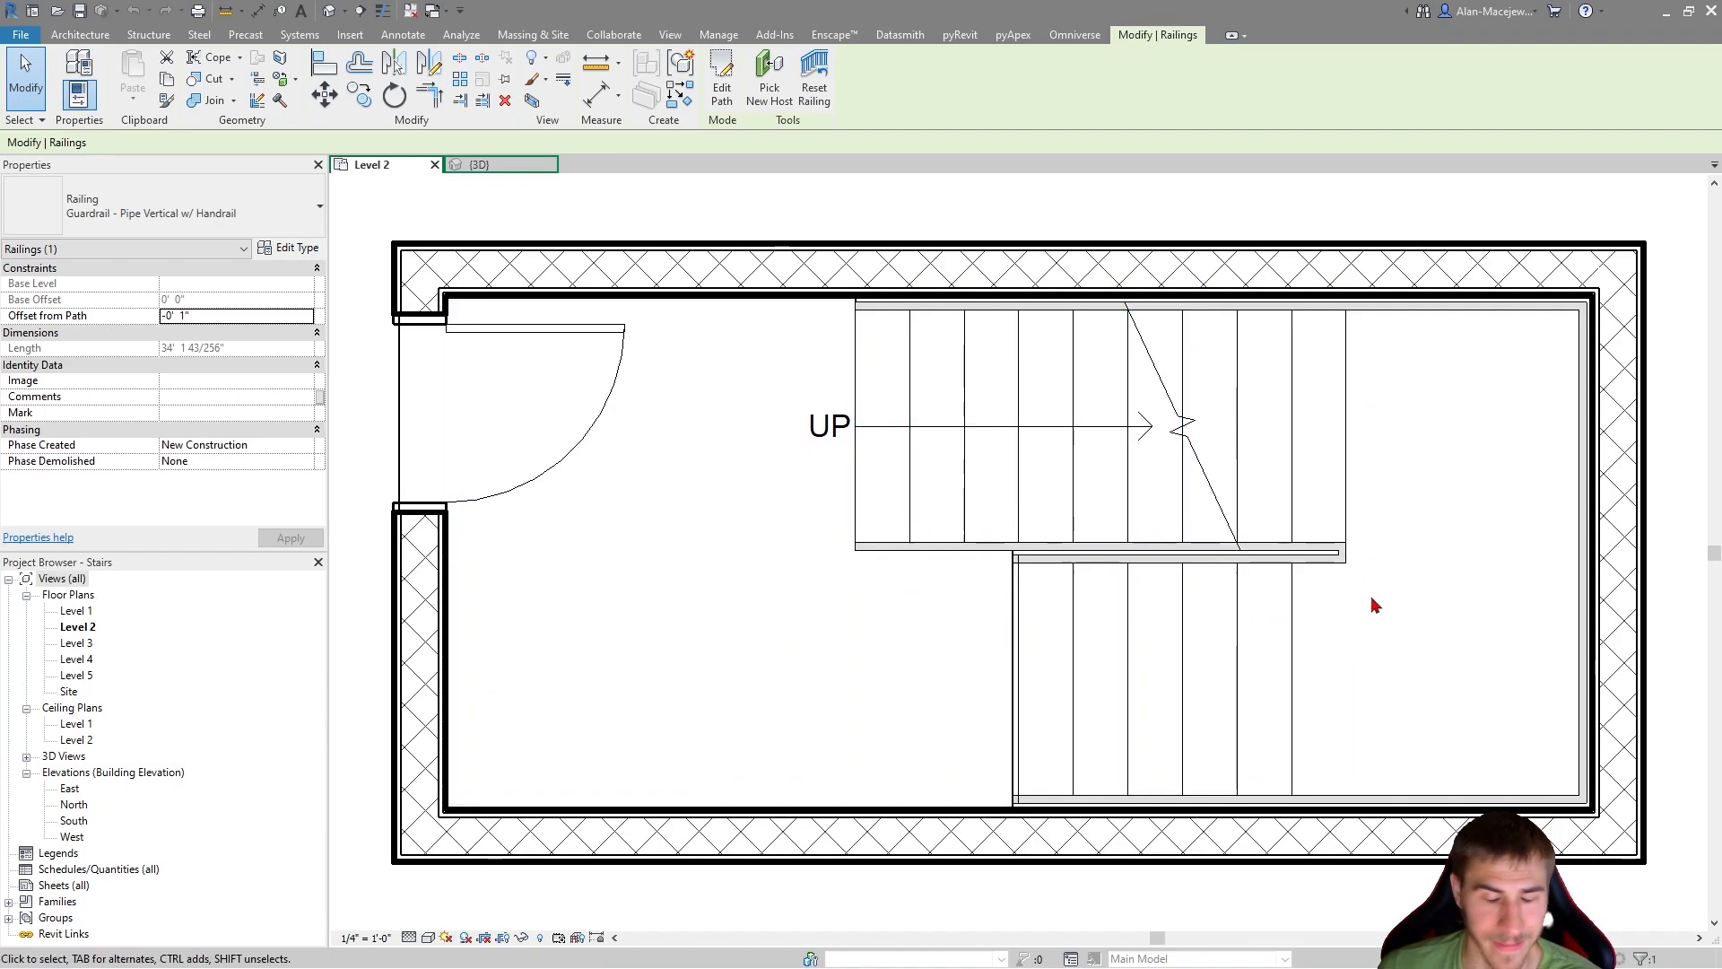
{"action": "mouse_move", "coordinate": [1361, 621]}
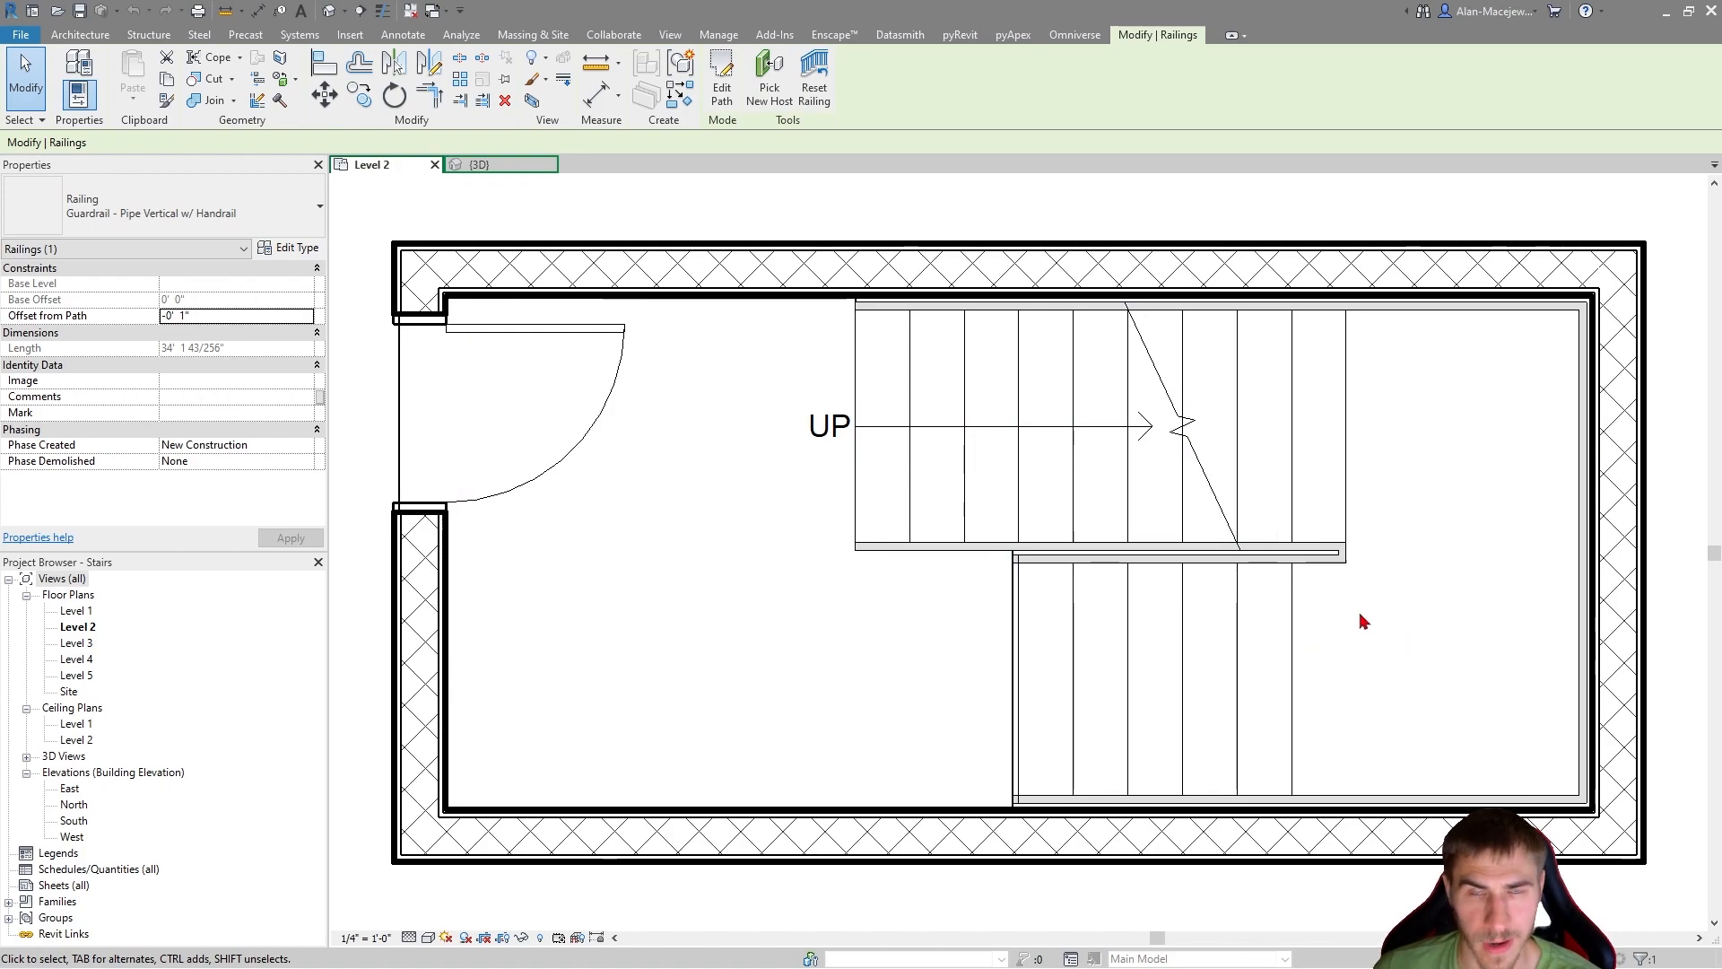
{"action": "left_click", "coordinate": [478, 164]}
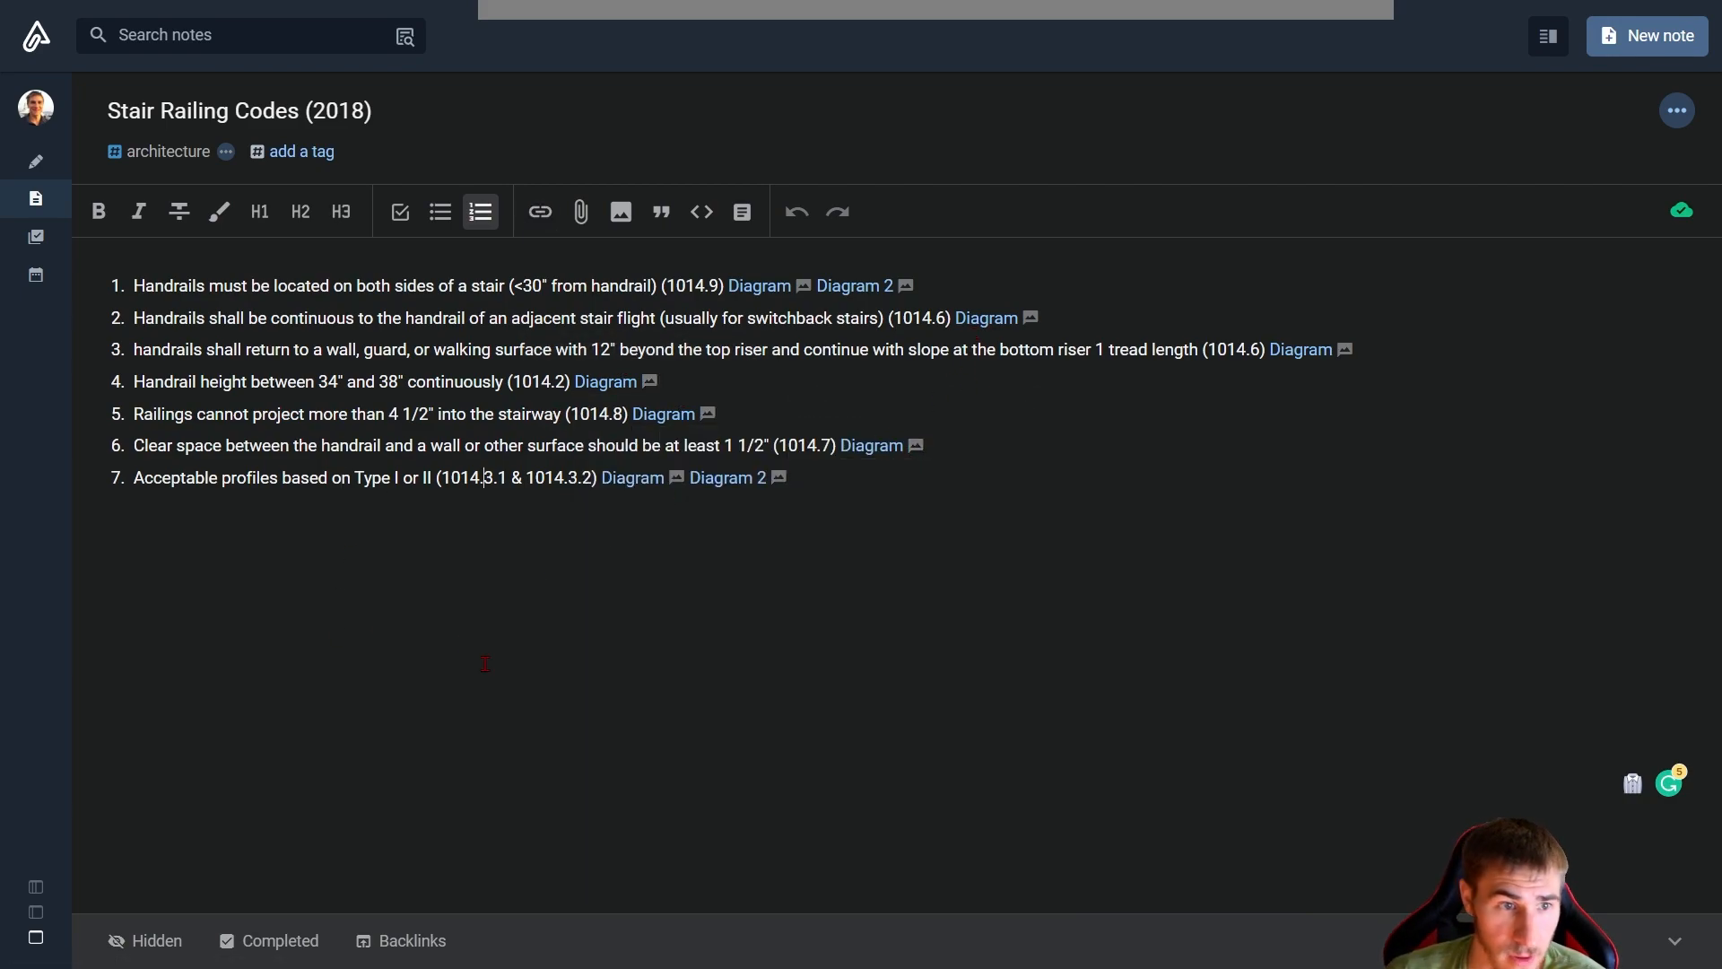
Open item 4's Commentary Figure 1014.2 handrail requirements diagram full-size in a browser tab
{"action": "left_click", "coordinate": [605, 381]}
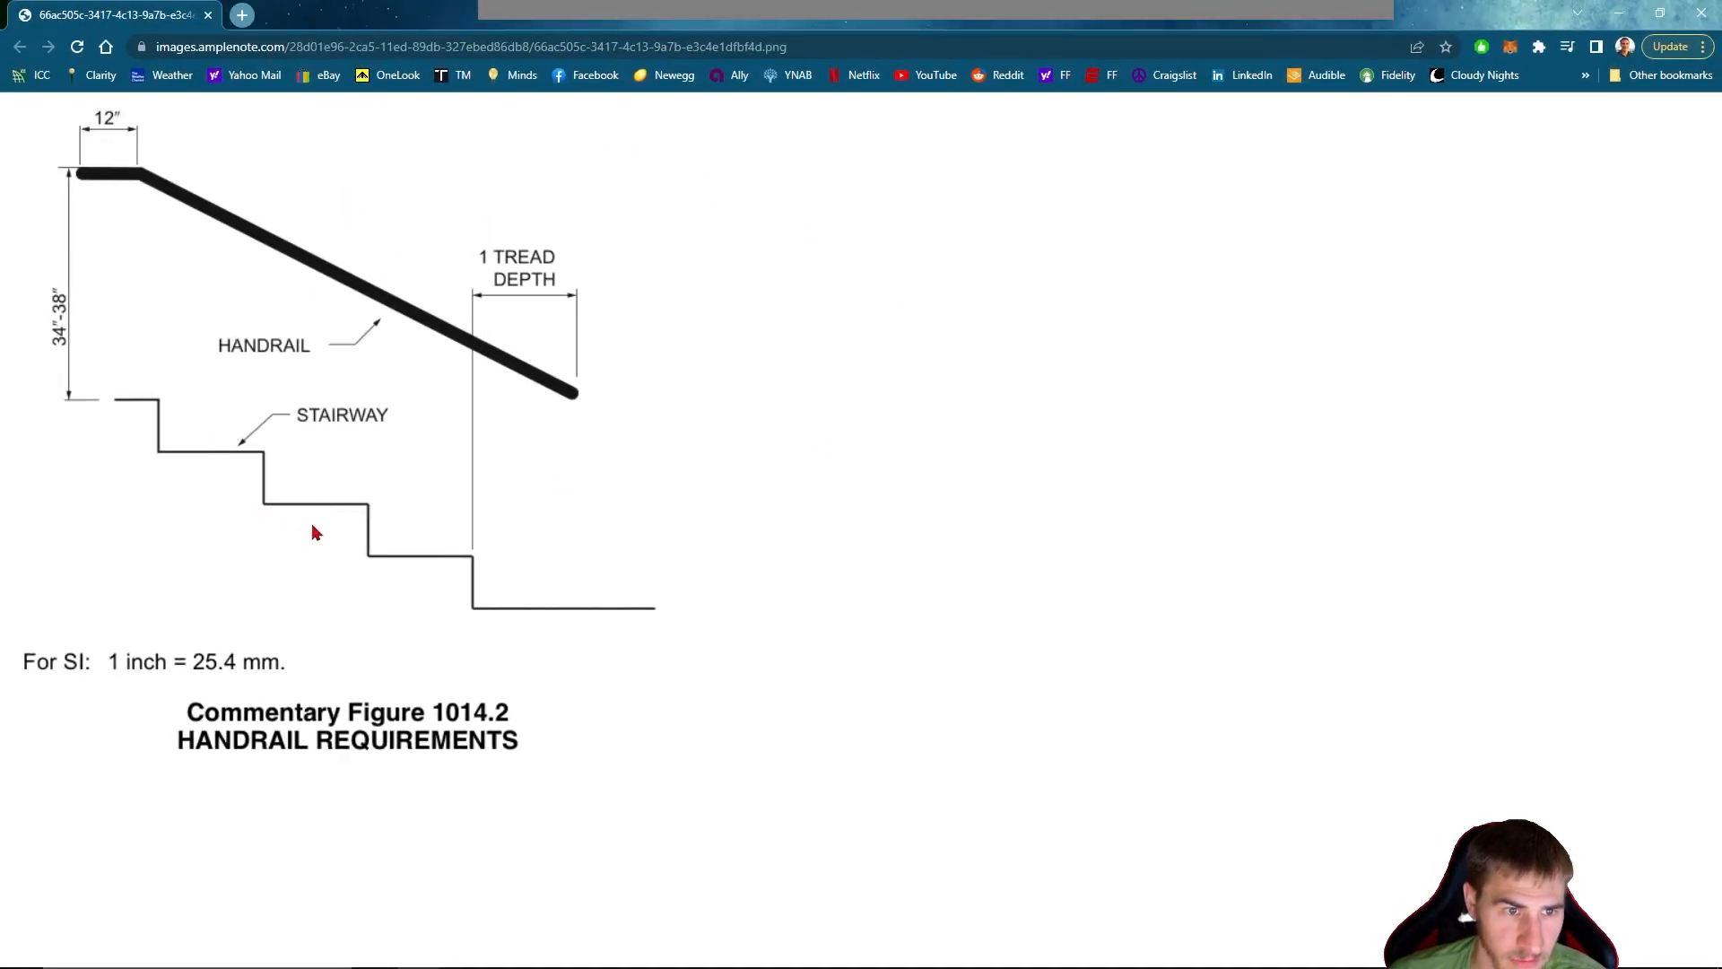
{"action": "mouse_move", "coordinate": [273, 457]}
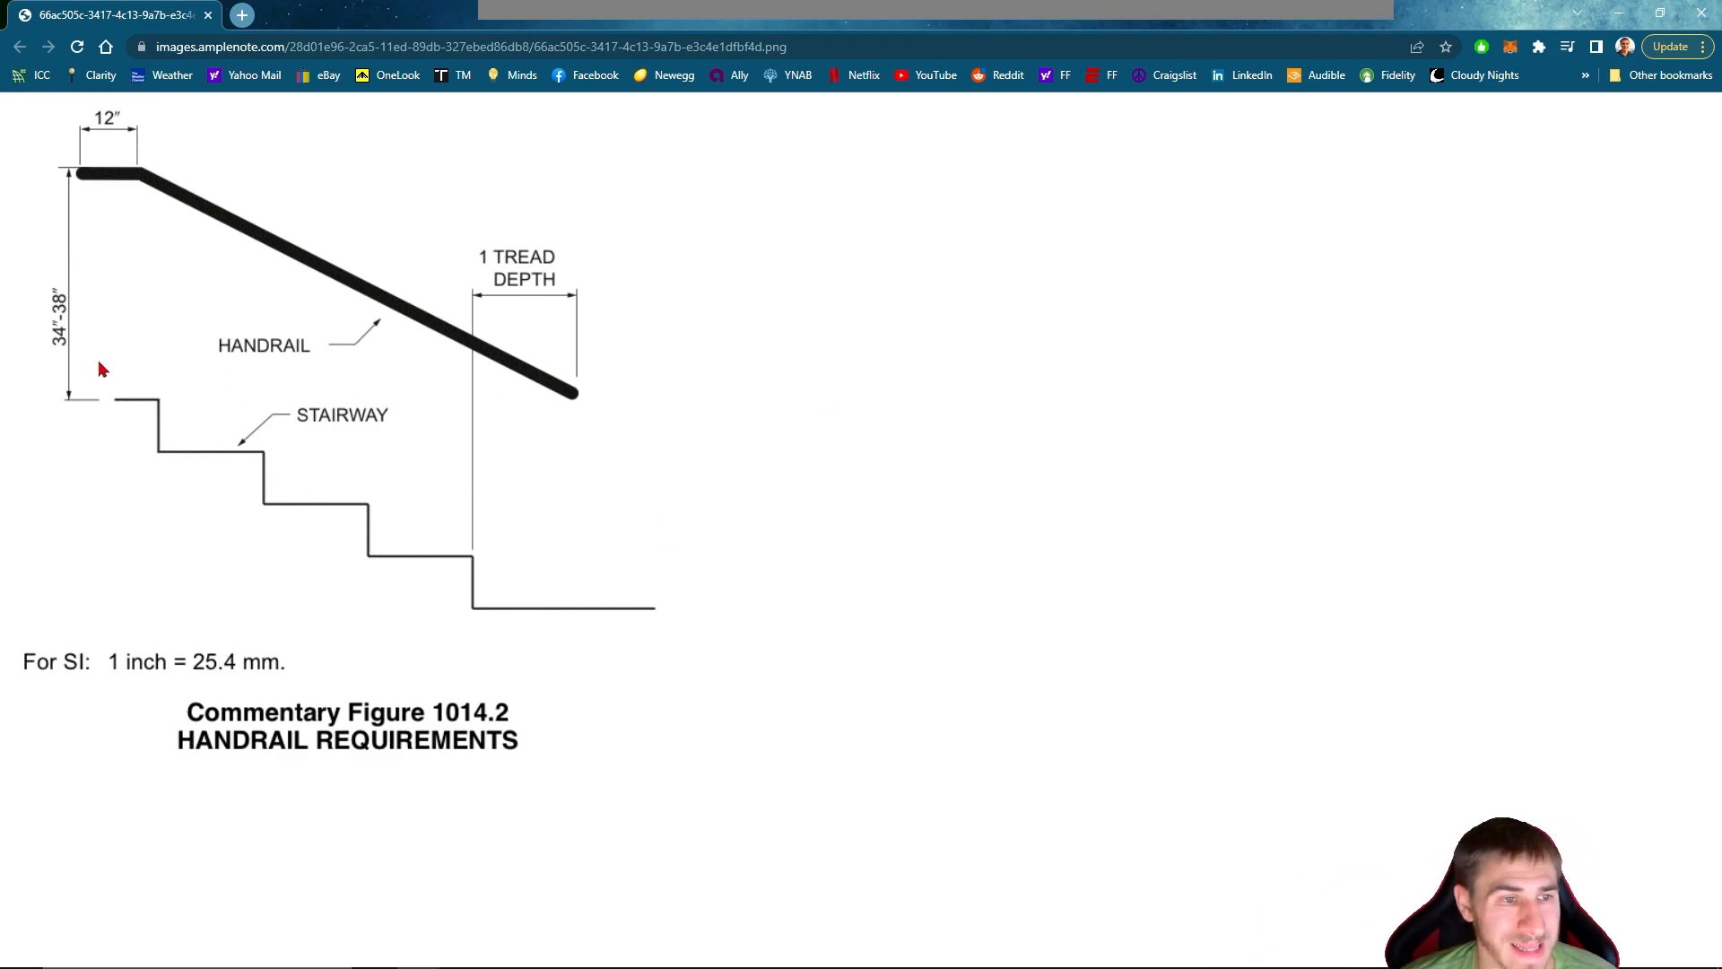
{"action": "mouse_move", "coordinate": [77, 410]}
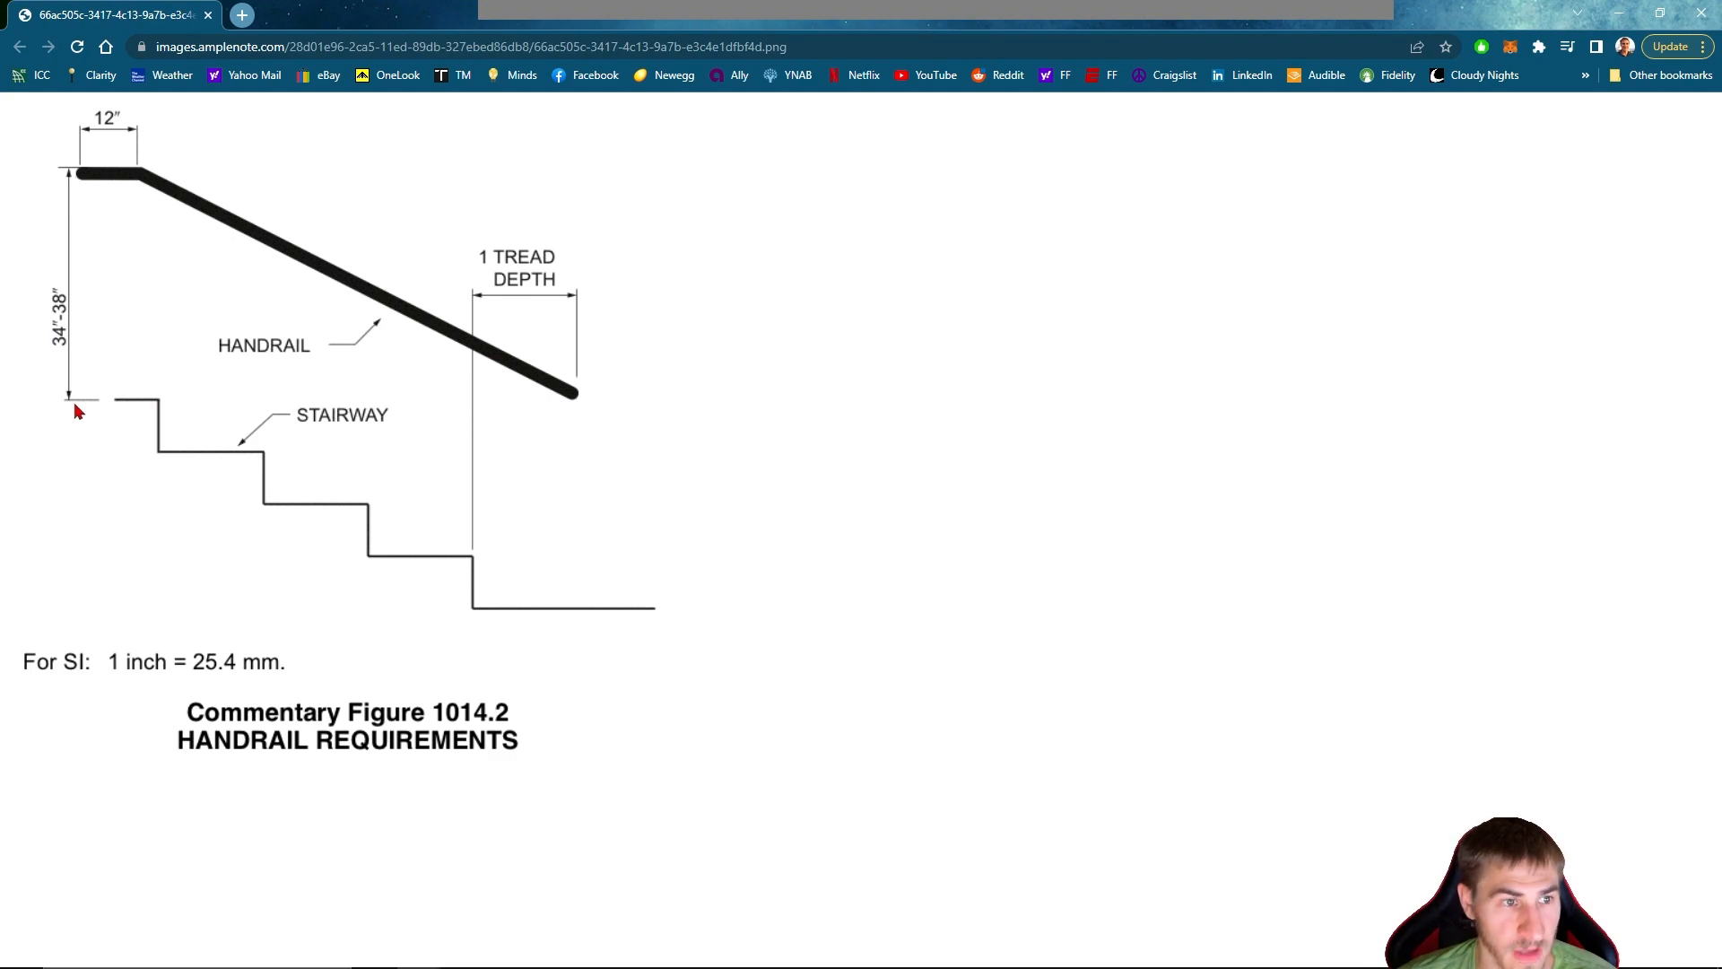
{"action": "mouse_move", "coordinate": [473, 557]}
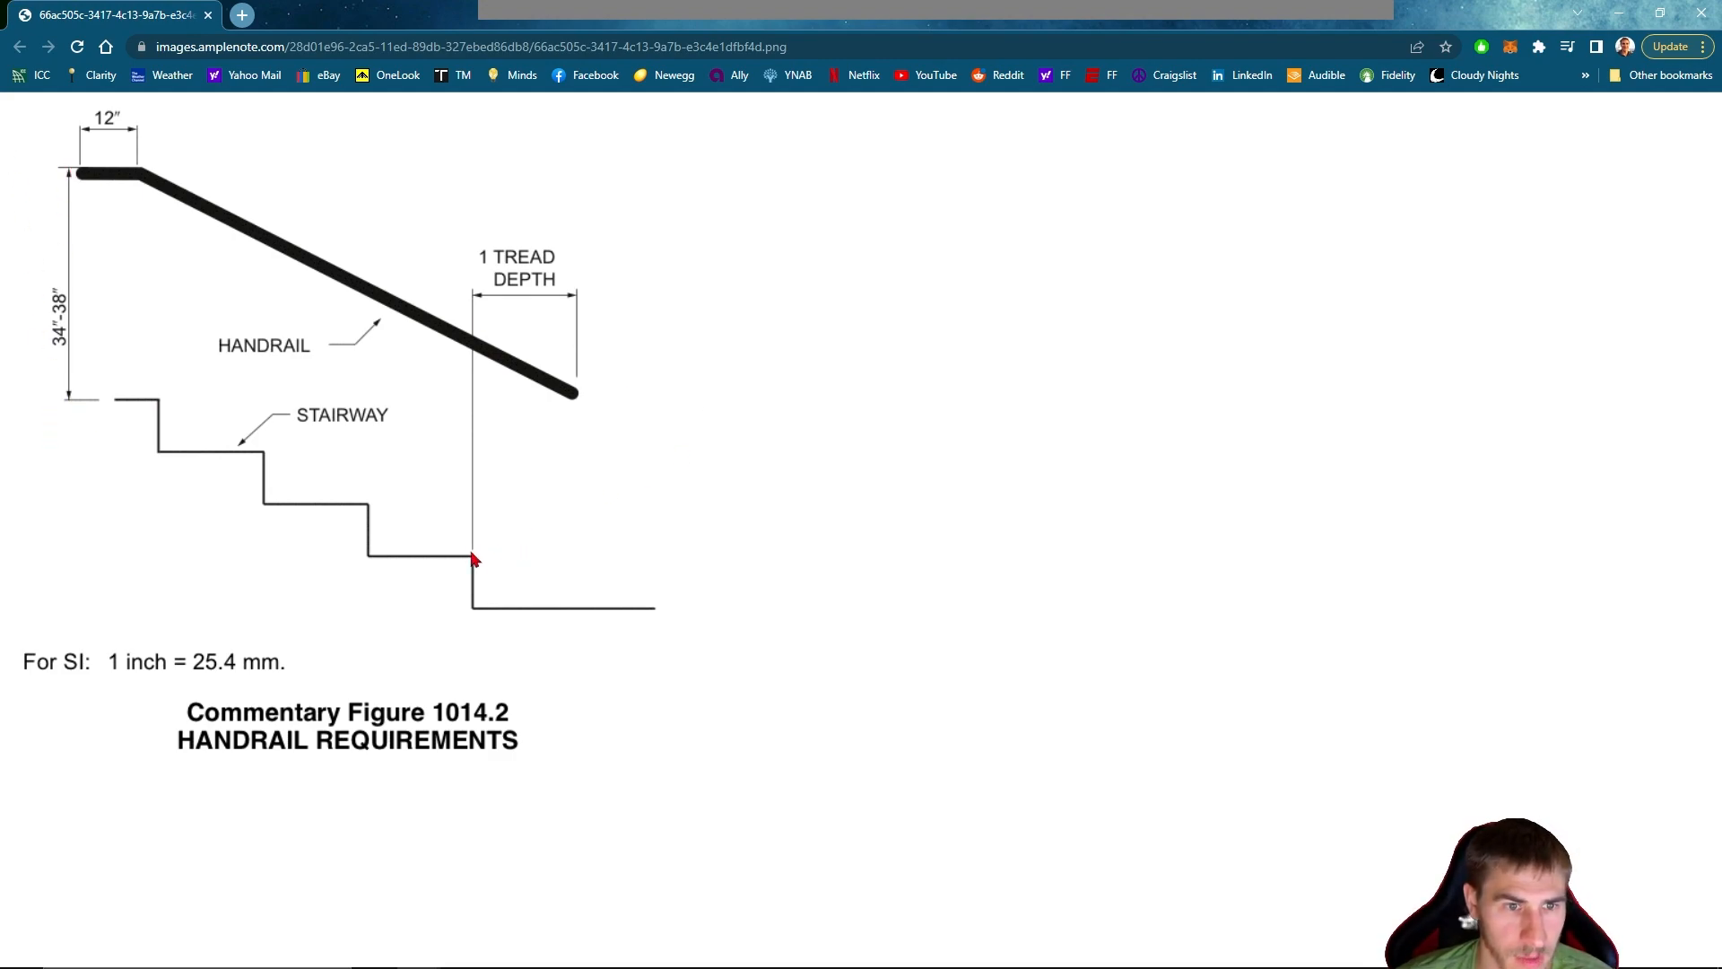
{"action": "mouse_move", "coordinate": [338, 479]}
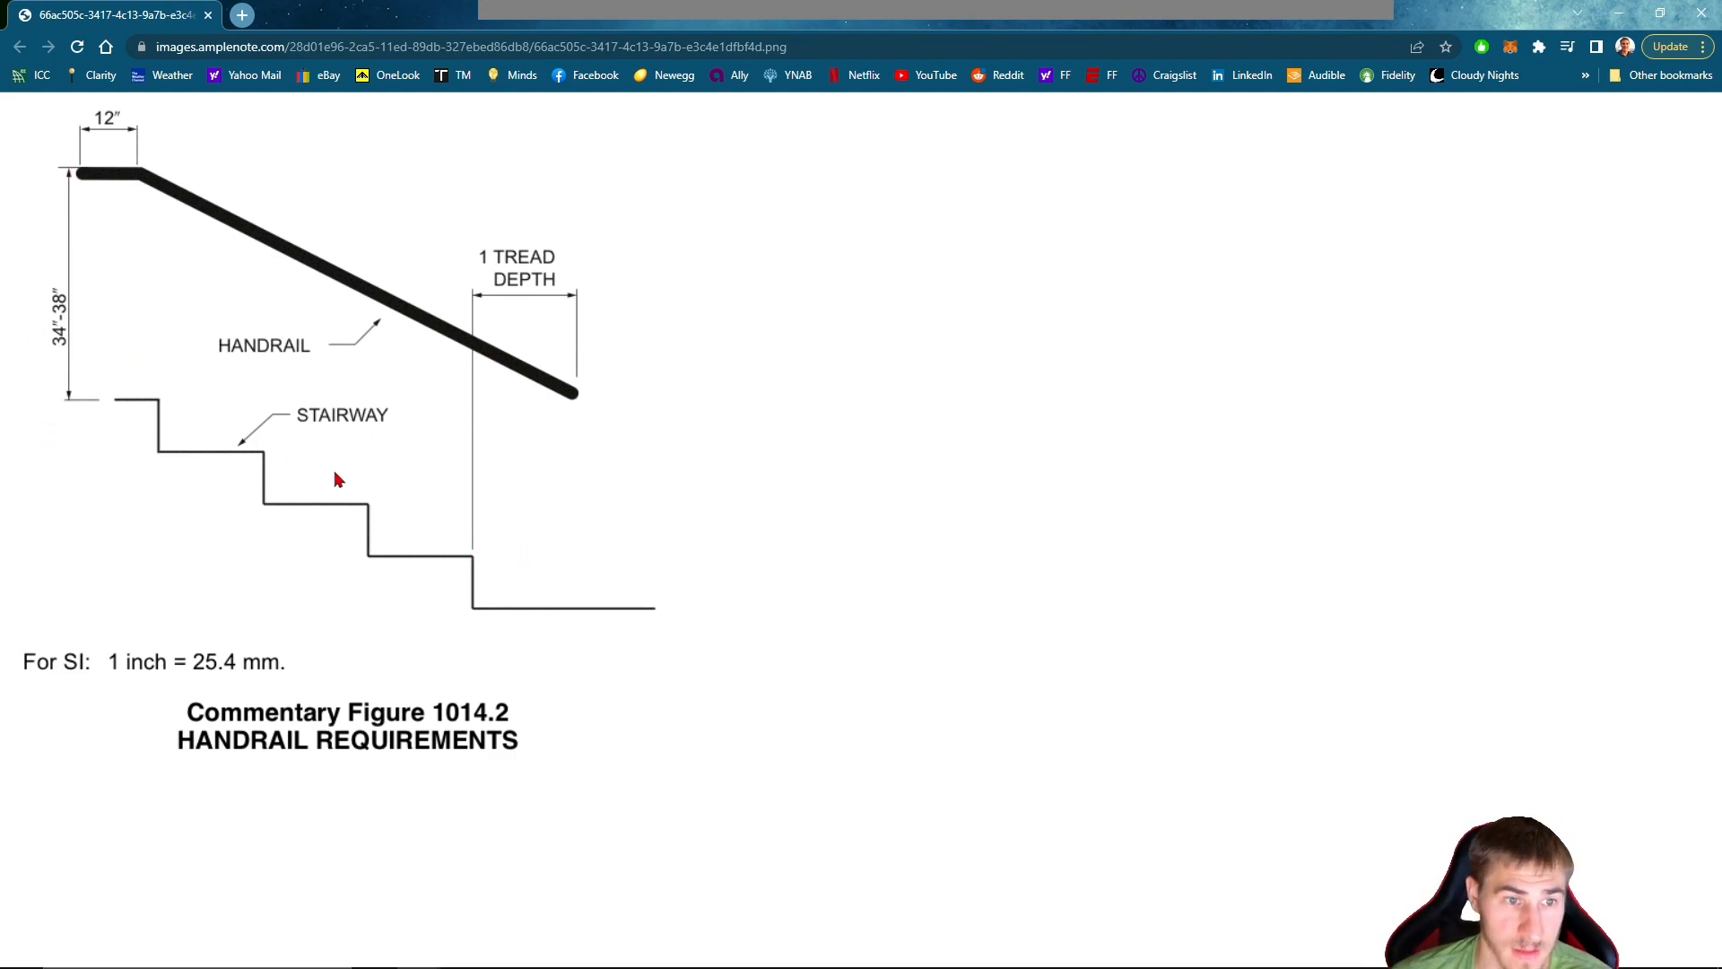
{"action": "mouse_move", "coordinate": [386, 514]}
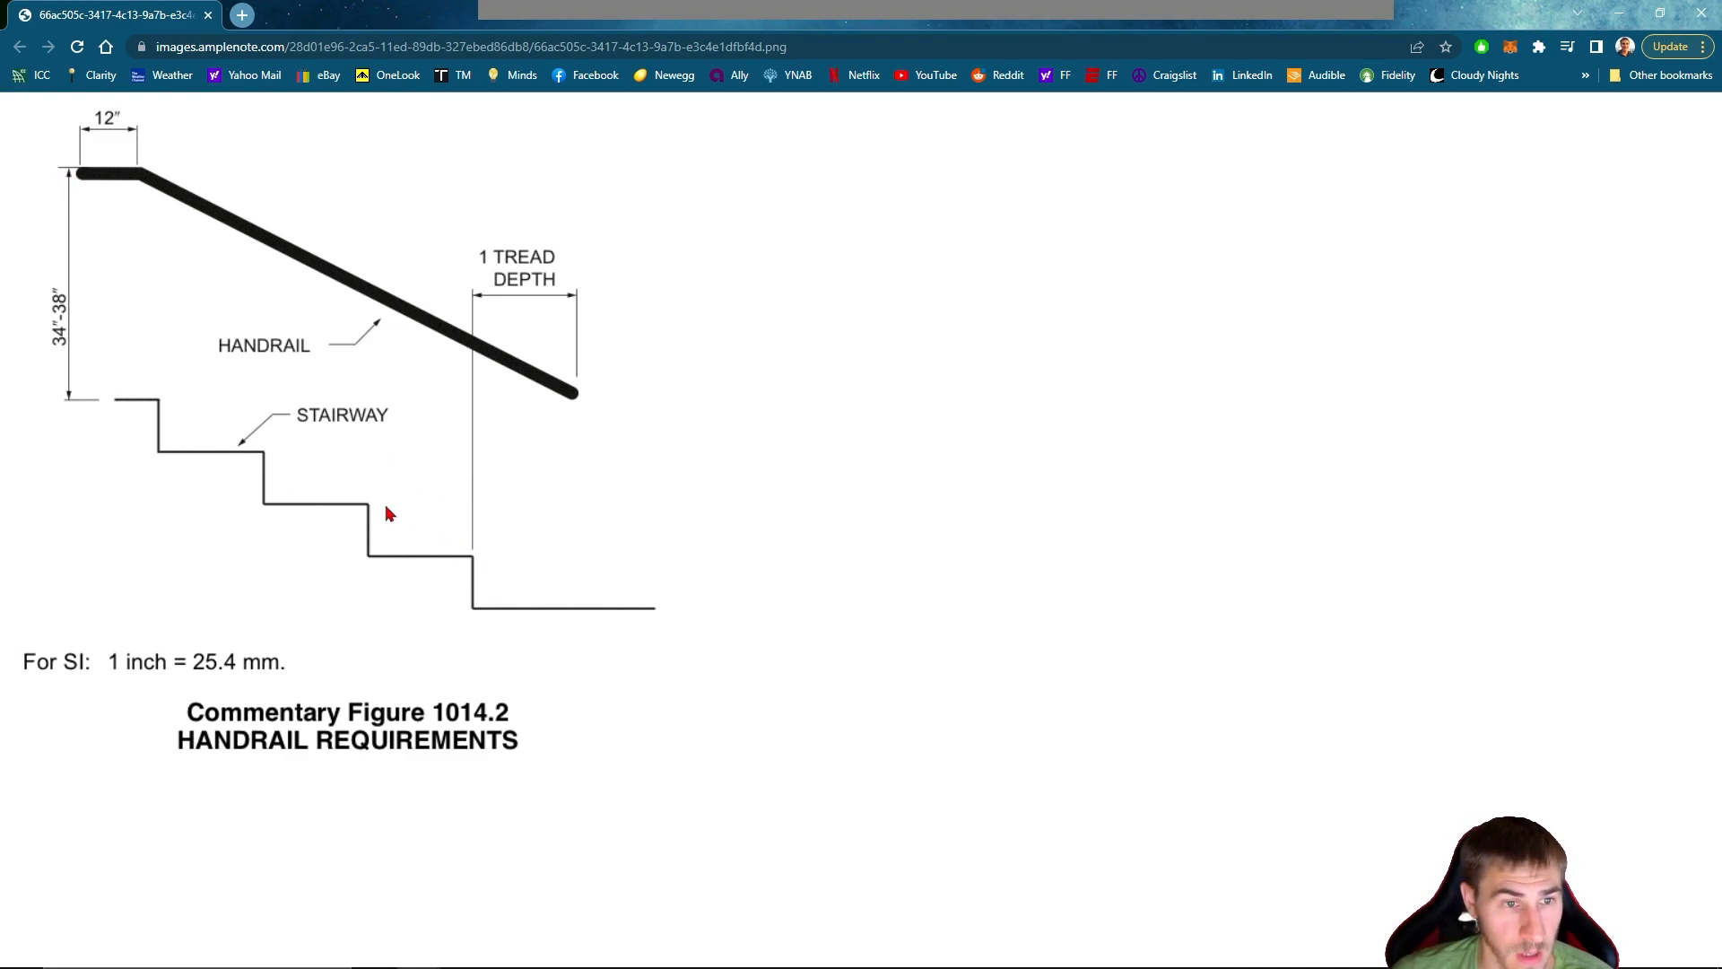
{"action": "mouse_move", "coordinate": [469, 431]}
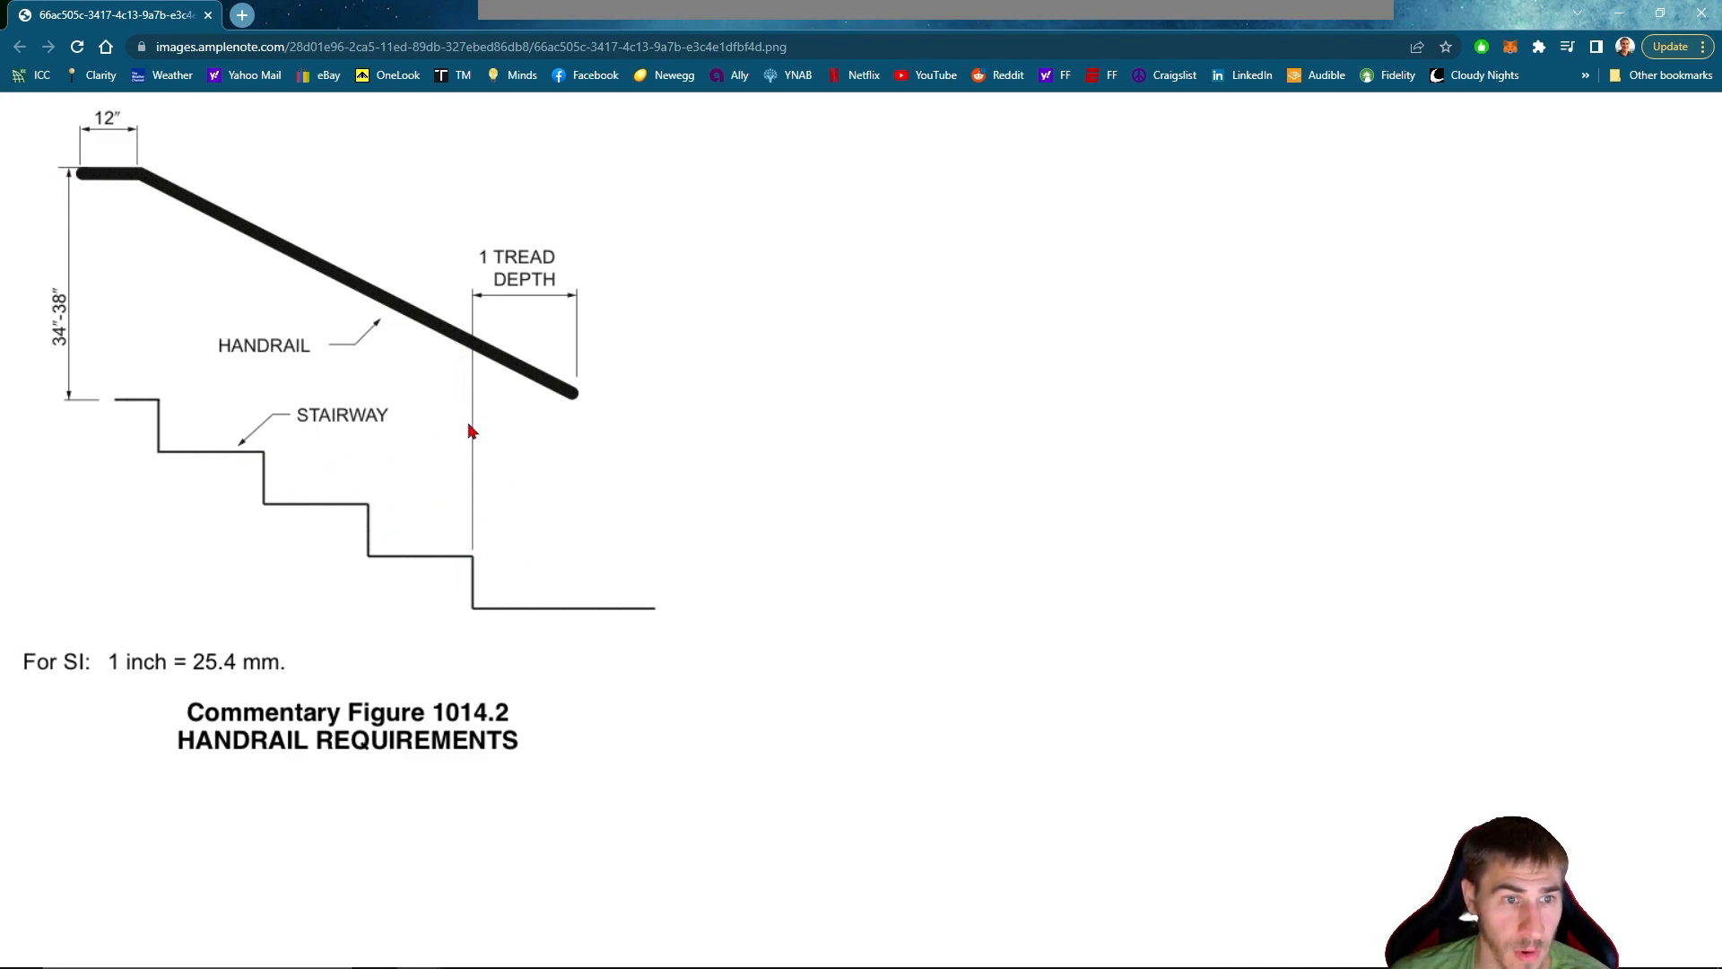
{"action": "mouse_move", "coordinate": [478, 550]}
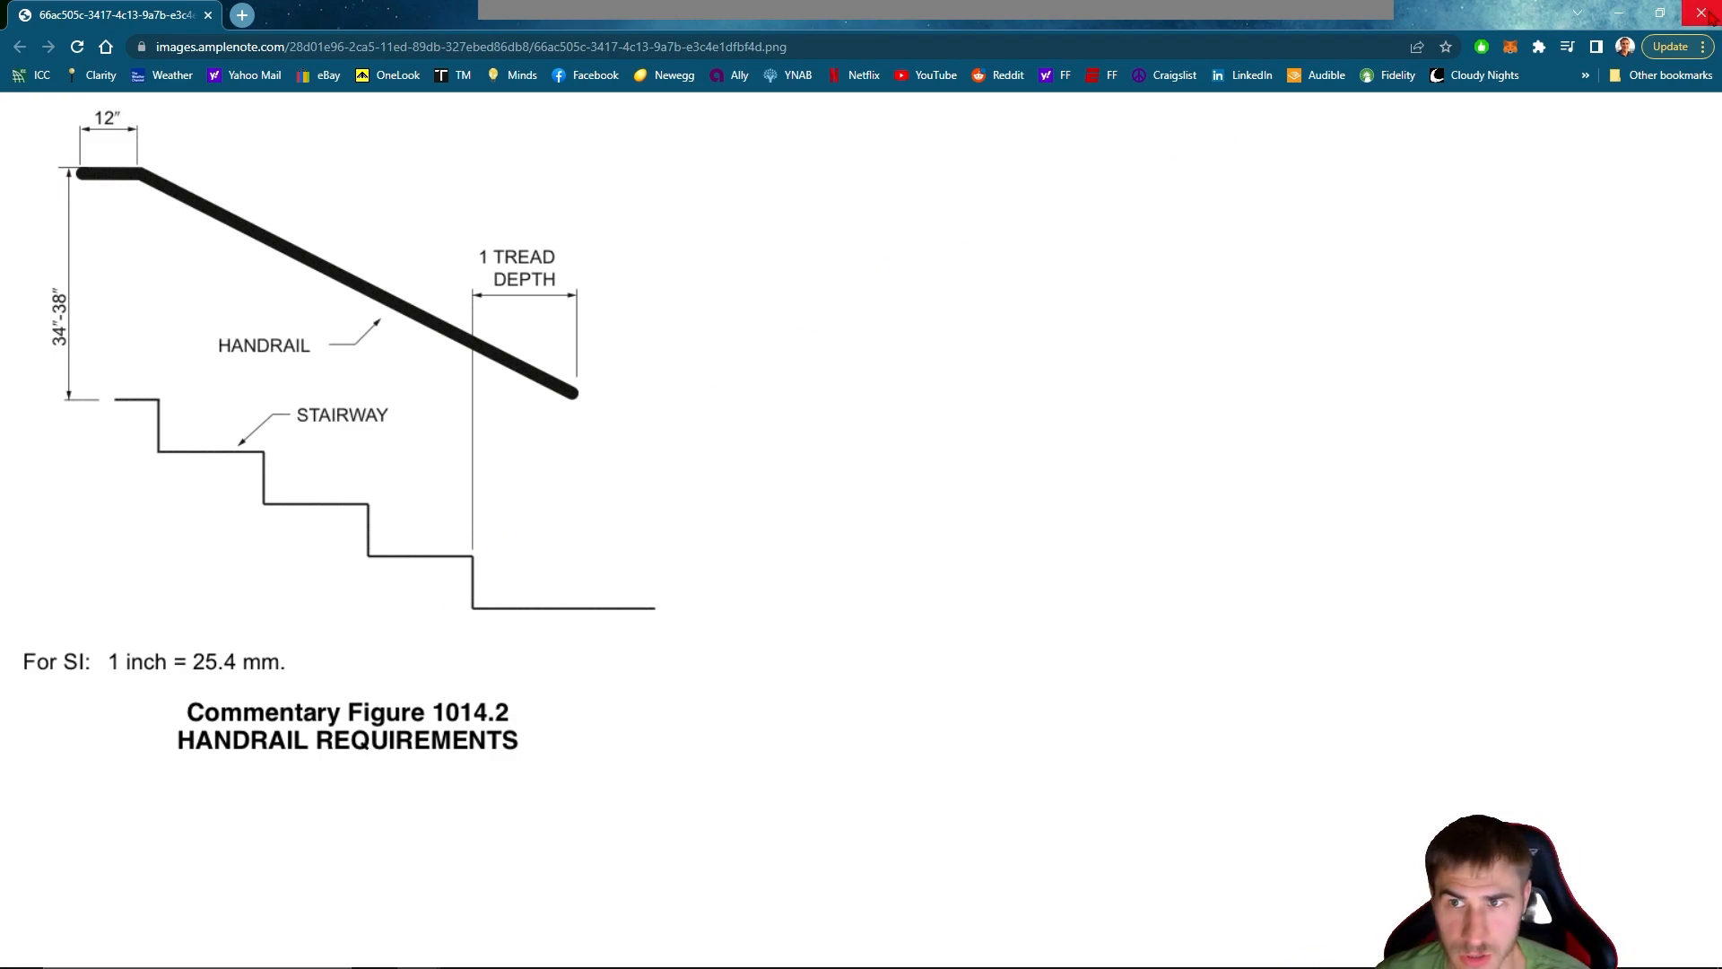
Close the Commentary Figure 1014.2 handrail diagram tab to return to the note
{"action": "left_click", "coordinate": [18, 46]}
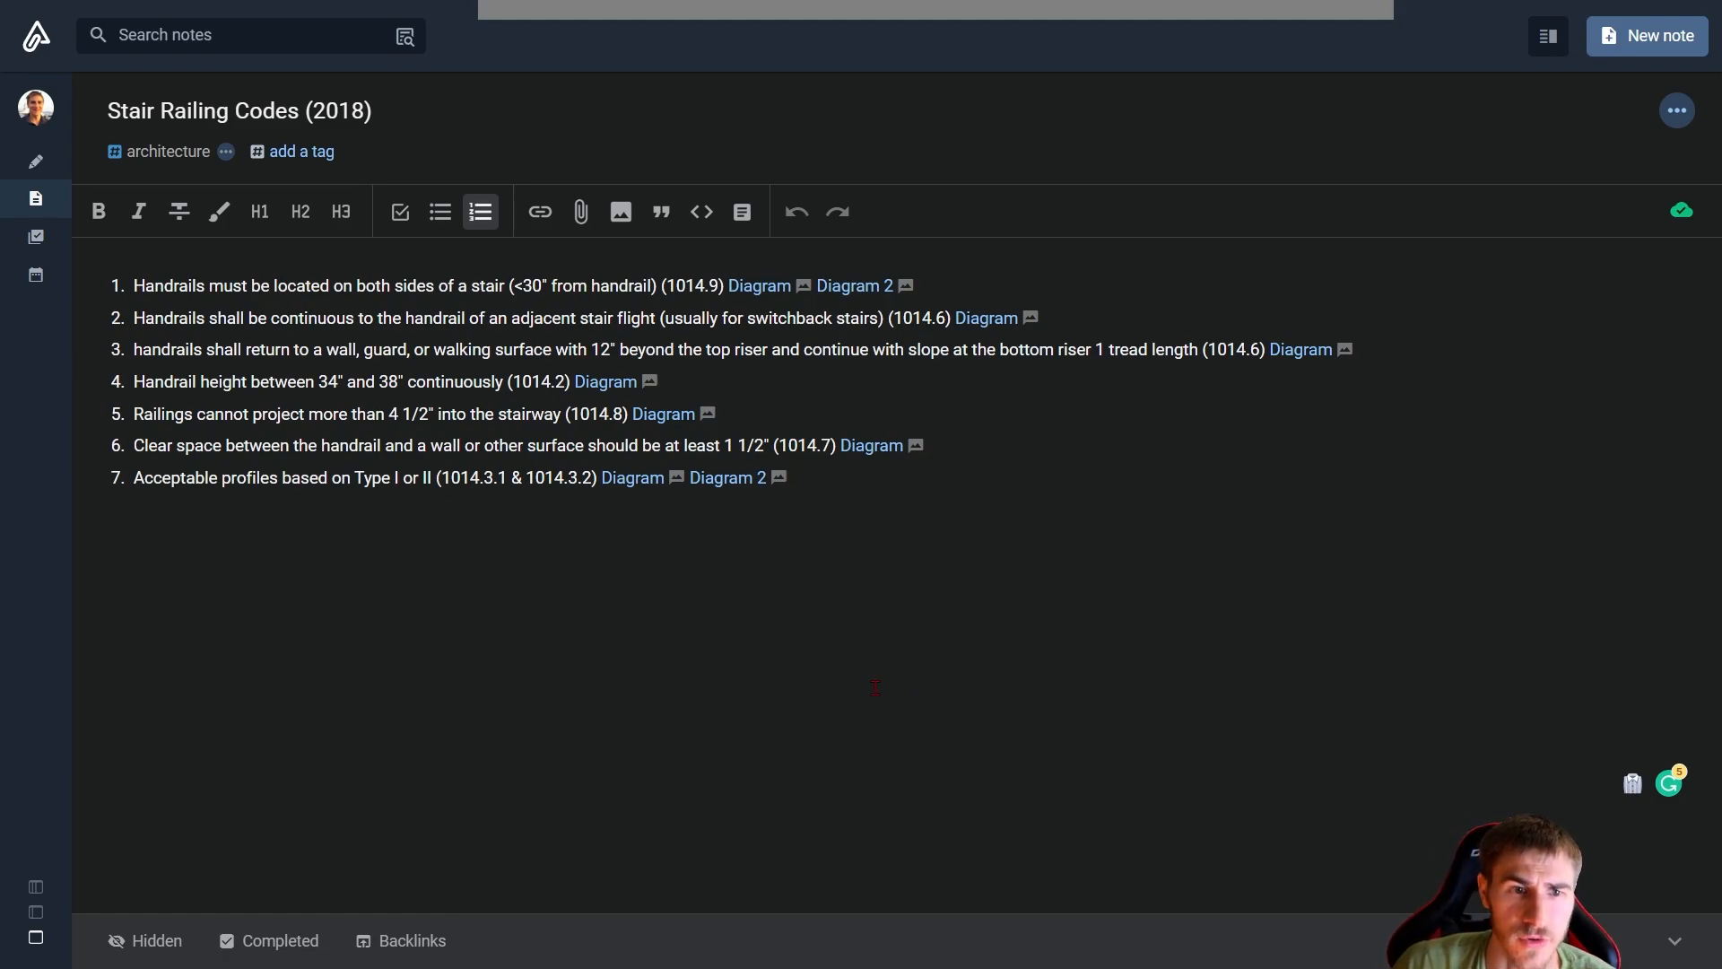
{"action": "left_click", "coordinate": [788, 477]}
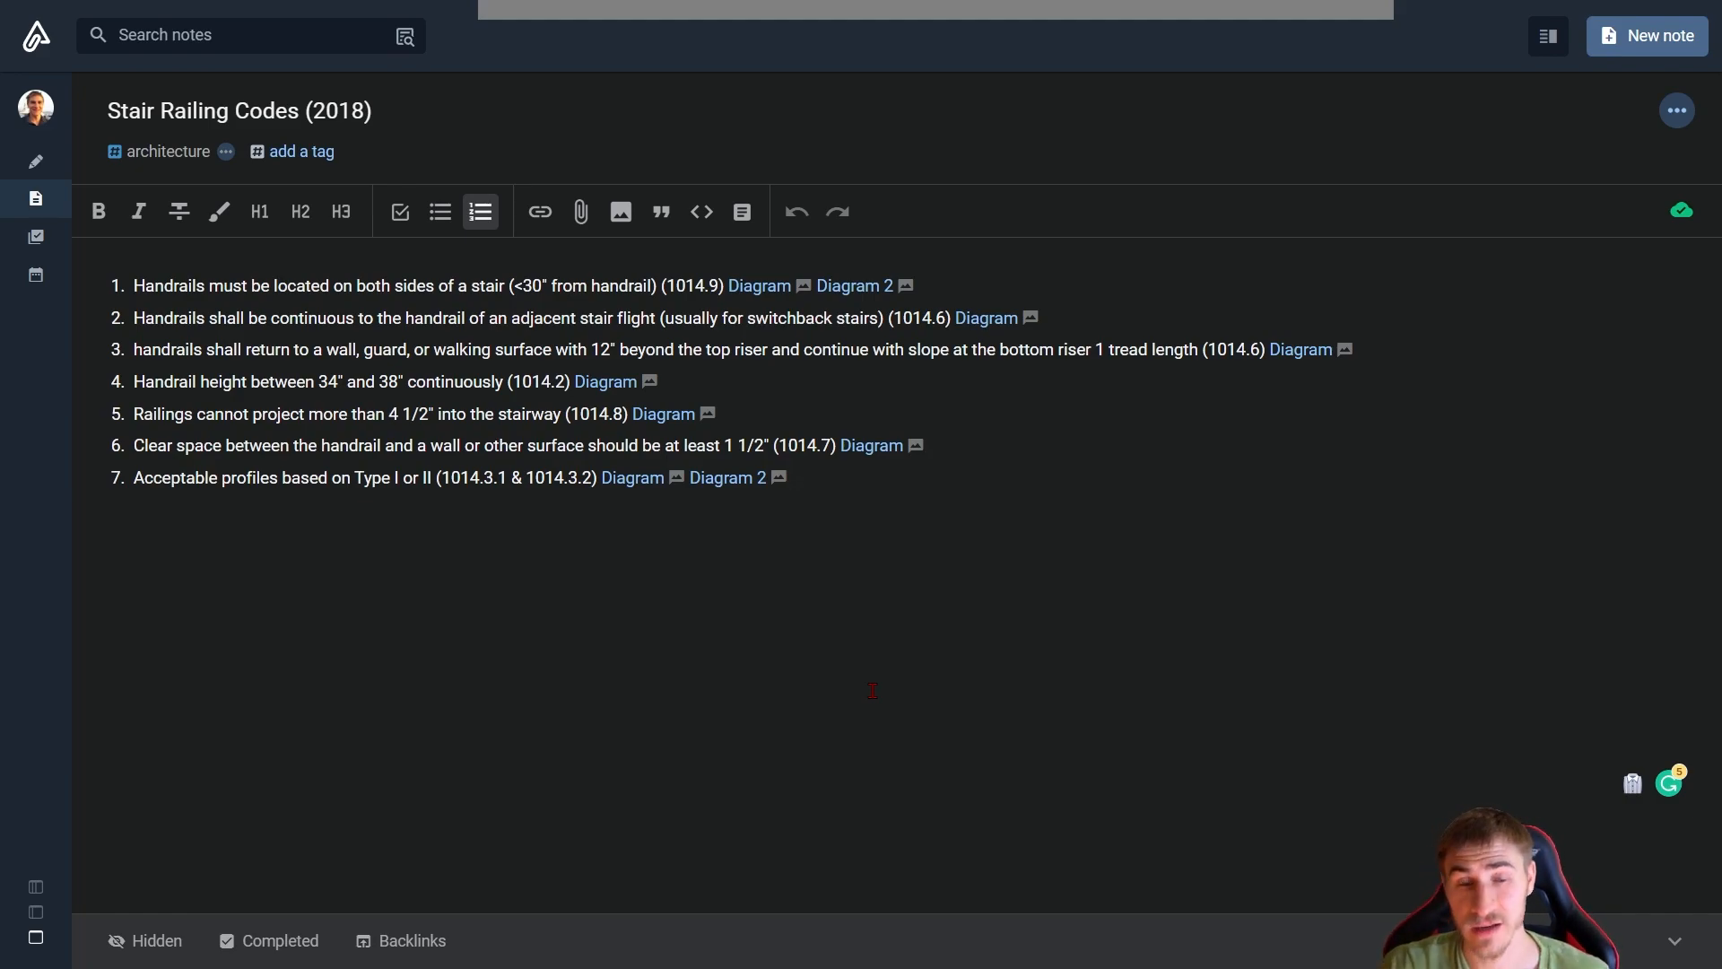
{"action": "left_click", "coordinate": [785, 476]}
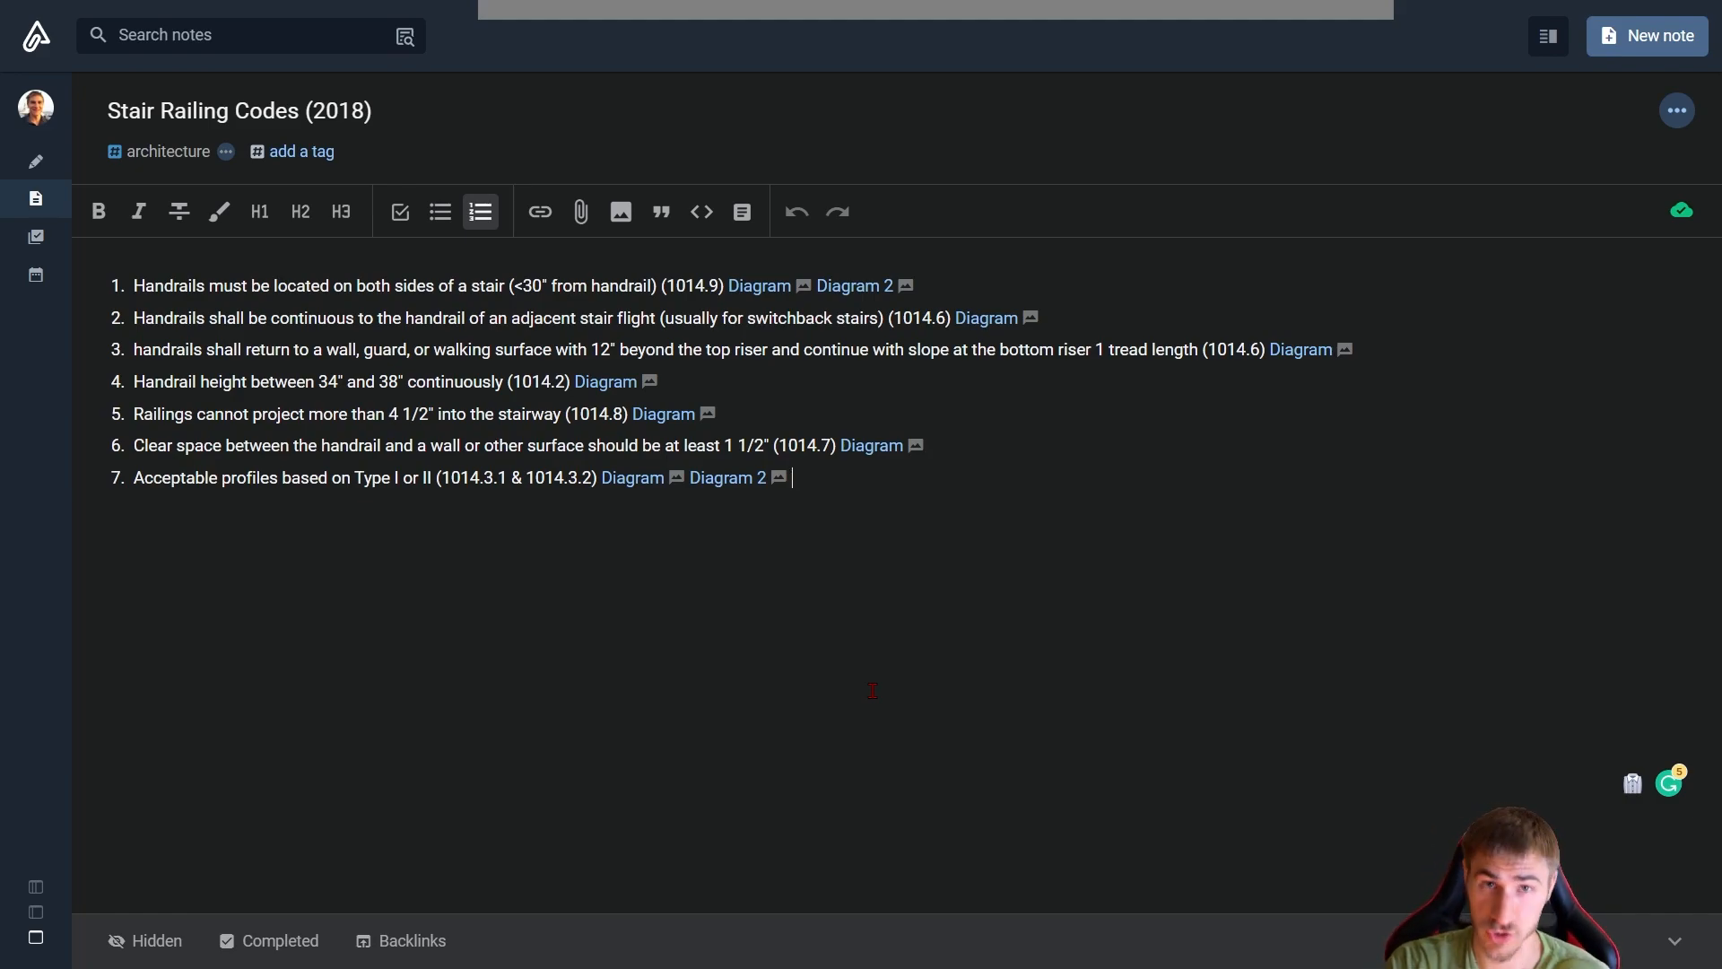